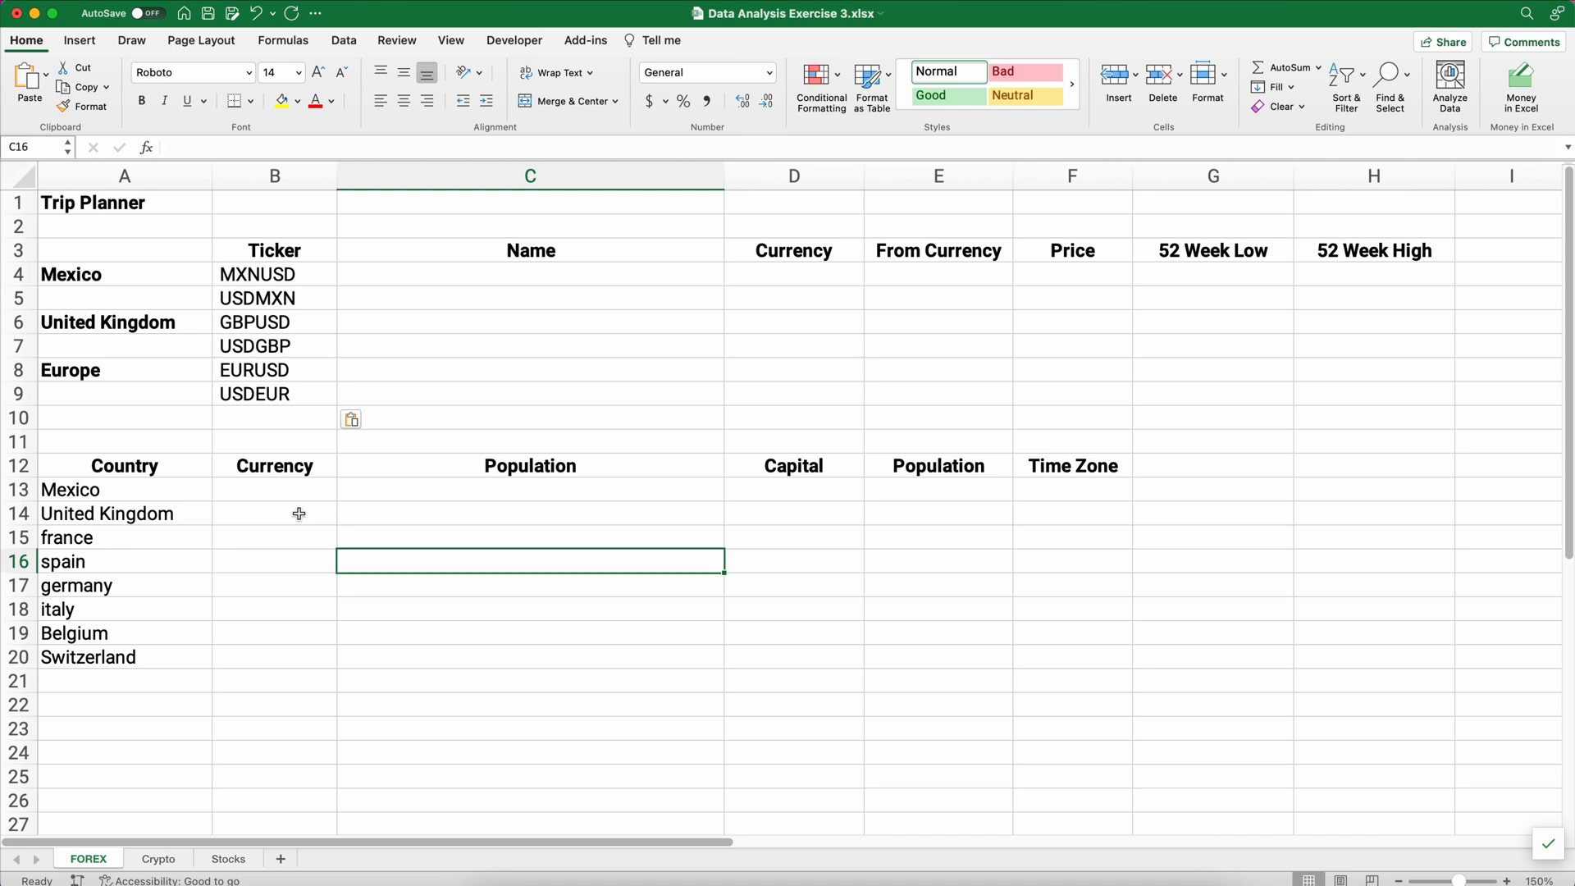
mouse_move(348, 236)
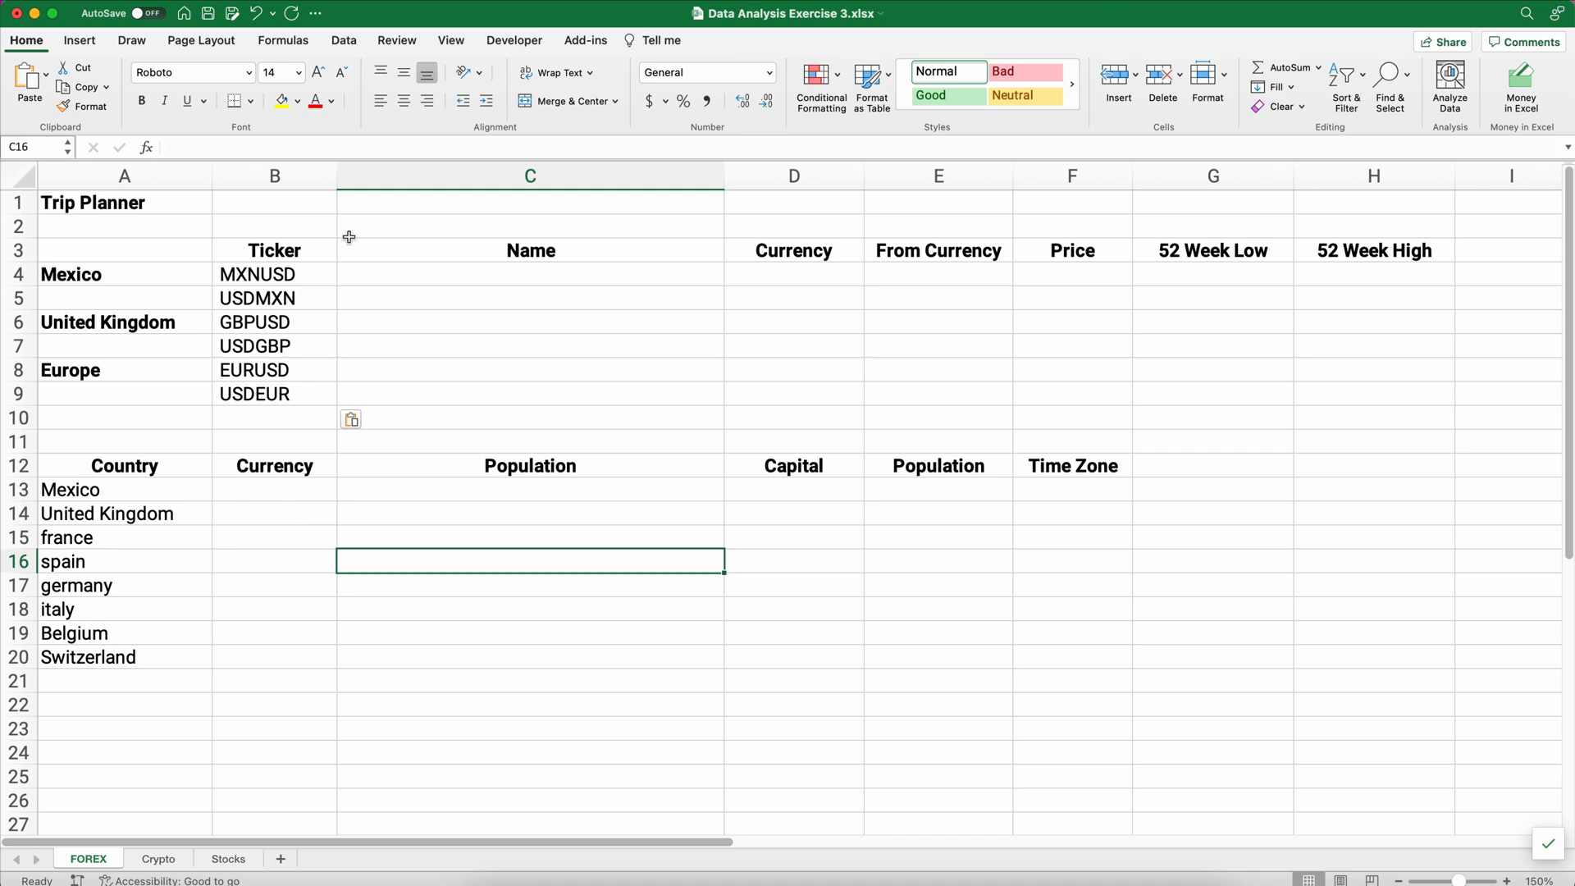
mouse_move(259, 278)
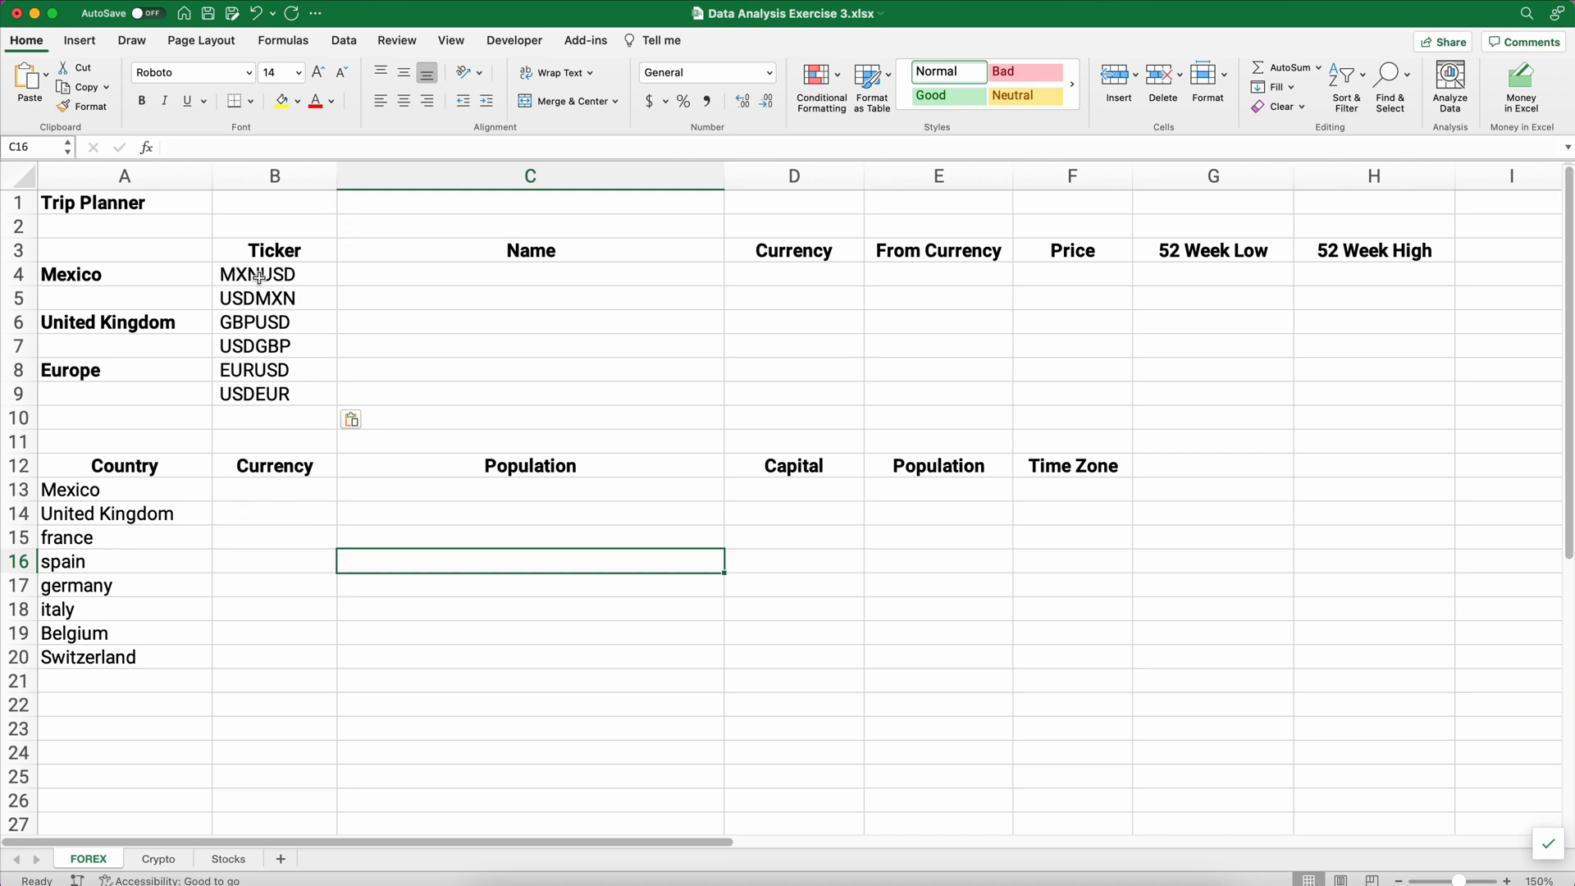
mouse_move(251, 274)
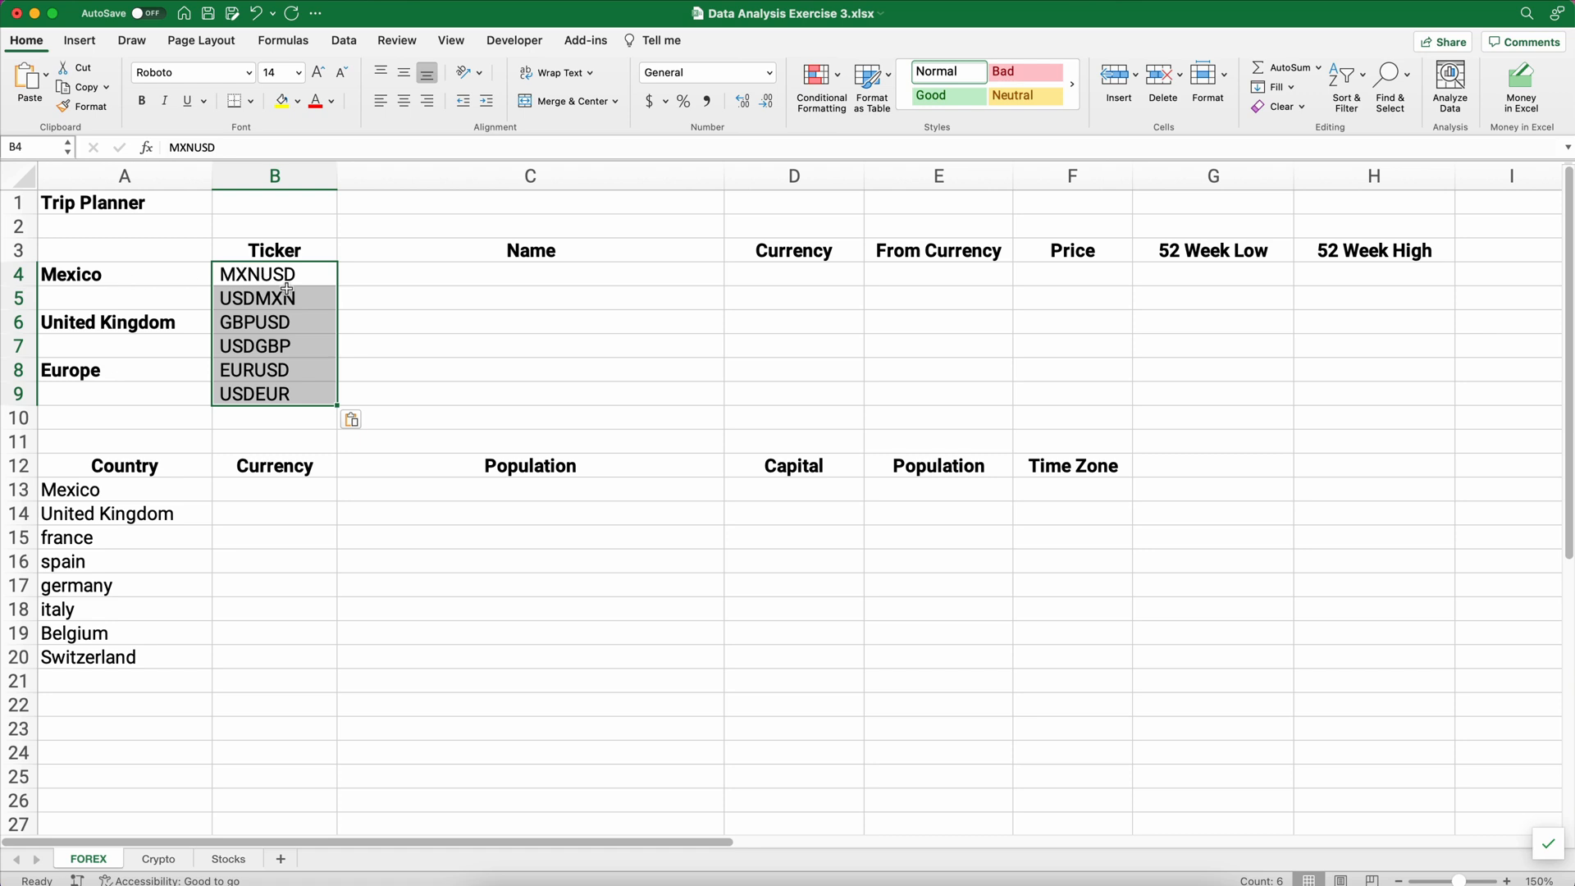
mouse_move(264, 277)
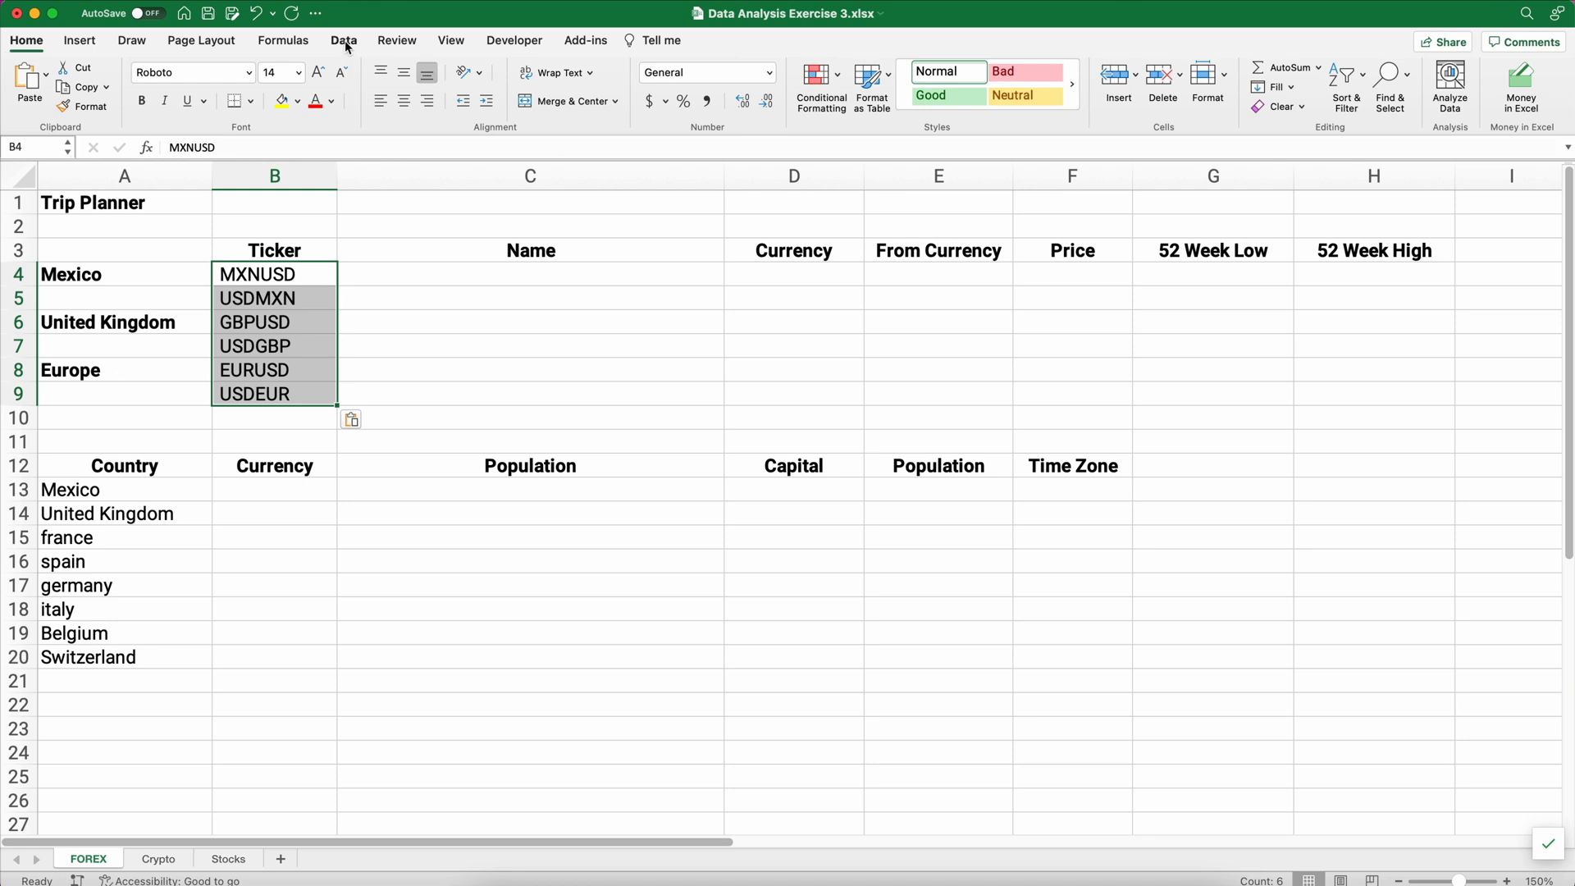
Convert the six tickers to linked Currencies data types, e.g. MXN/USD and USD/EUR.
left_click(343, 40)
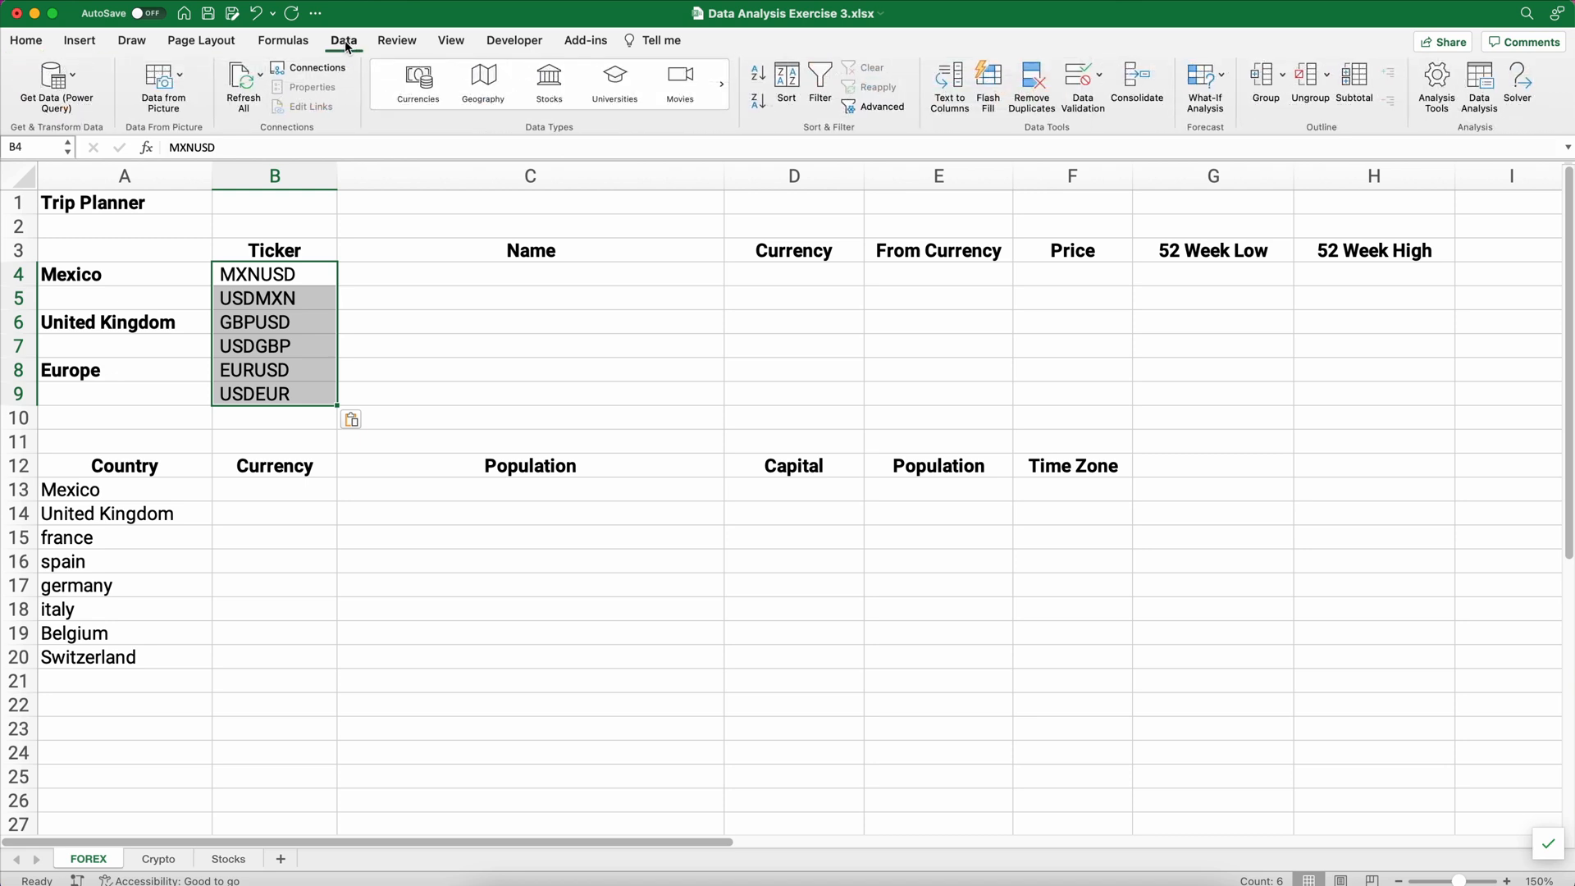
left_click(417, 84)
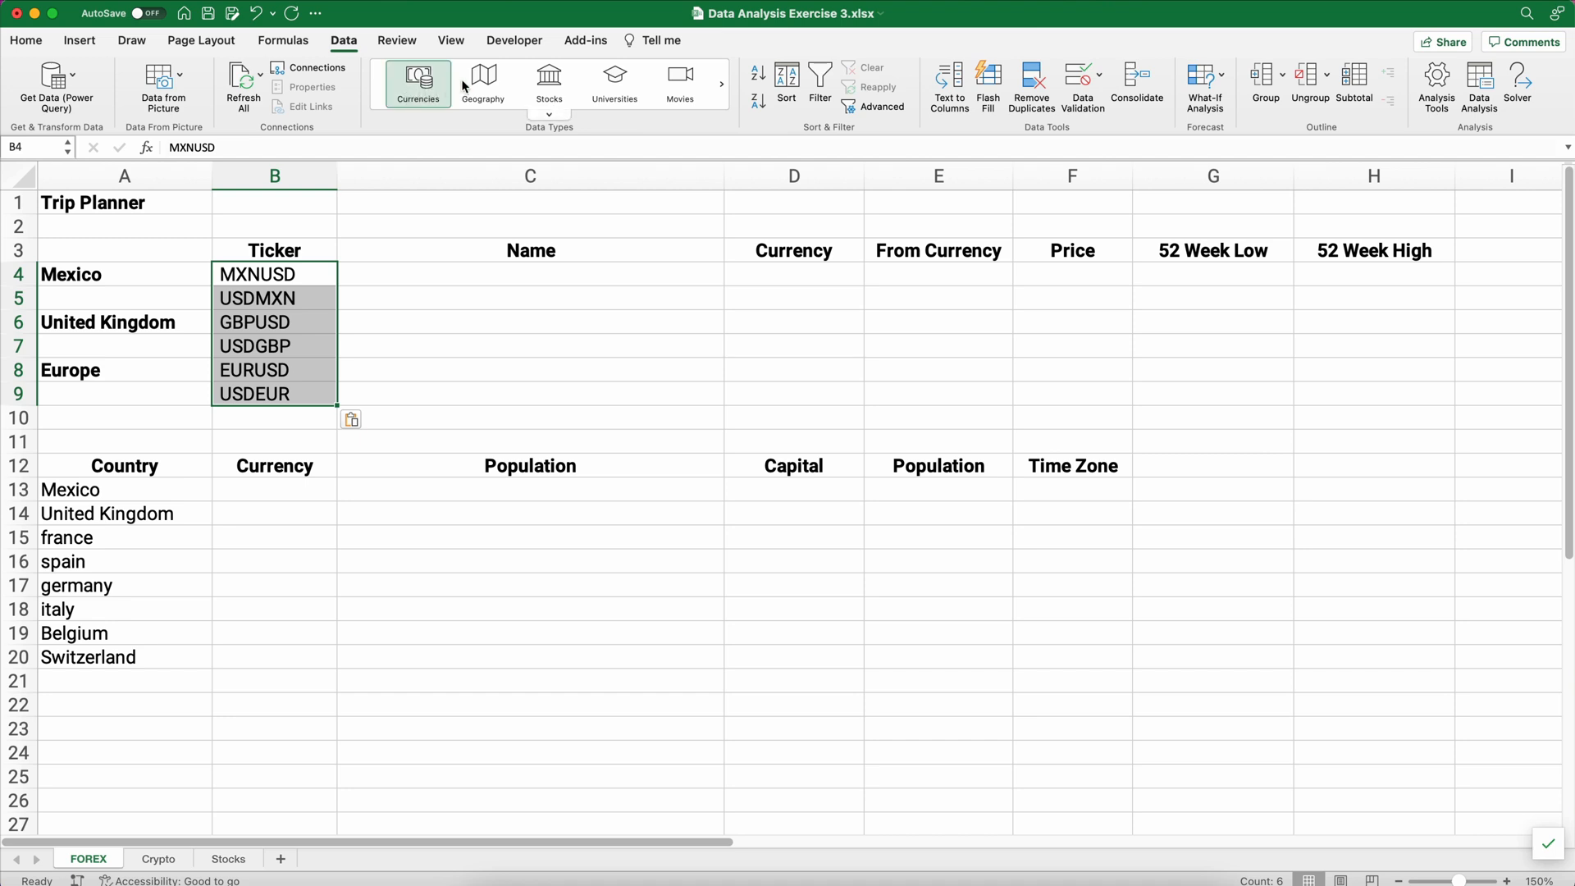
mouse_move(417, 82)
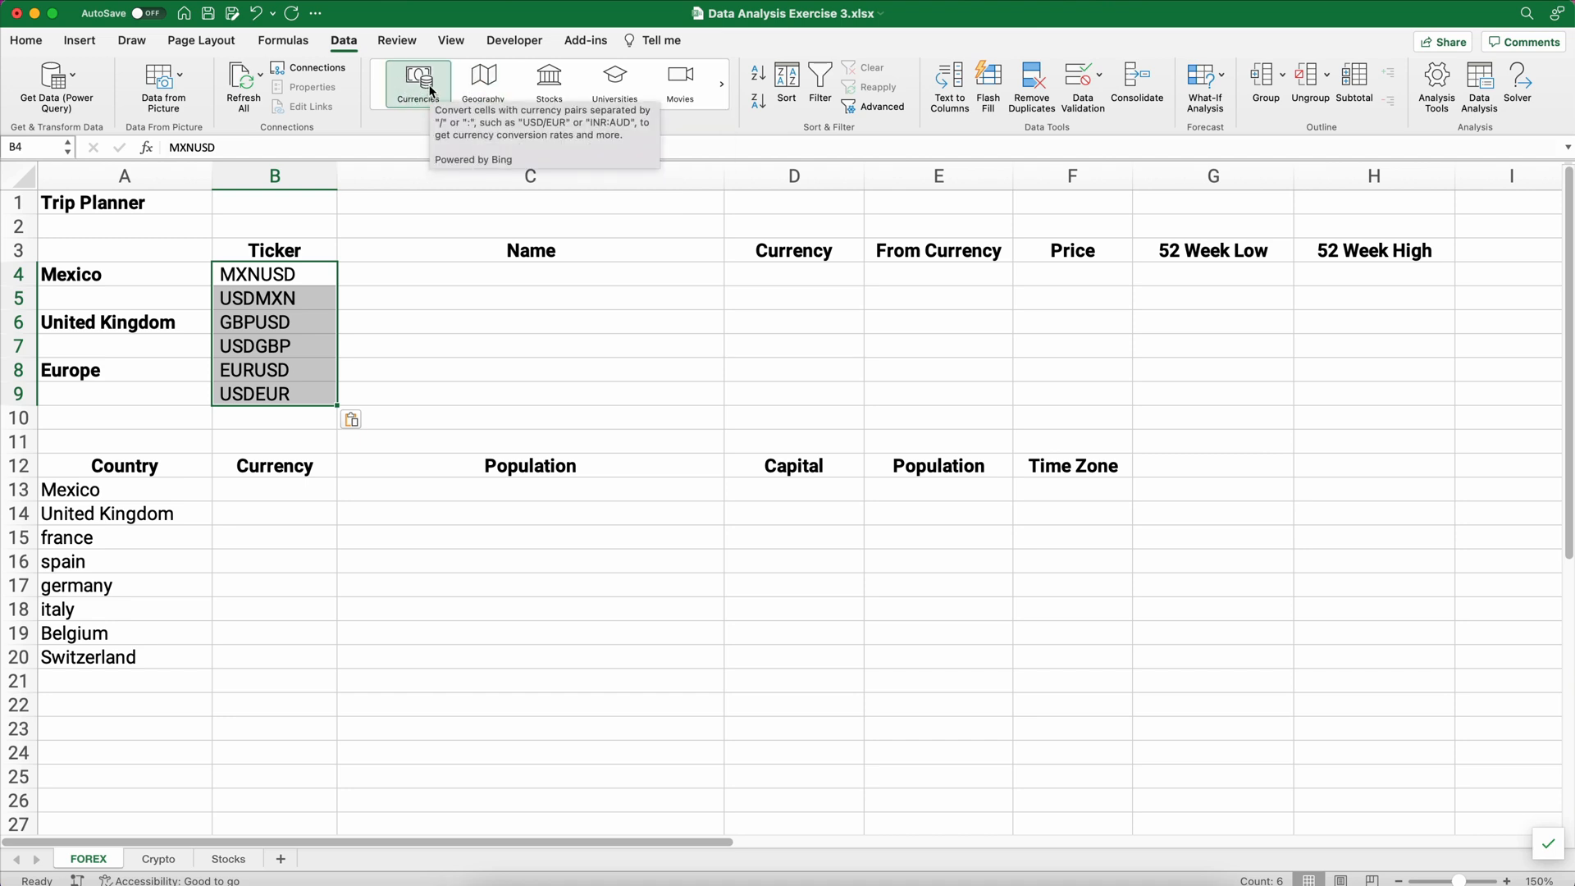
left_click(416, 82)
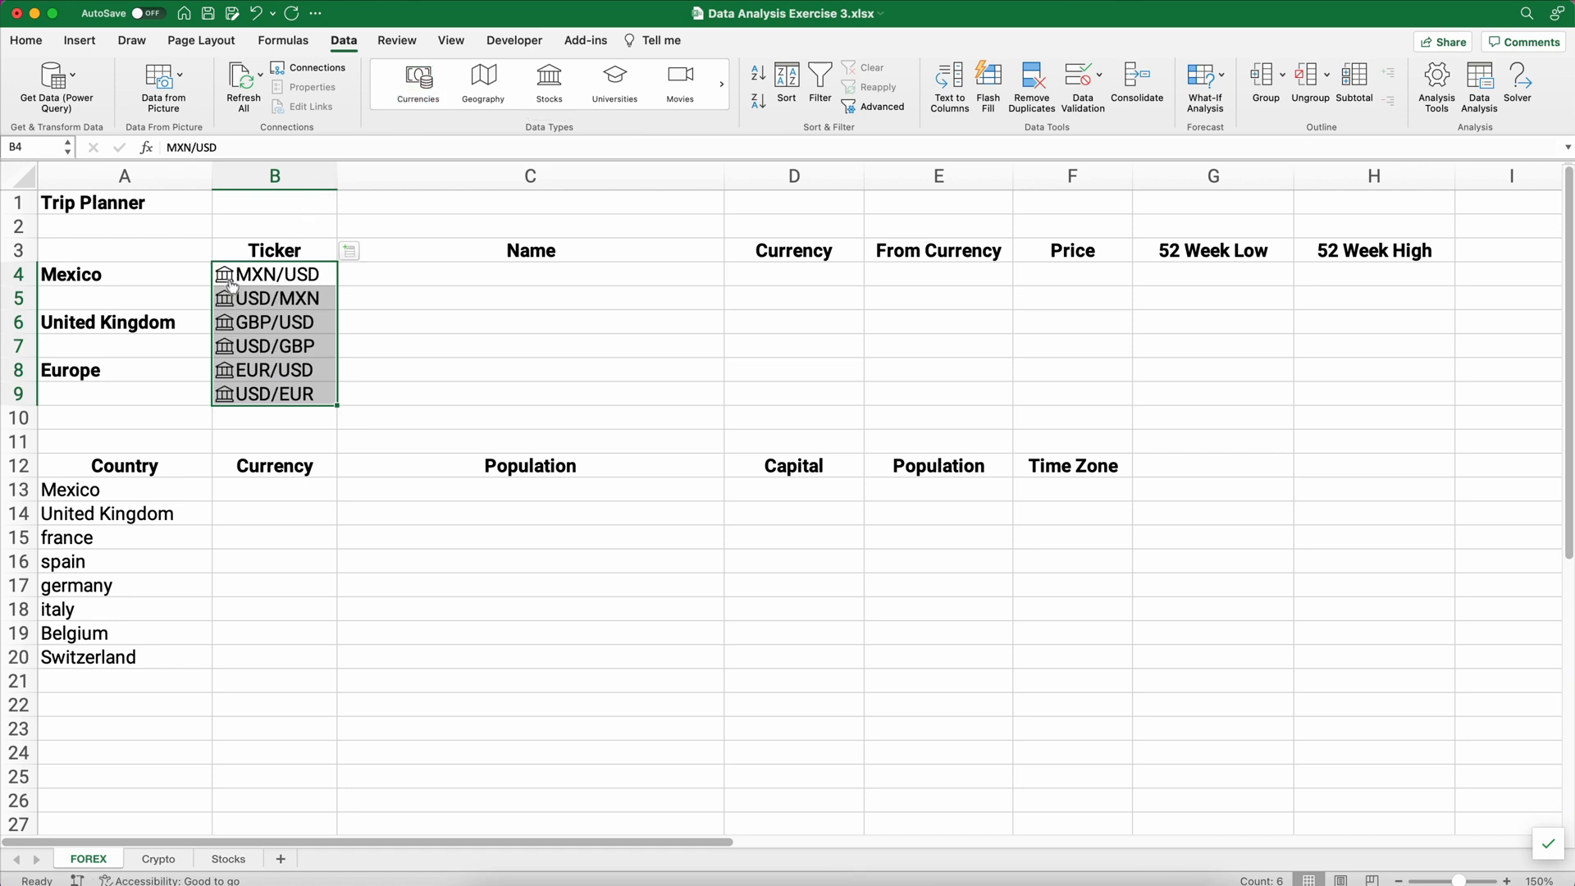
mouse_move(236, 321)
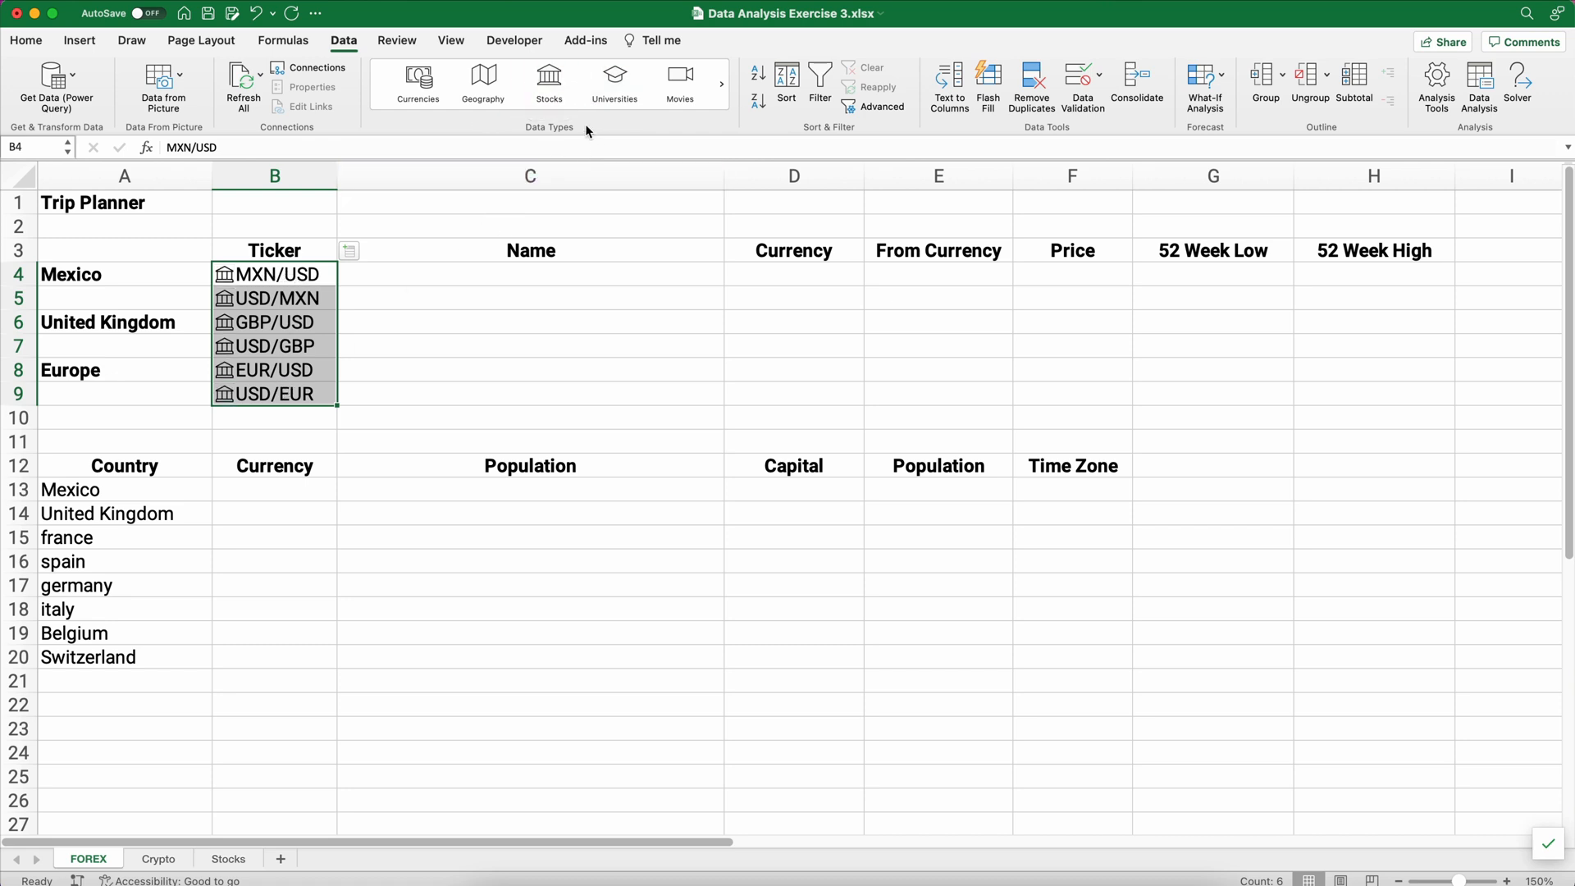
Insert the Name, Currency, From Currency and Price fields into columns C through F.
left_click(348, 251)
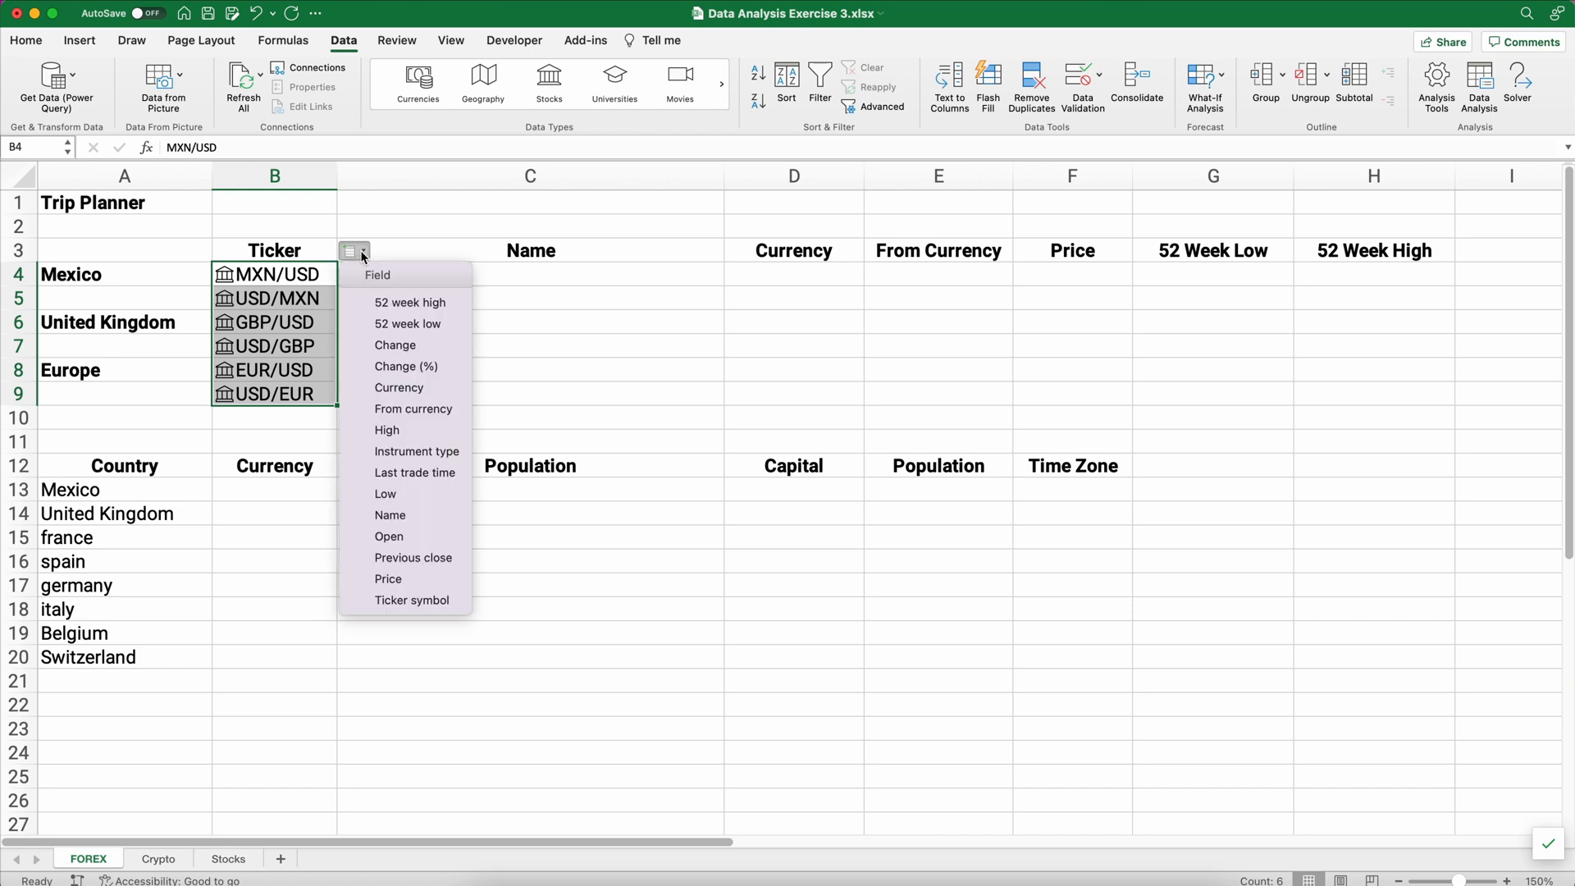
mouse_move(403, 493)
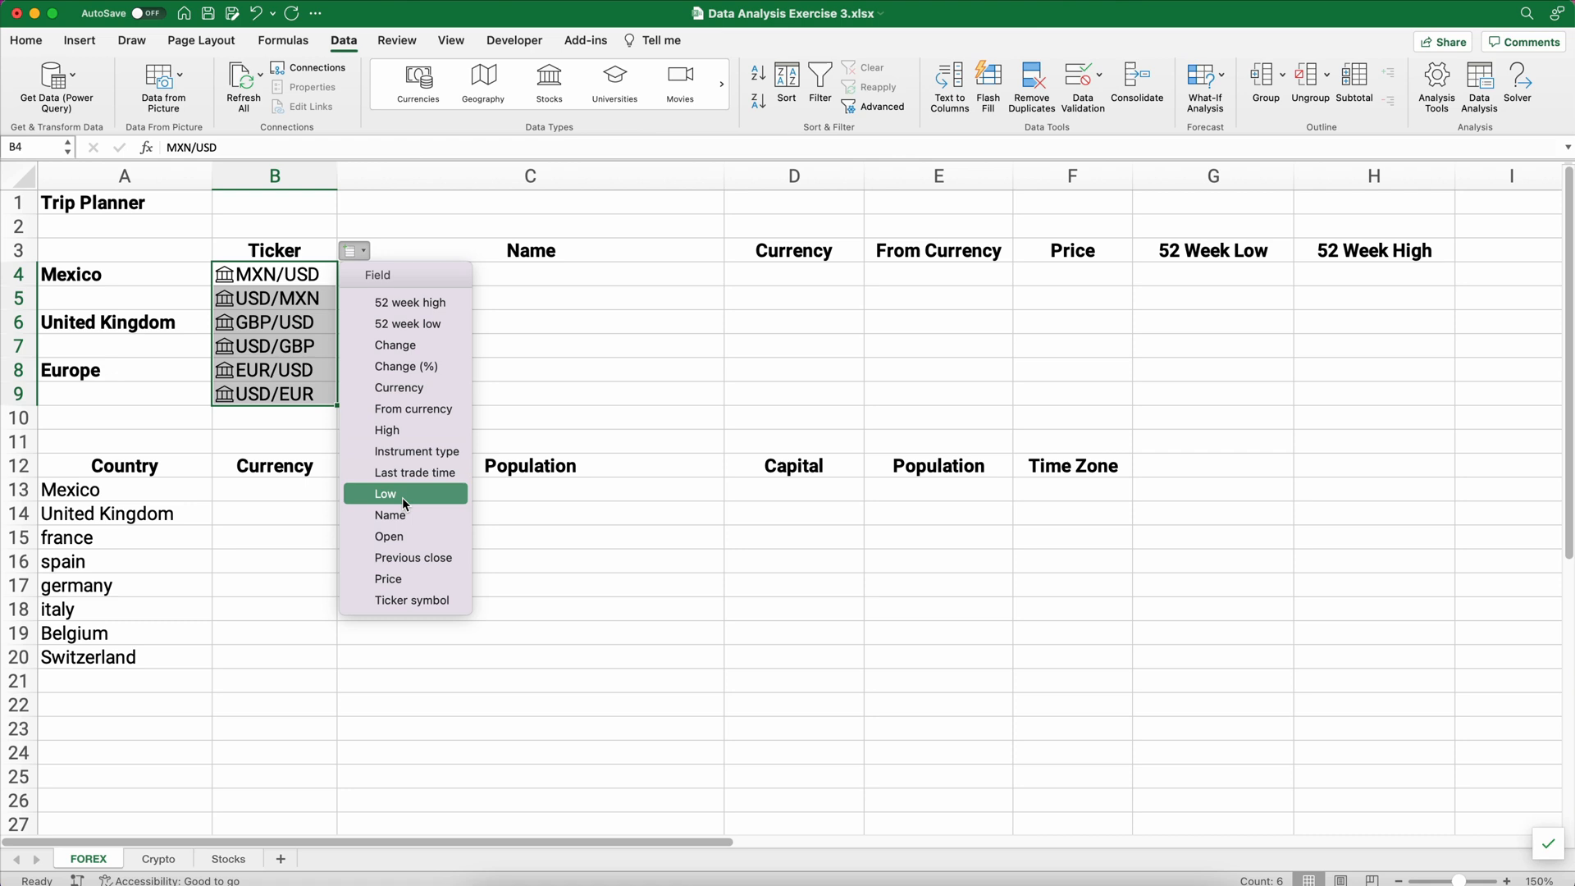
left_click(388, 514)
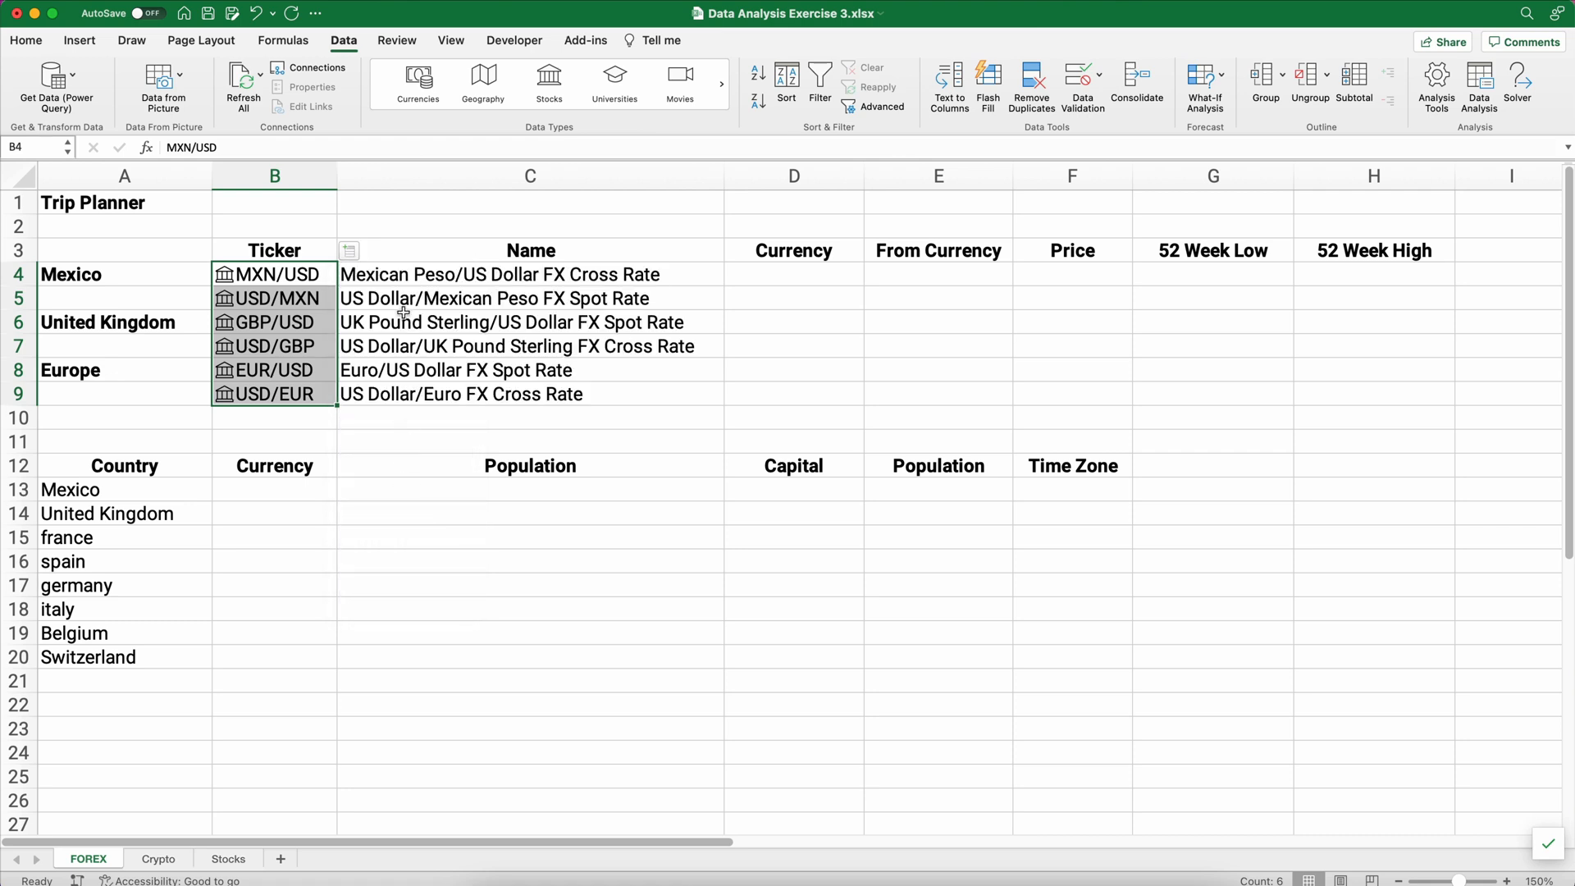
mouse_move(514, 274)
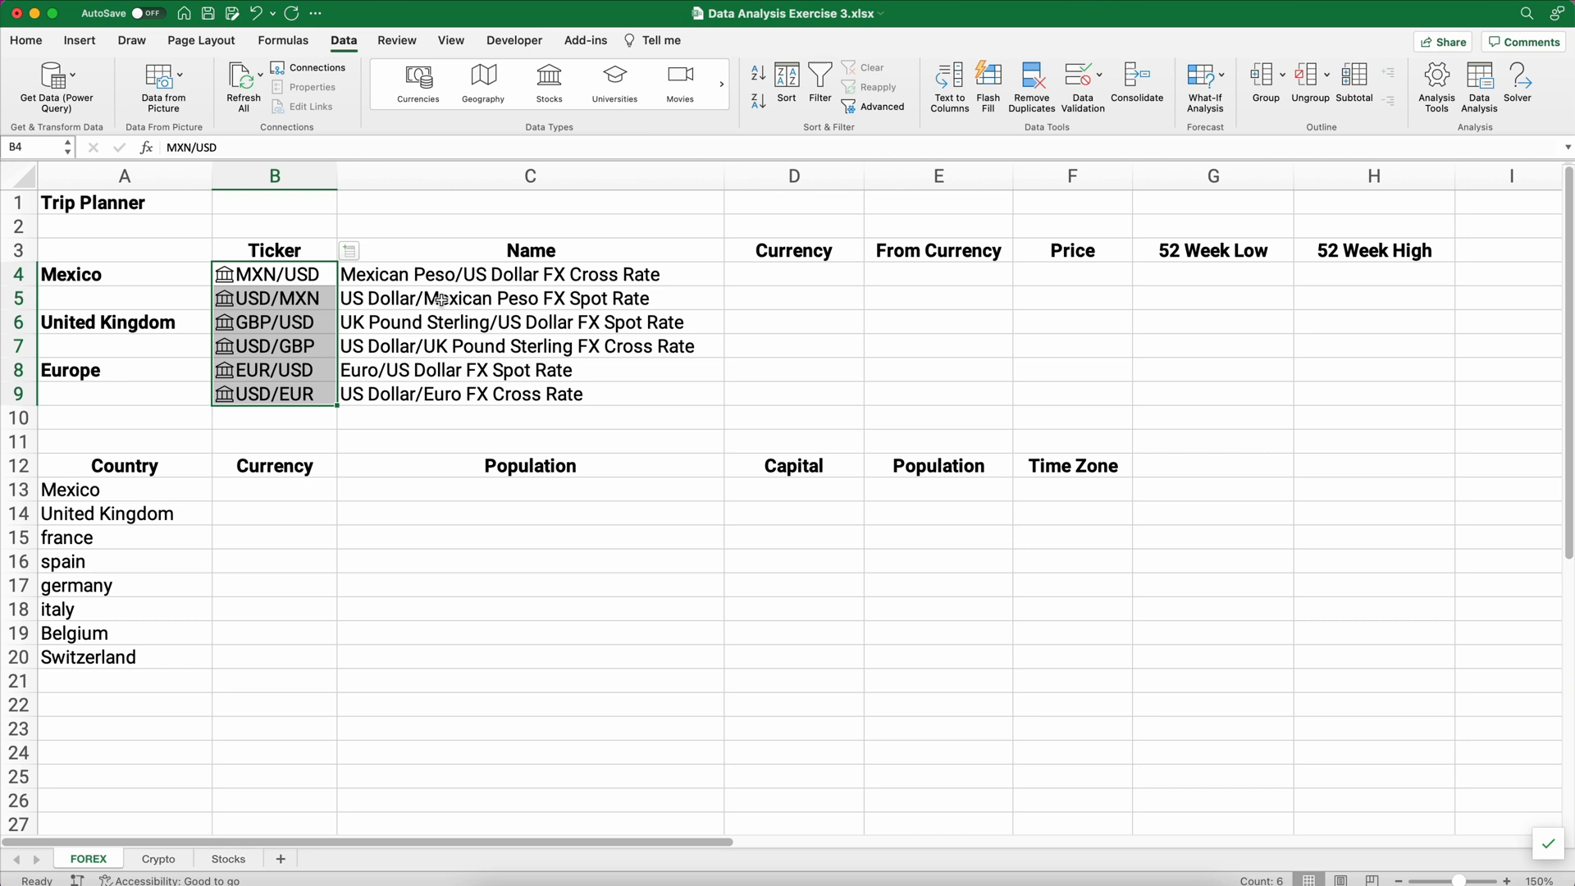
left_click(348, 251)
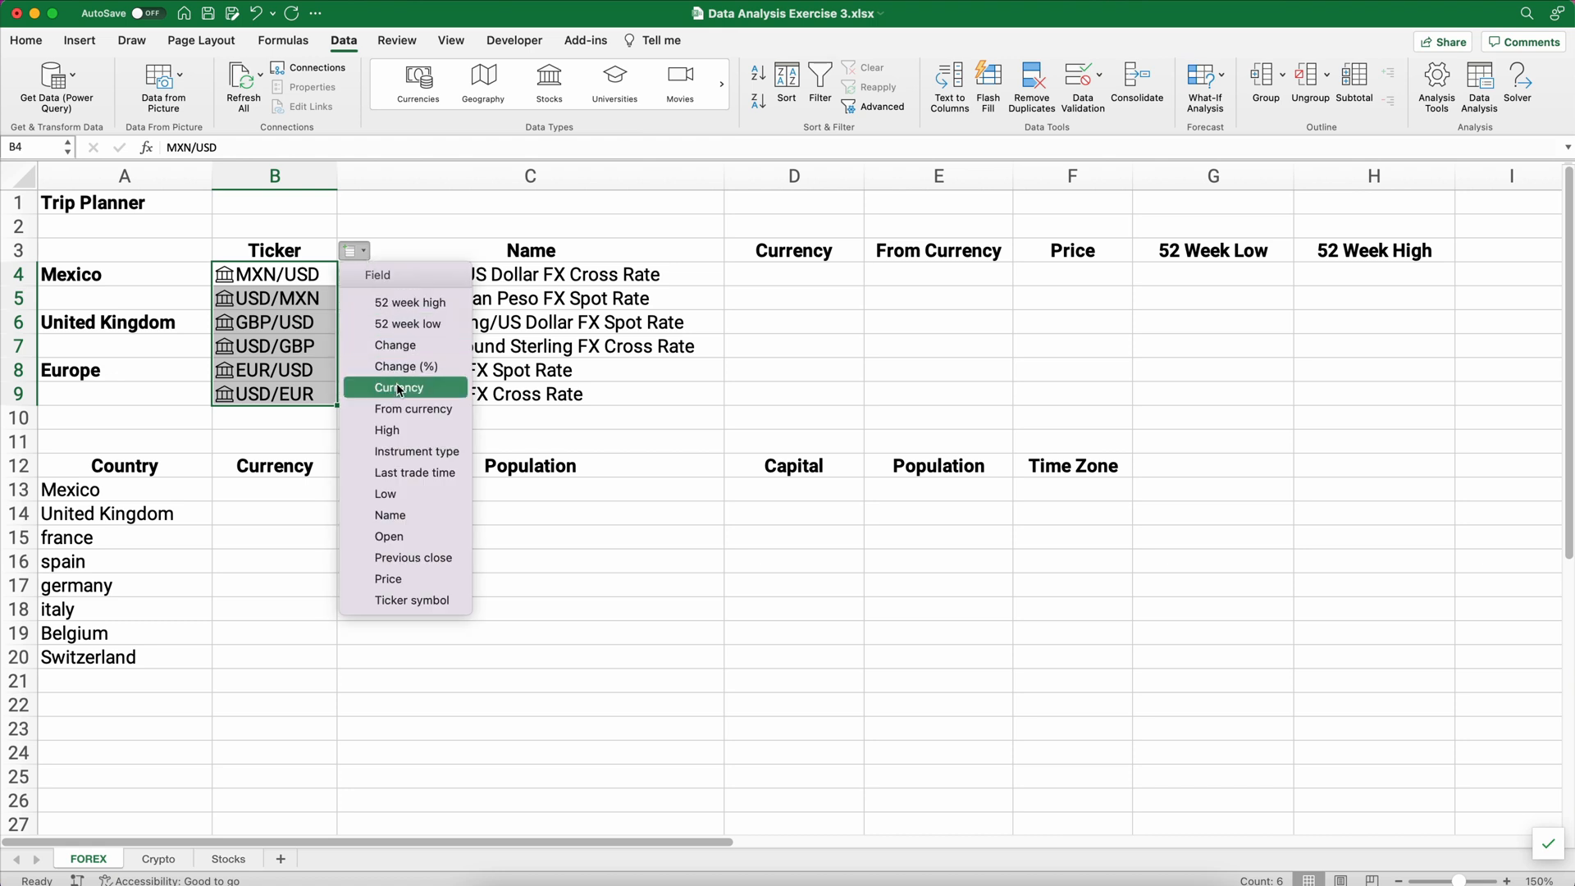
left_click(399, 386)
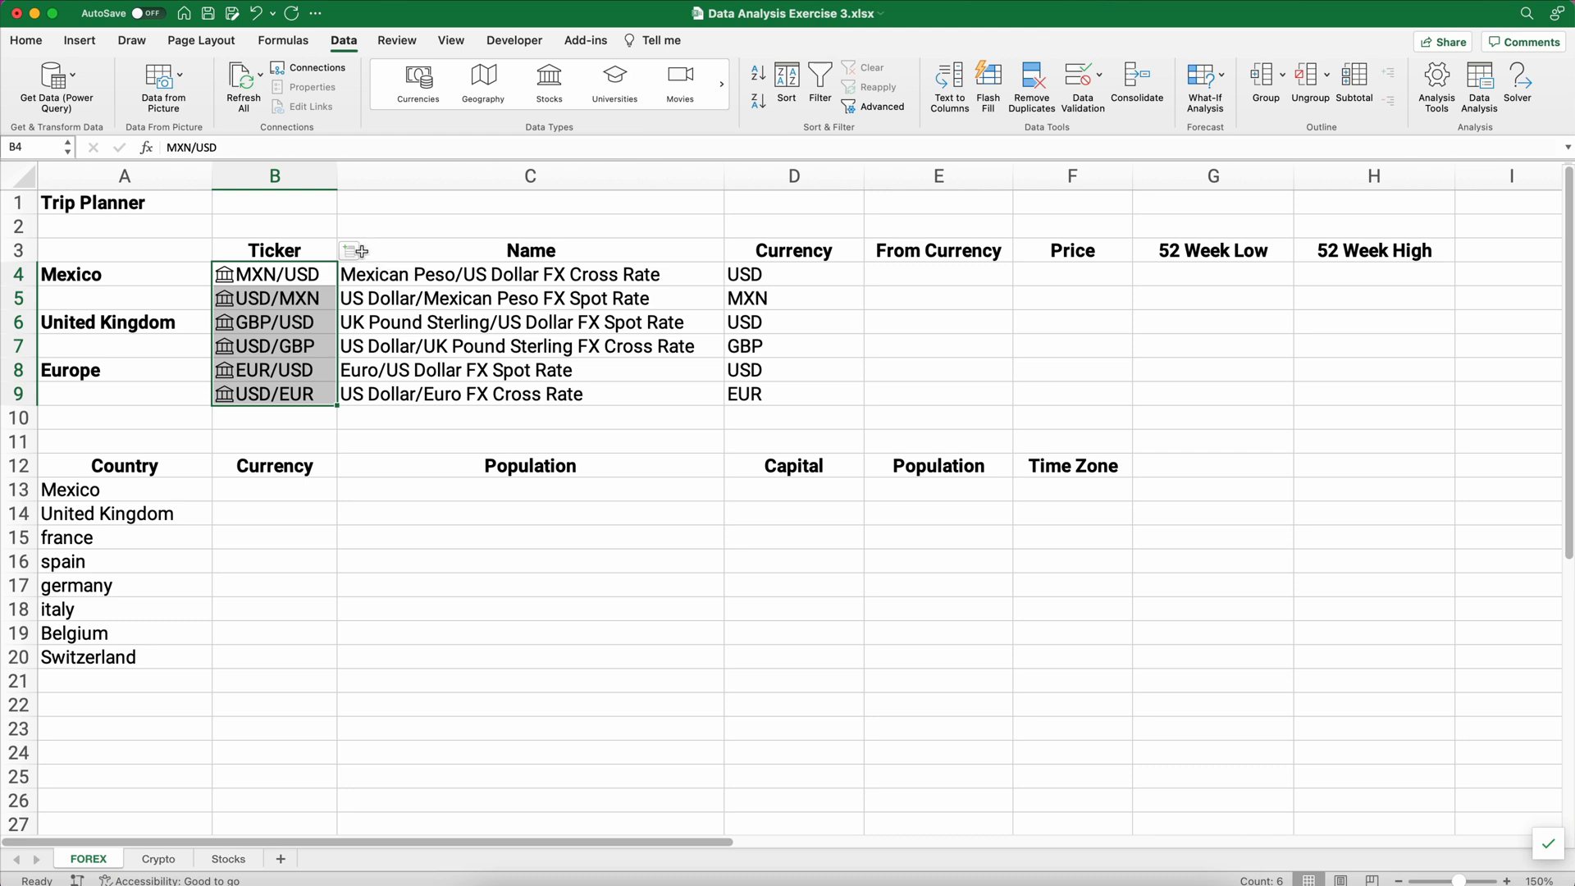
left_click(353, 250)
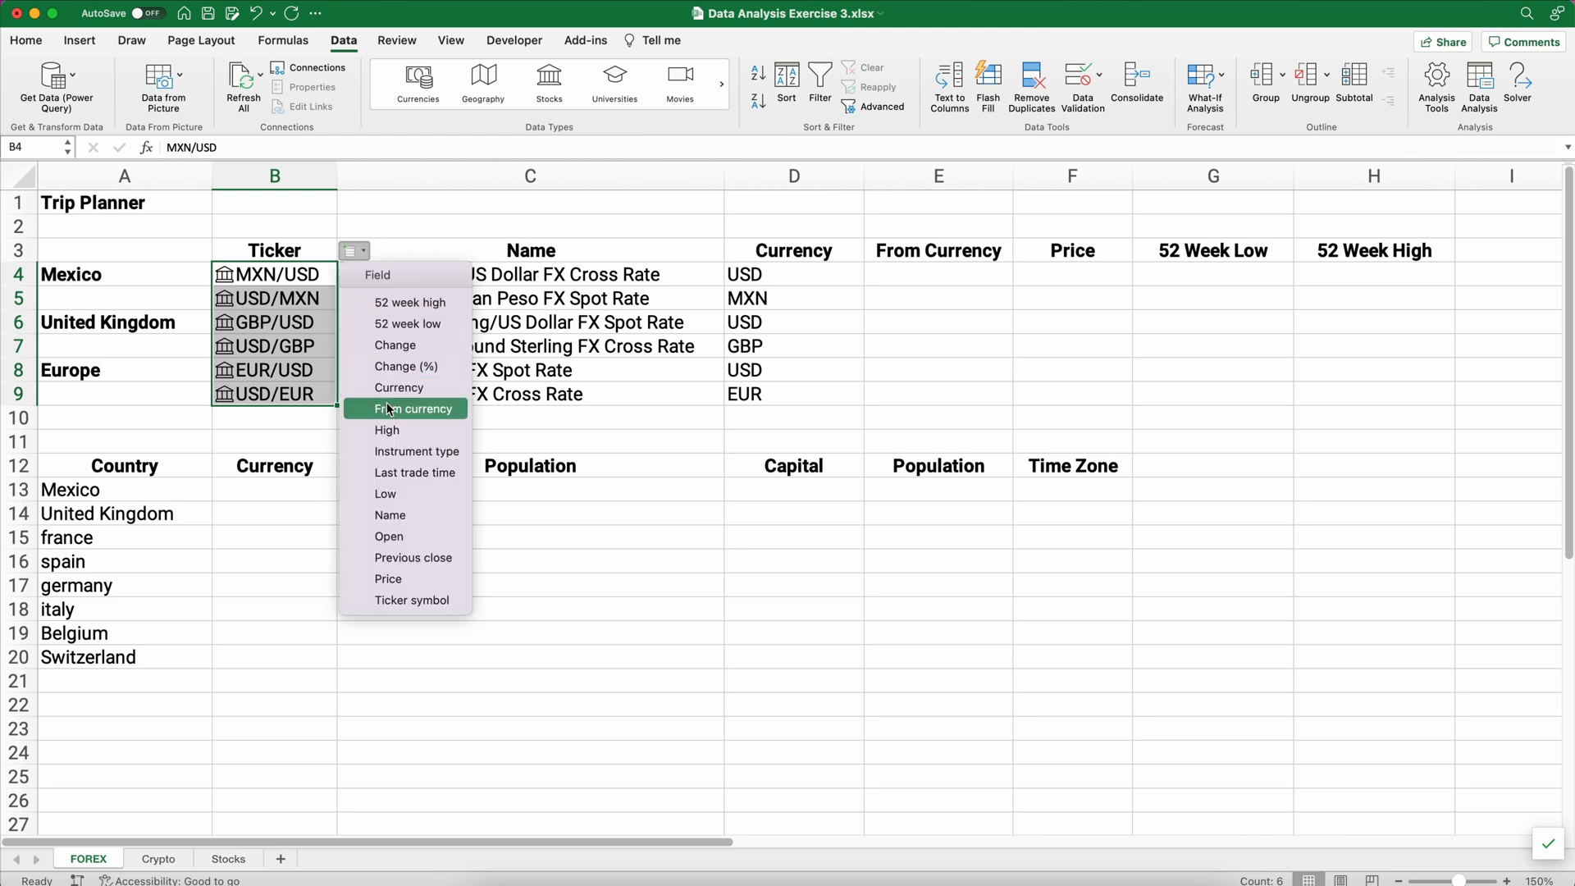
left_click(415, 408)
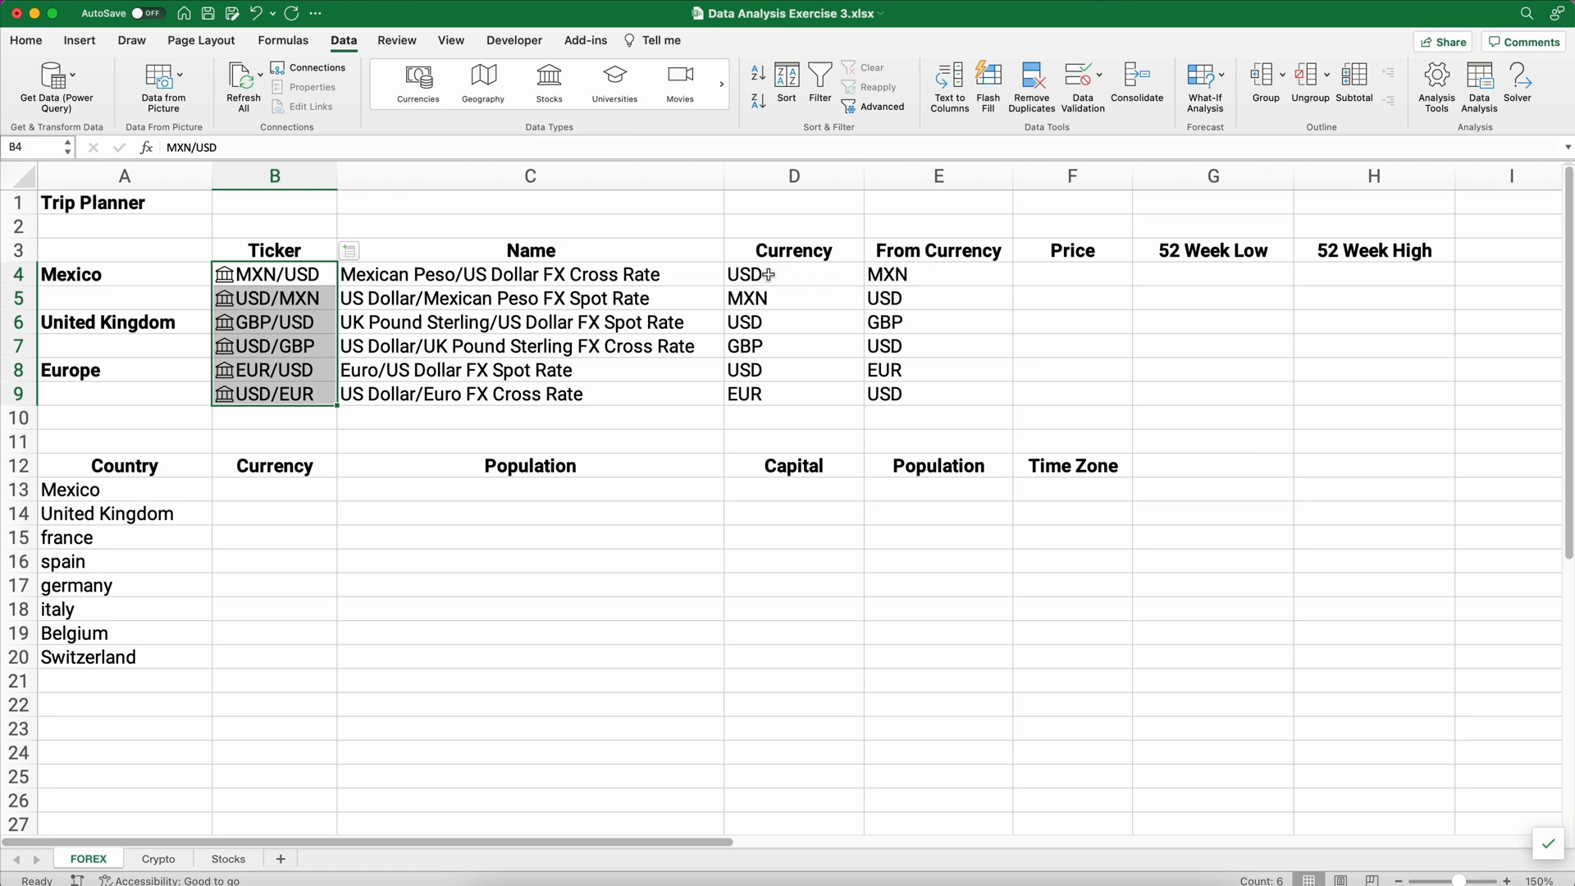
mouse_move(735, 297)
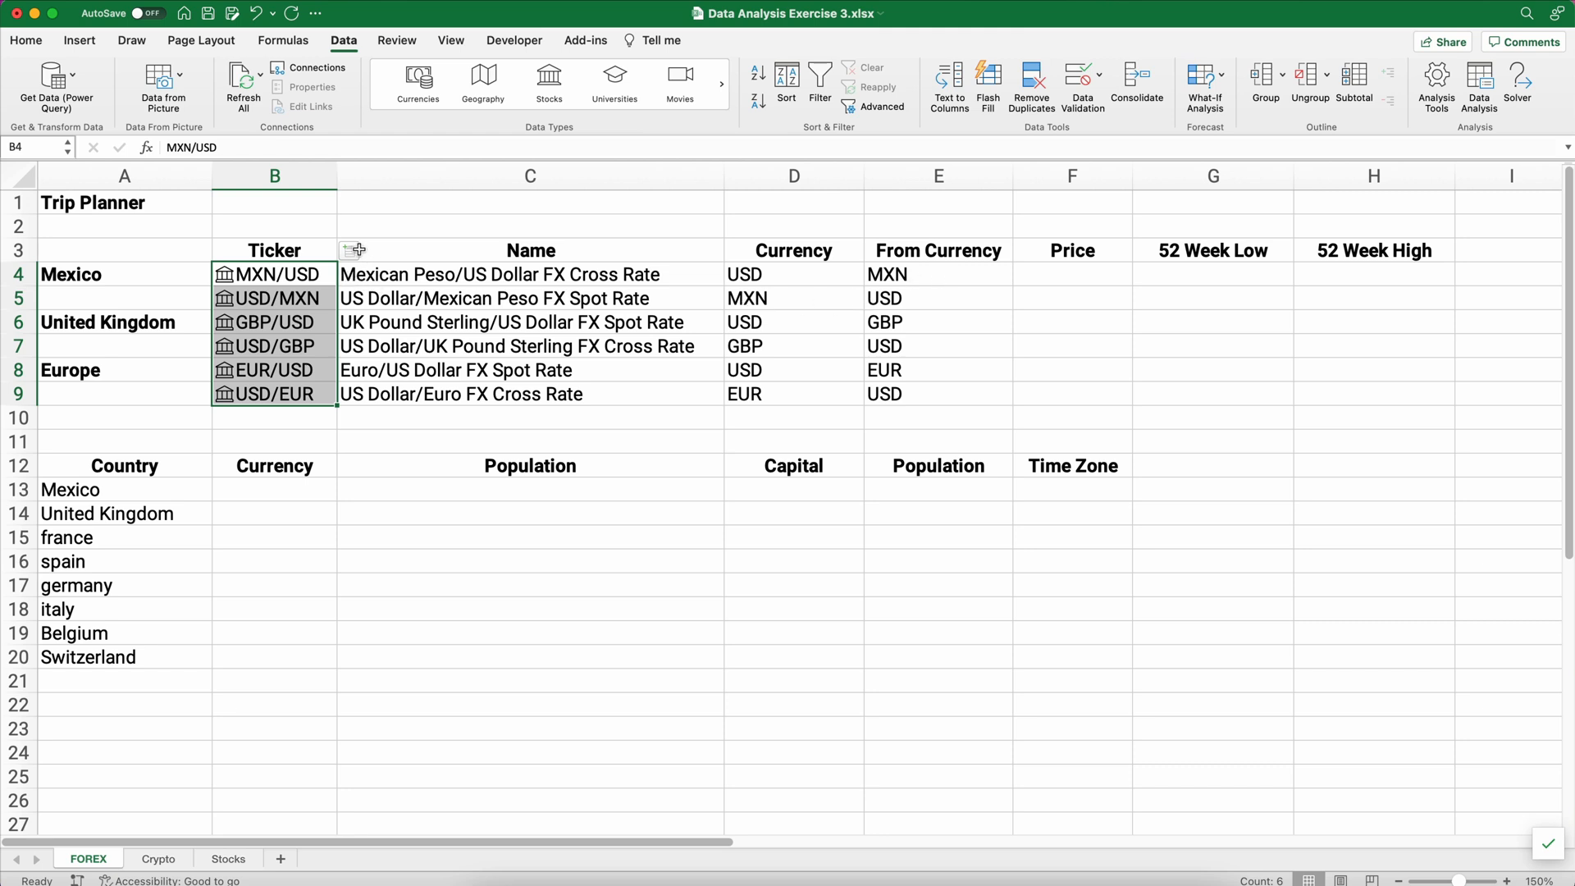
left_click(353, 250)
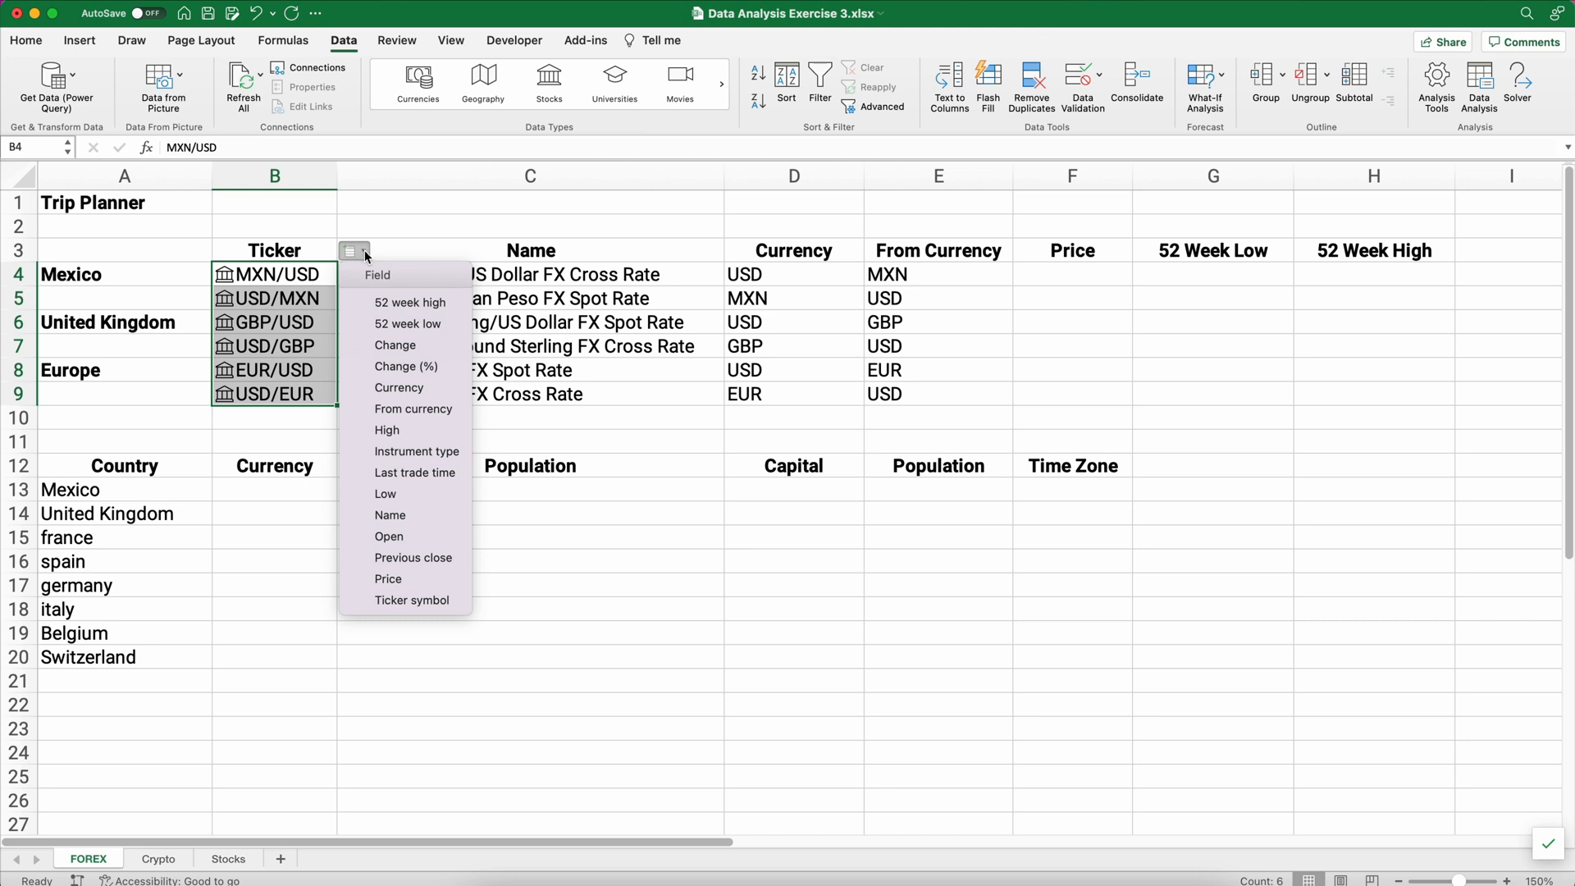
left_click(388, 579)
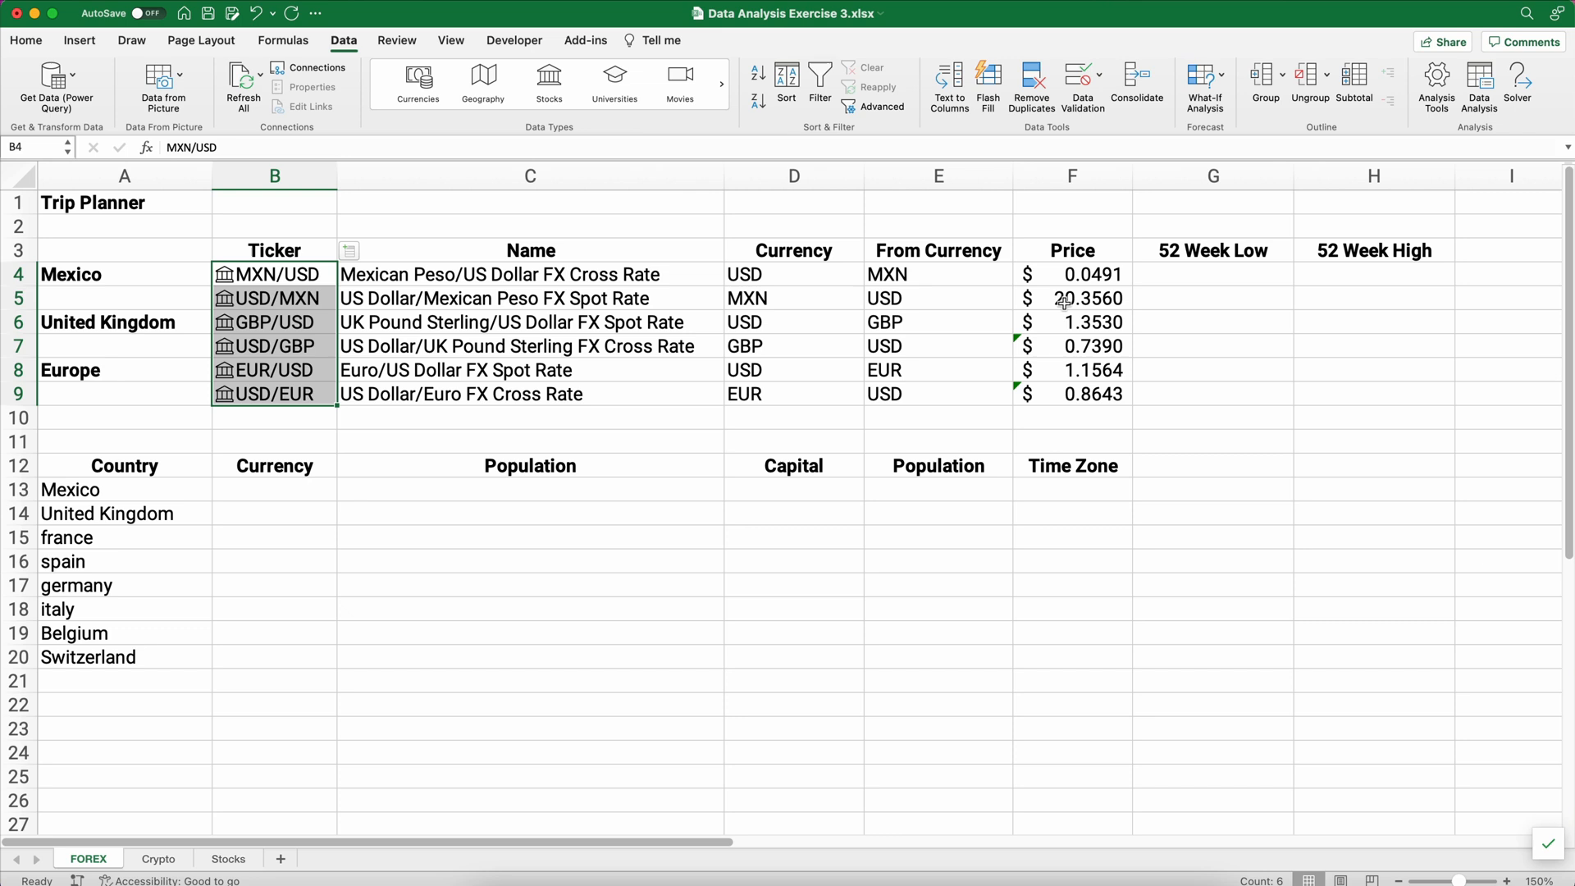
mouse_move(1050, 297)
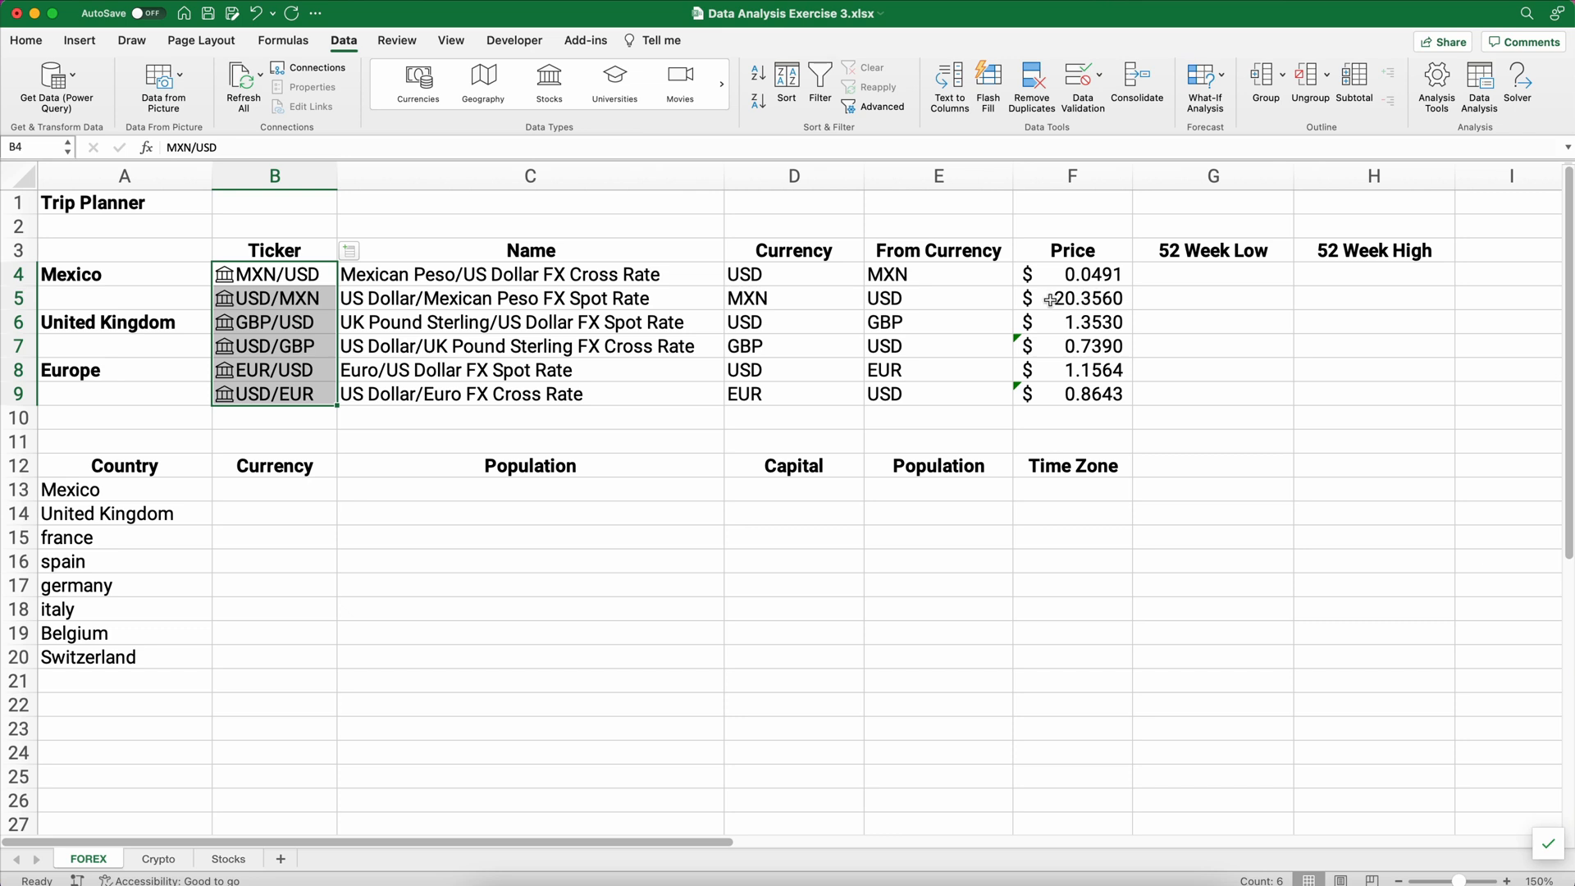
mouse_move(1084, 297)
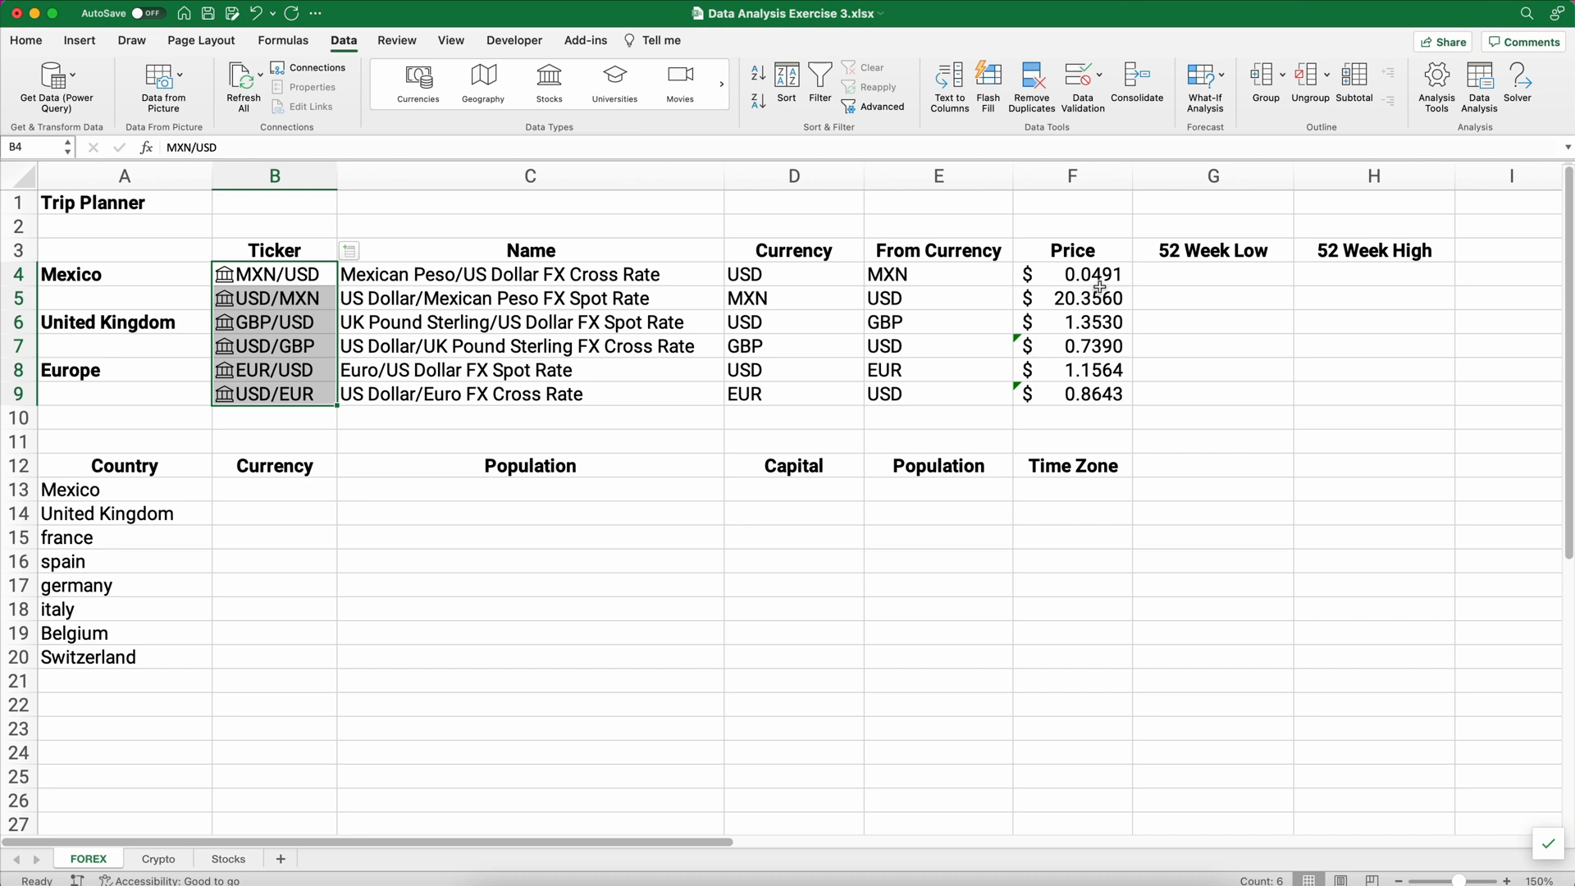
mouse_move(355, 263)
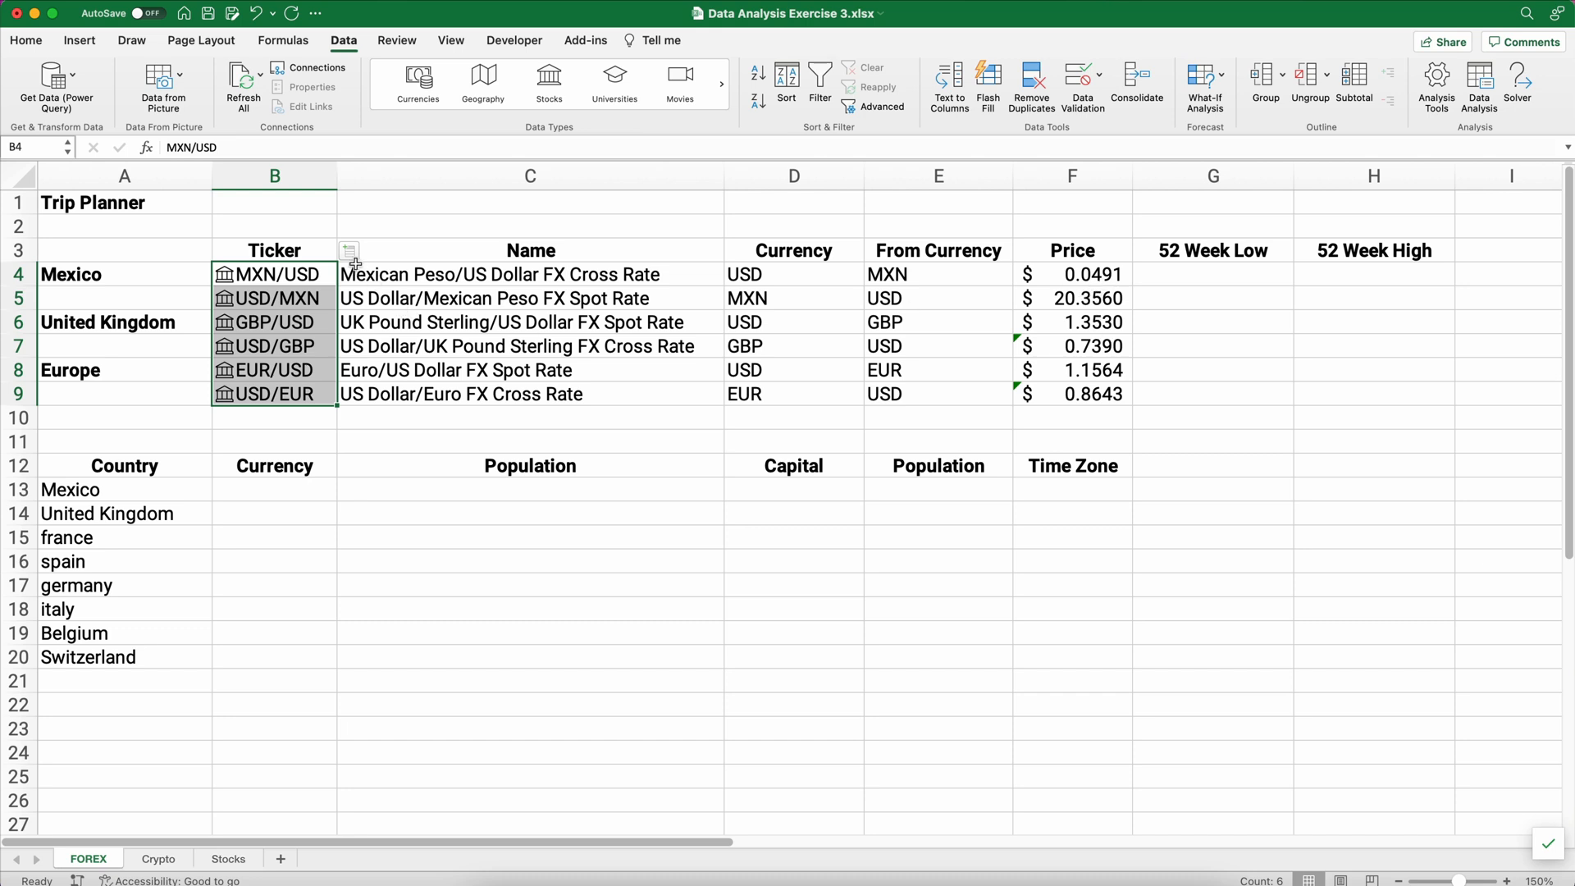
left_click(349, 250)
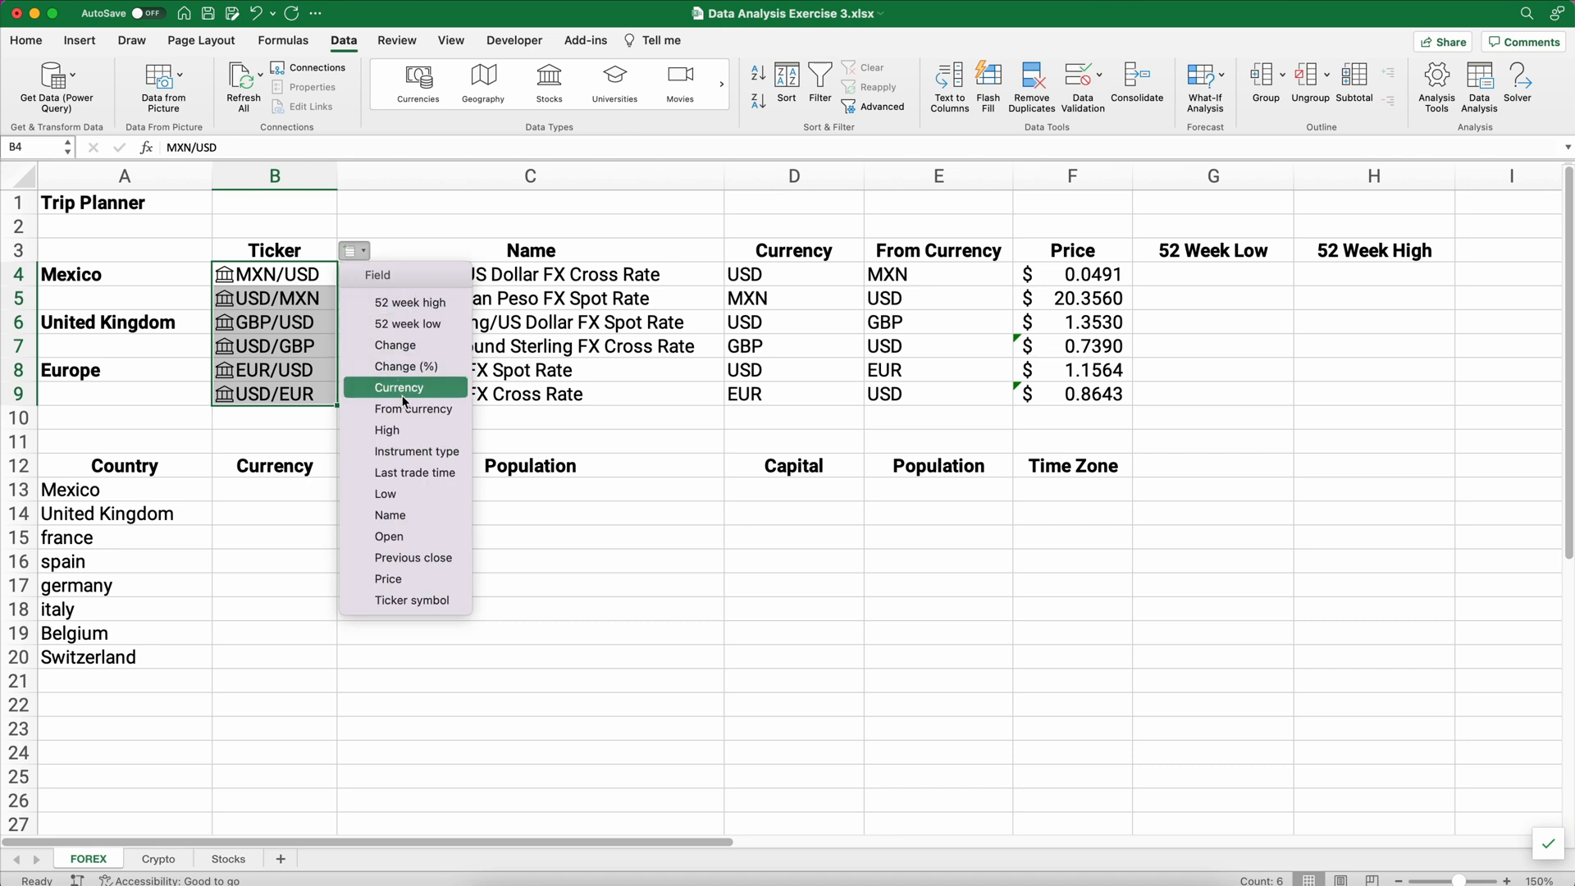
mouse_move(407, 323)
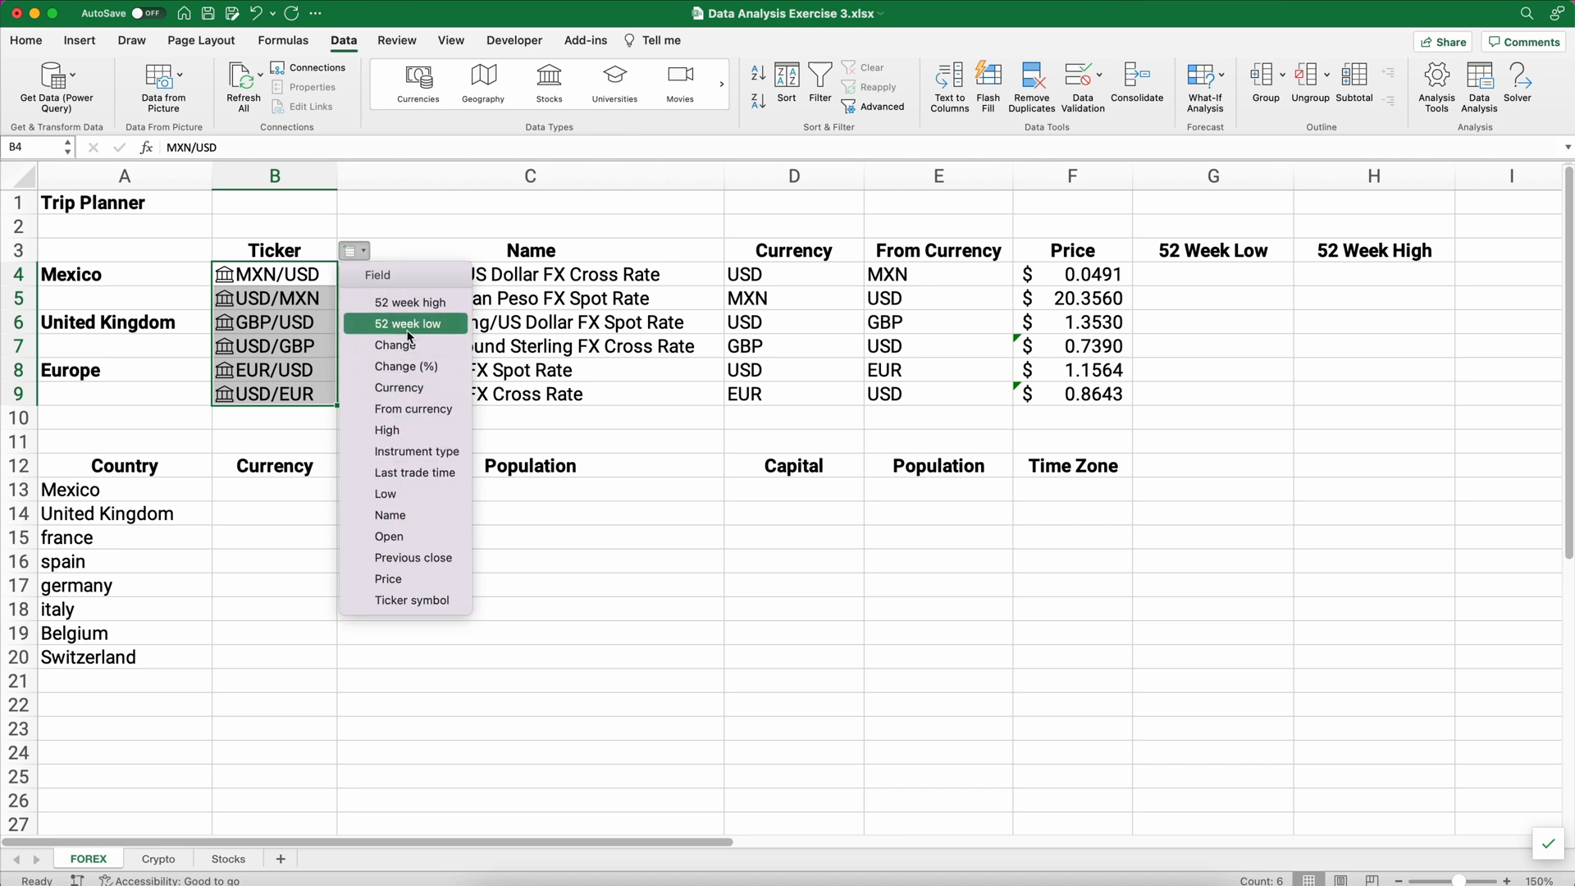
left_click(408, 322)
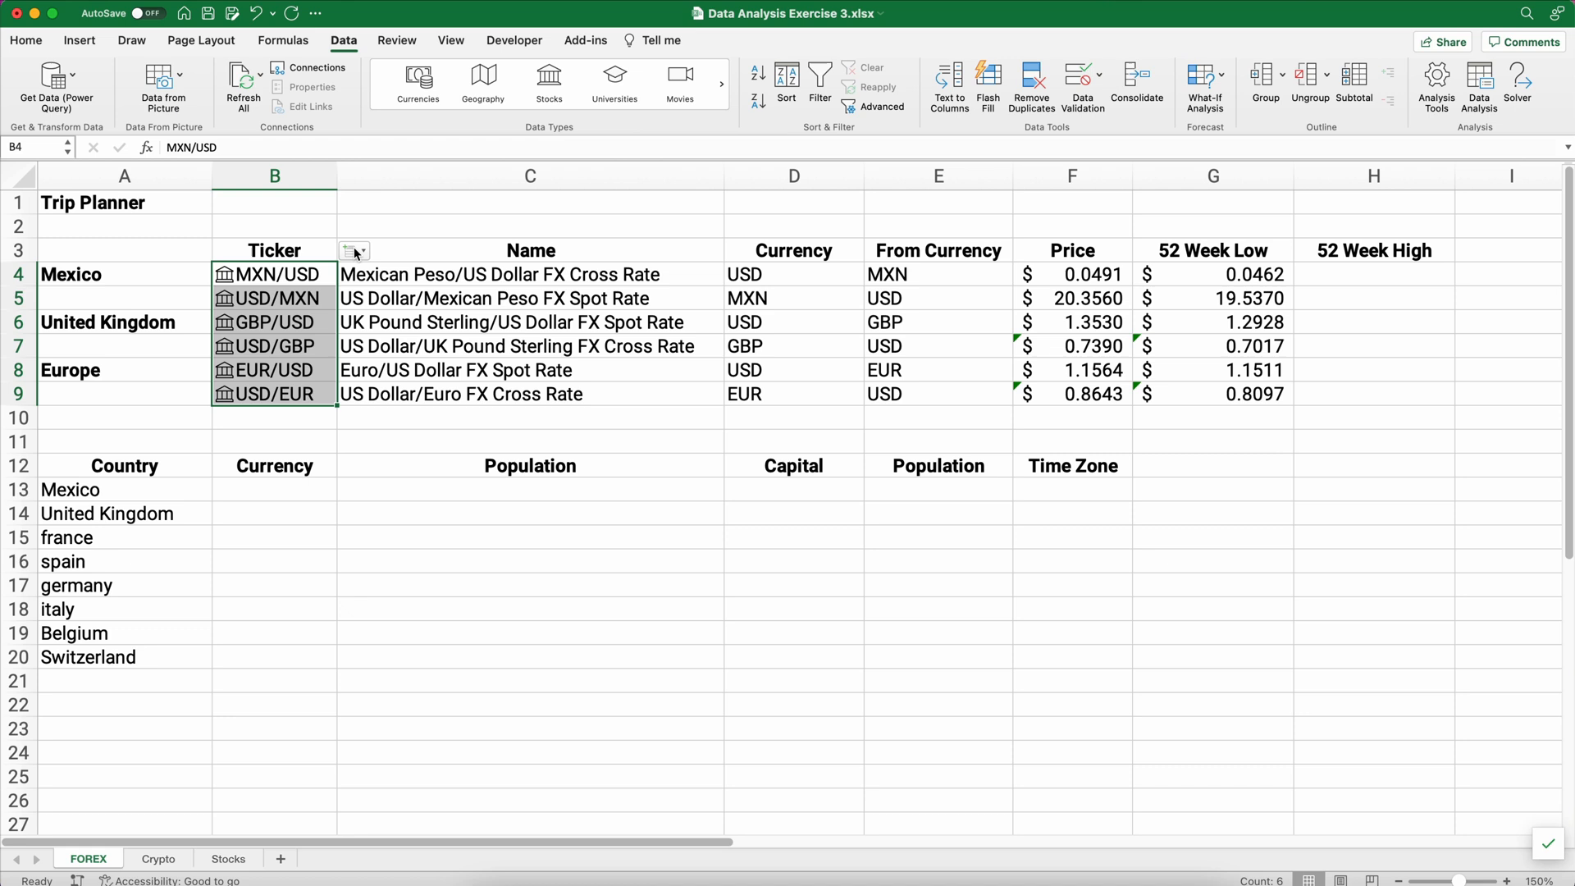
left_click(353, 251)
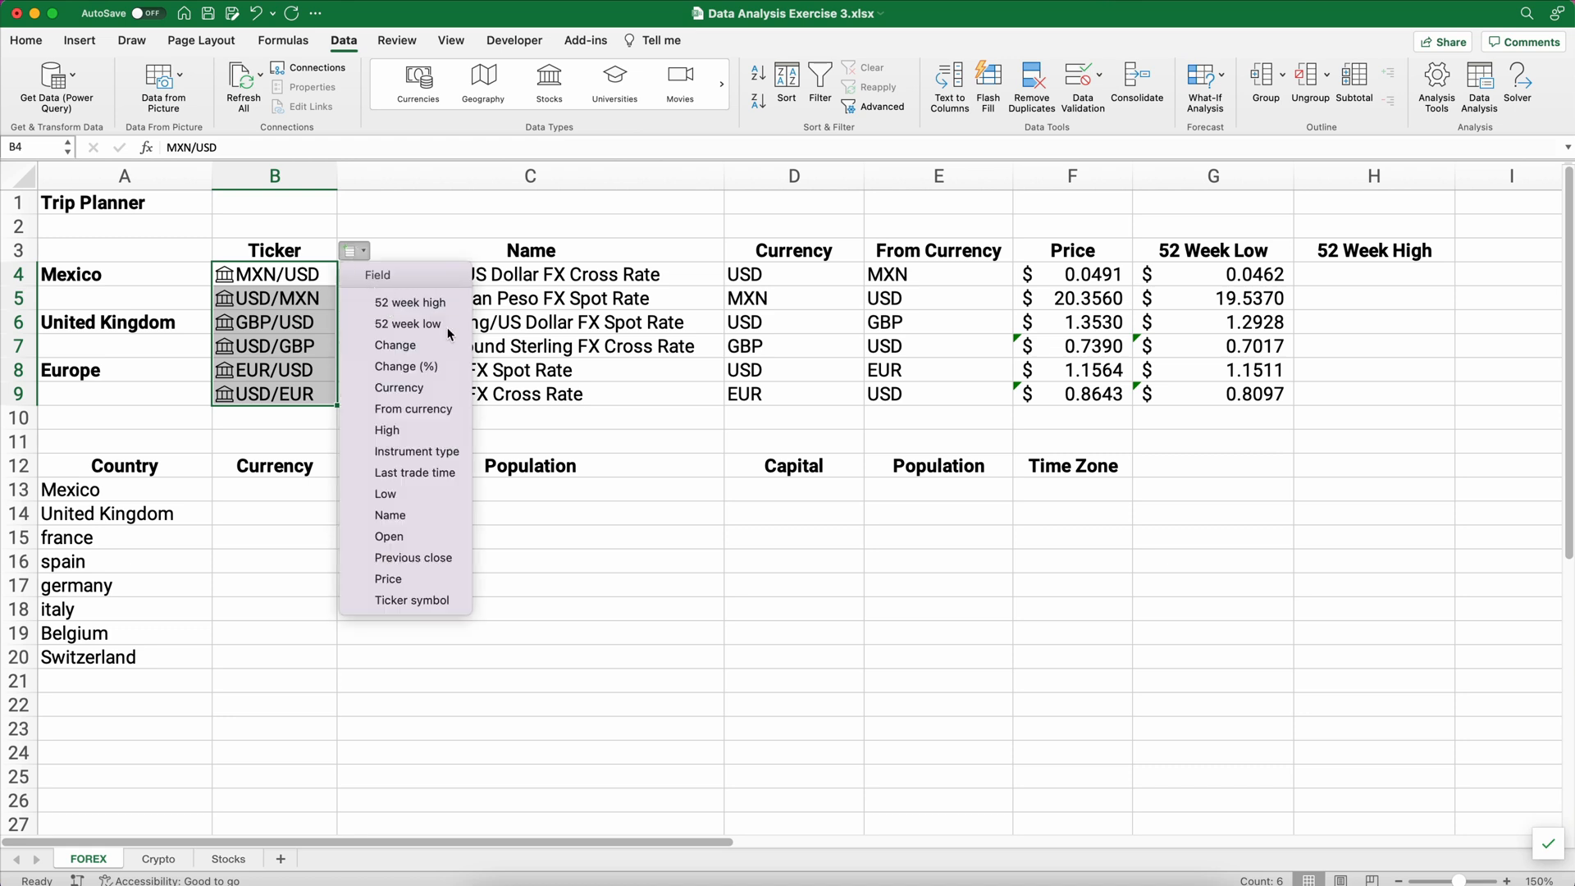
left_click(408, 303)
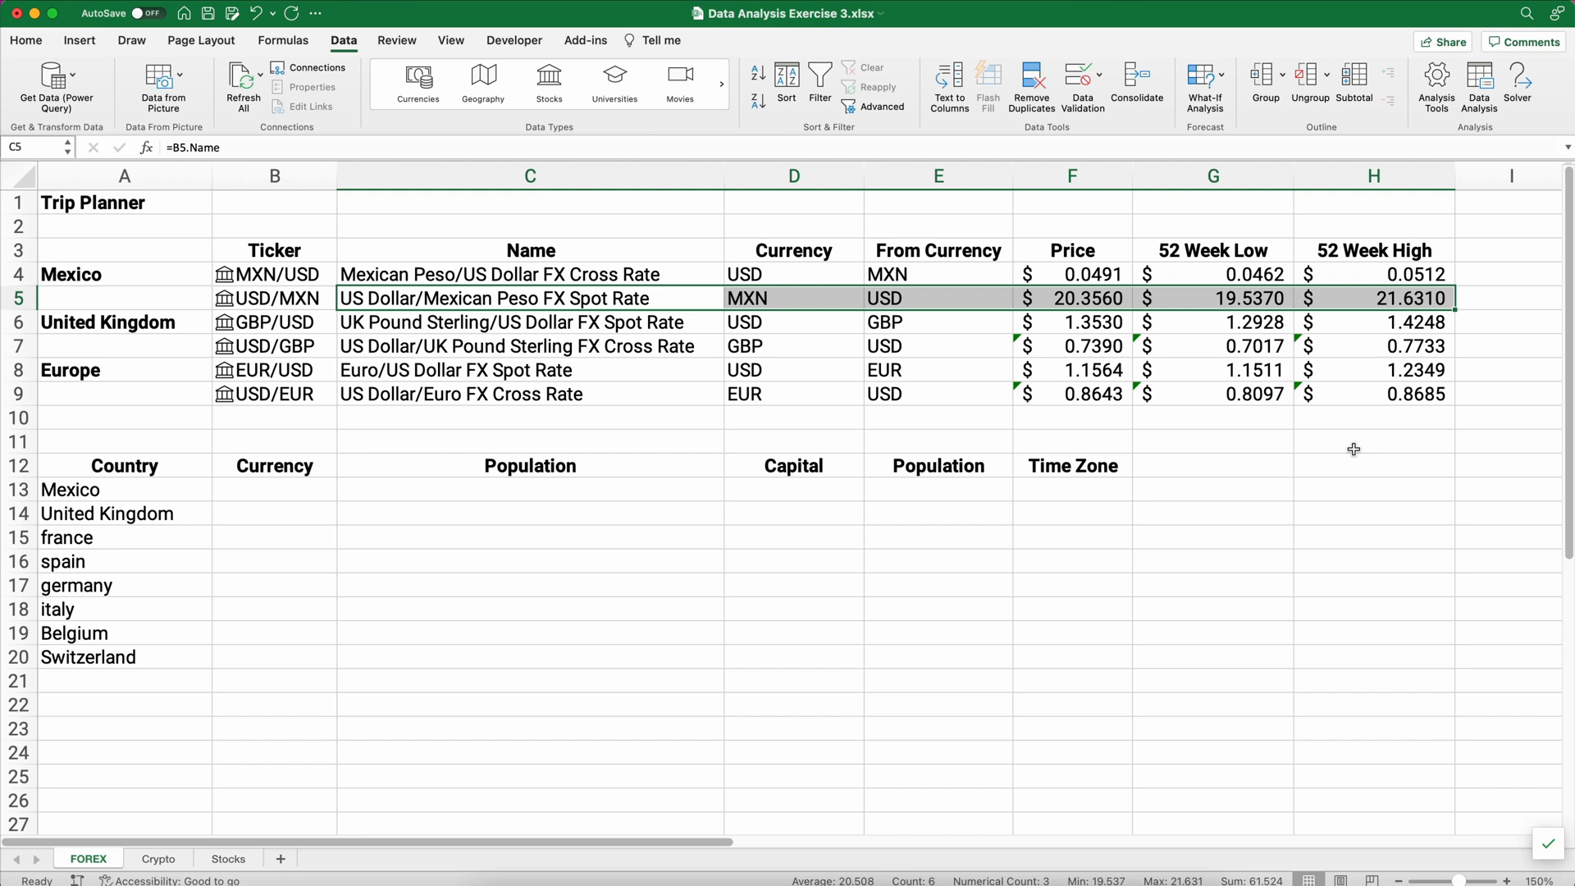
mouse_move(965, 572)
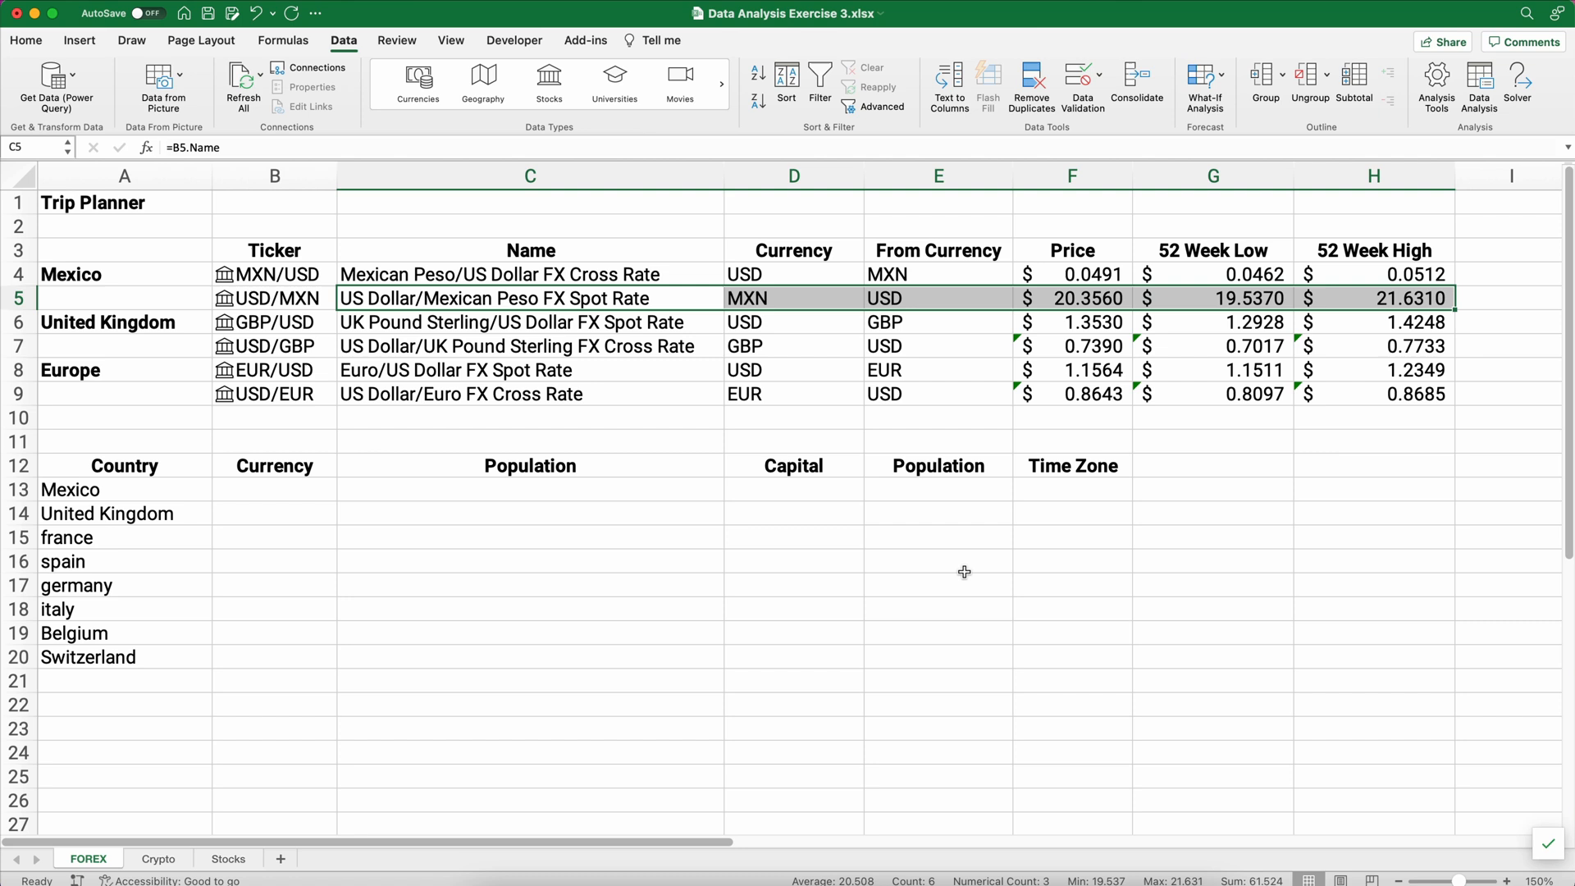
mouse_move(962, 567)
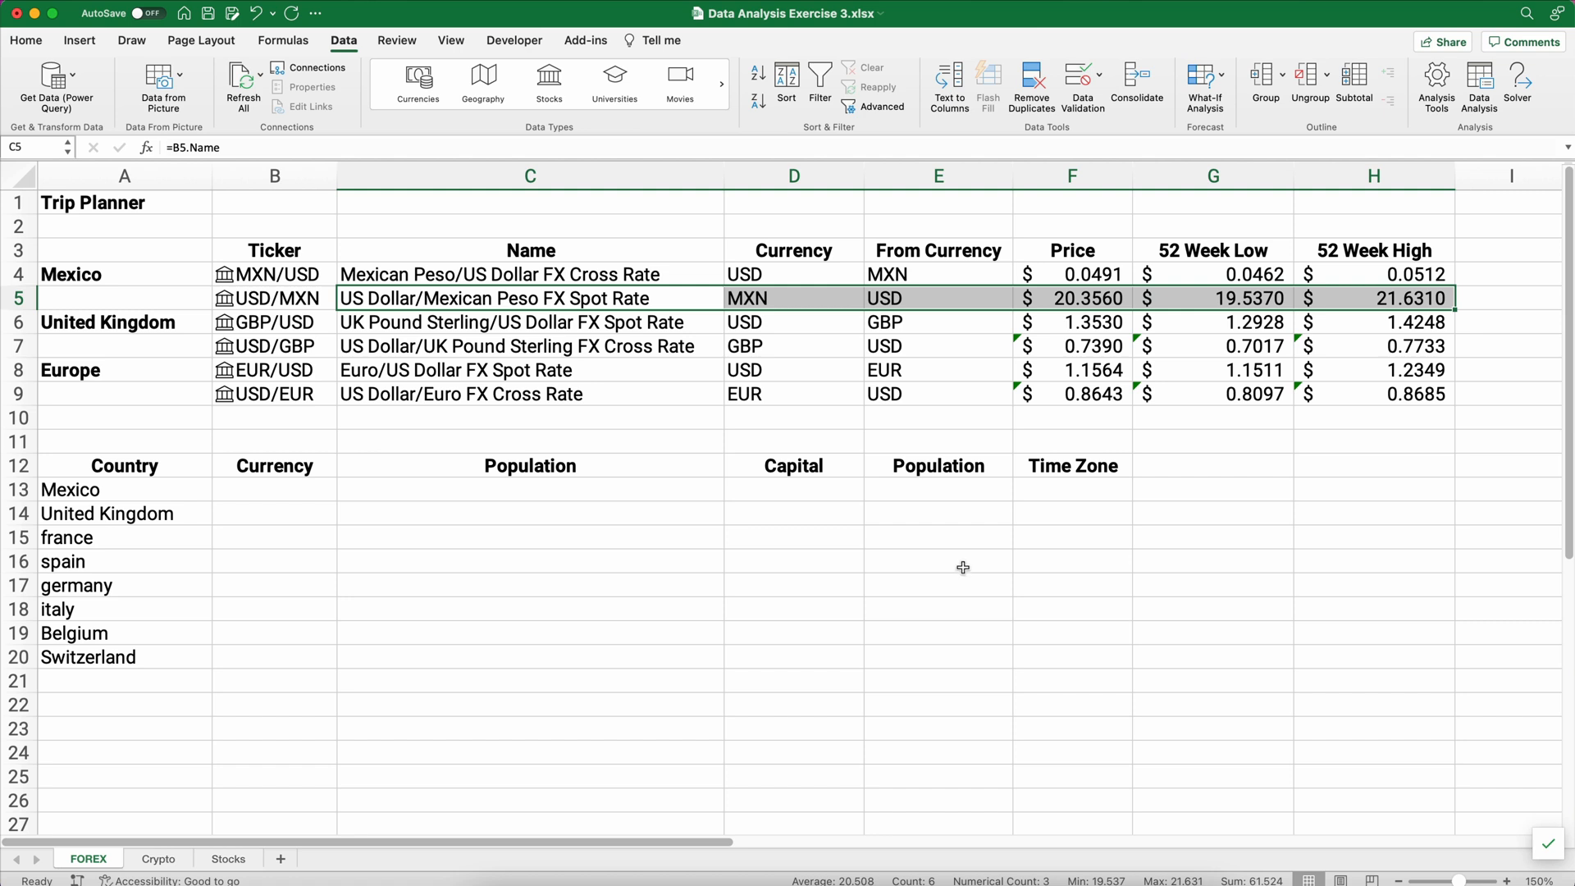
mouse_move(949, 392)
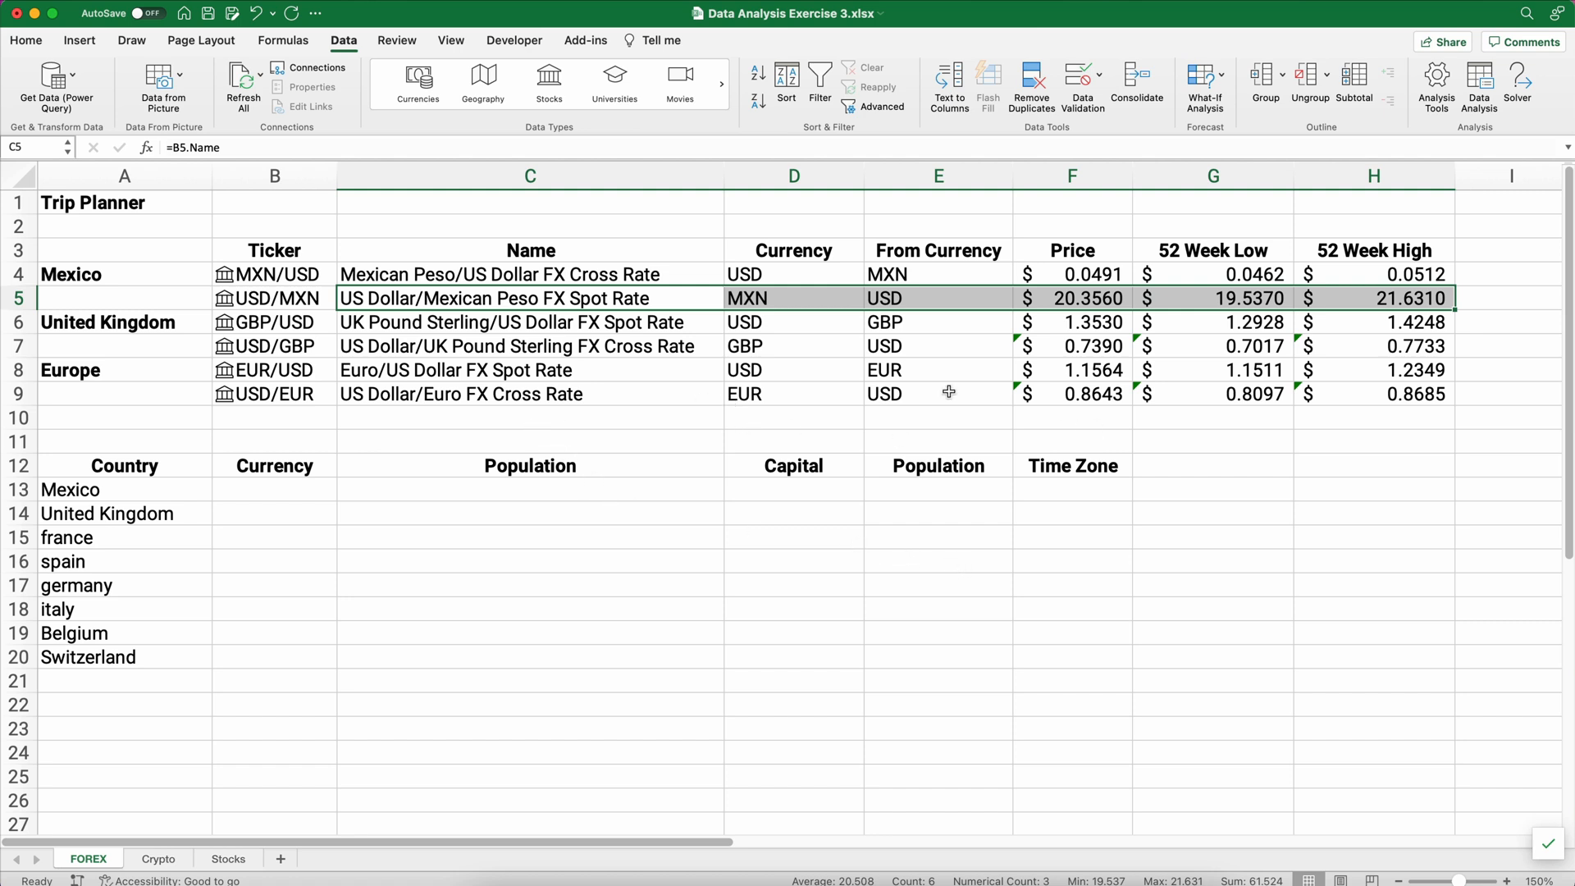
mouse_move(1041, 366)
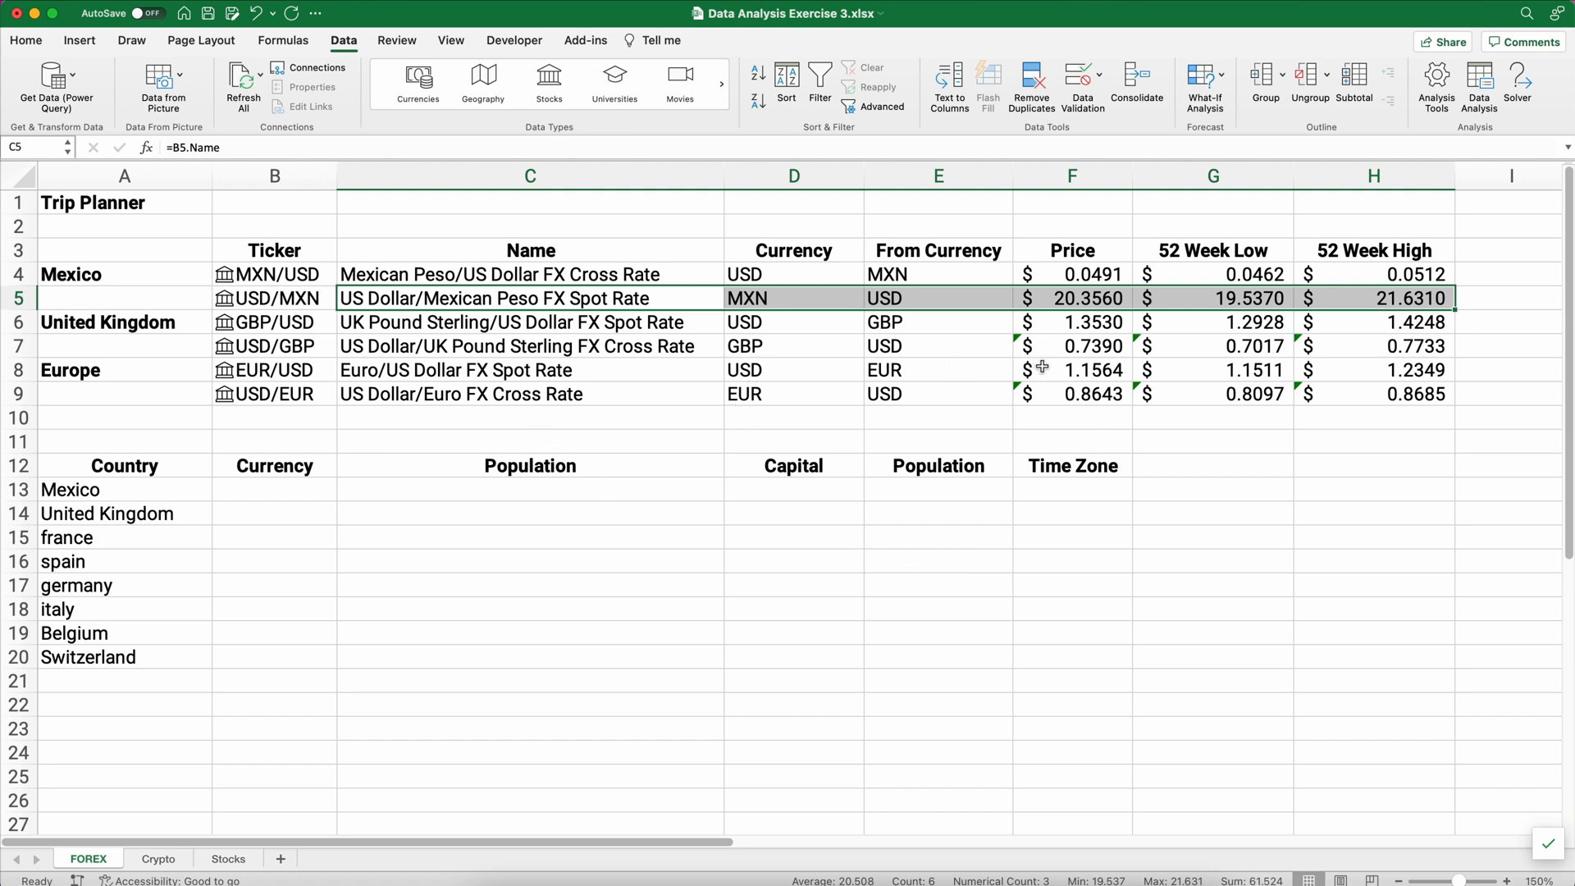
Apply Update format to F7:H9 so the GBP and EUR rows show £ and € values.
left_click_drag(1073, 346, 1374, 394)
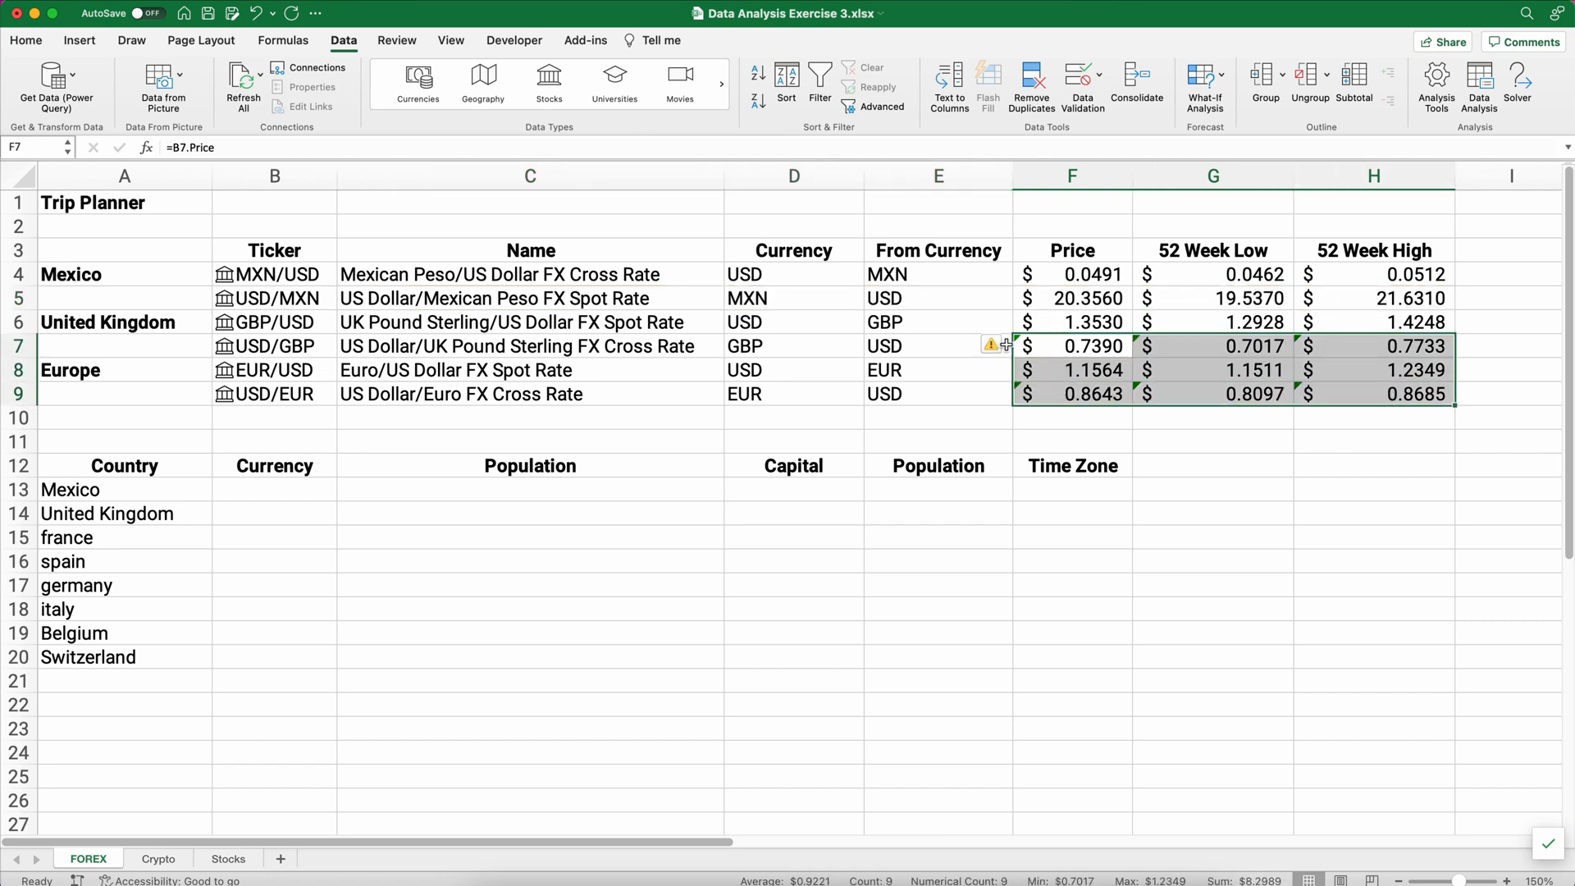
left_click(996, 344)
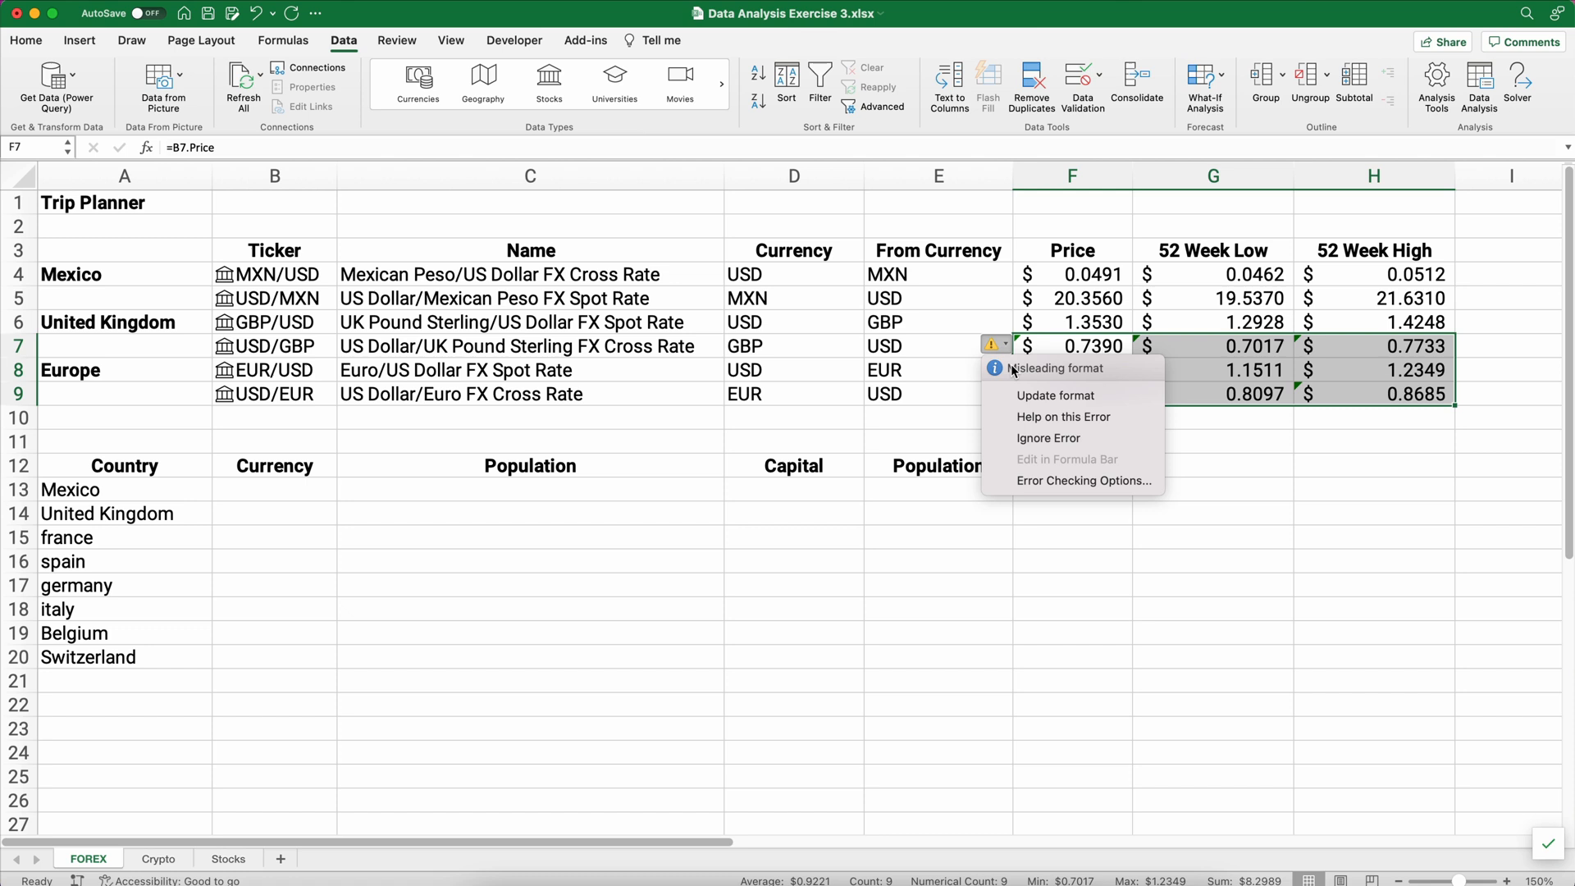
mouse_move(1026, 395)
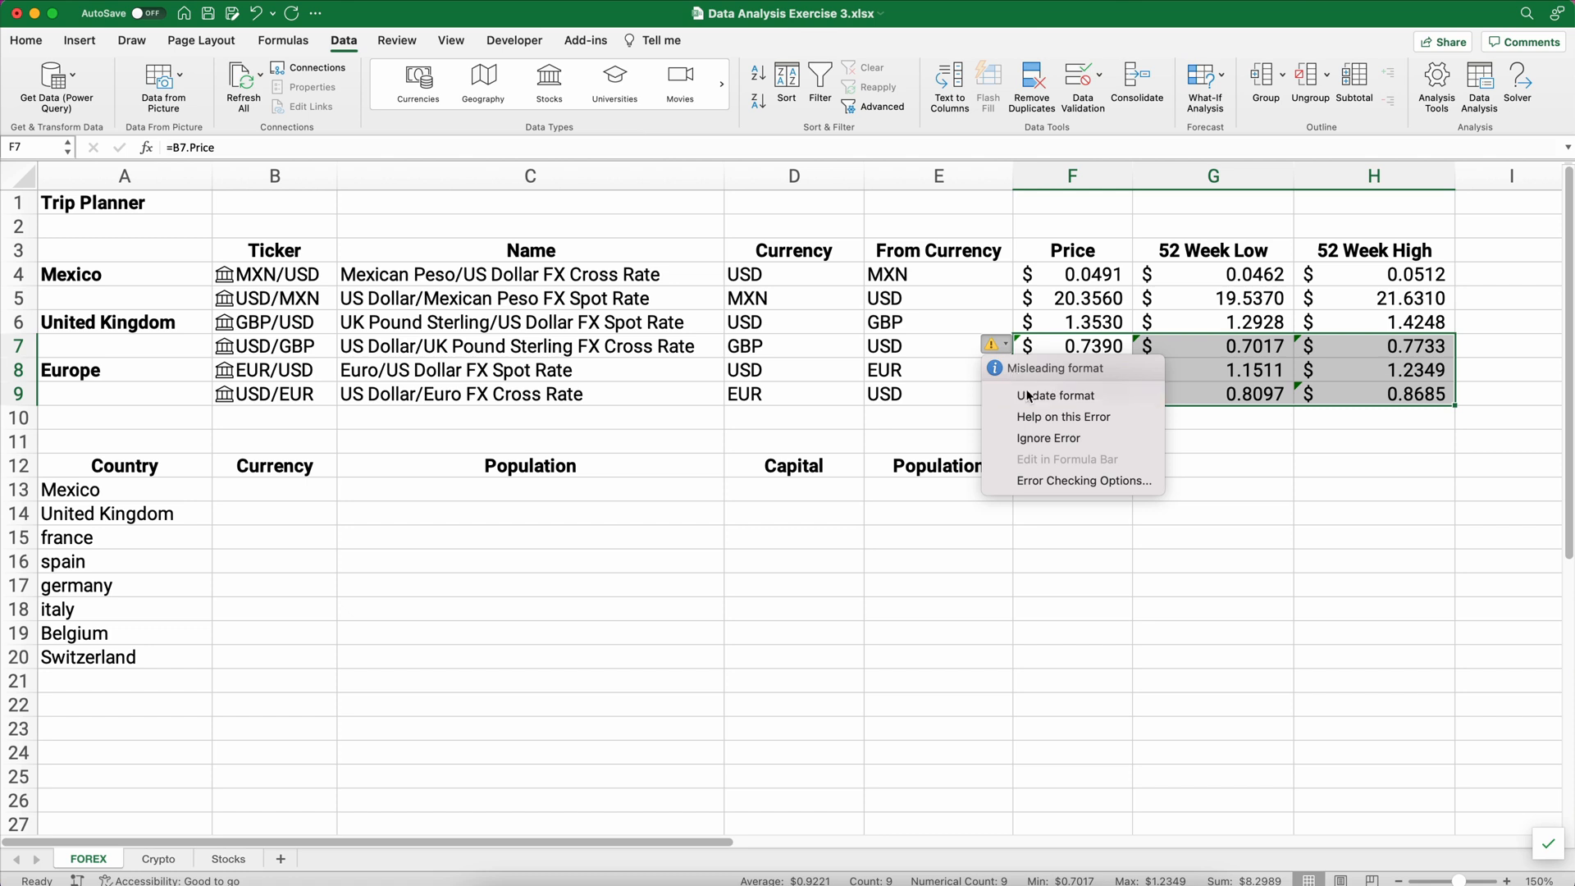
left_click(1056, 395)
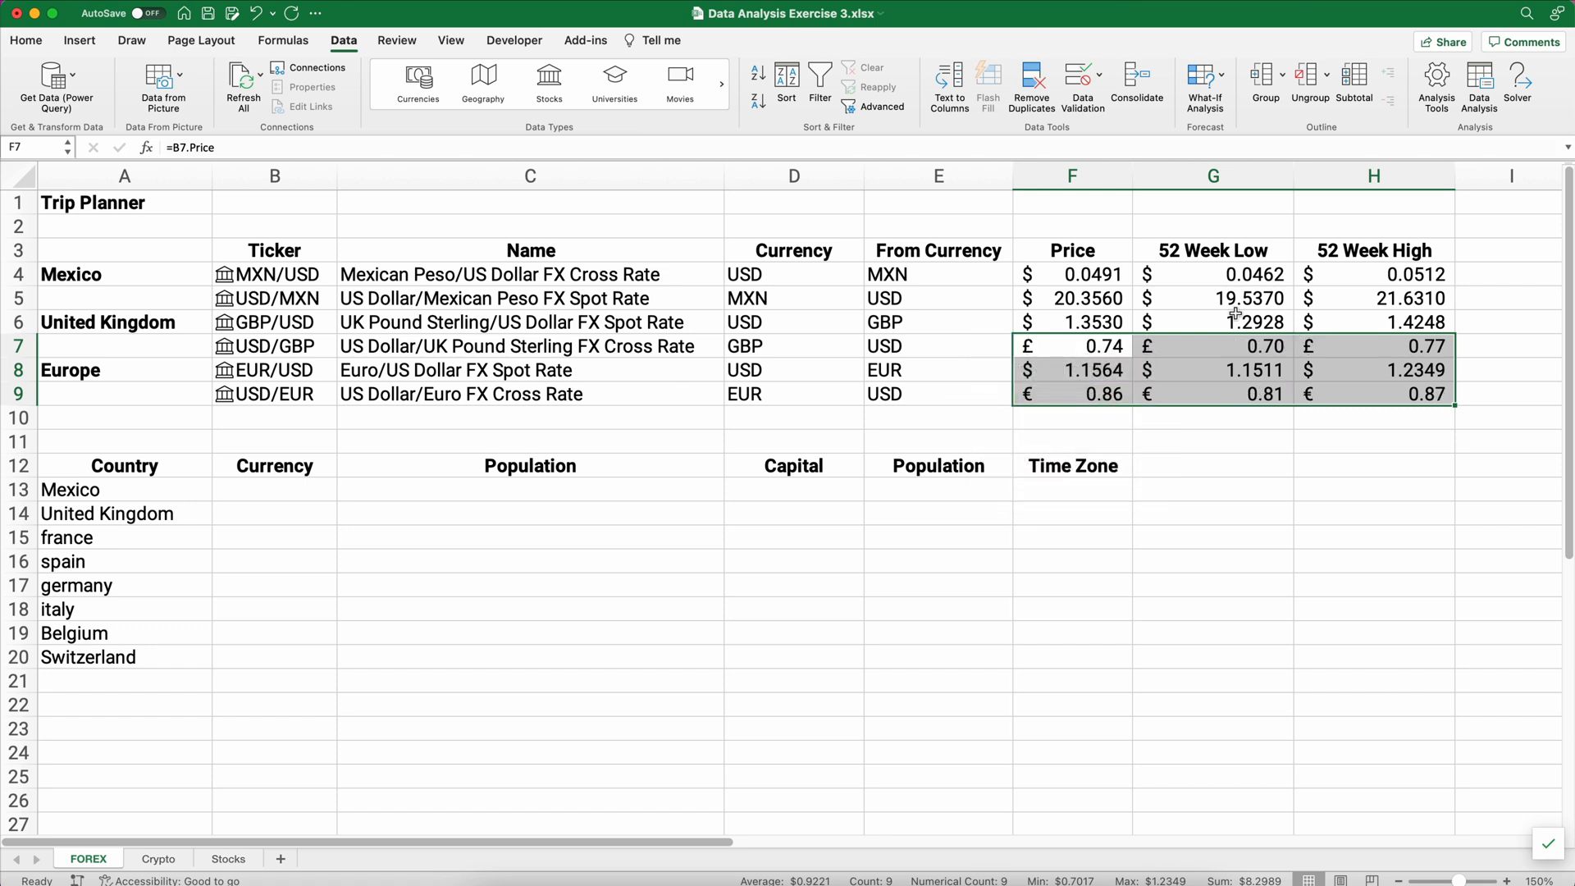
left_click(1072, 346)
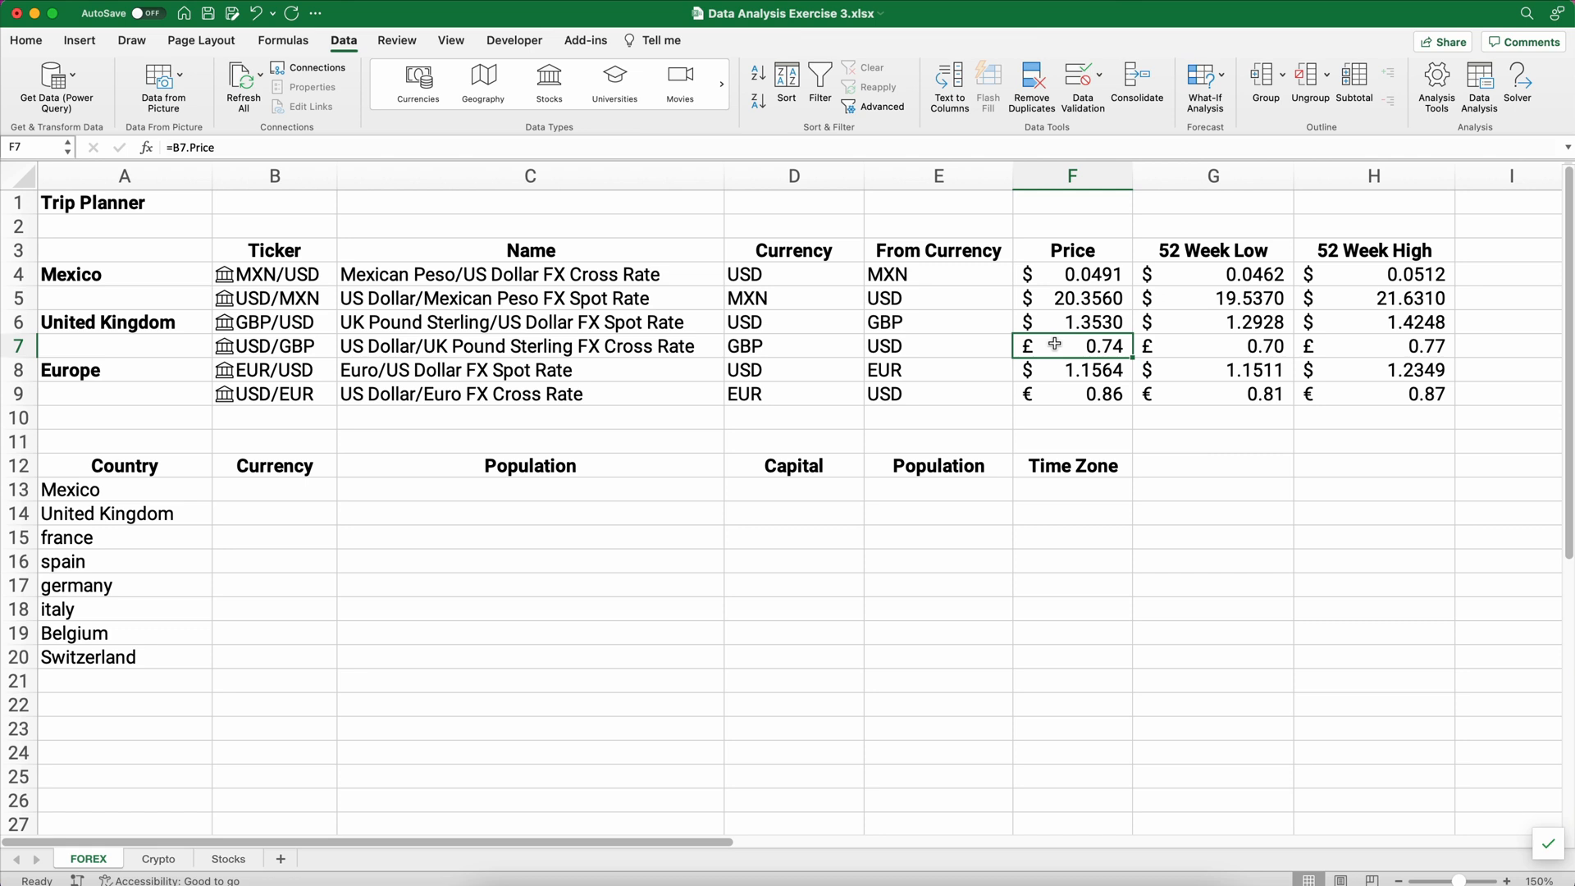
mouse_move(1028, 393)
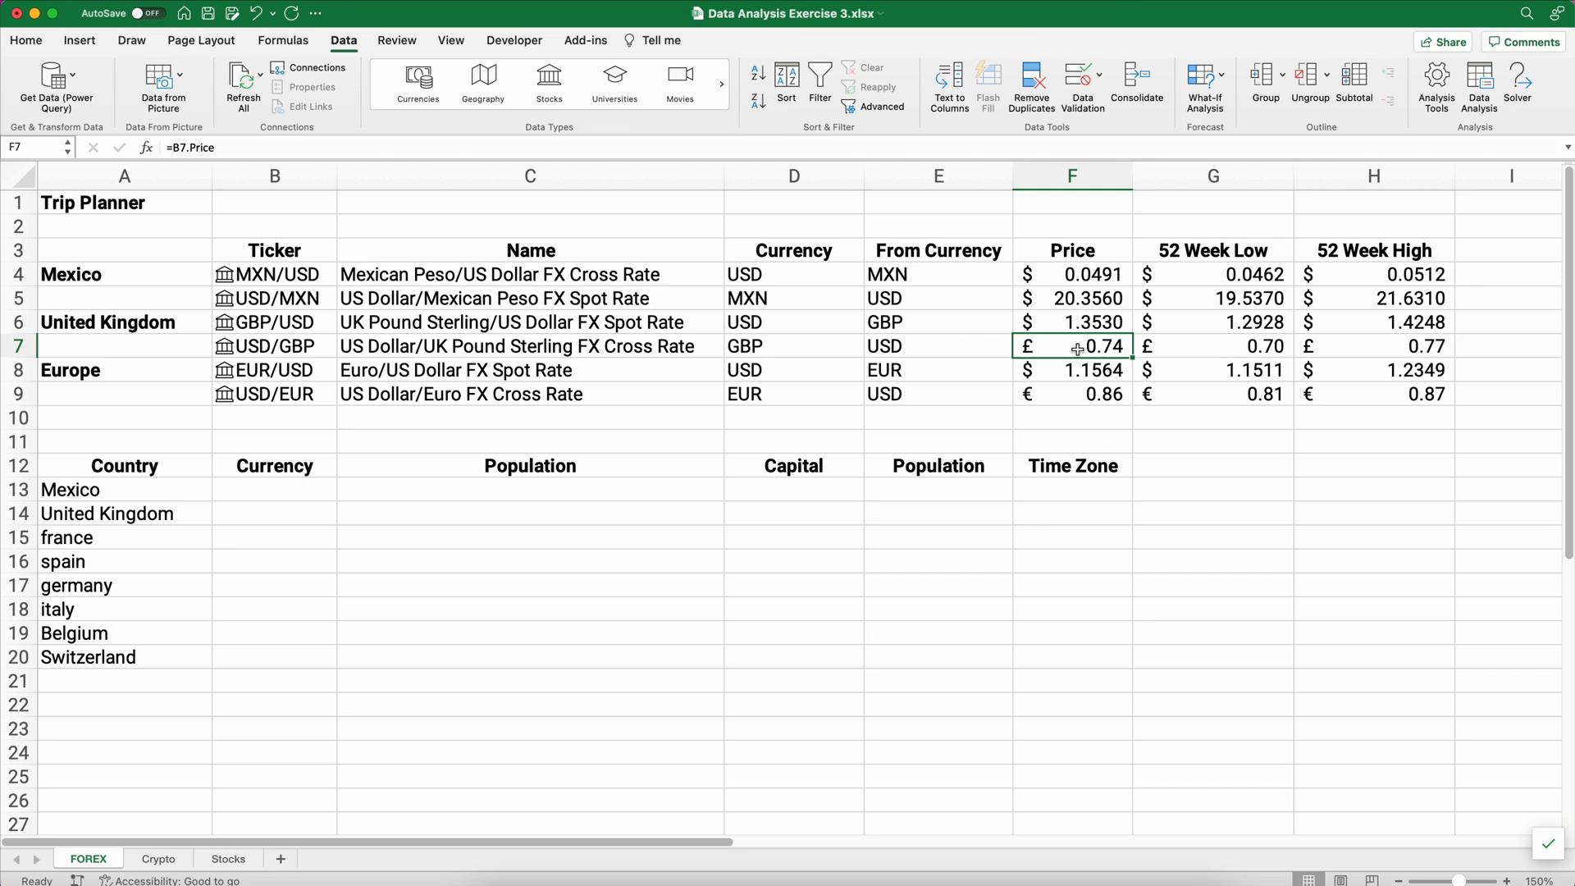
mouse_move(1029, 348)
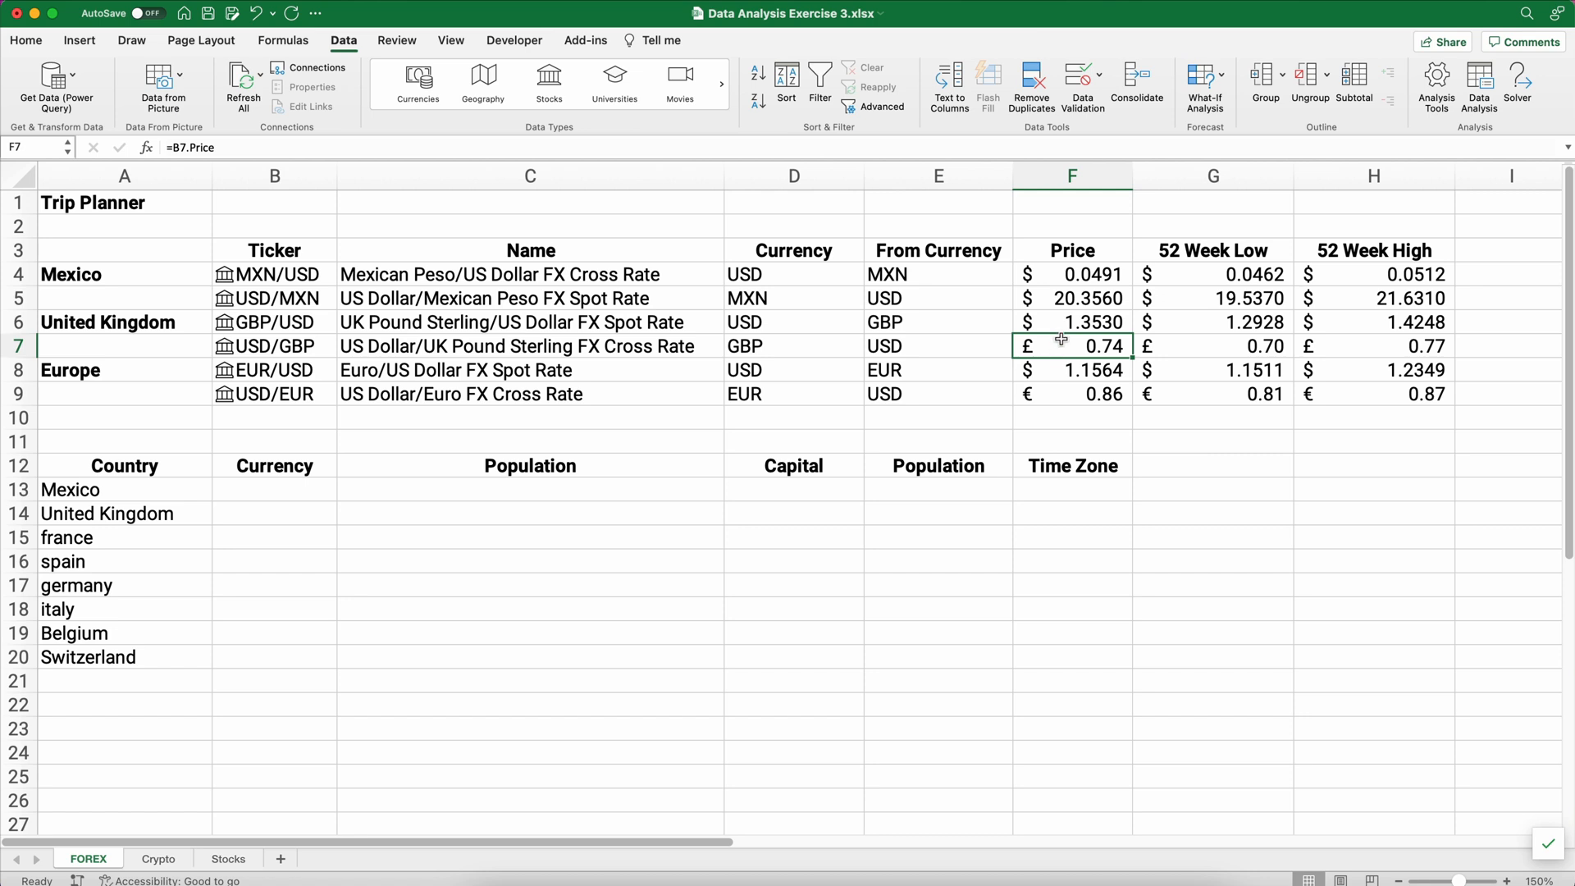
left_click(1071, 322)
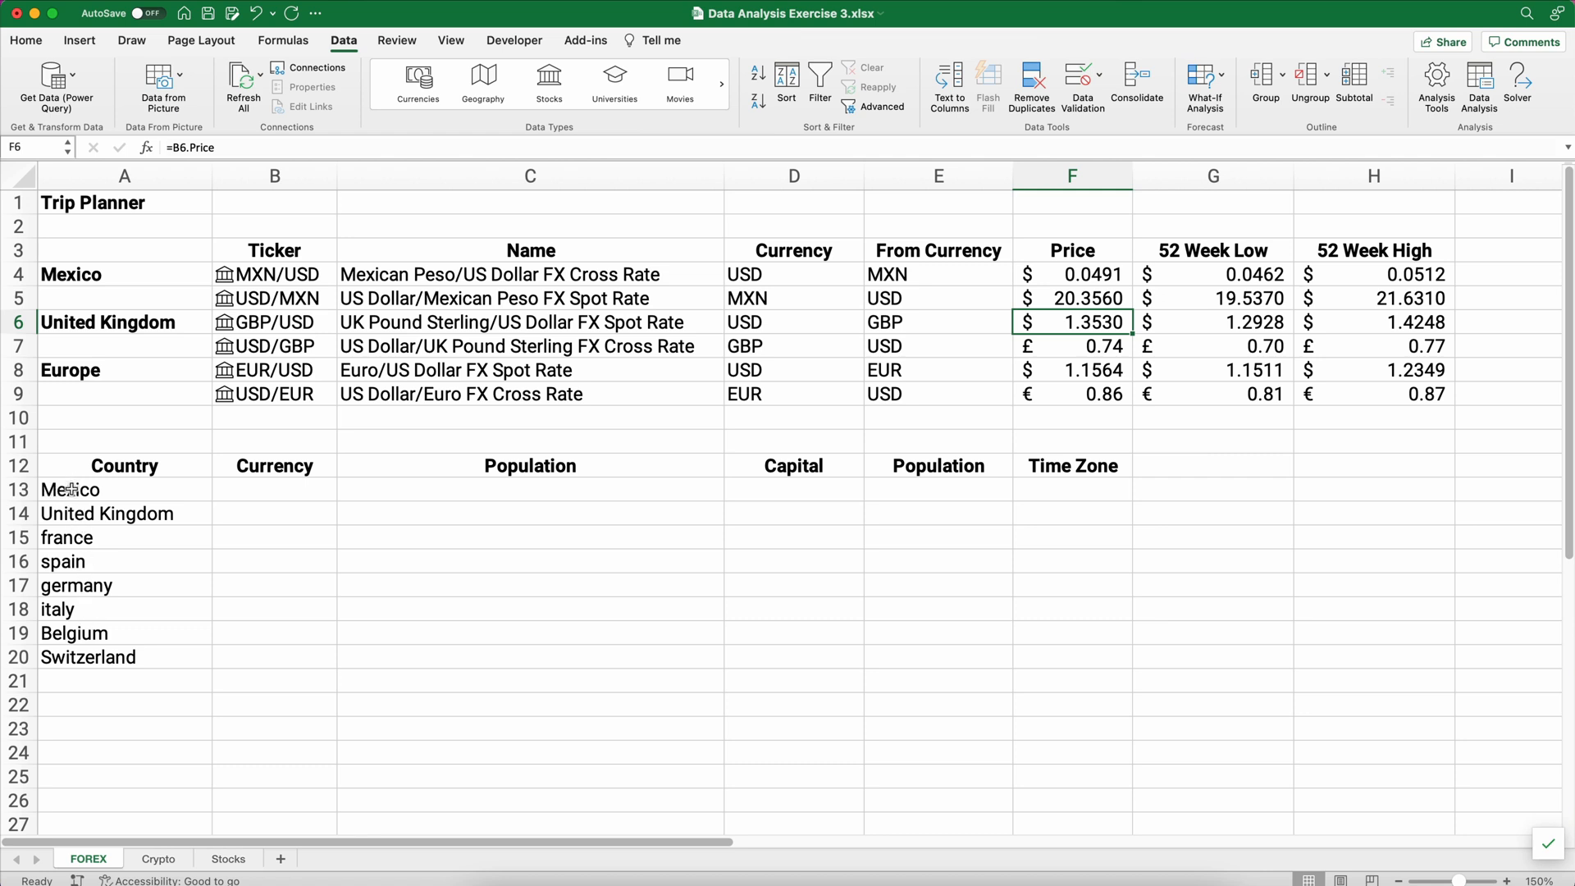
Convert the country names in A13:A20 to linked Geography data types.
left_click_drag(124, 513, 124, 656)
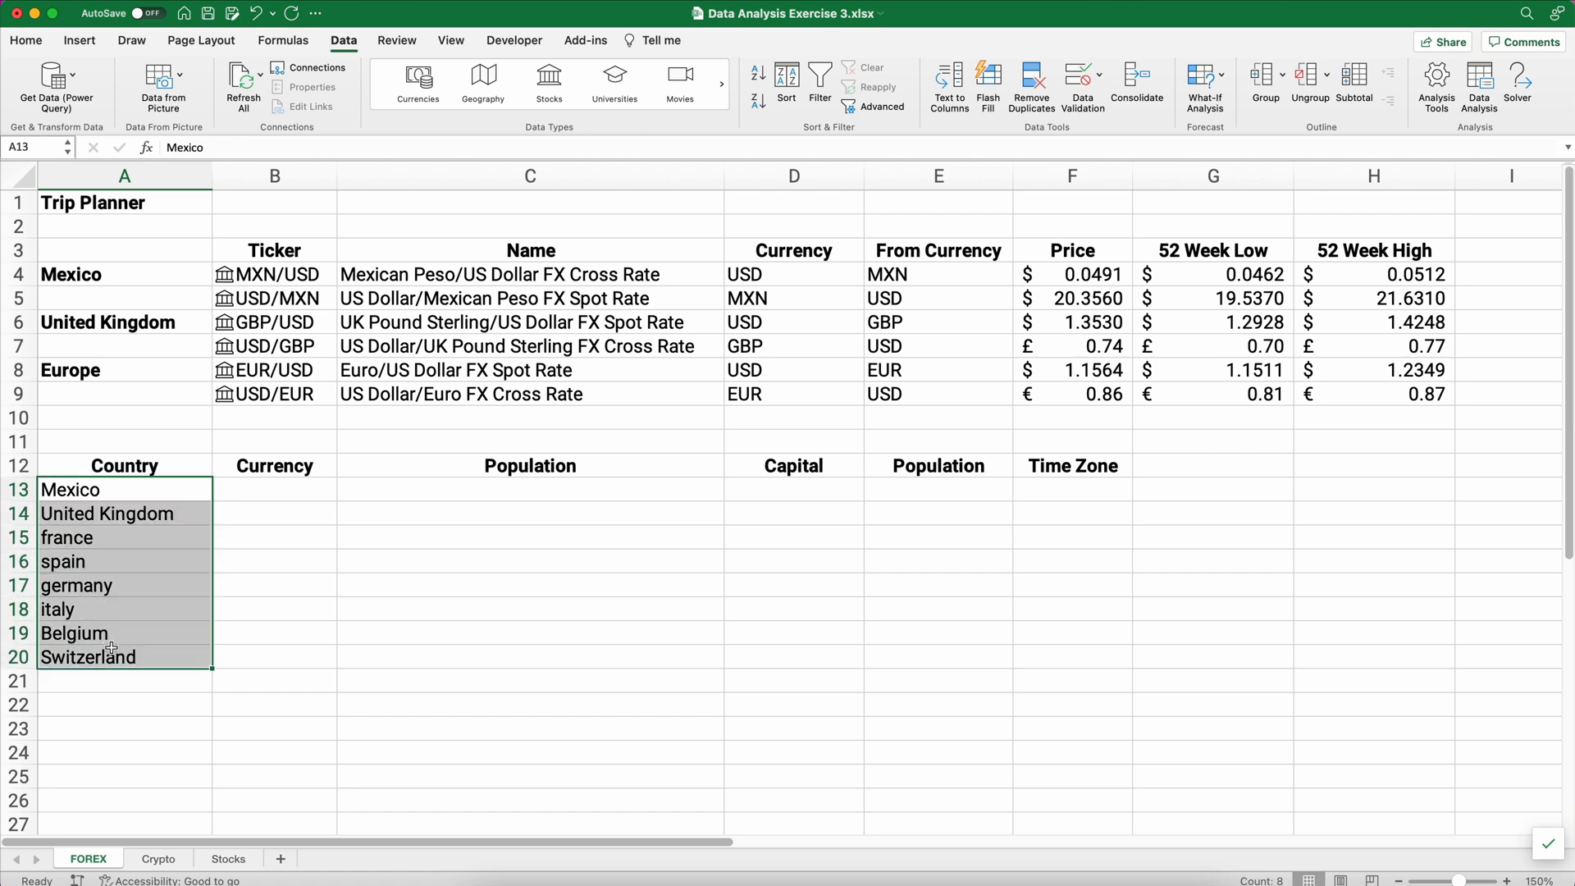
mouse_move(381, 204)
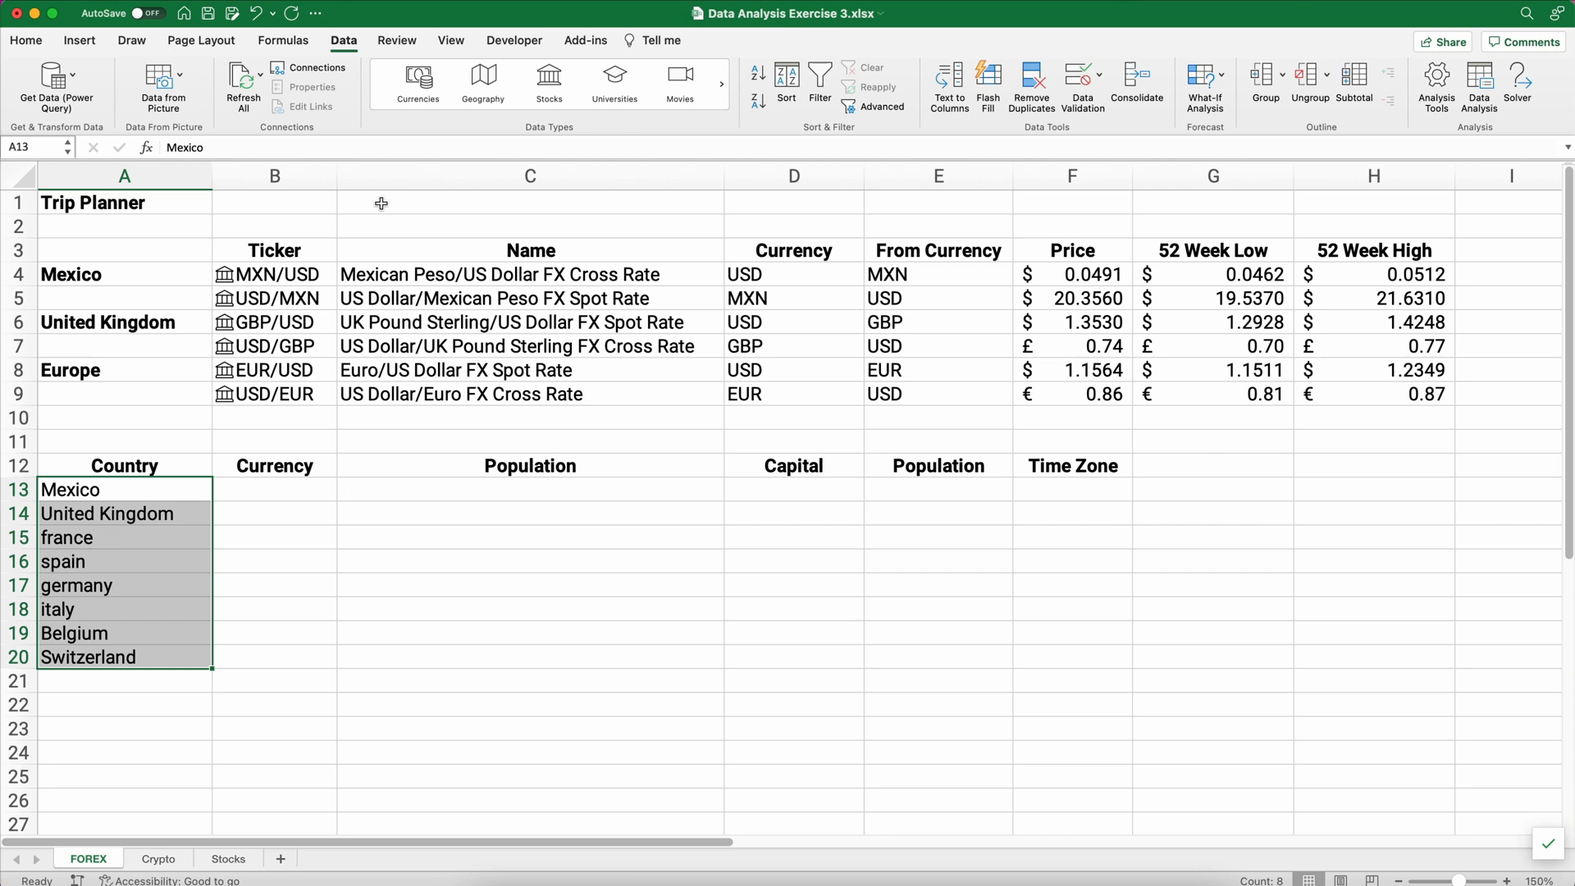
left_click(483, 82)
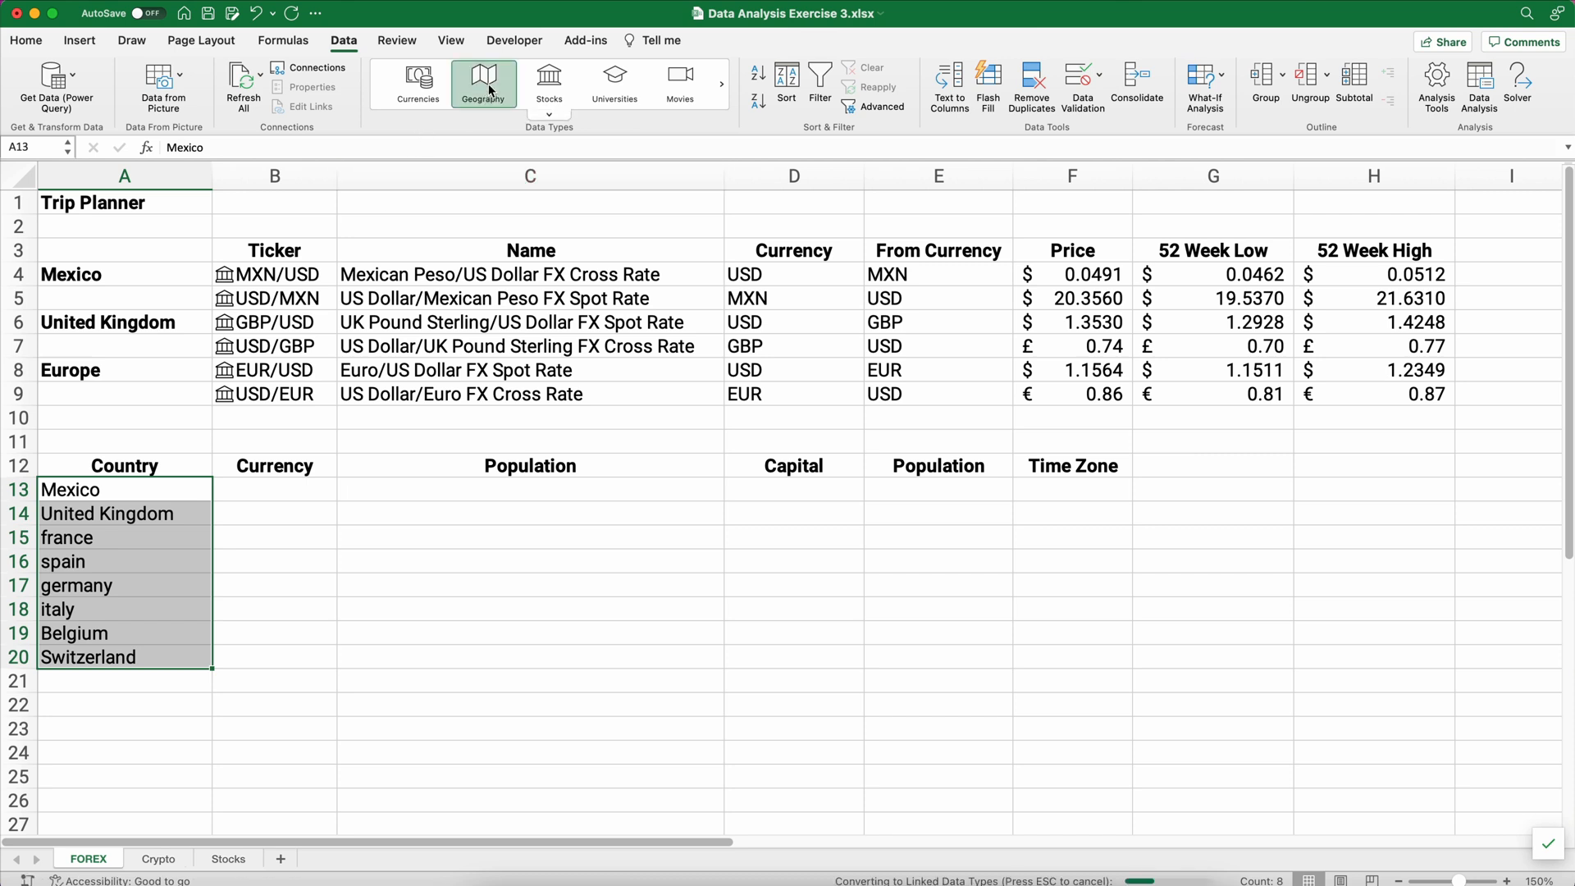
left_click(483, 83)
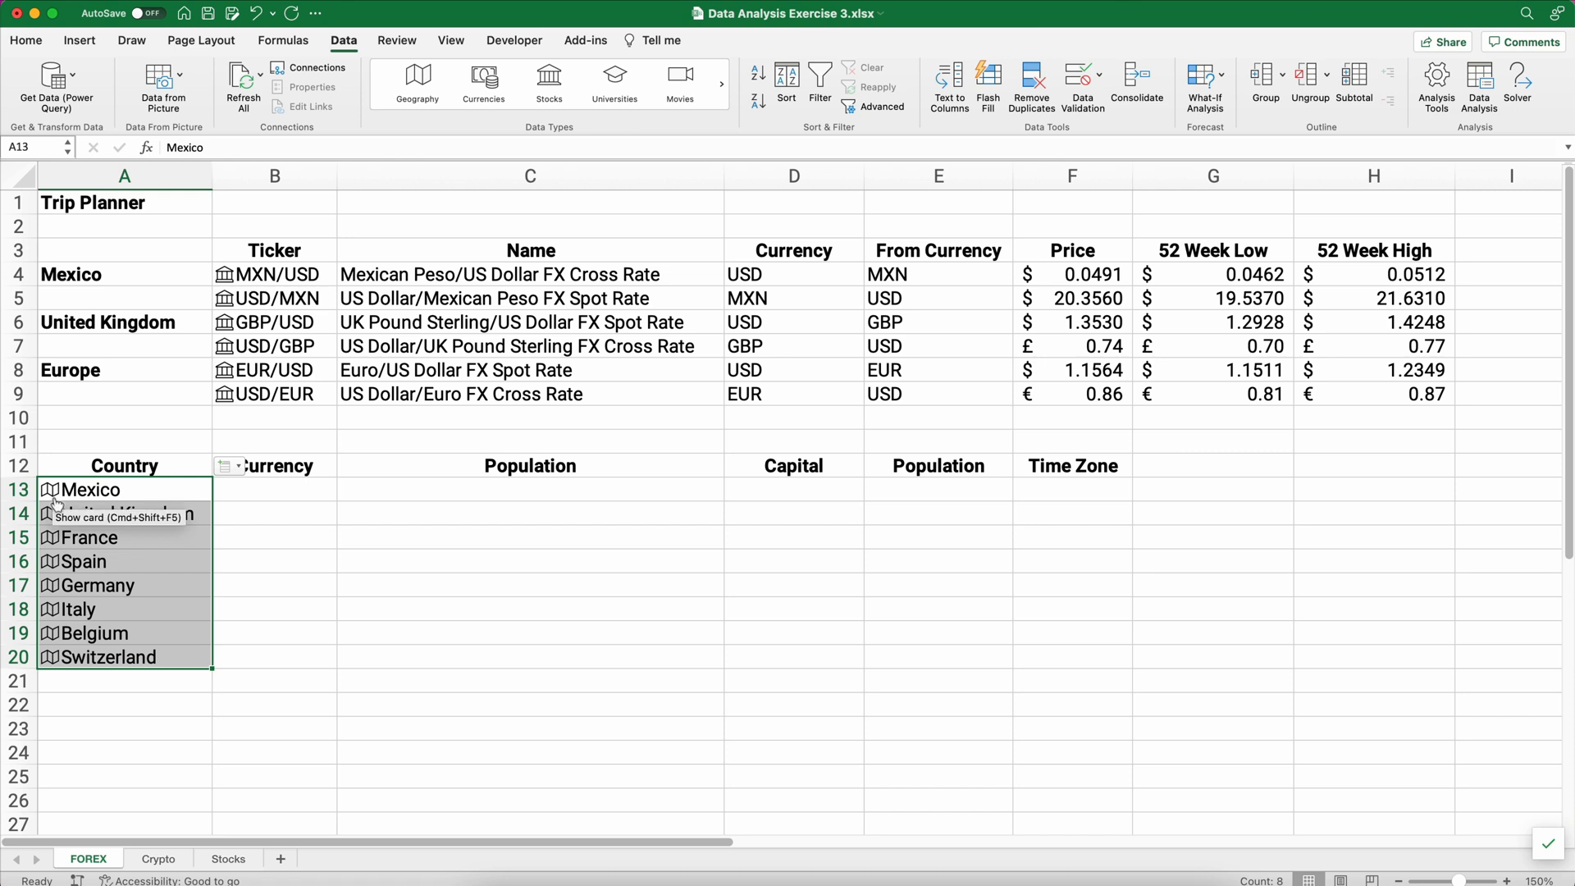
Insert each country's Currency code and Population fields.
left_click(229, 465)
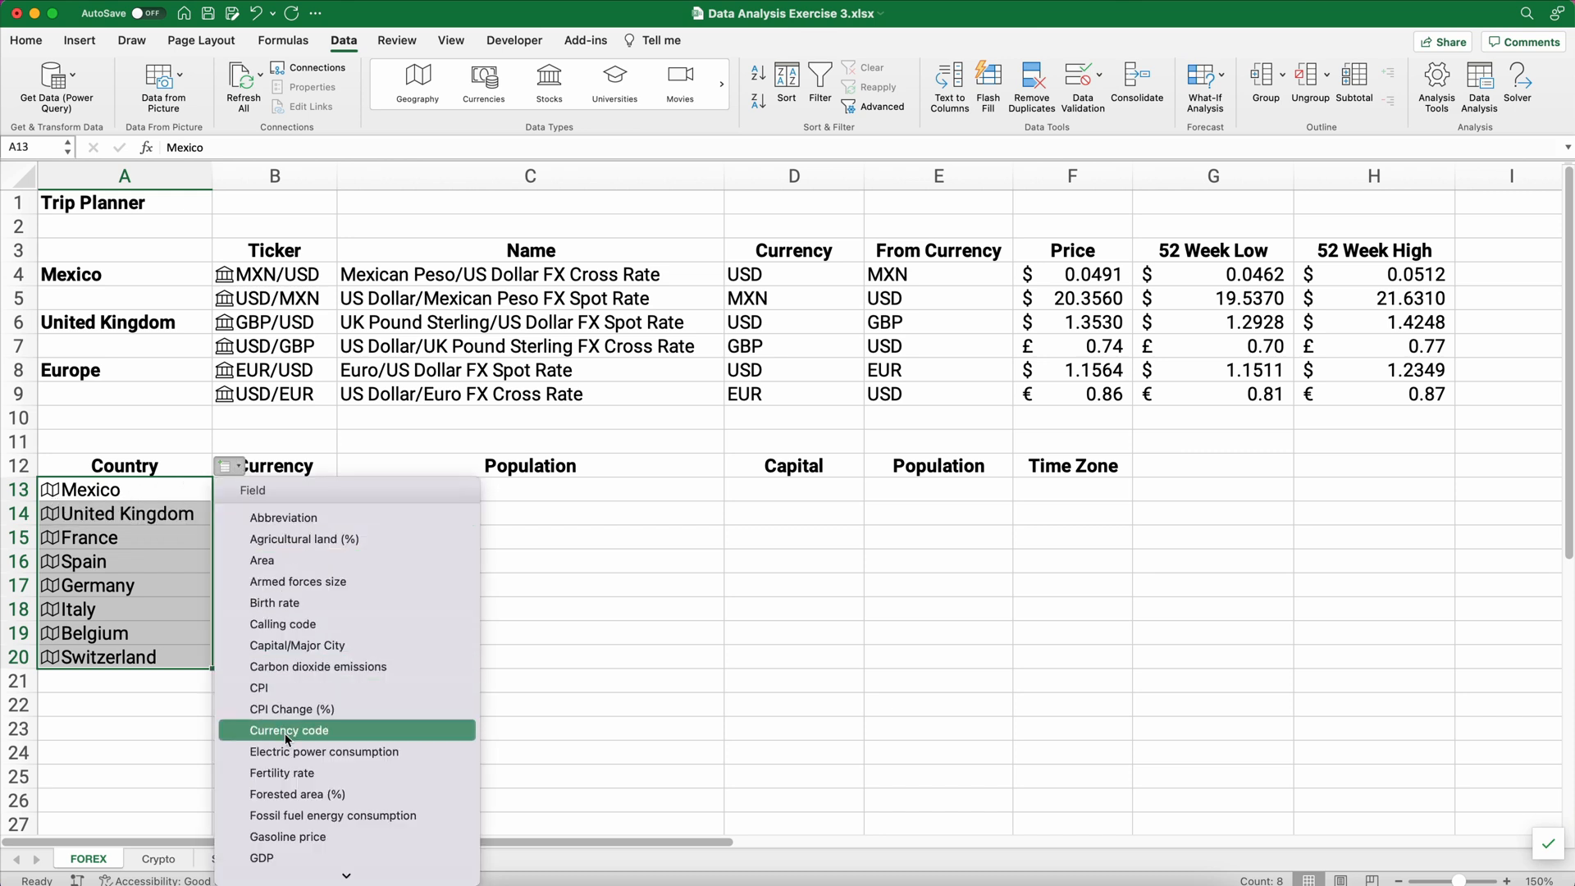
left_click(288, 730)
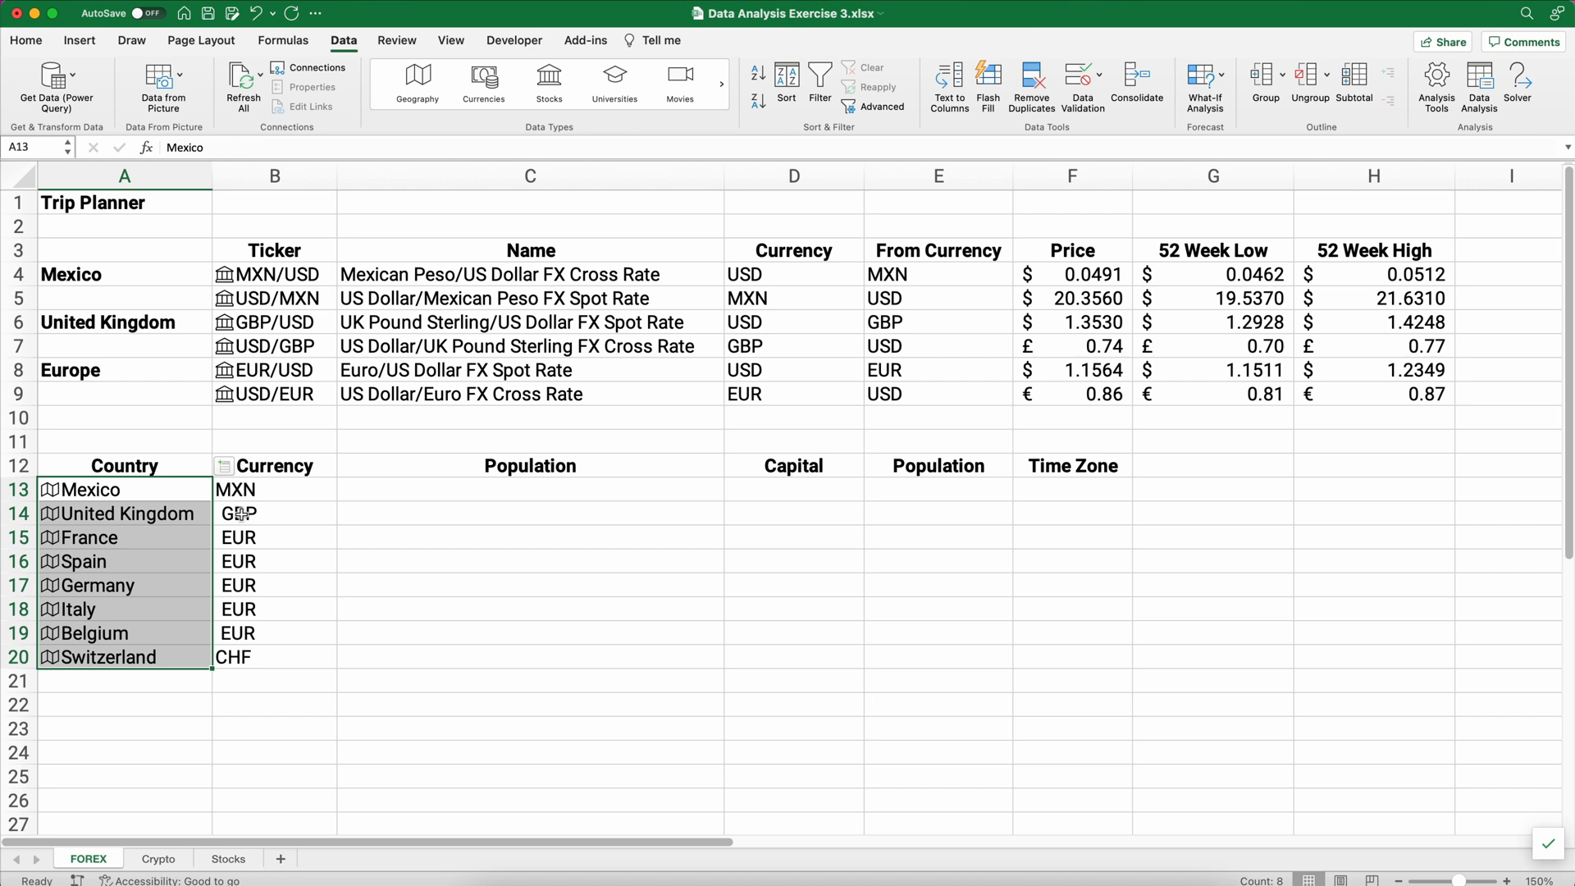
left_click(274, 656)
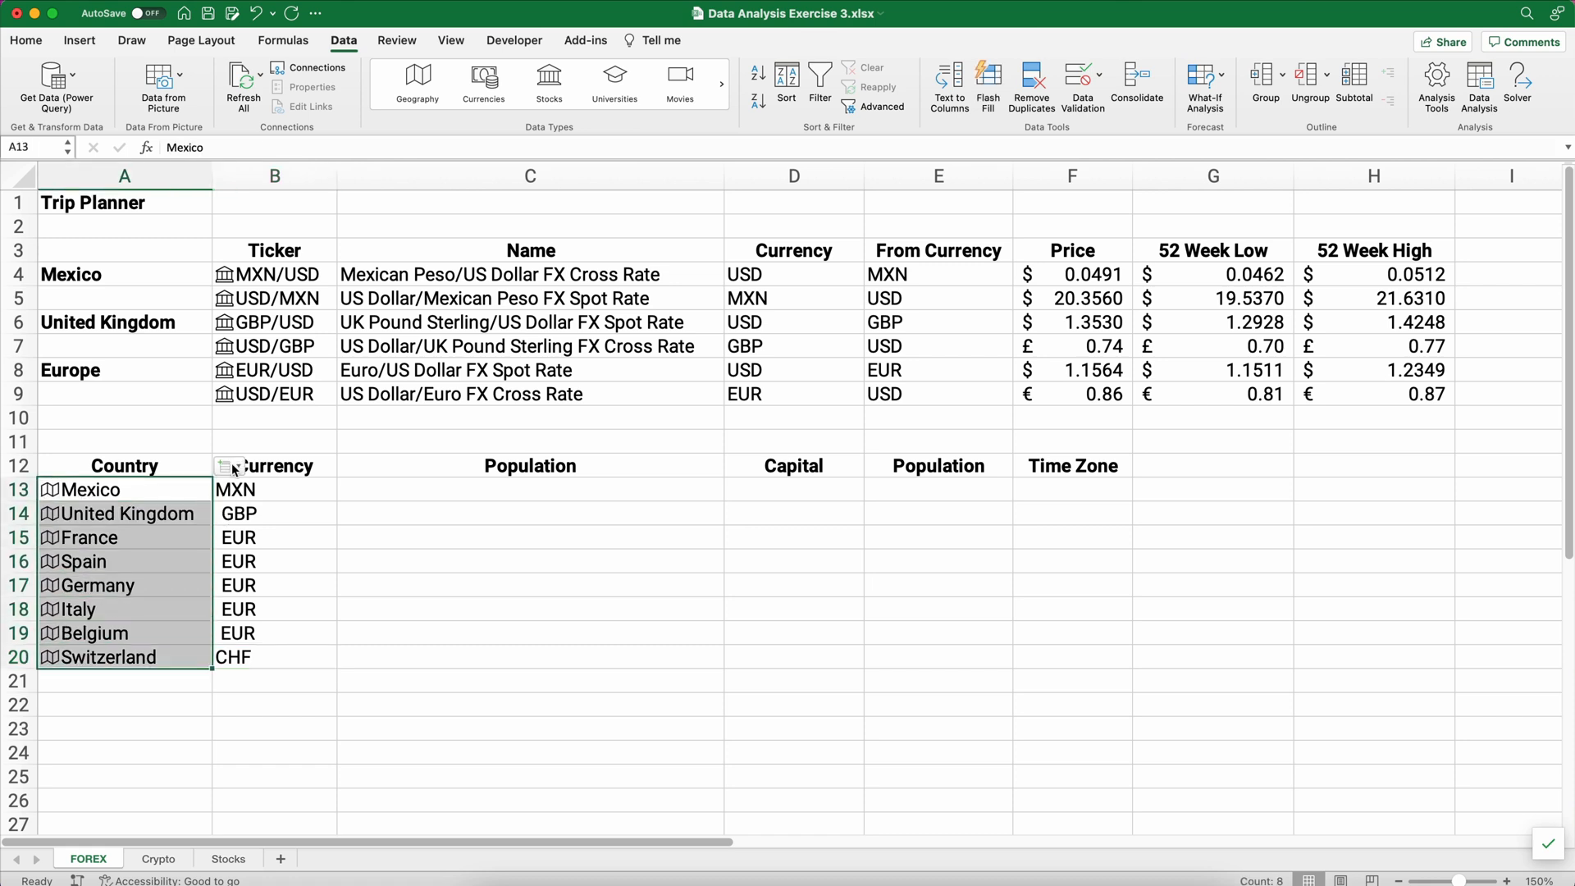
left_click(231, 466)
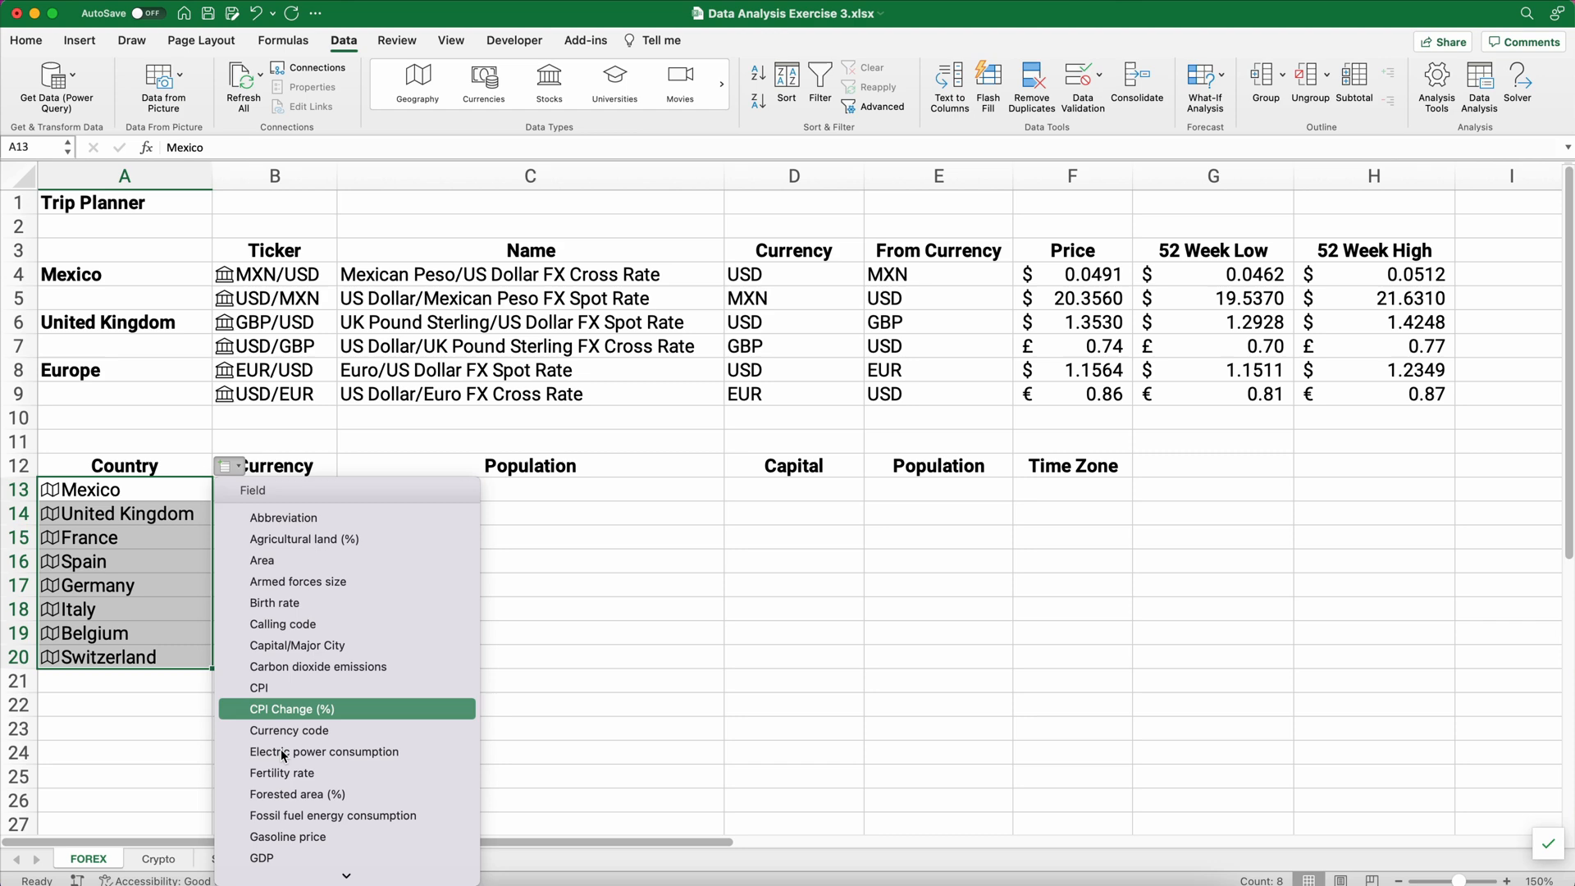
scroll("down", 3)
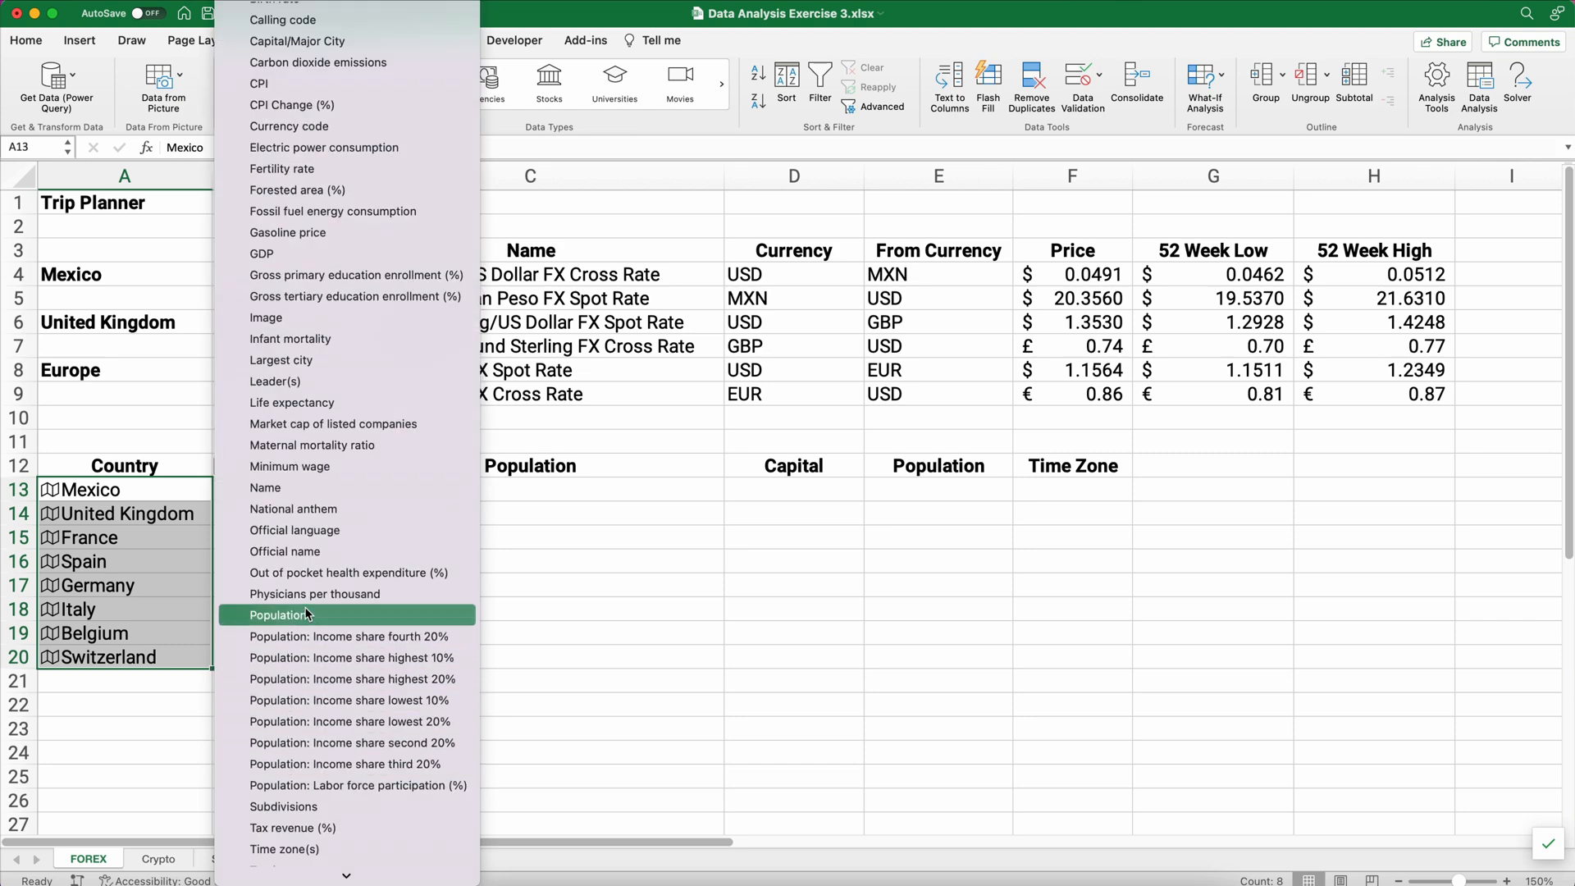
left_click(281, 614)
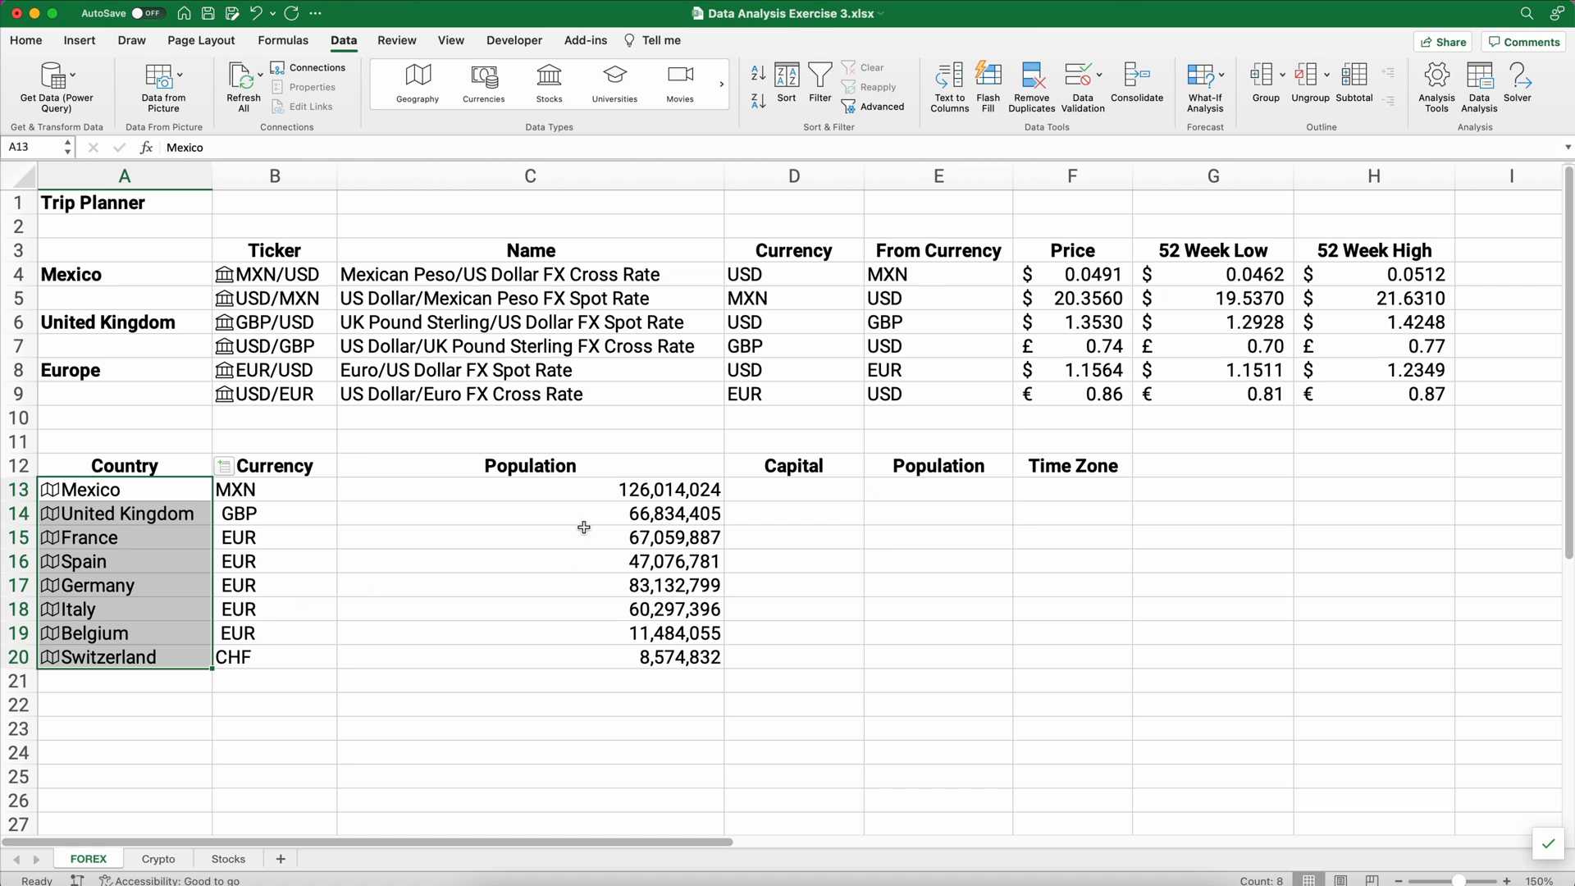
mouse_move(470, 591)
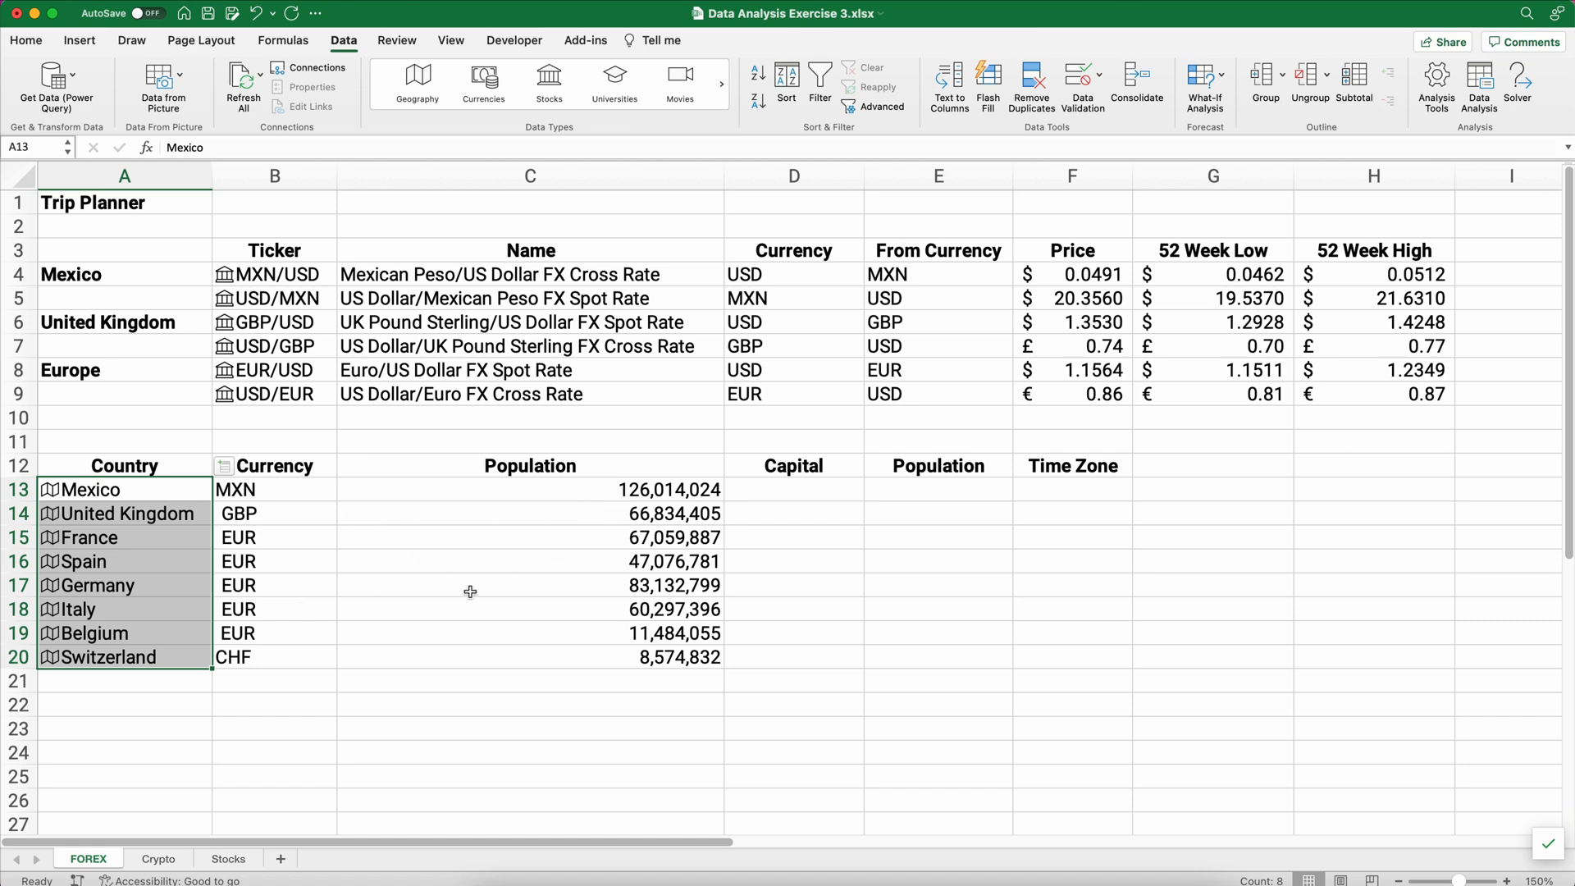
mouse_move(276, 486)
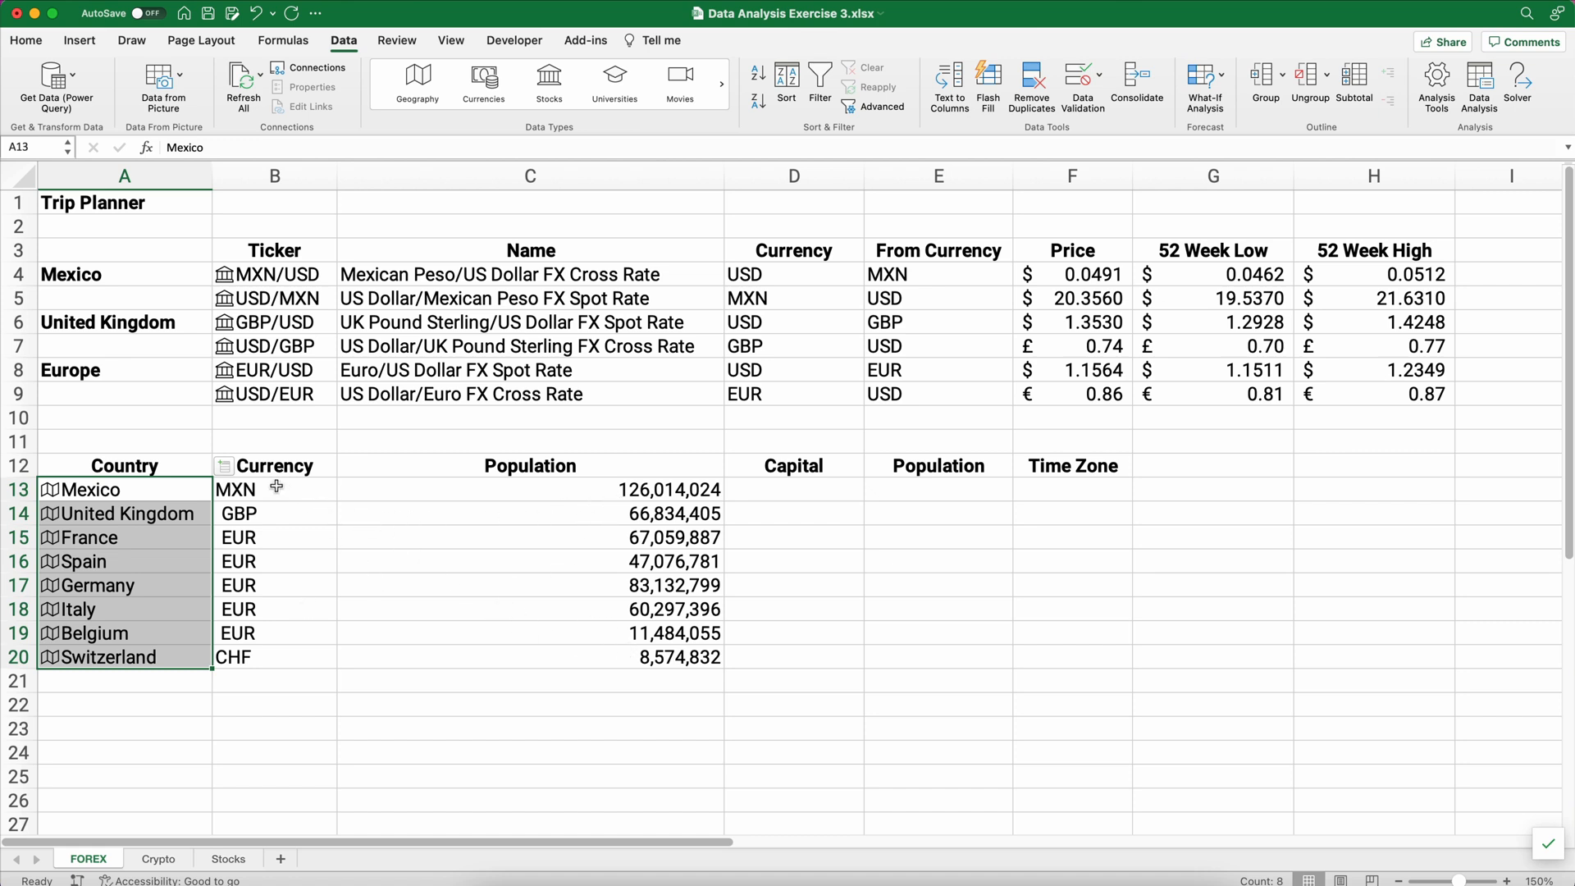
Insert Population and Time zone(s) fields for the capital cities in D13:D20.
left_click(229, 465)
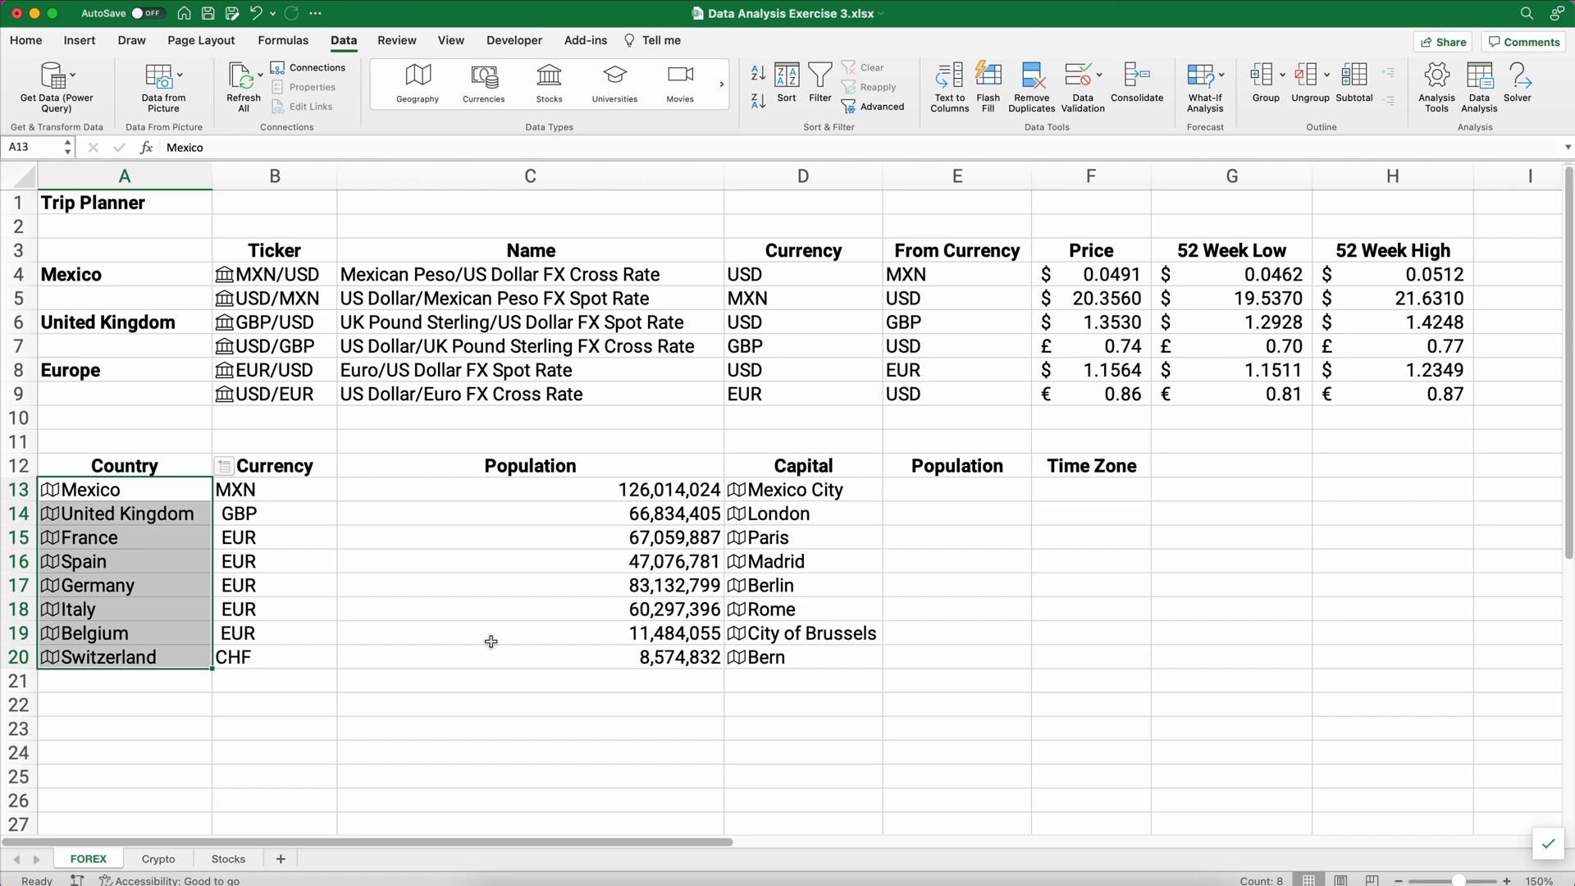
mouse_move(747, 499)
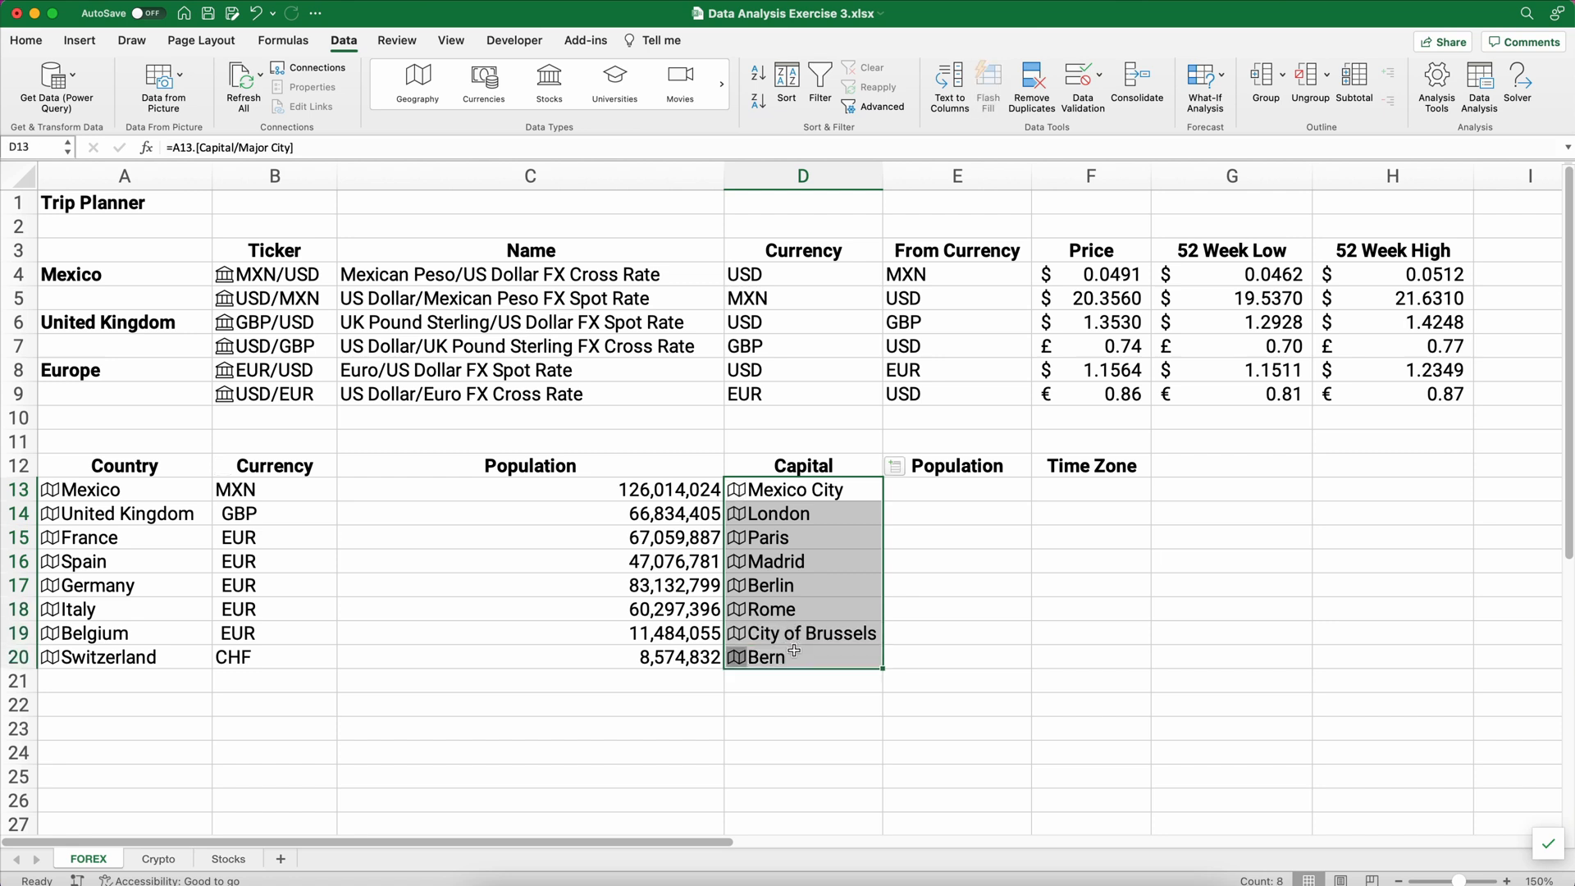
mouse_move(875, 485)
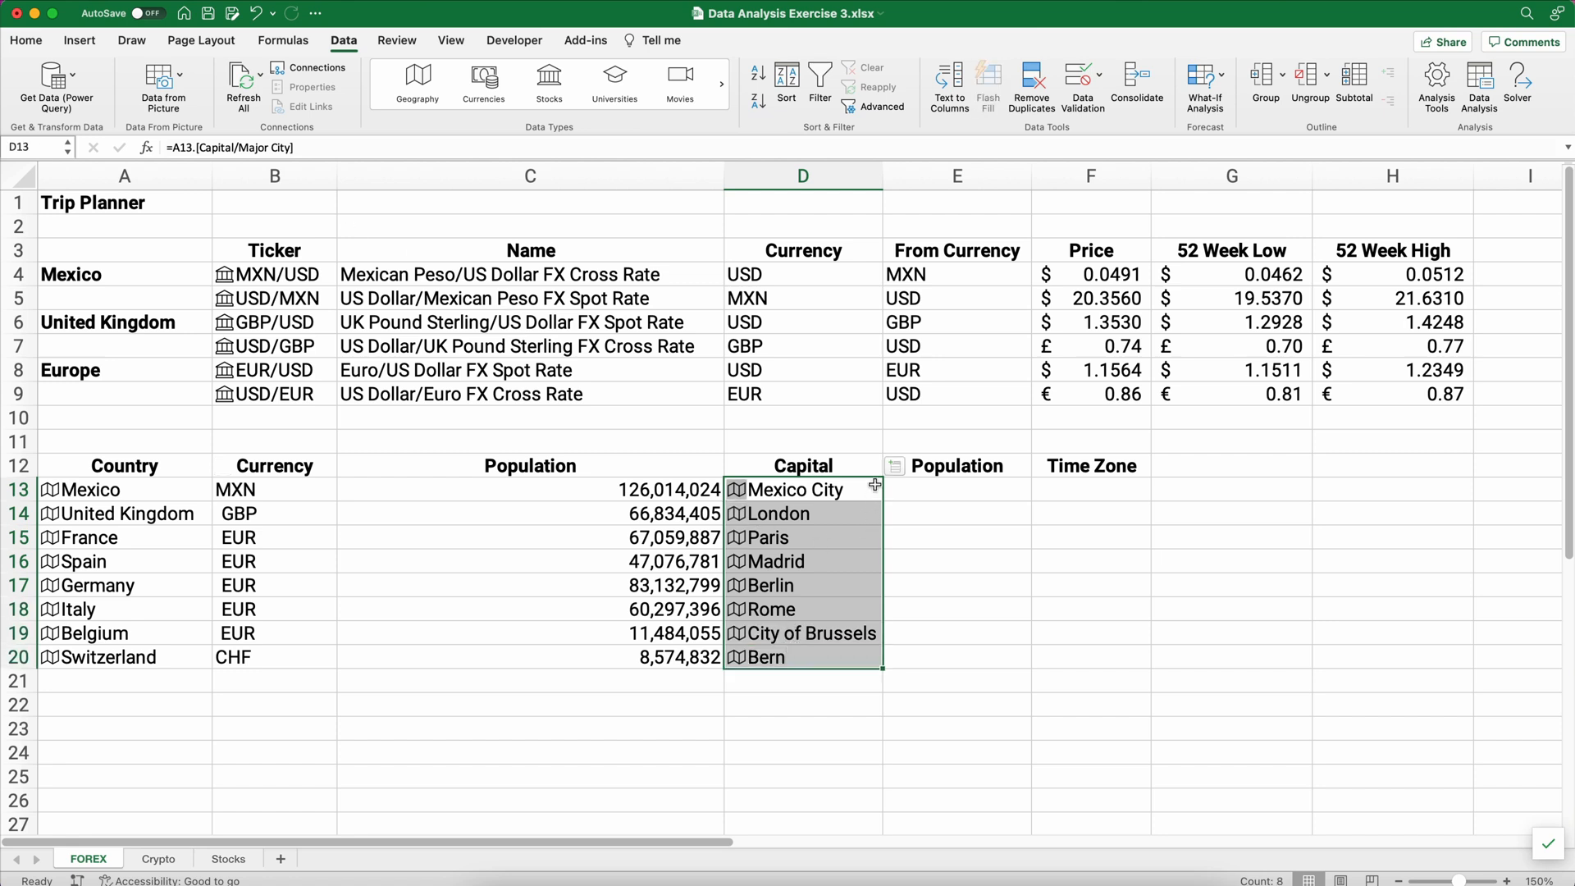
left_click(897, 465)
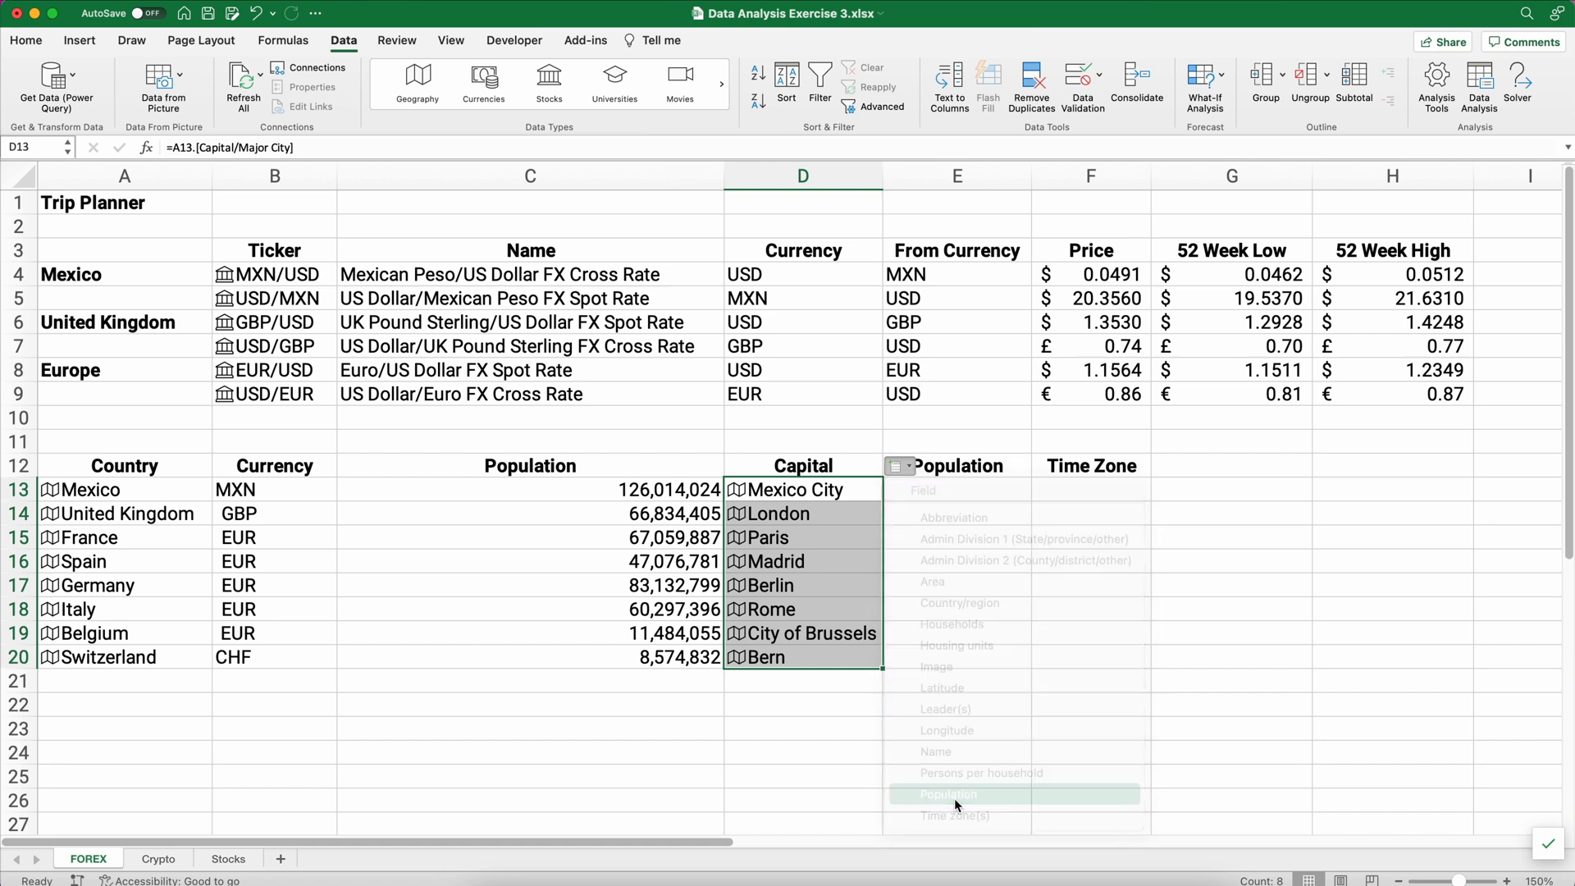
left_click(947, 793)
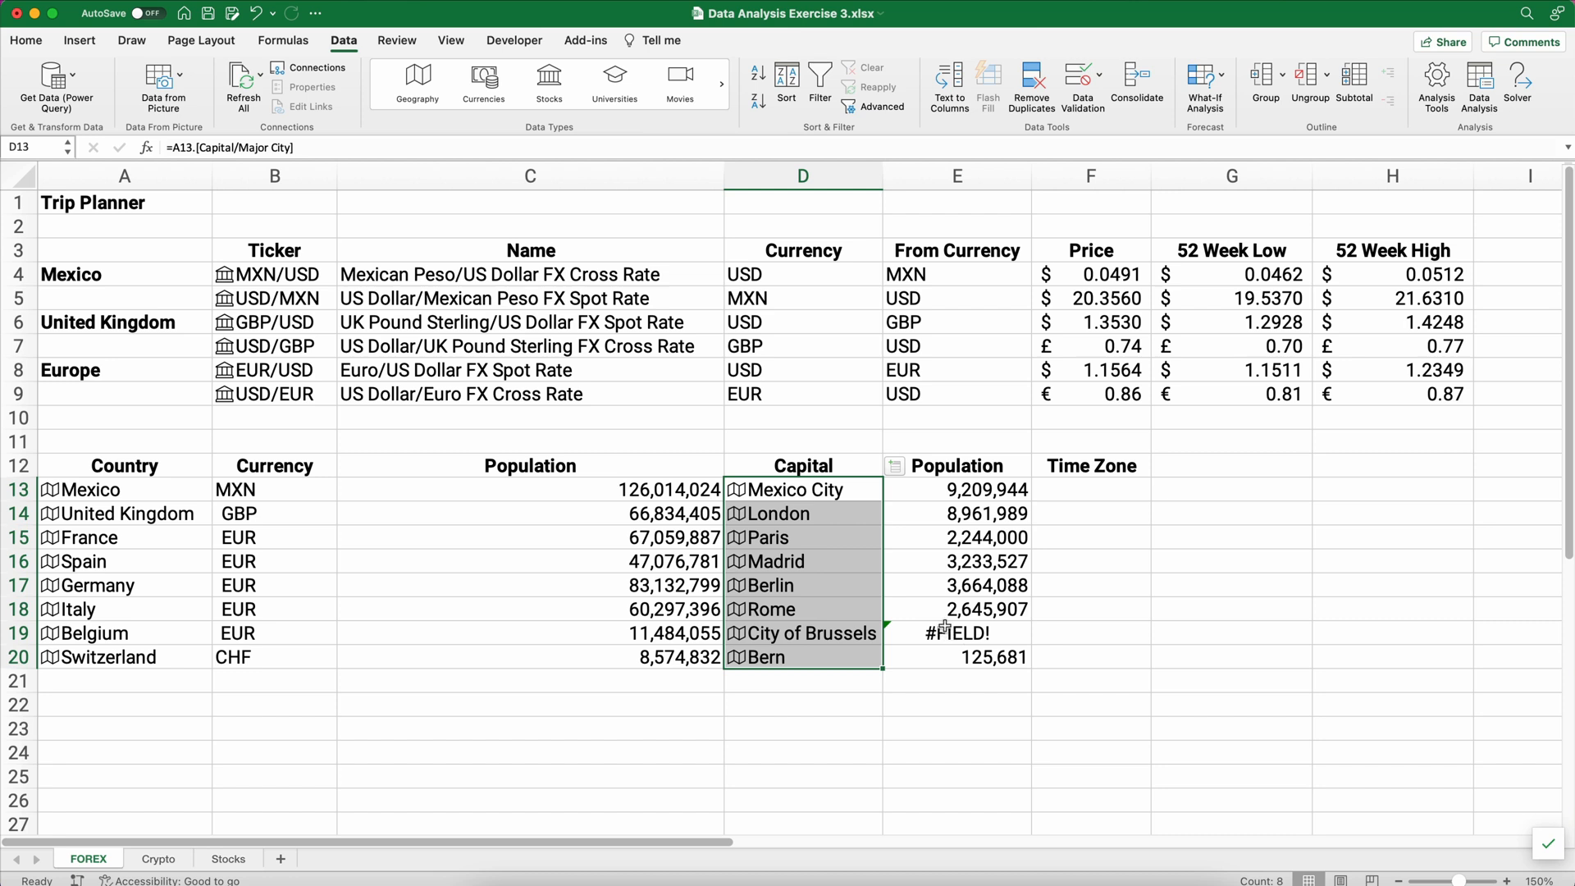
left_click(895, 465)
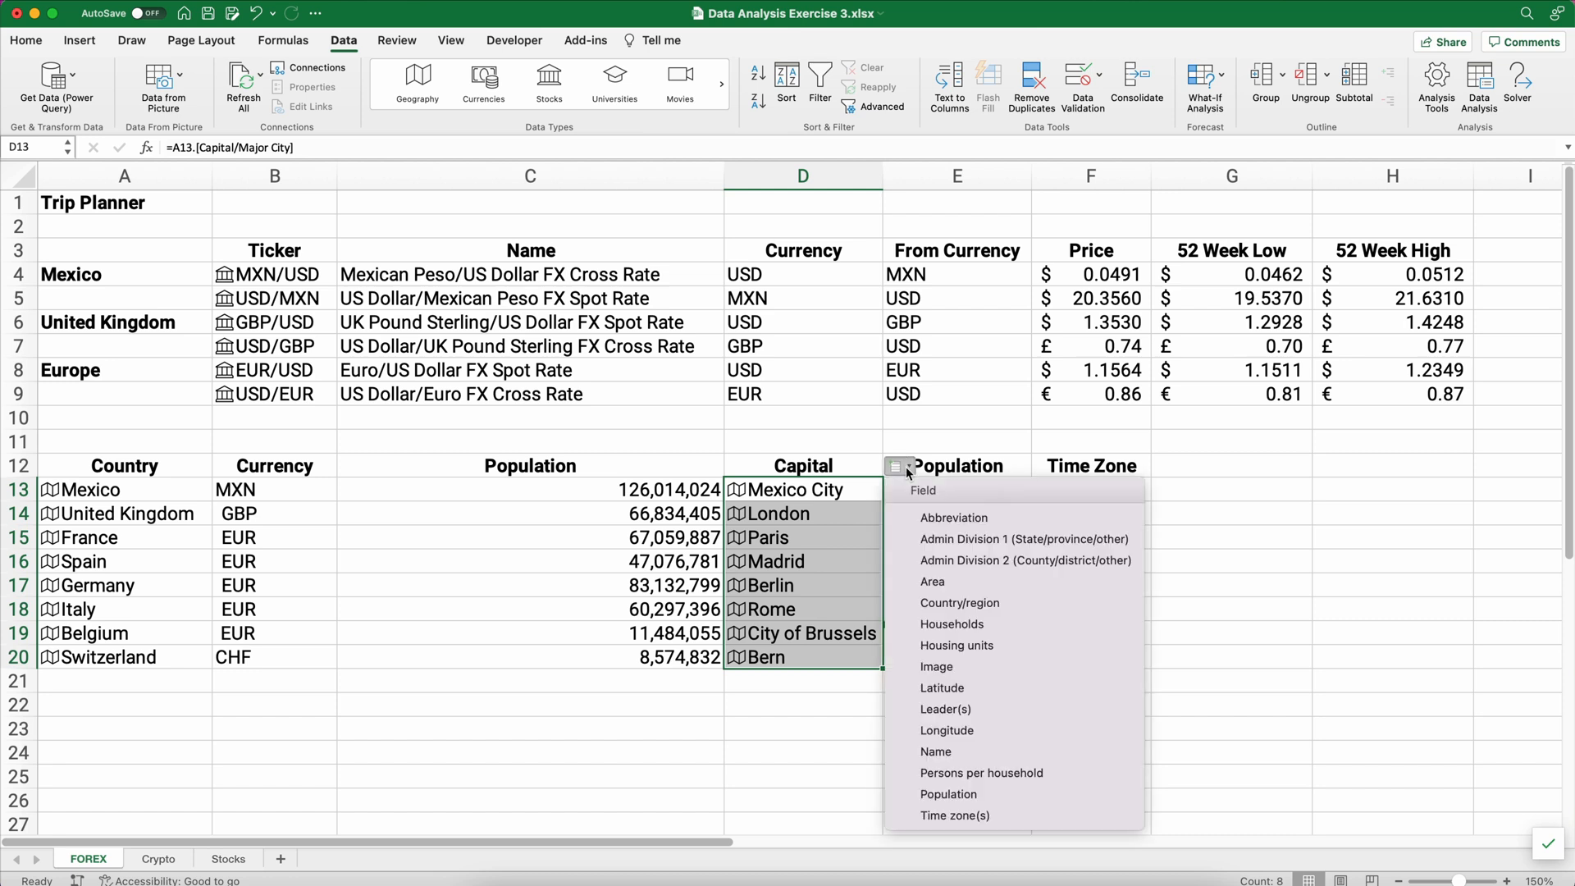
mouse_move(959, 689)
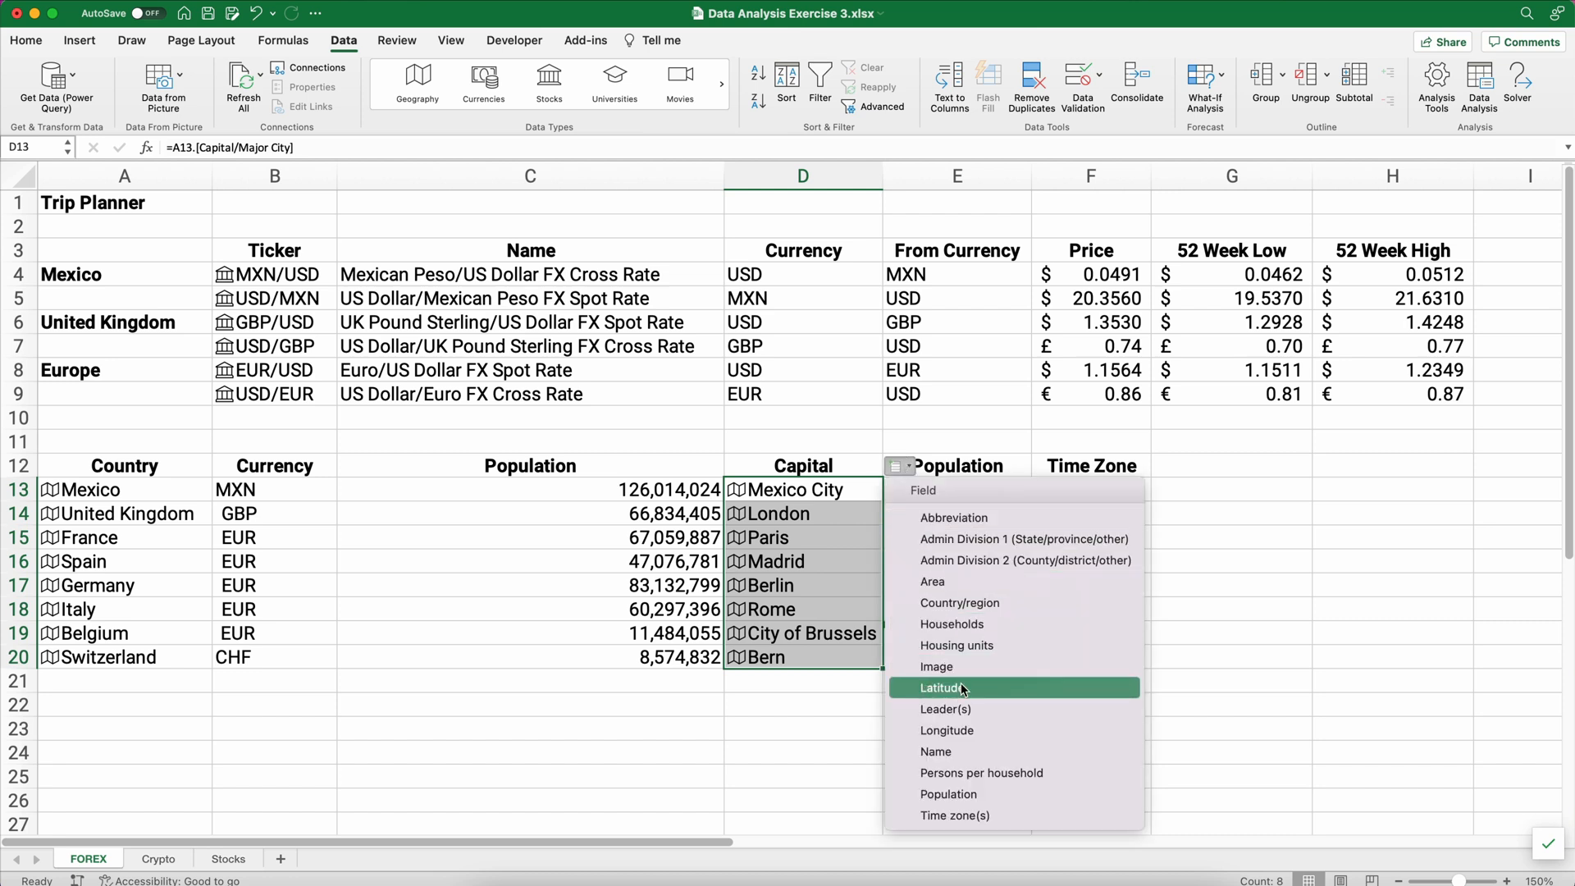
mouse_move(971, 815)
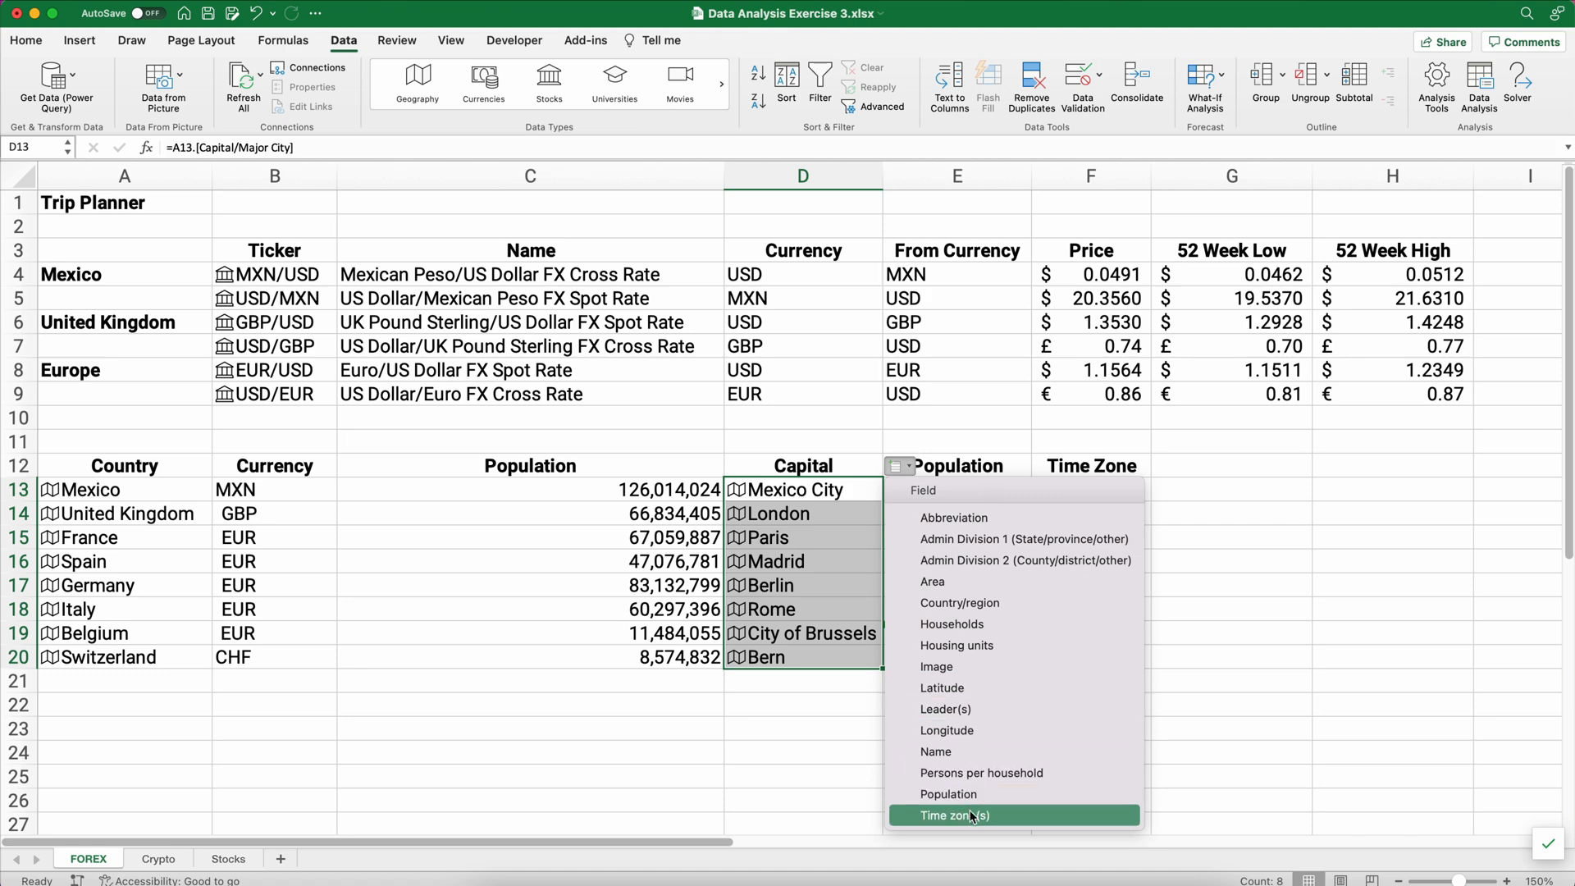
left_click(951, 815)
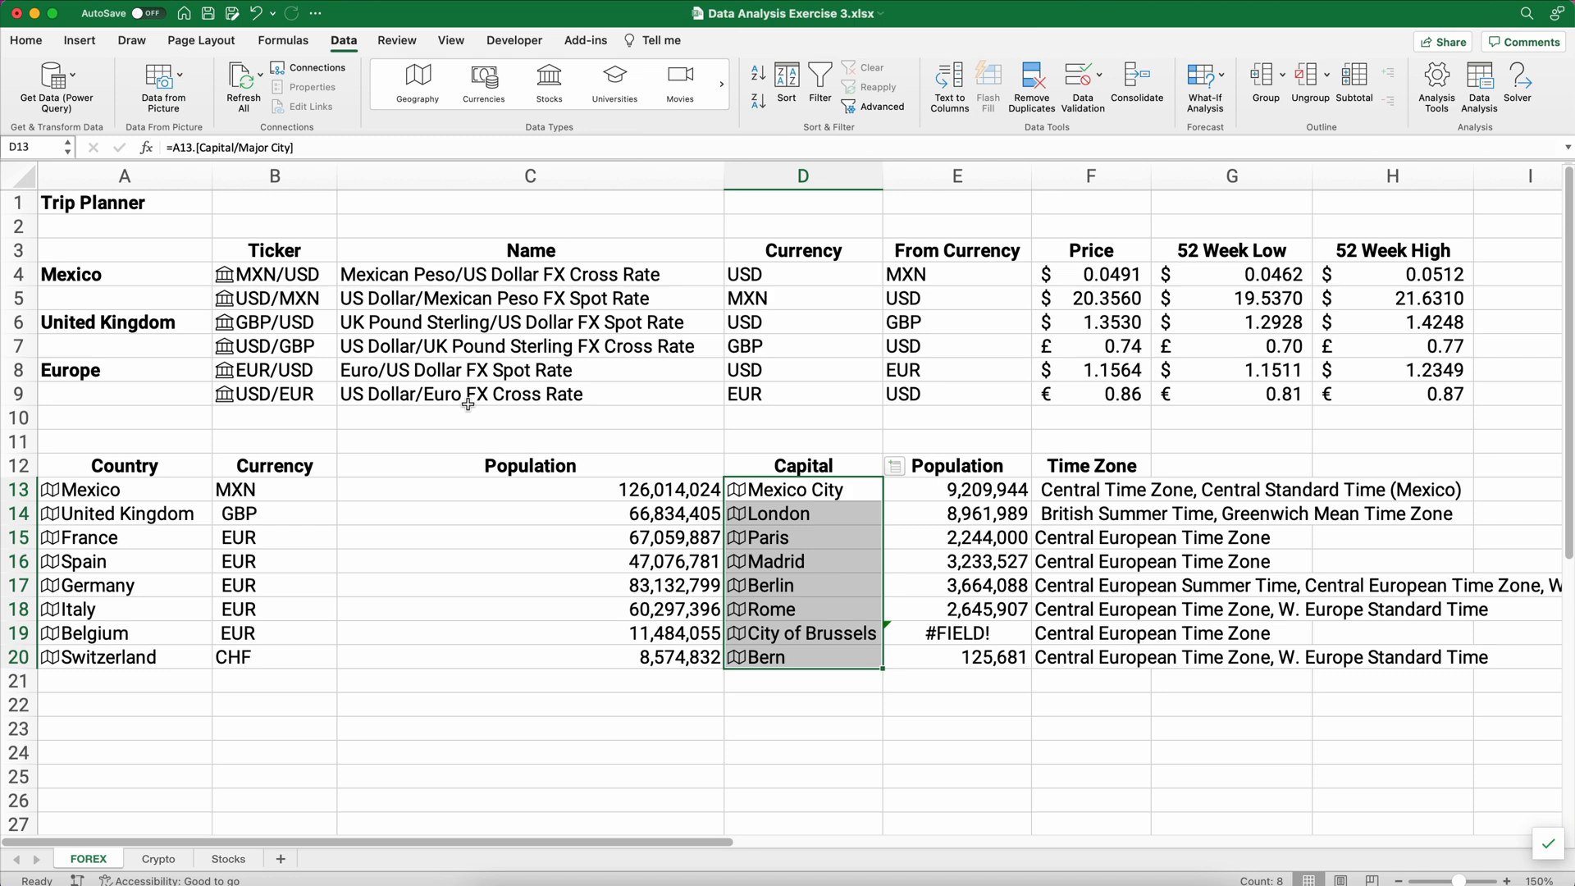
mouse_move(186, 828)
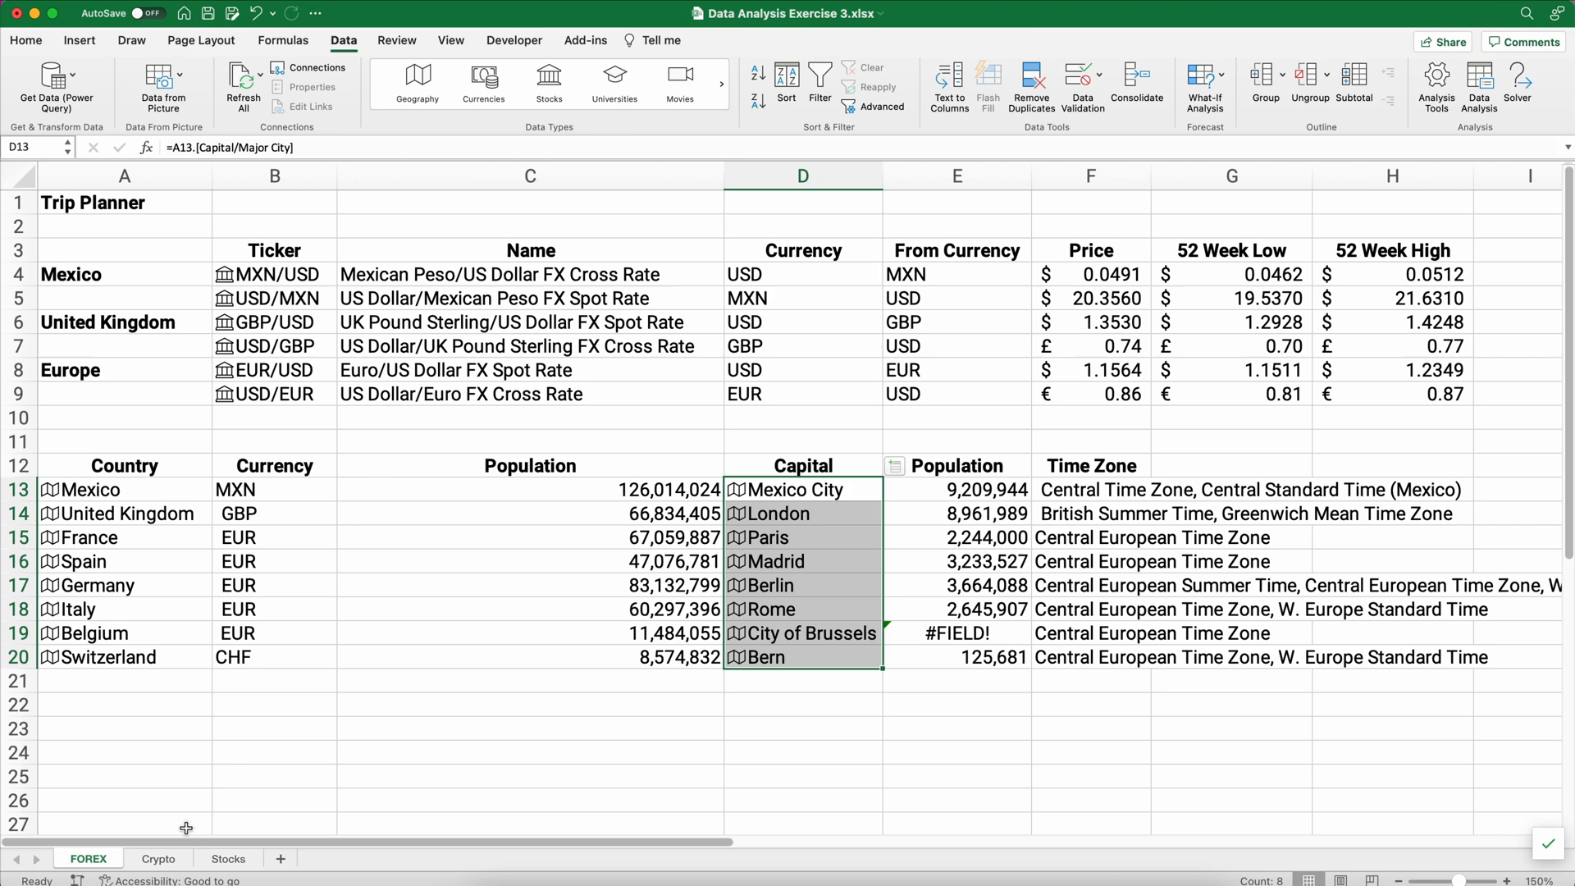
On the Crypto sheet, convert BTC/USD and ETH/USD to linked currency data types.
left_click(158, 858)
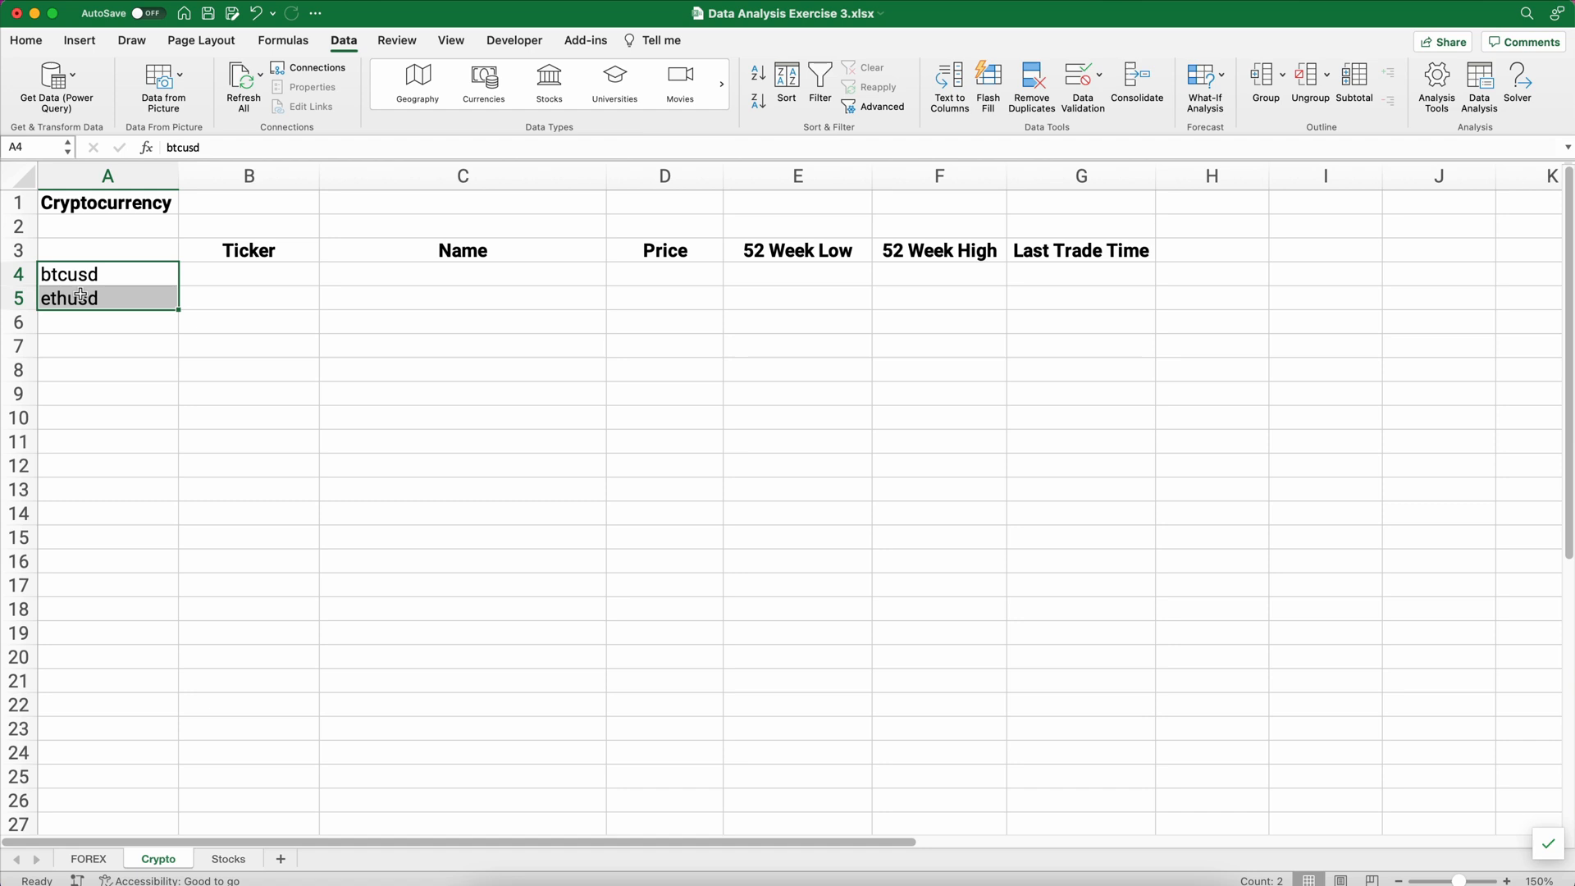
left_click(483, 82)
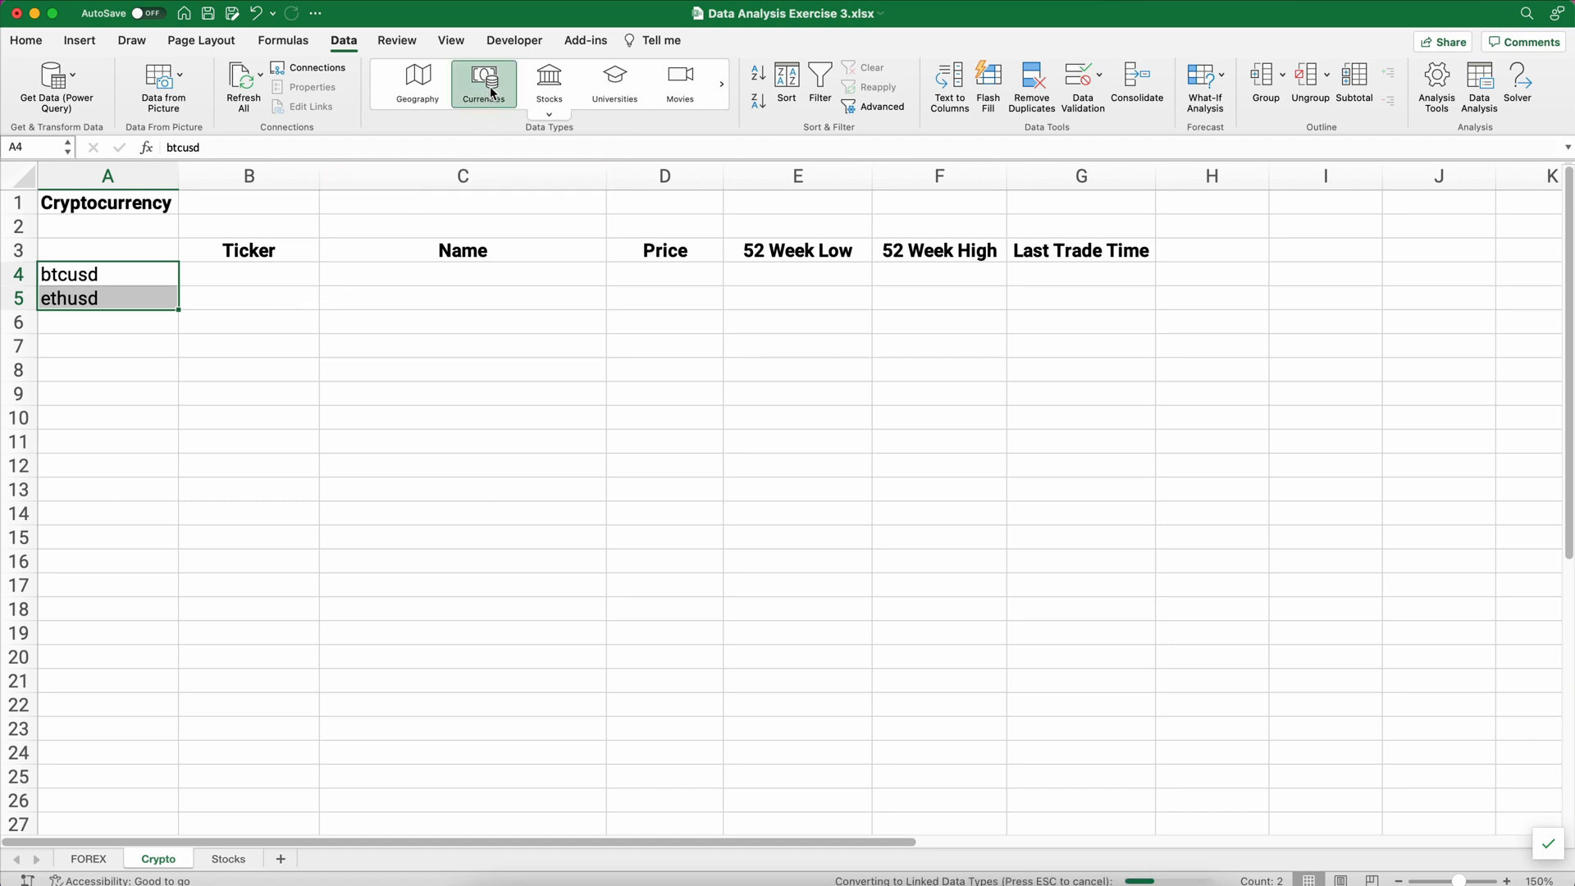
left_click(484, 84)
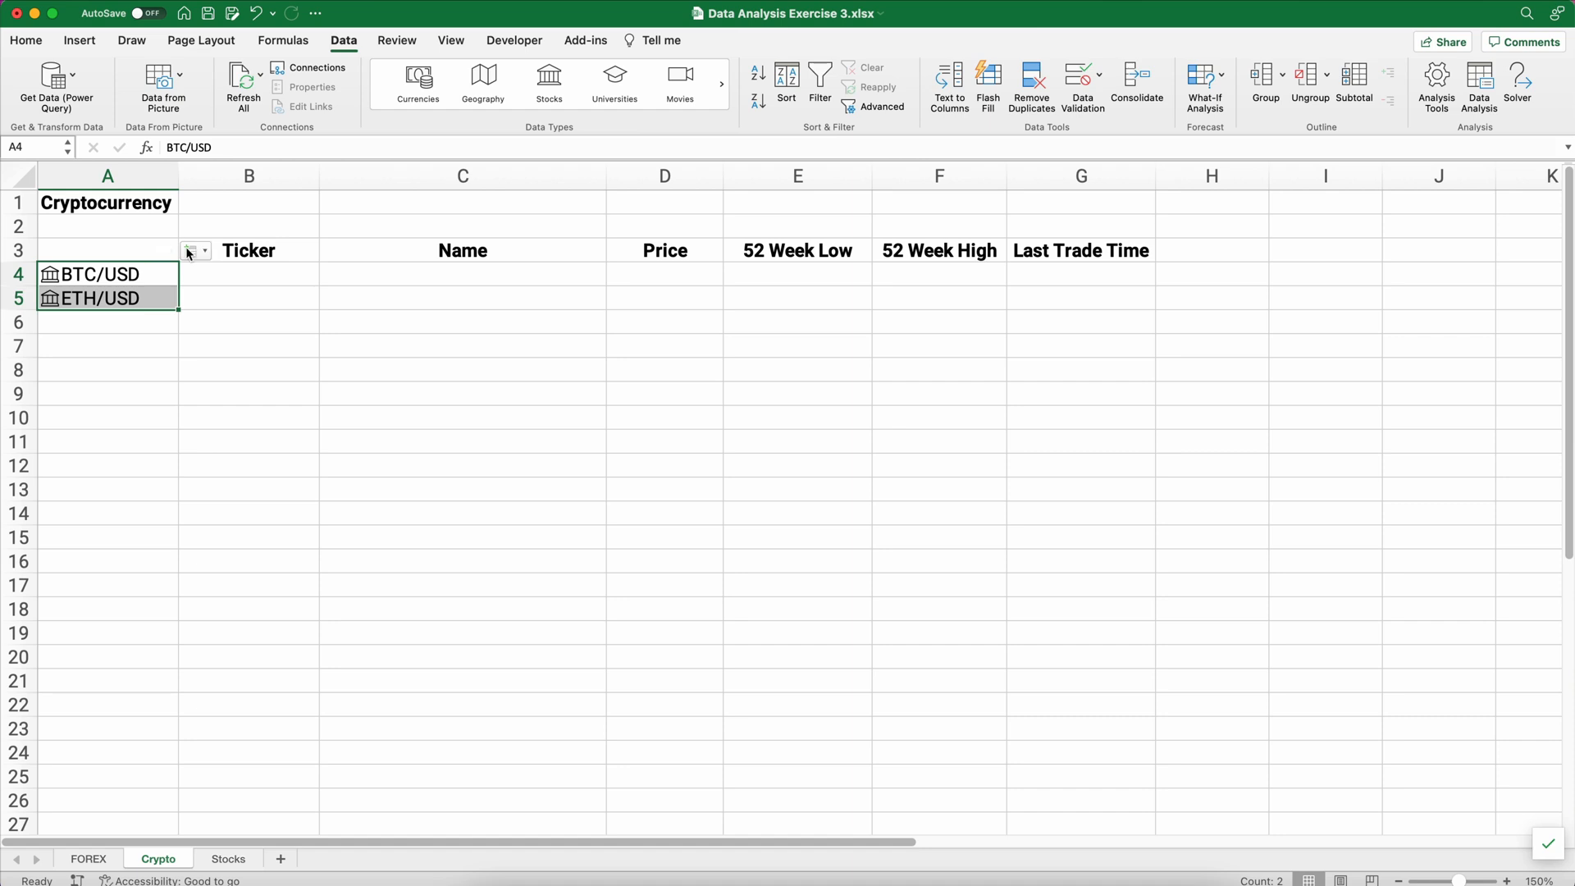
Insert the Ticker symbol, Name, Price, 52 week low and 52 week high fields.
left_click(196, 250)
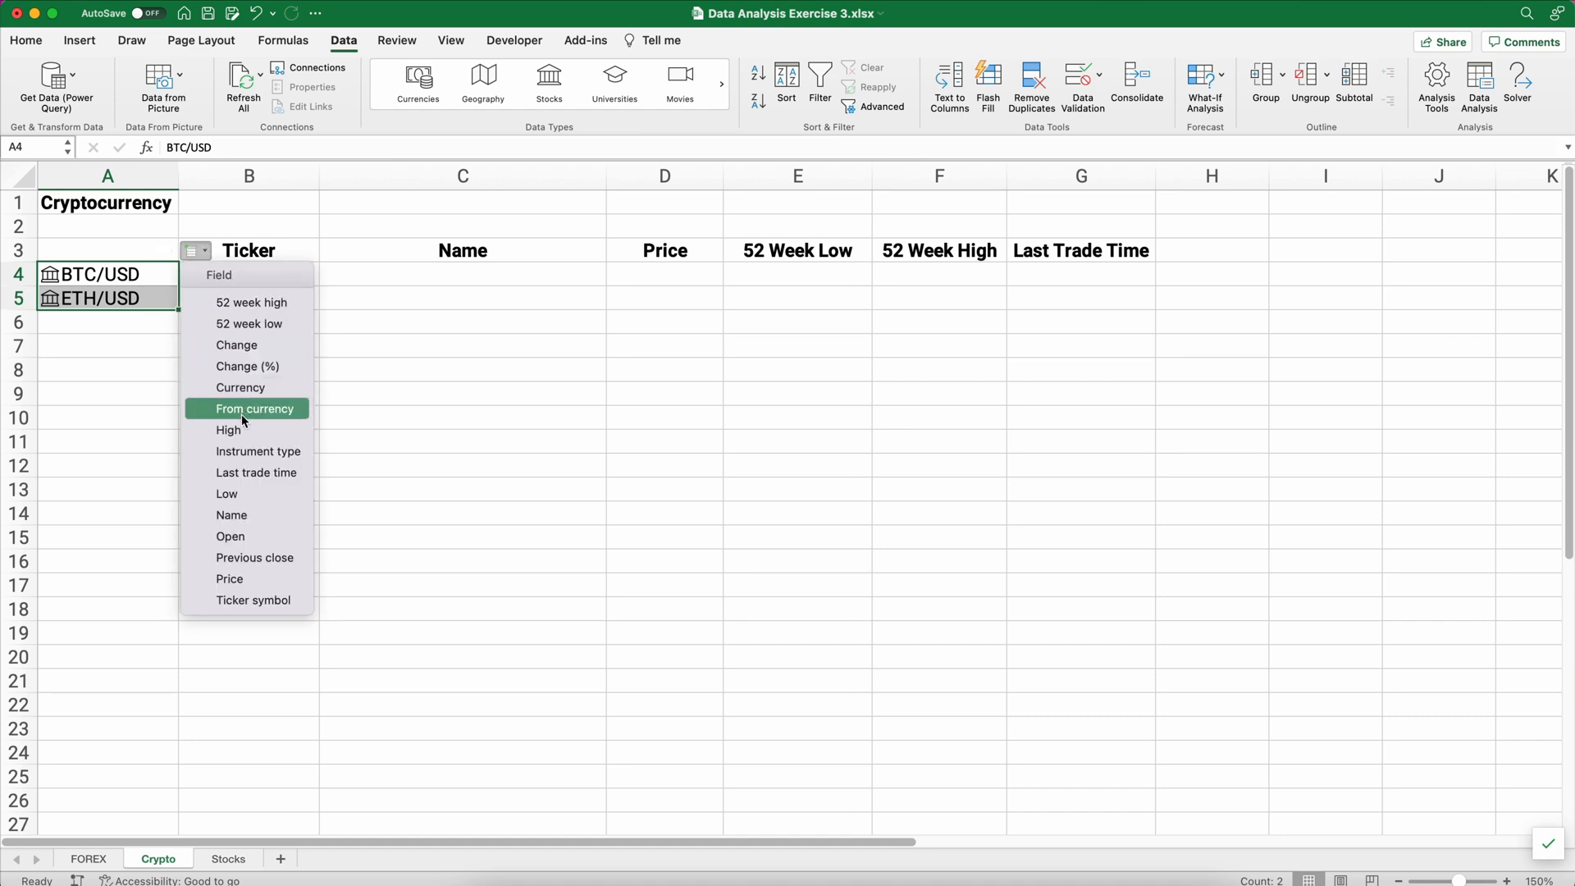
mouse_move(246, 599)
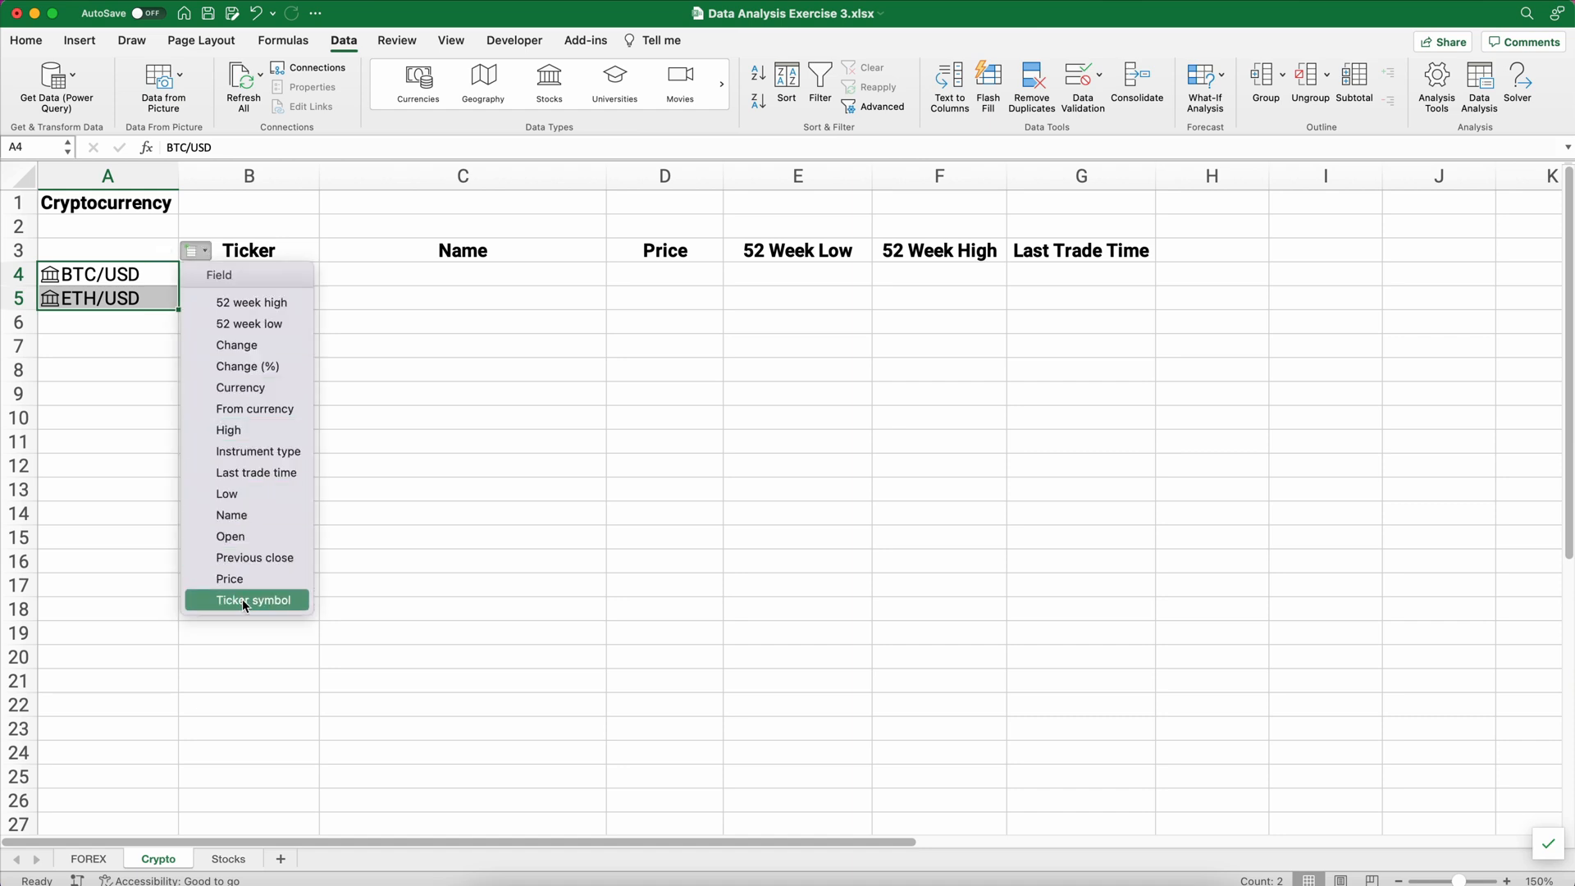
left_click(247, 600)
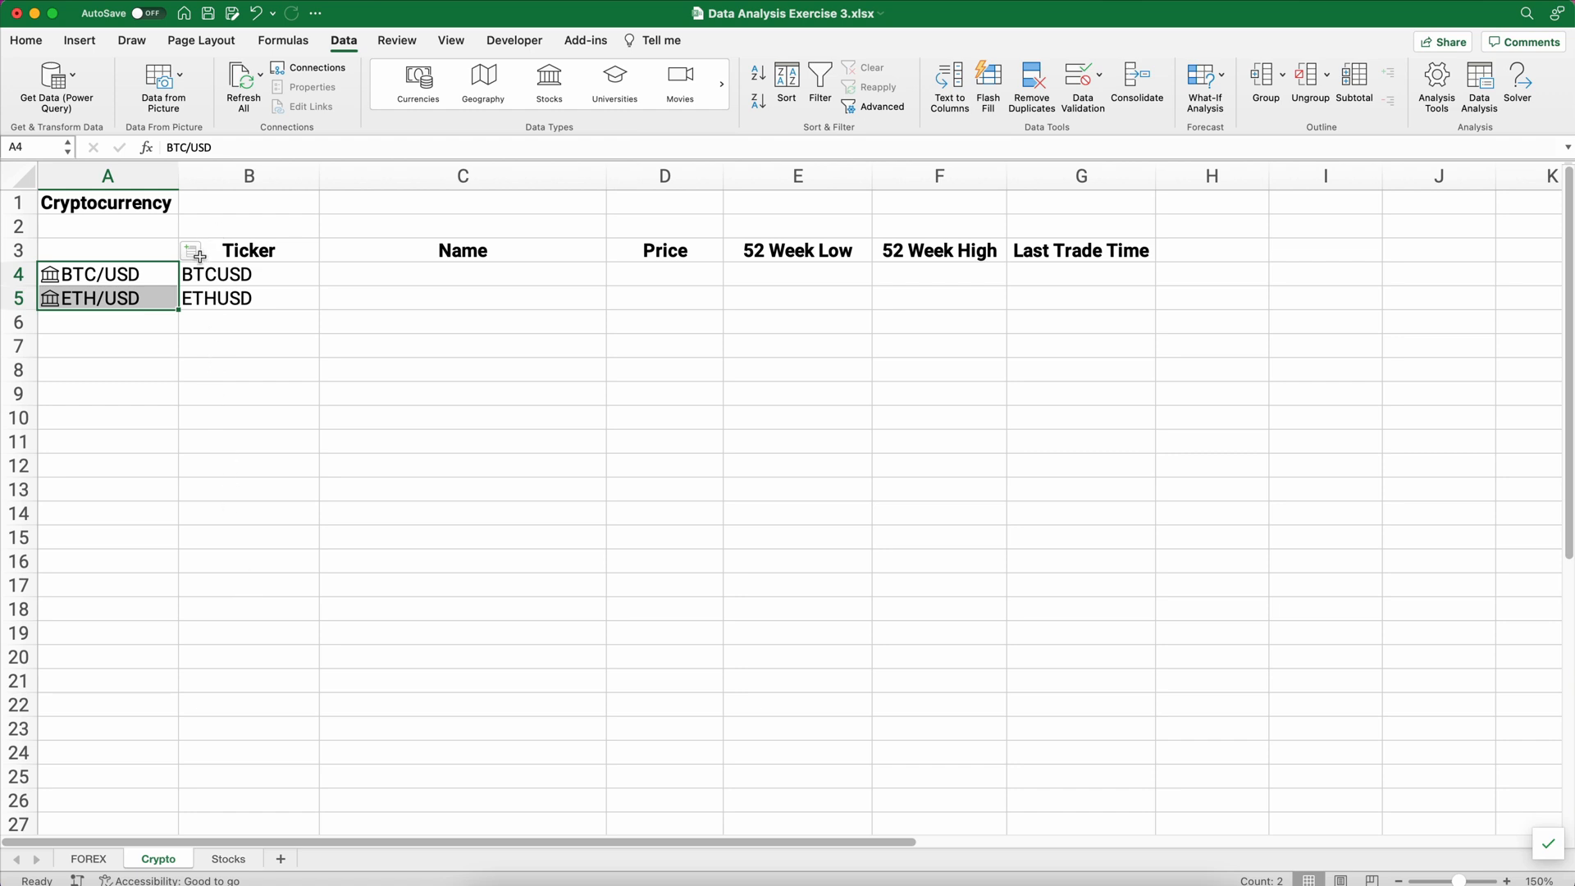
left_click(192, 251)
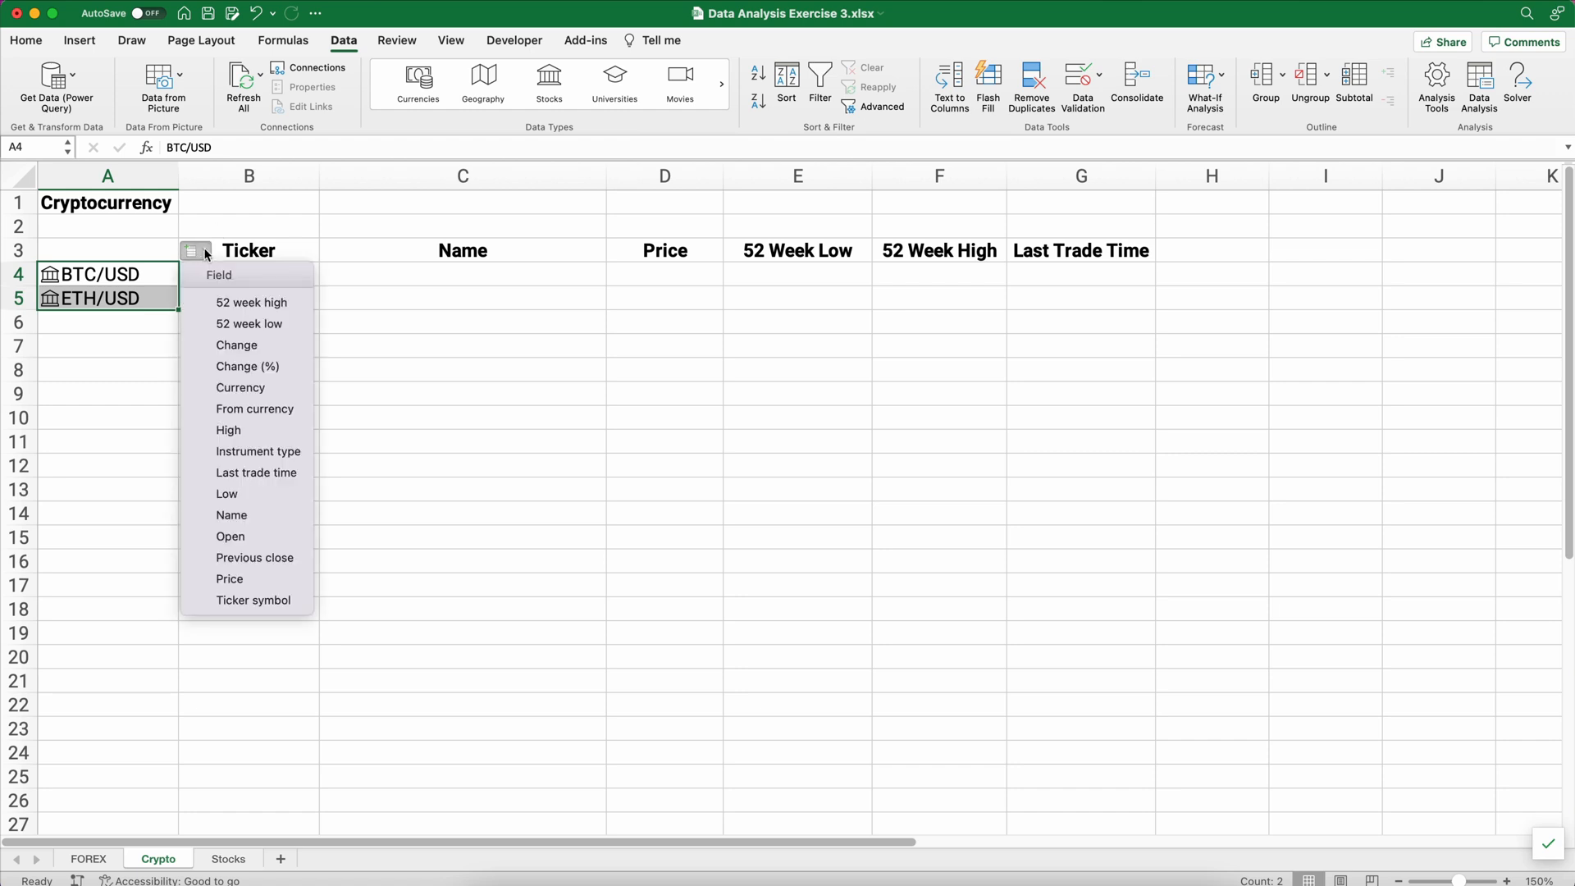
mouse_move(247, 323)
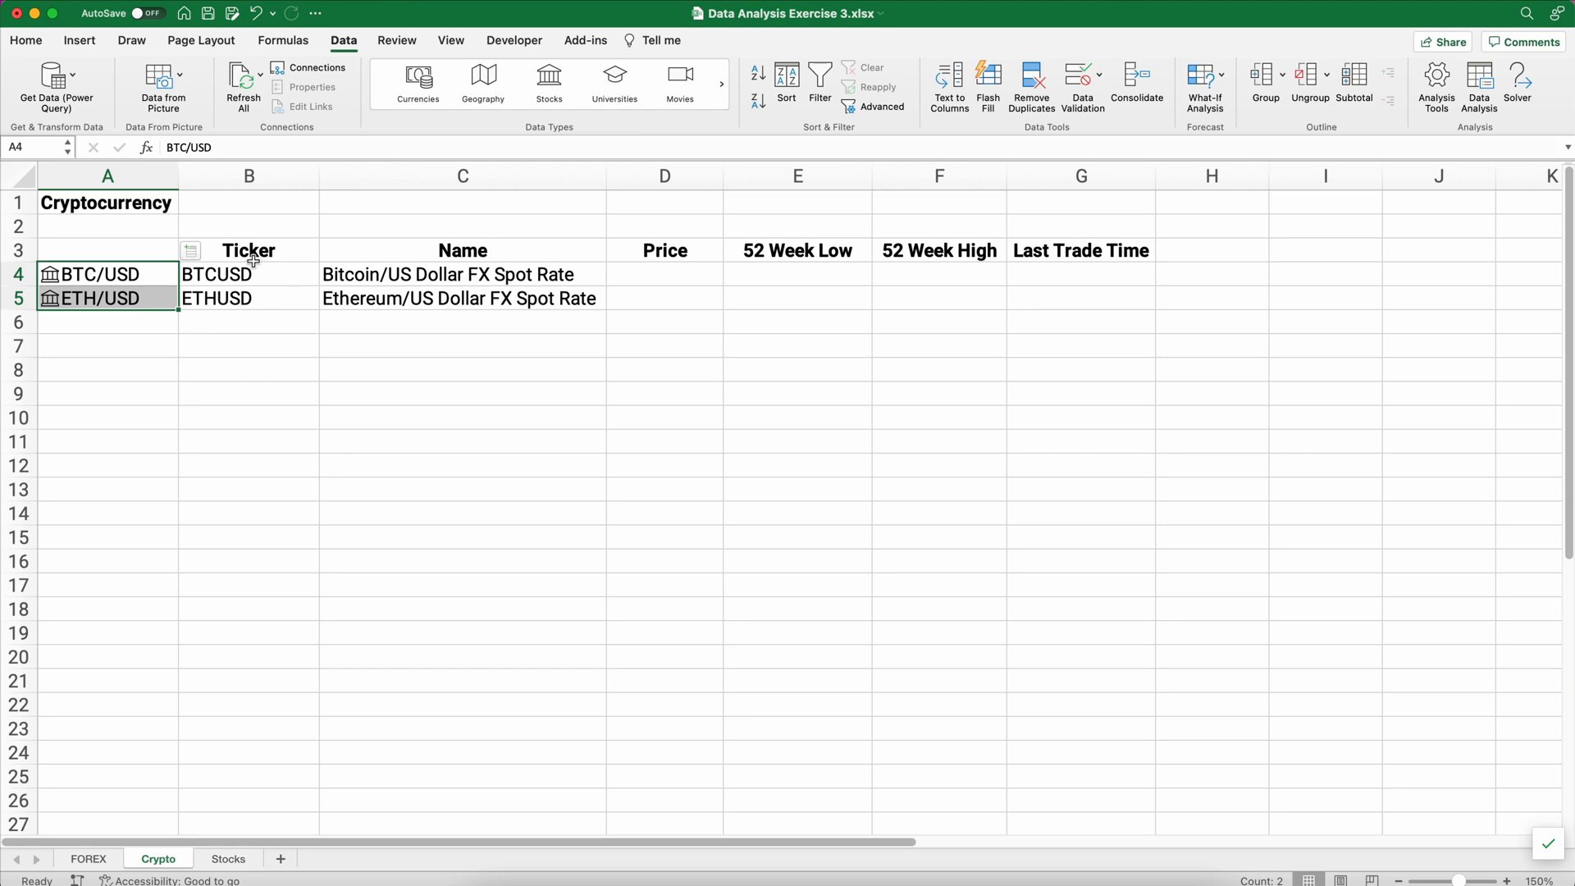
left_click(189, 250)
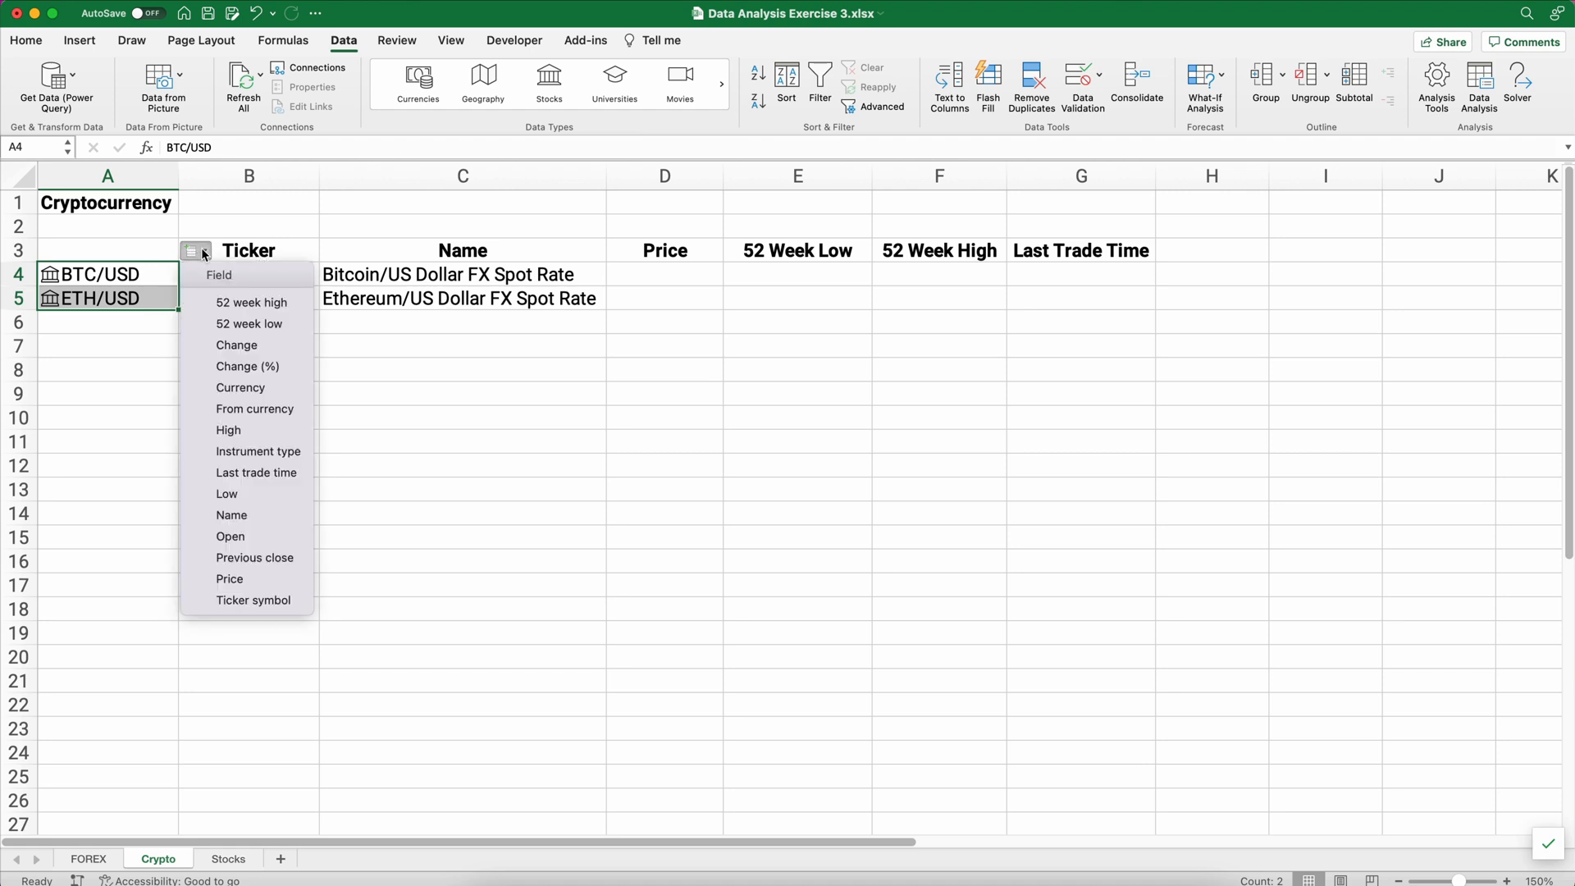
mouse_move(229, 578)
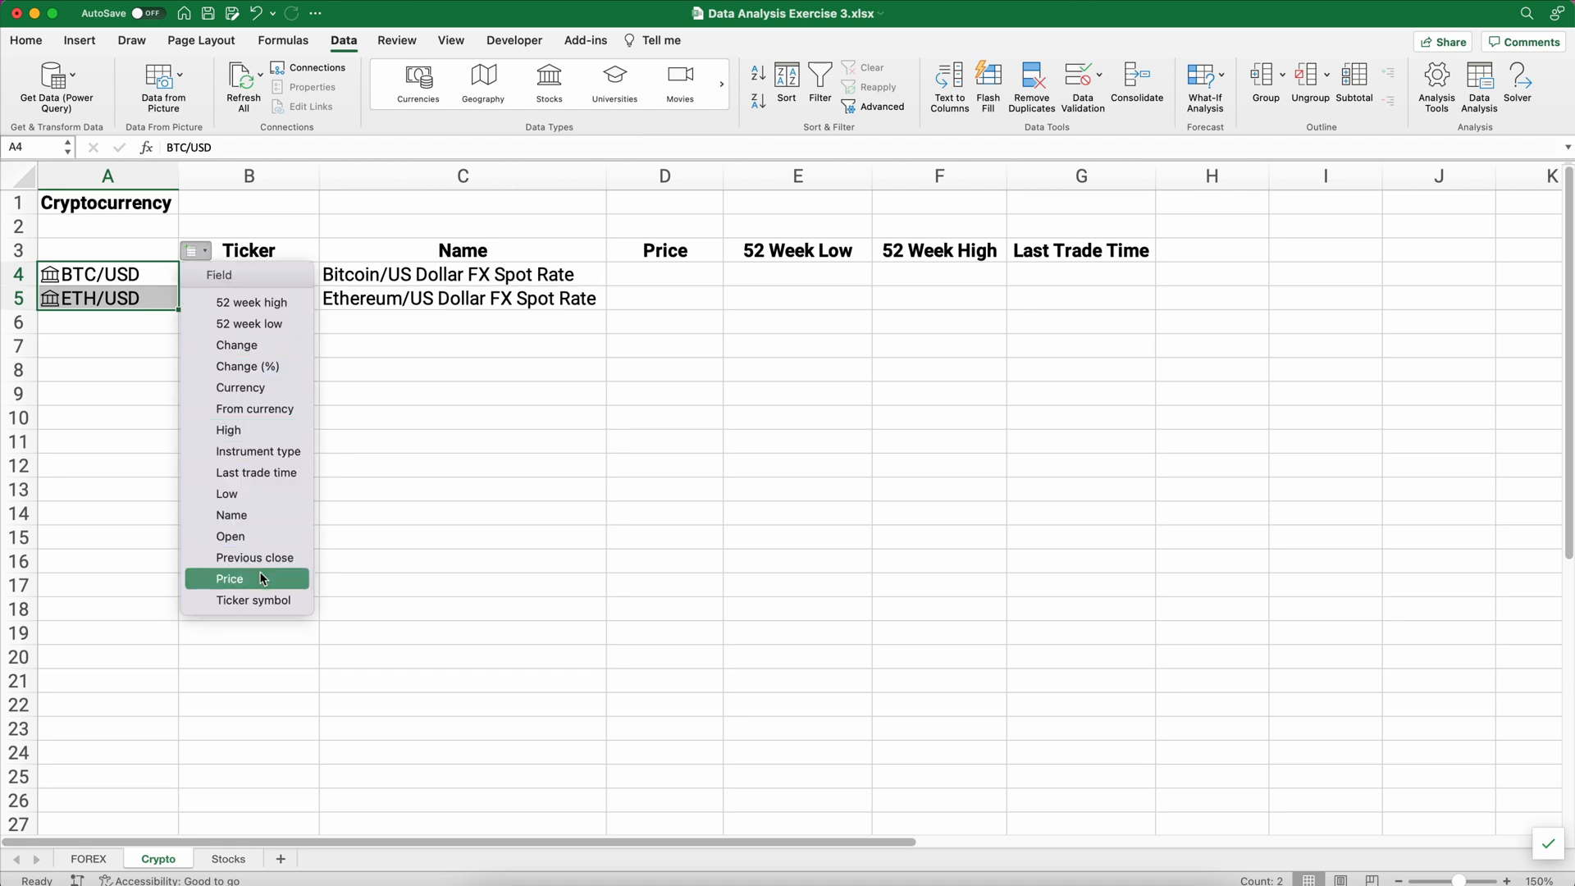
left_click(228, 578)
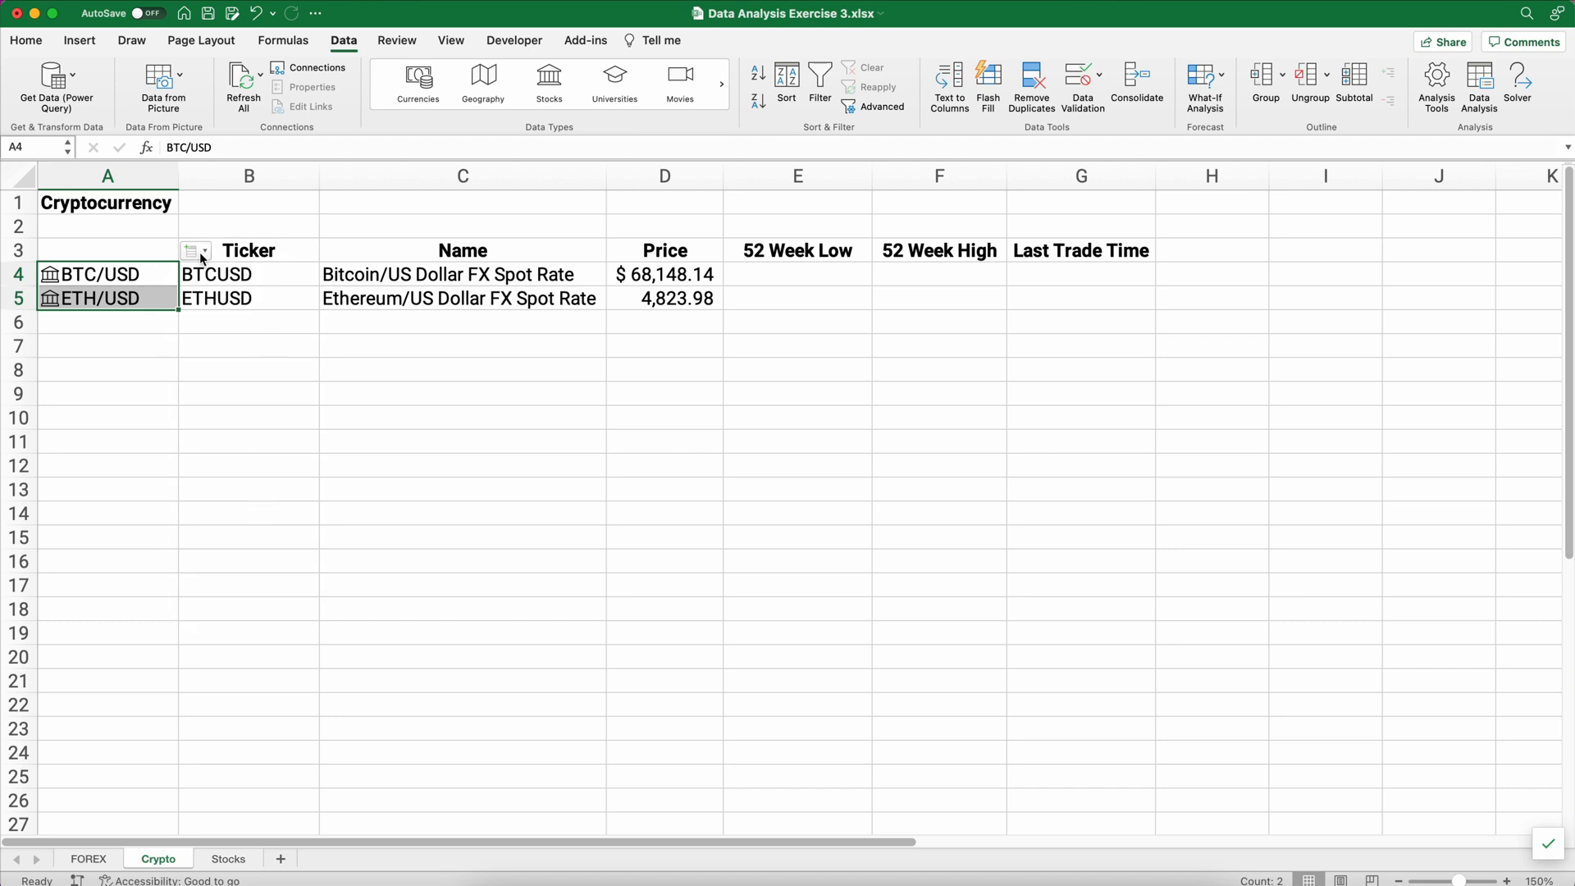
left_click(193, 250)
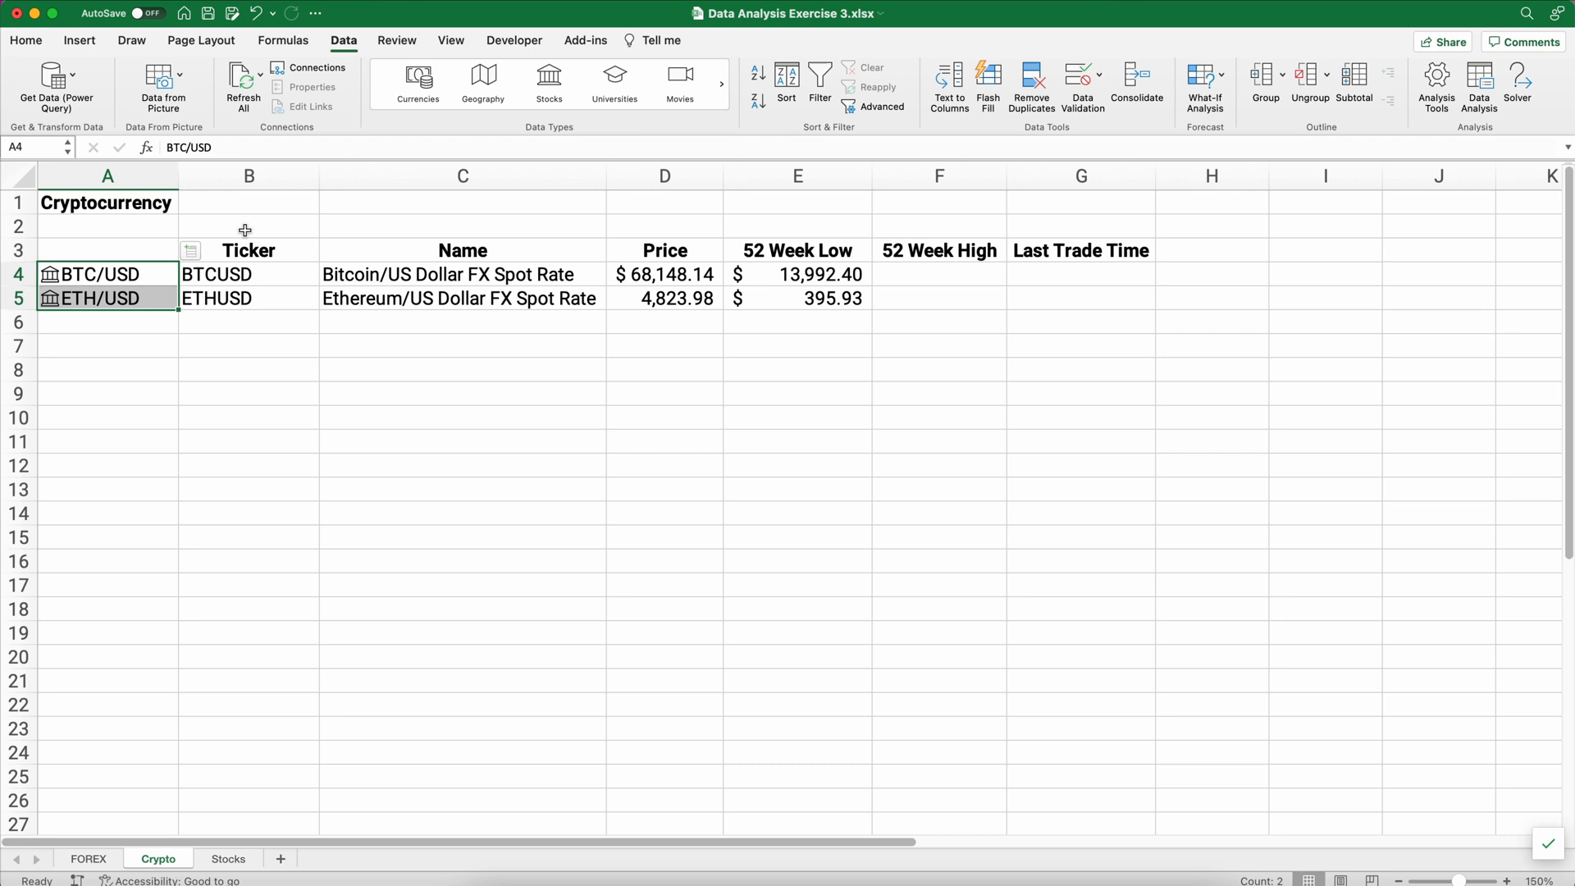
left_click(190, 250)
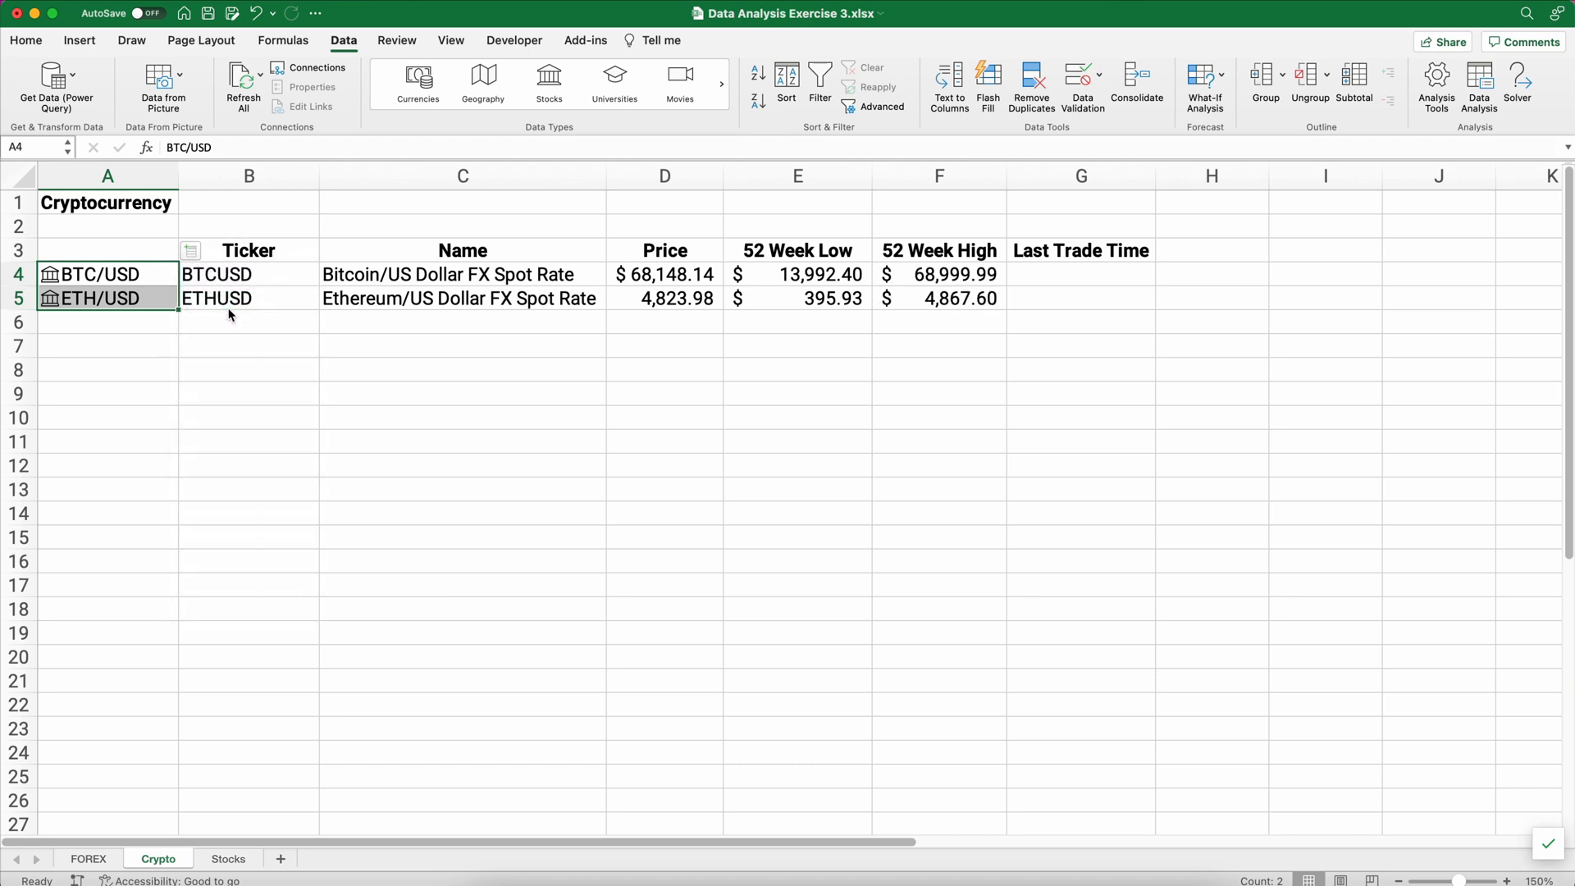
Insert Last trade time and reformat it to display as a date and time.
left_click(191, 250)
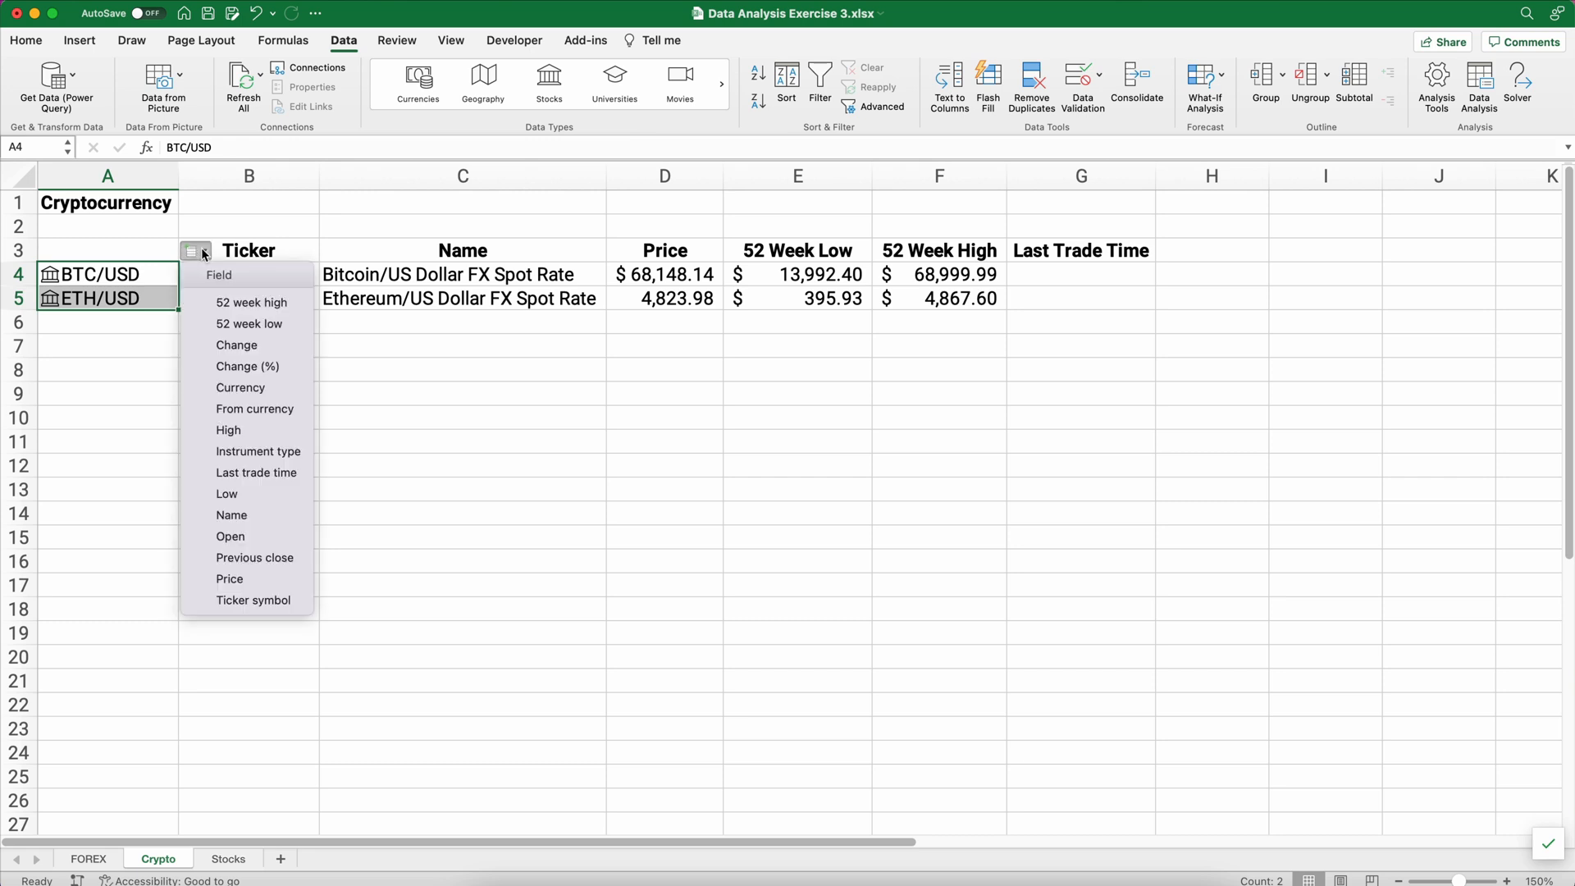
mouse_move(230, 536)
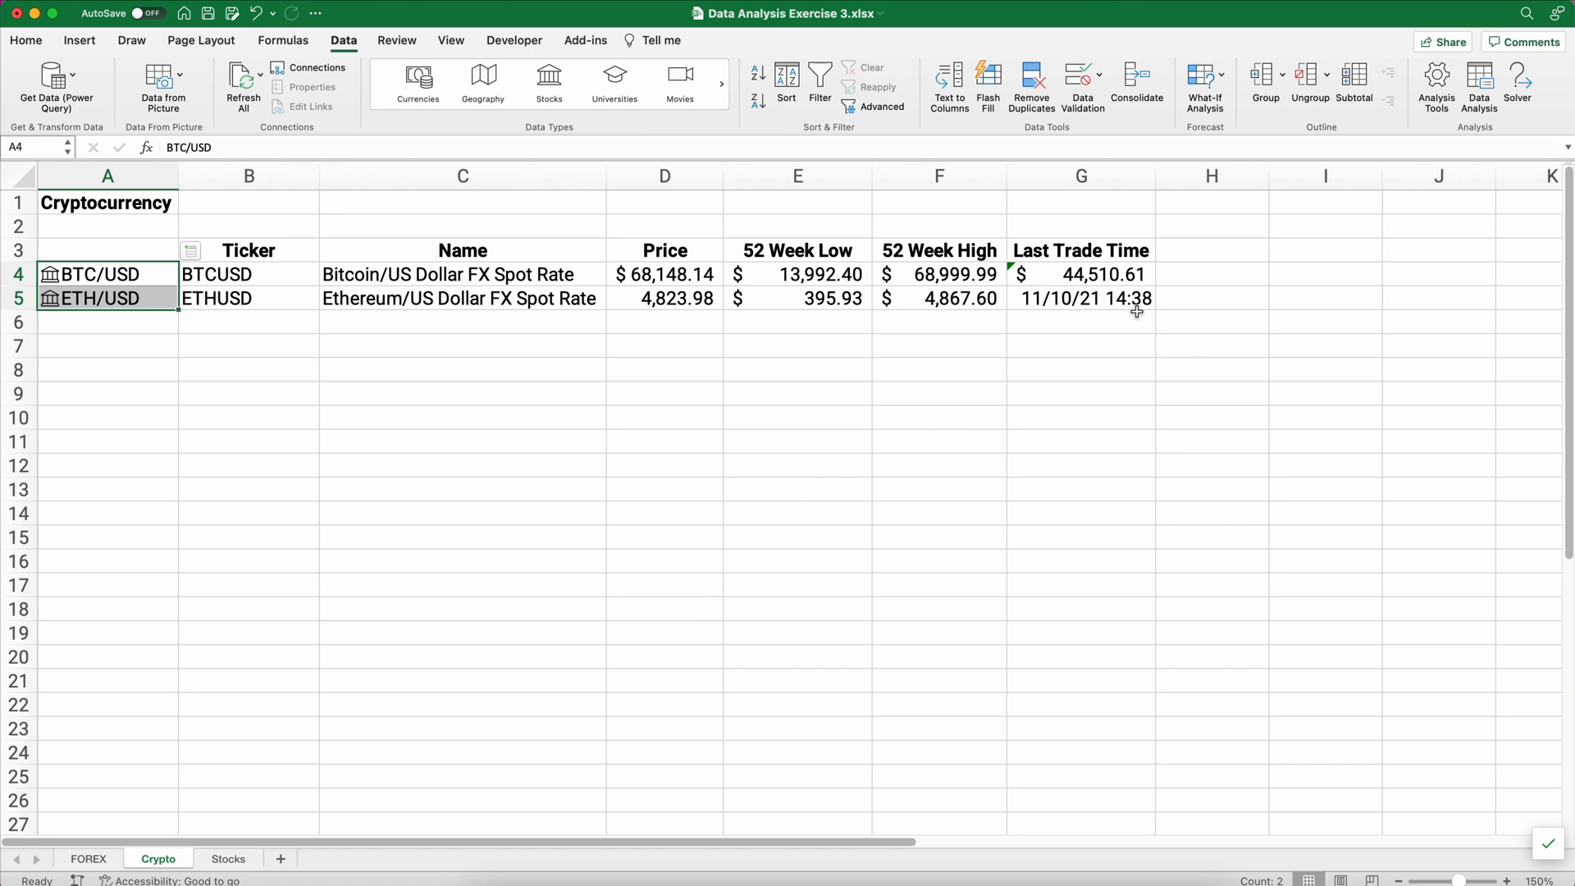
left_click(1081, 274)
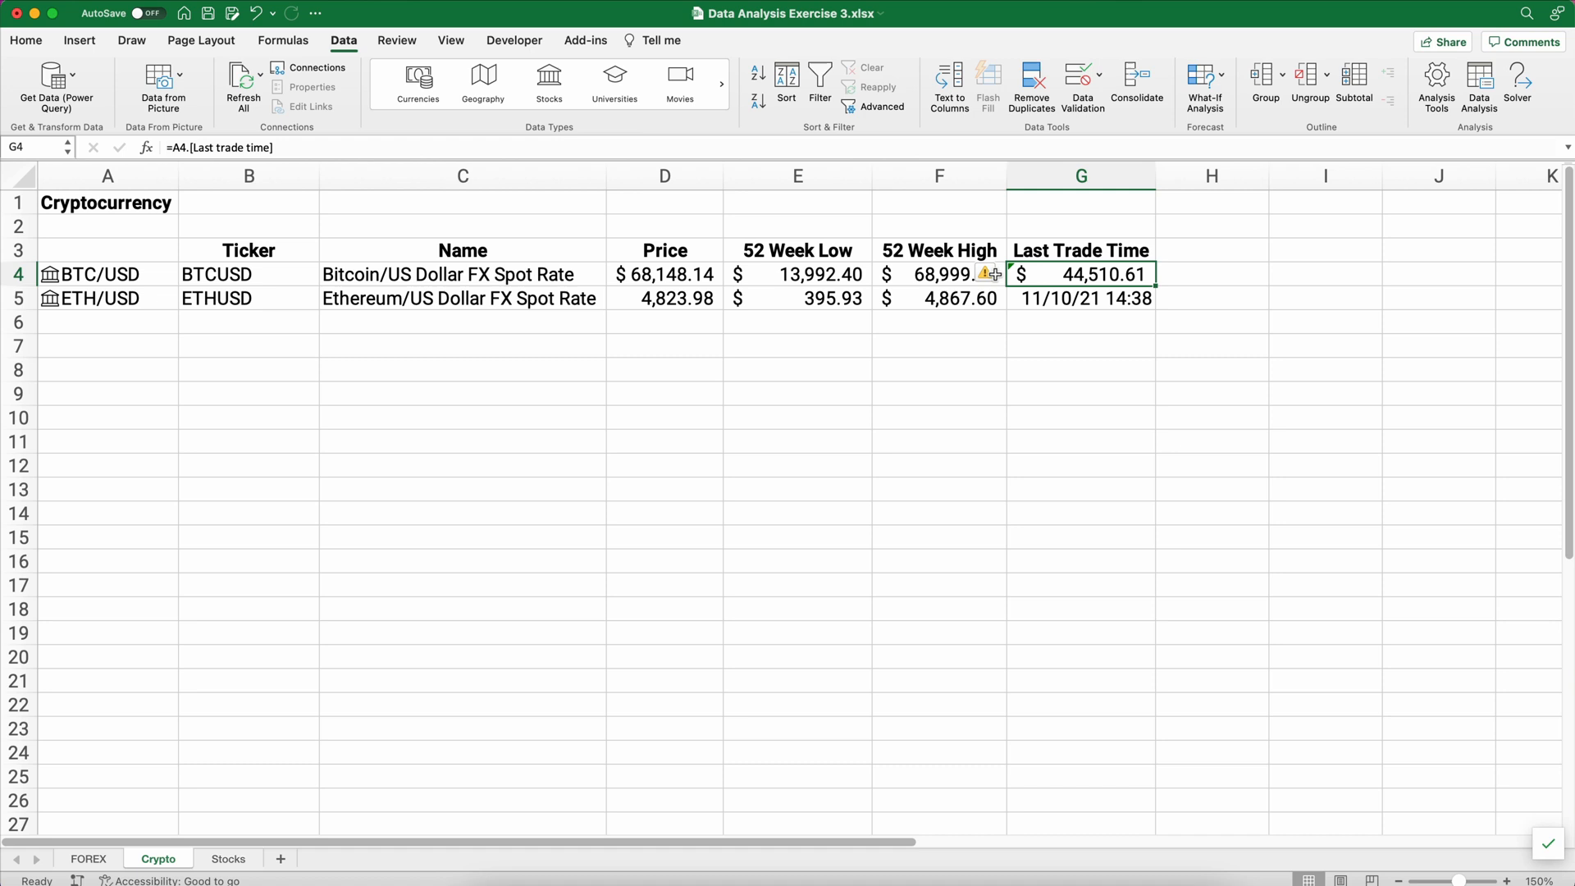
left_click(995, 274)
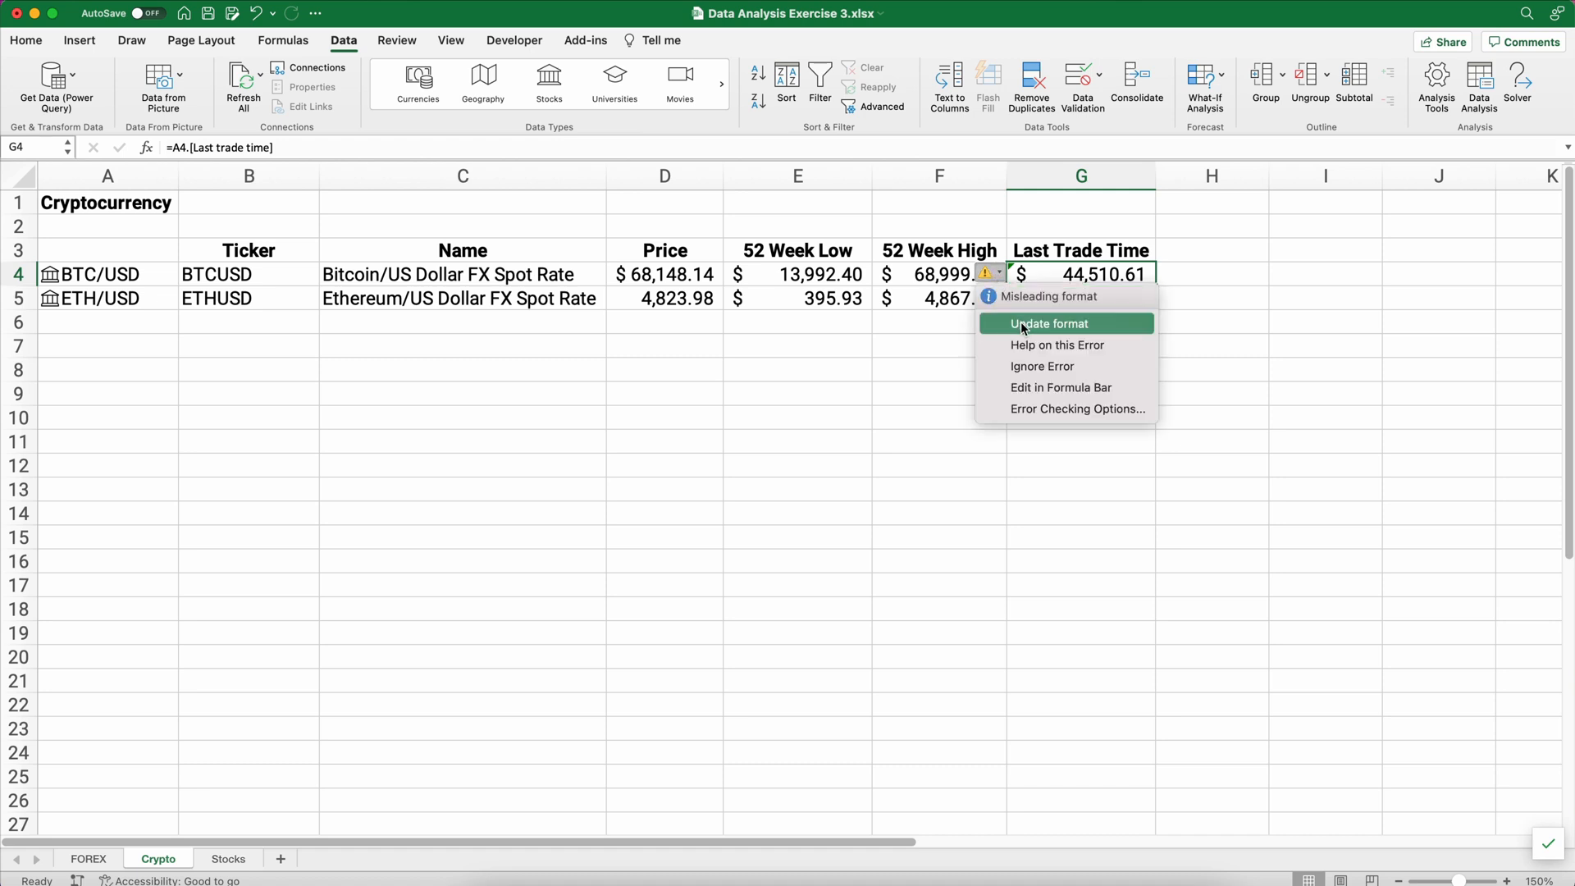
left_click(1049, 324)
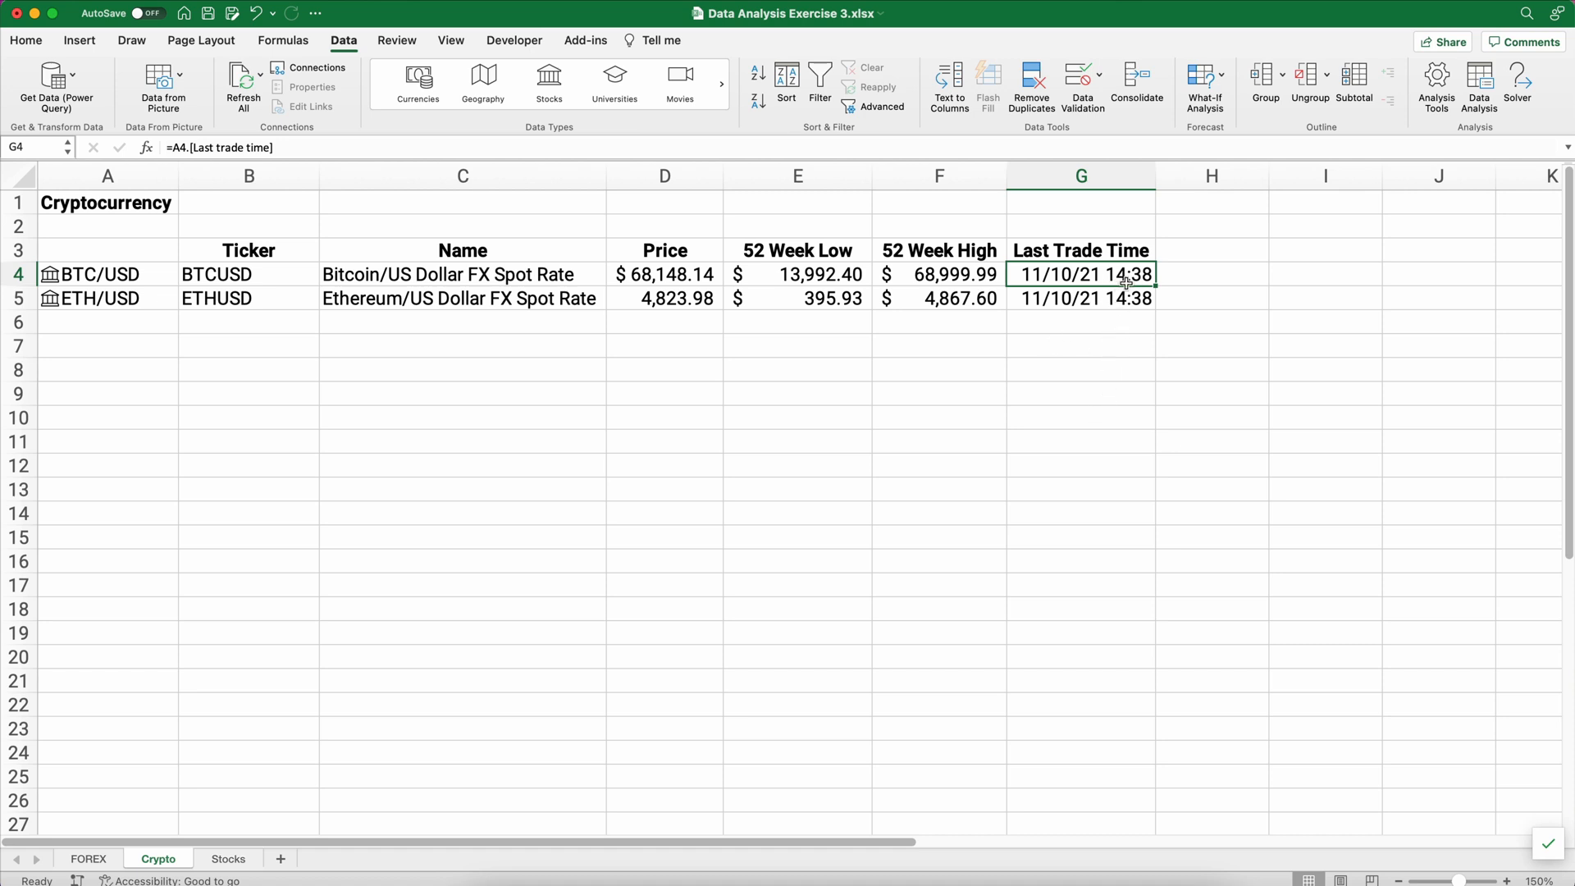
mouse_move(1113, 286)
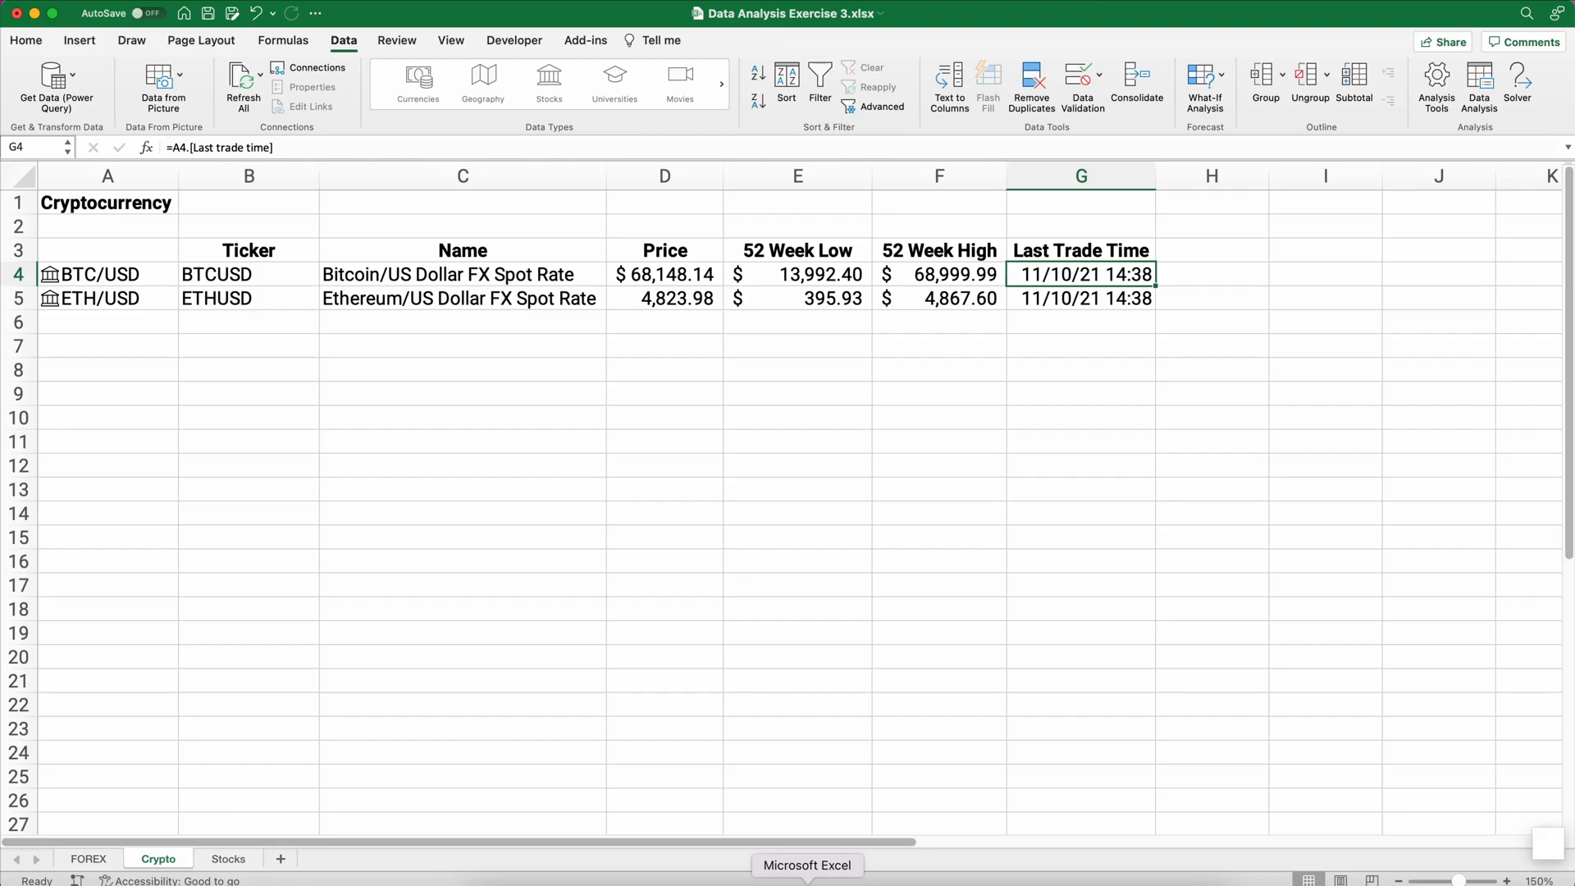
Enter the date 11/10/2021 in C1 beside the Cryptocurrency title.
left_click(462, 175)
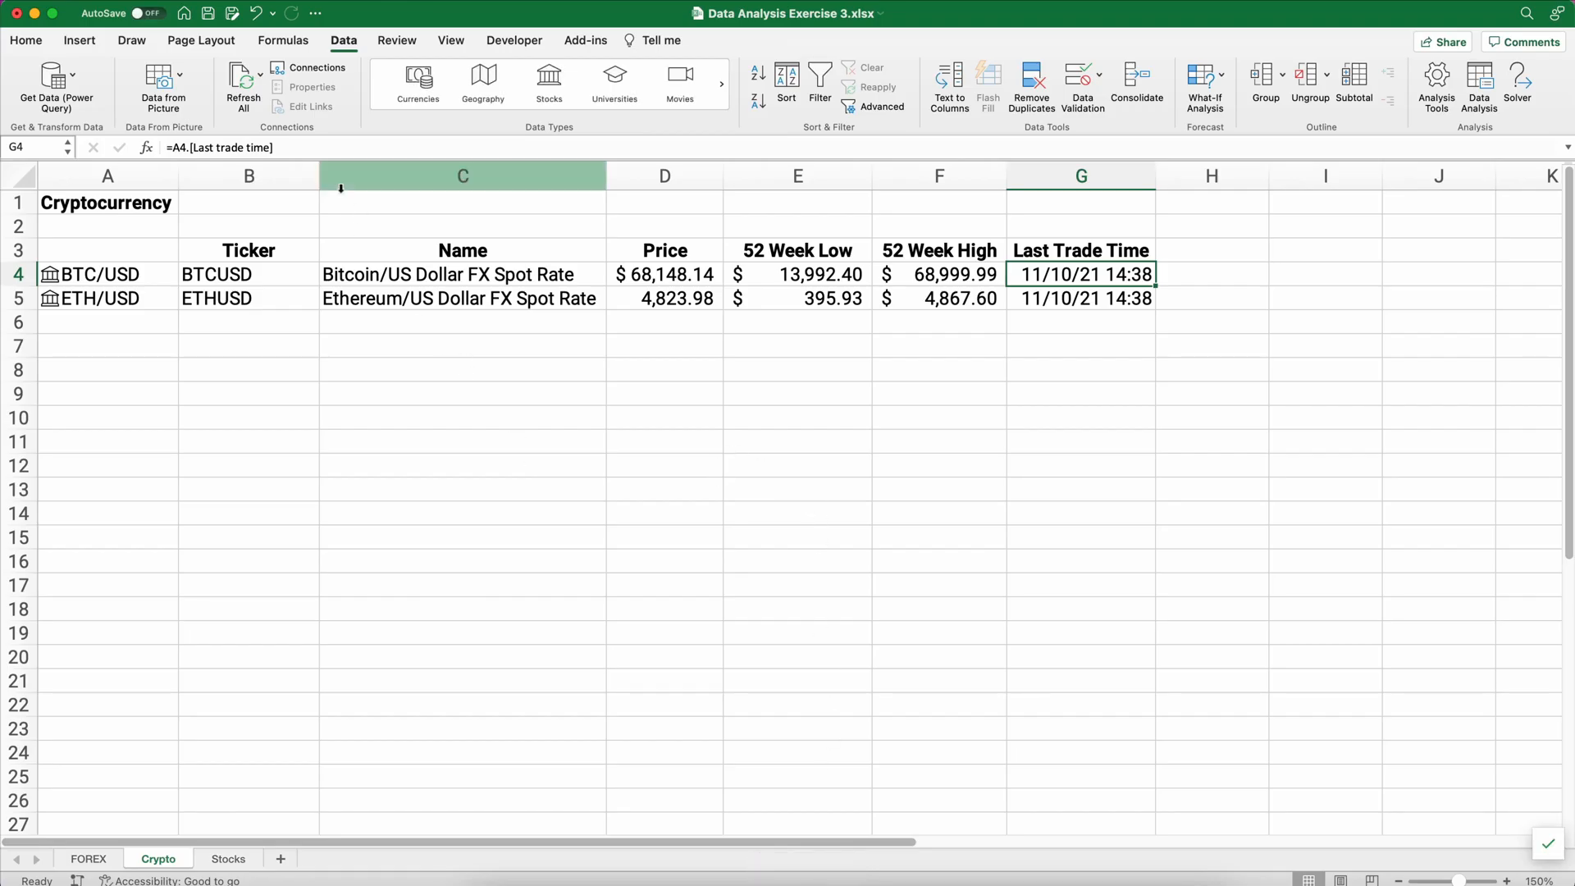
left_click(462, 202)
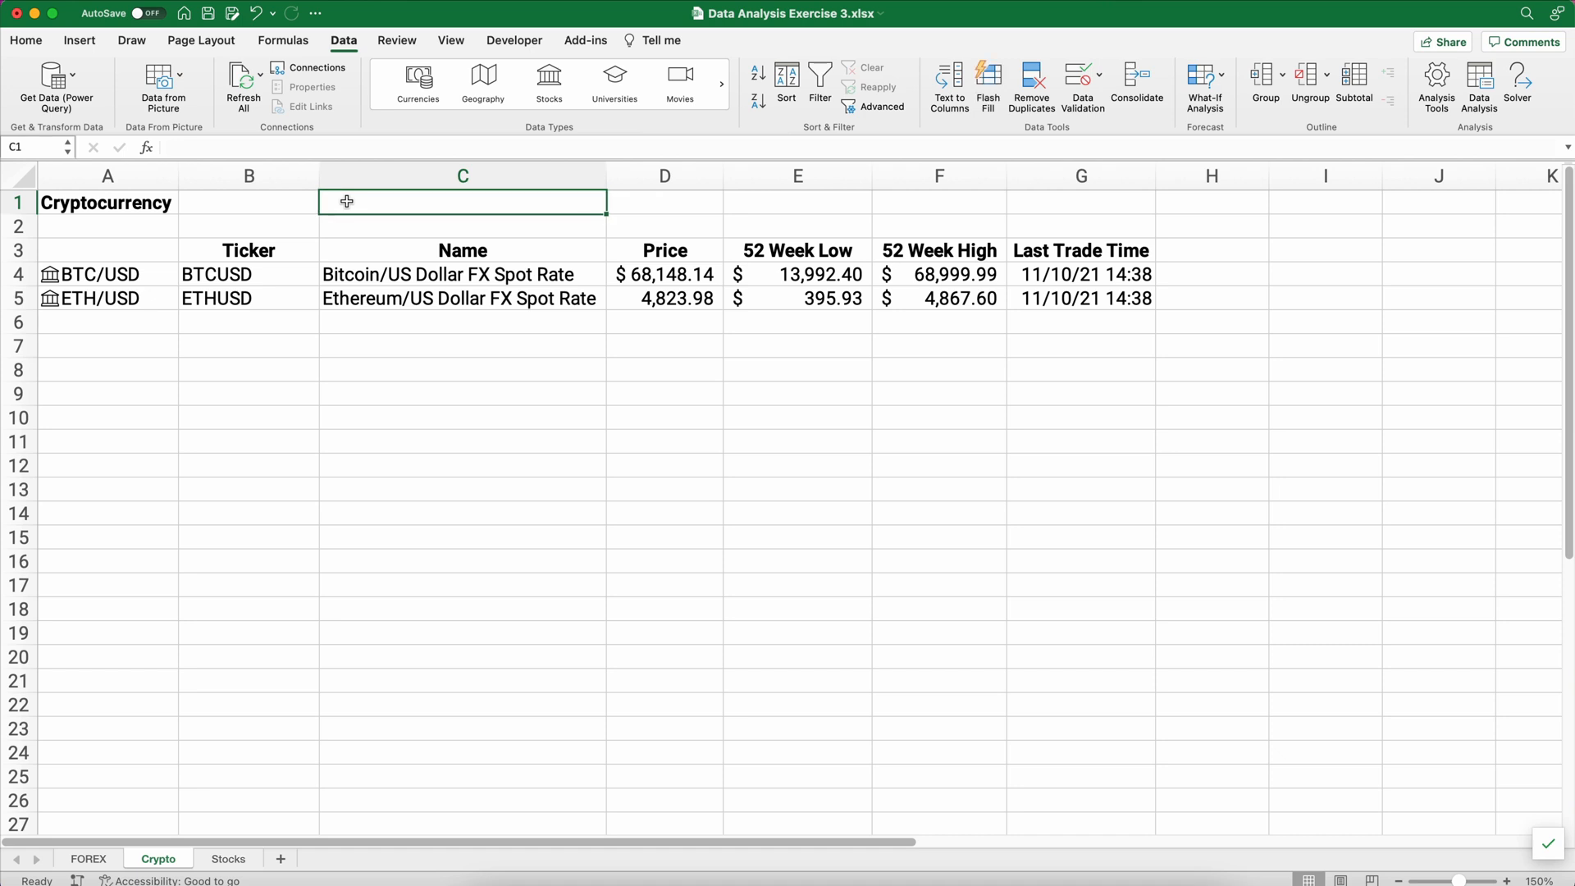
type("11/10/2021")
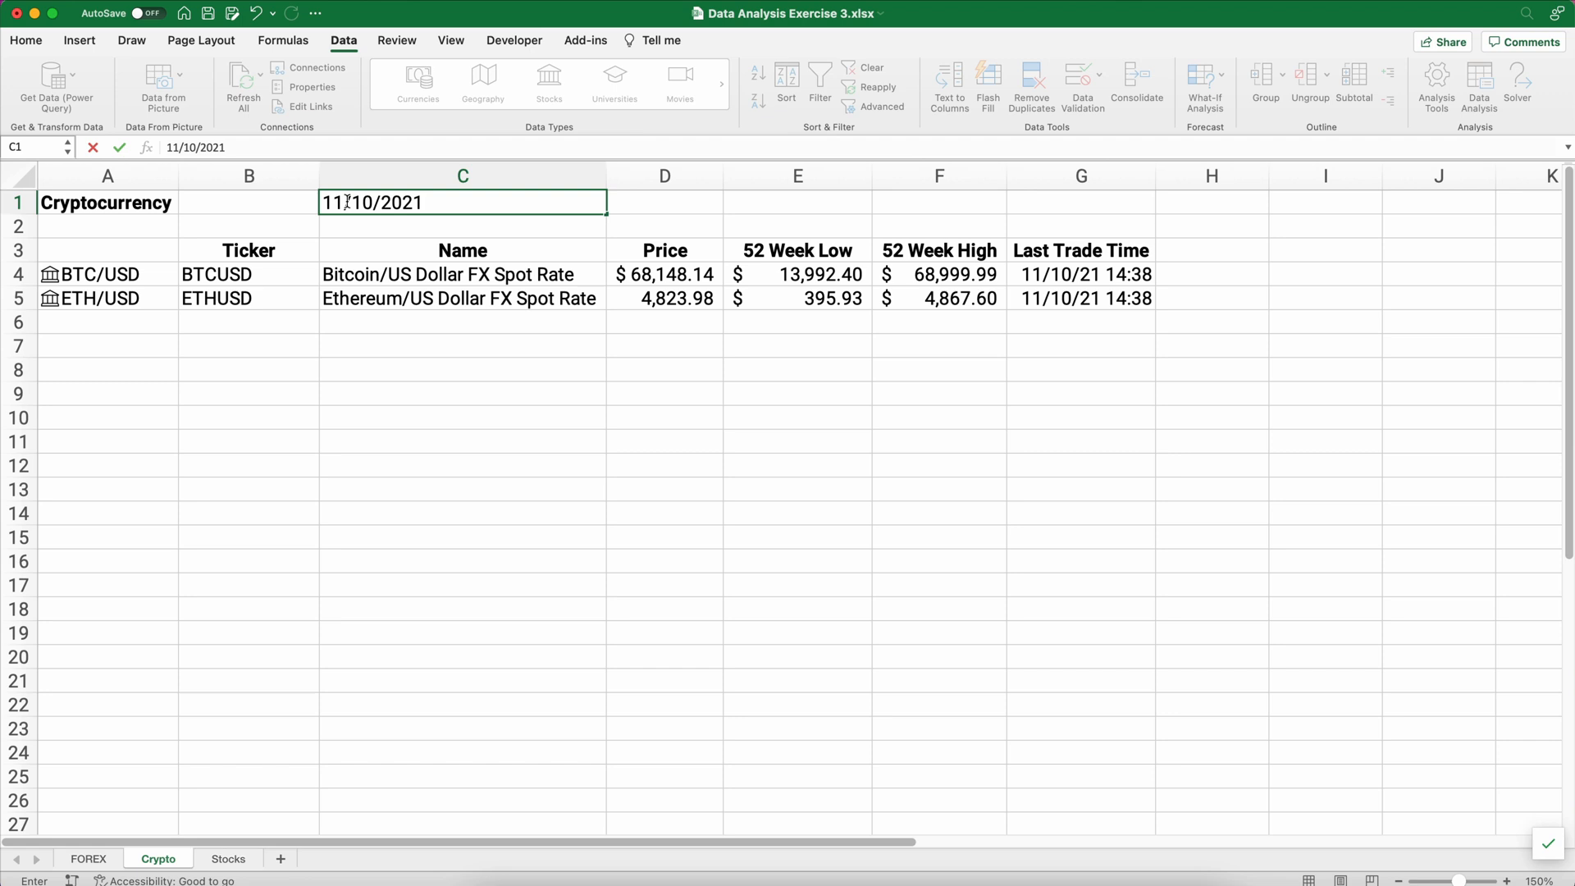
left_click(461, 370)
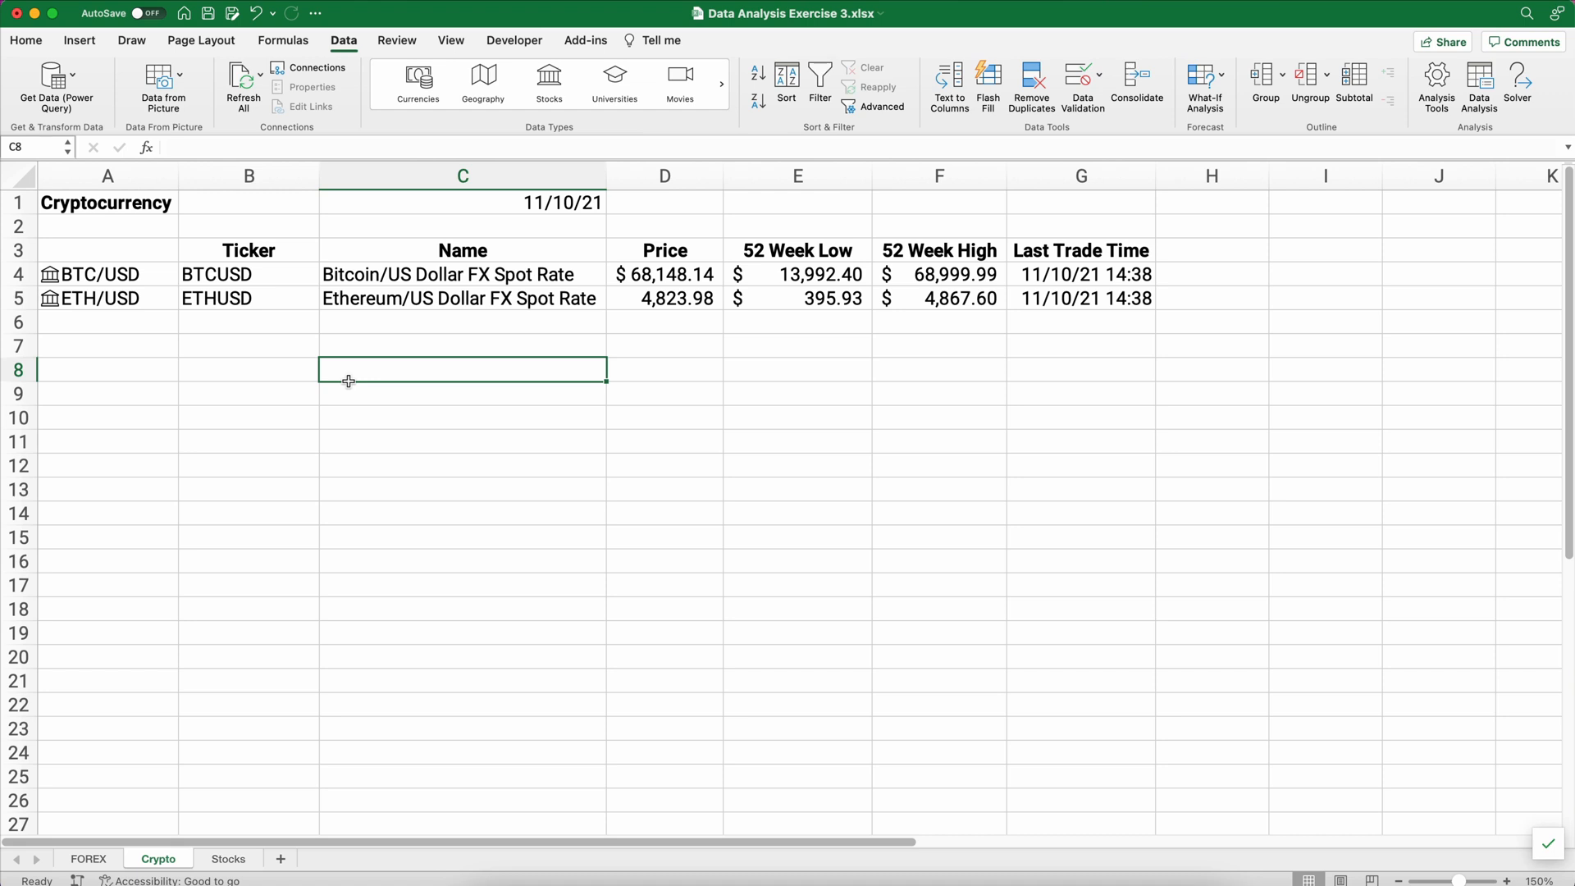
Inspect the =A4 field formulas behind the price, 52-week high and low cells.
left_click(664, 273)
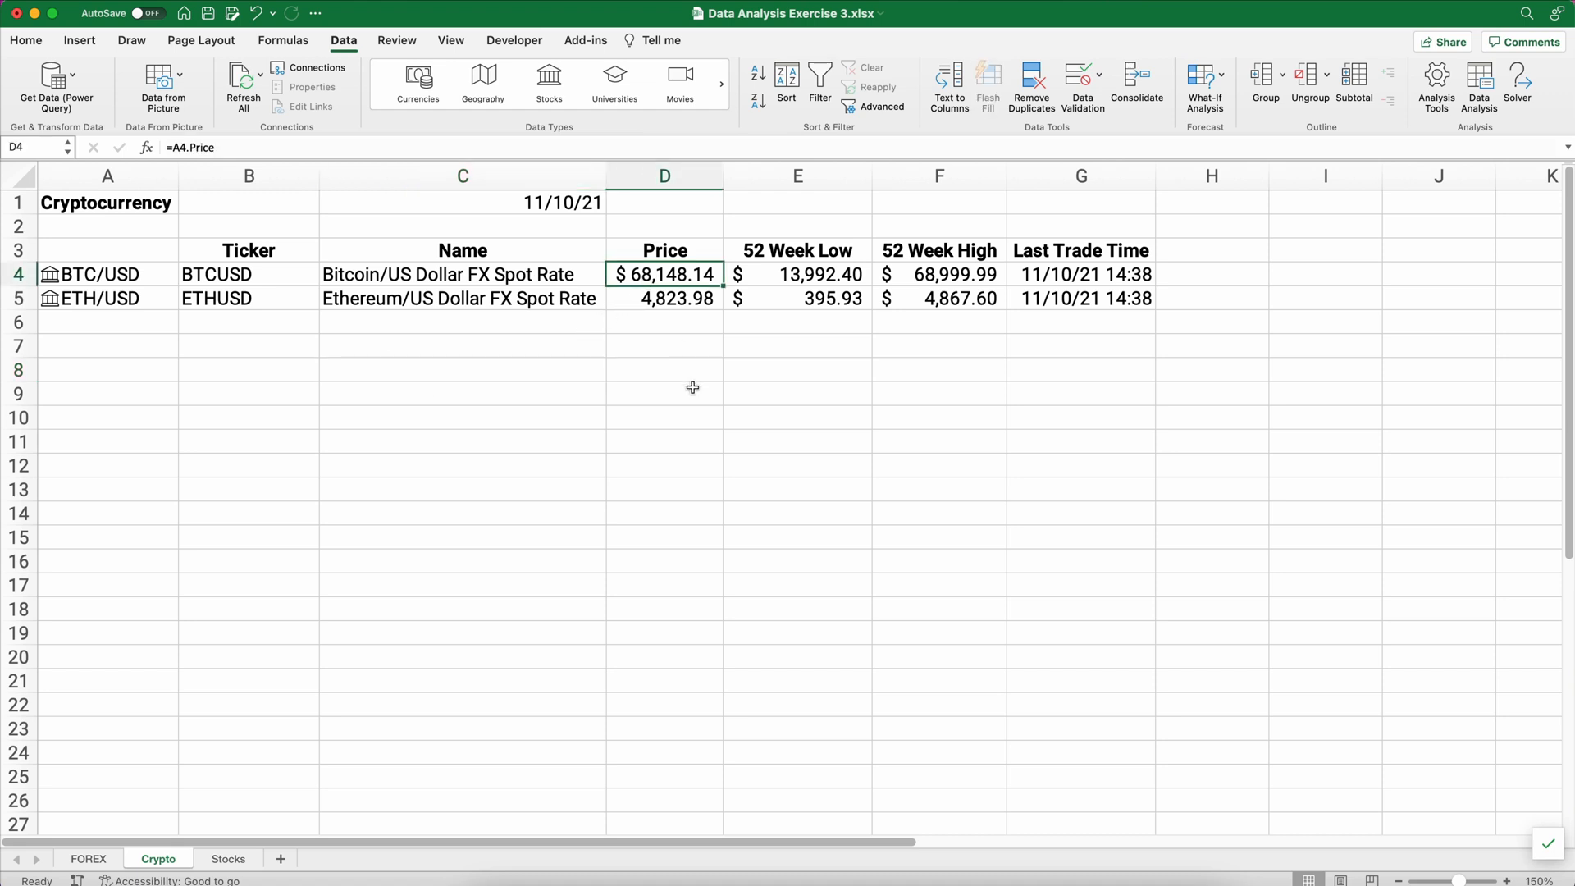
left_click(939, 274)
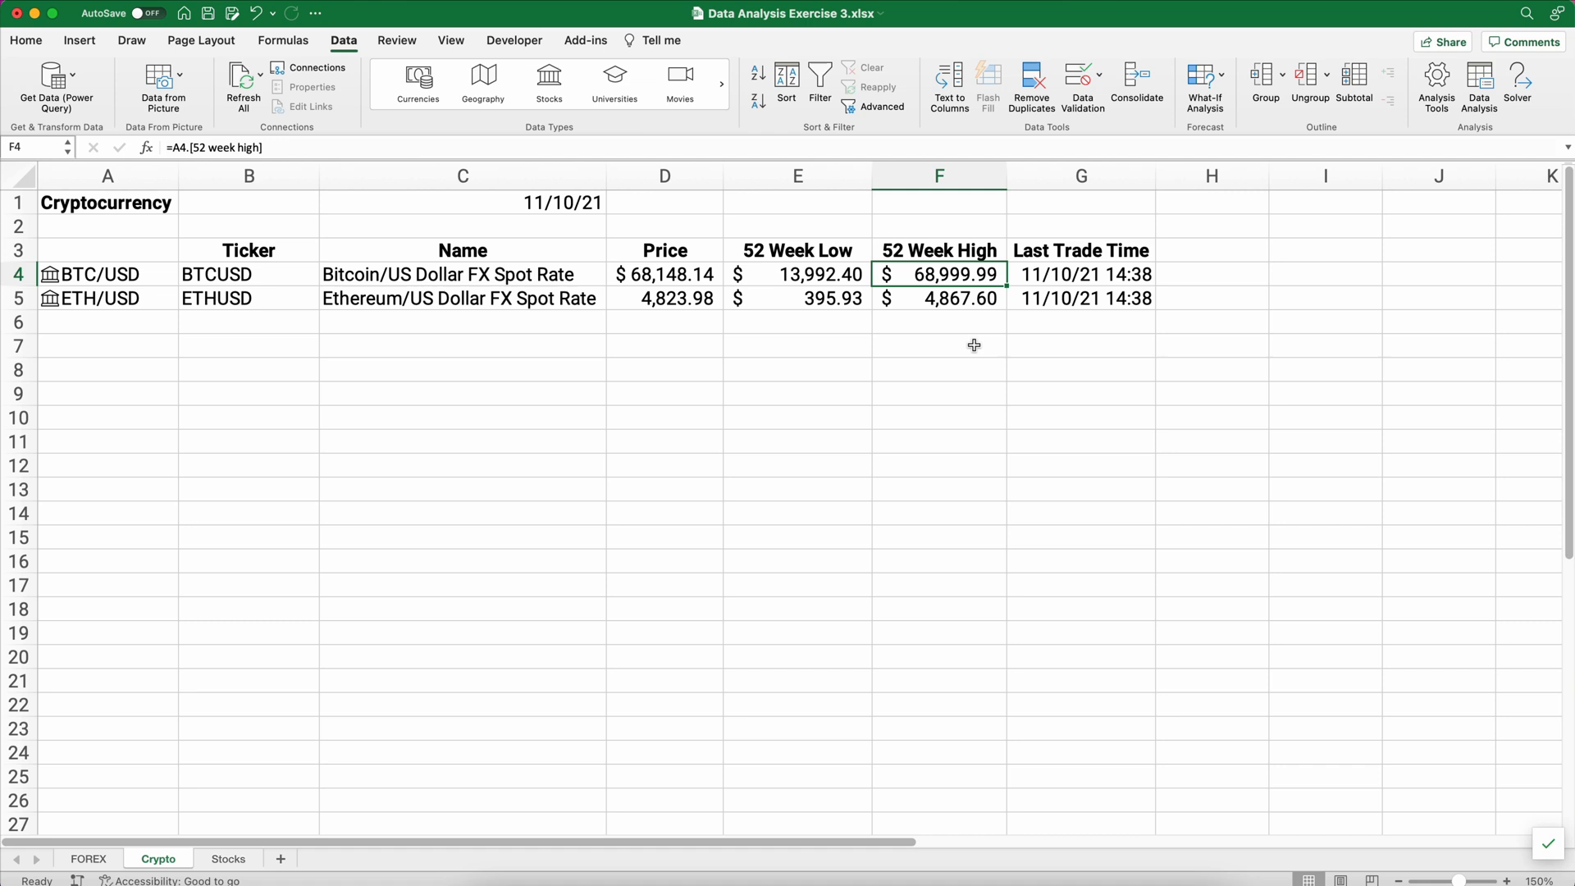
left_click(796, 273)
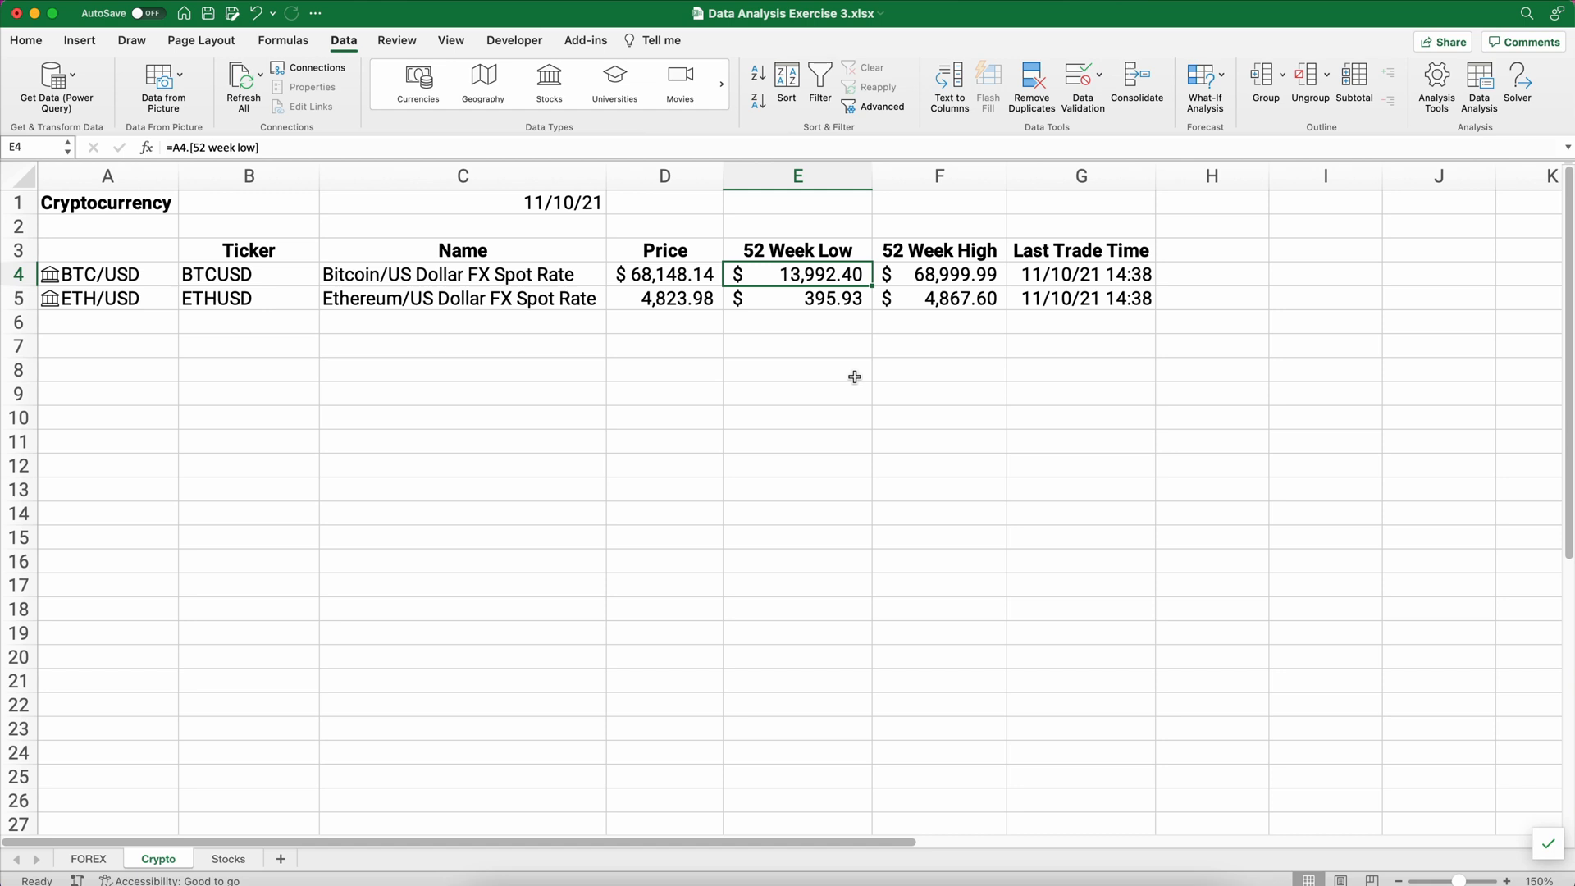
mouse_move(314, 836)
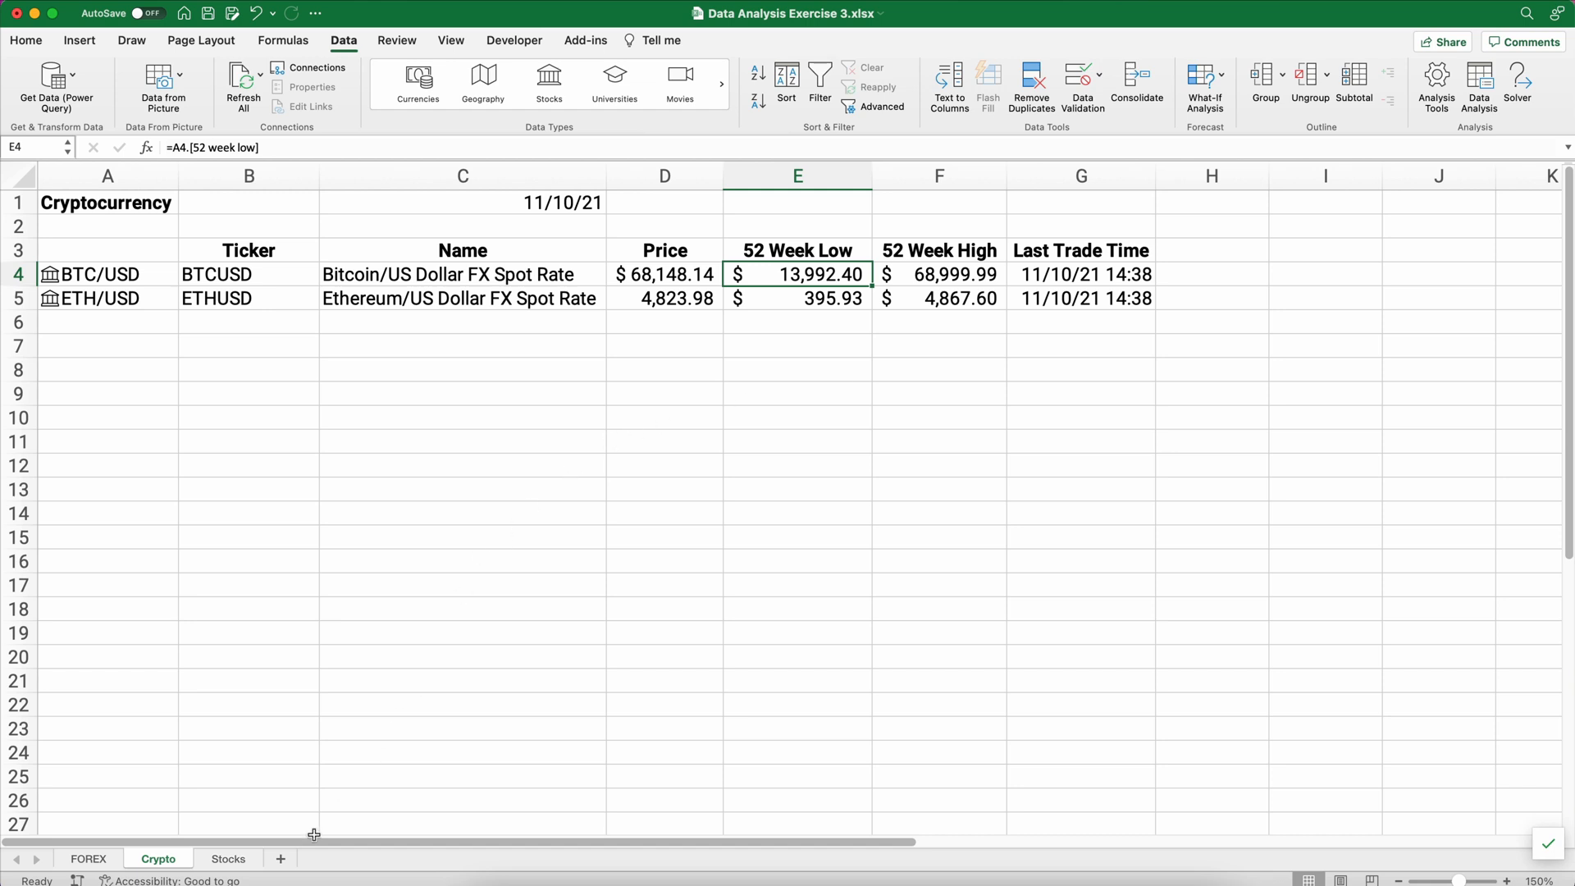
On the Stocks sheet, enter 11/10/2021 in B1 and select company names A4:A12.
left_click(229, 861)
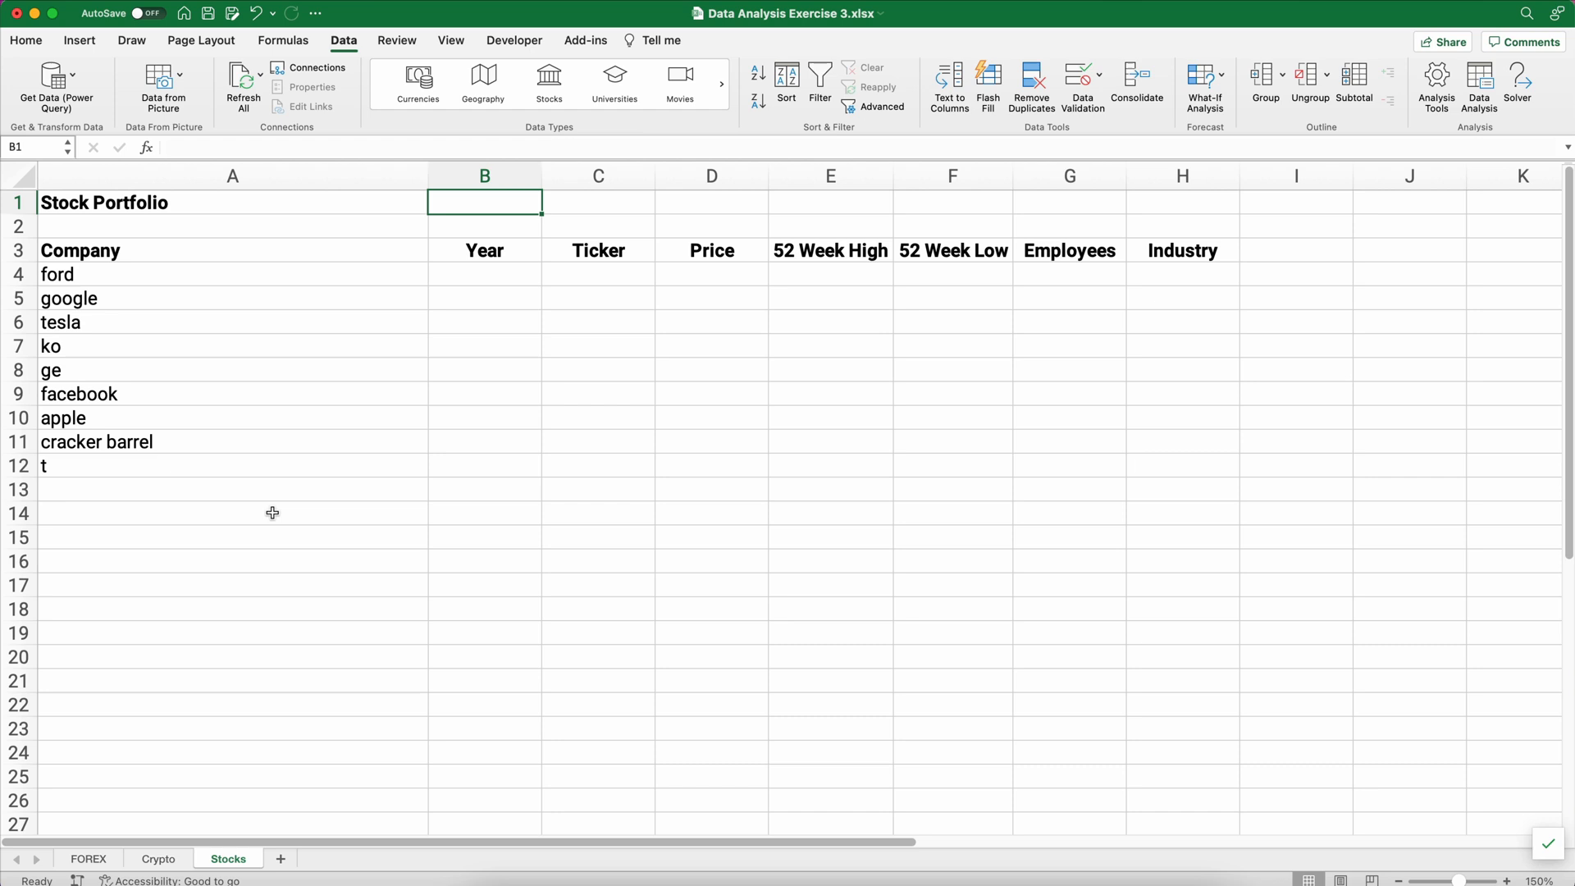
mouse_move(272, 473)
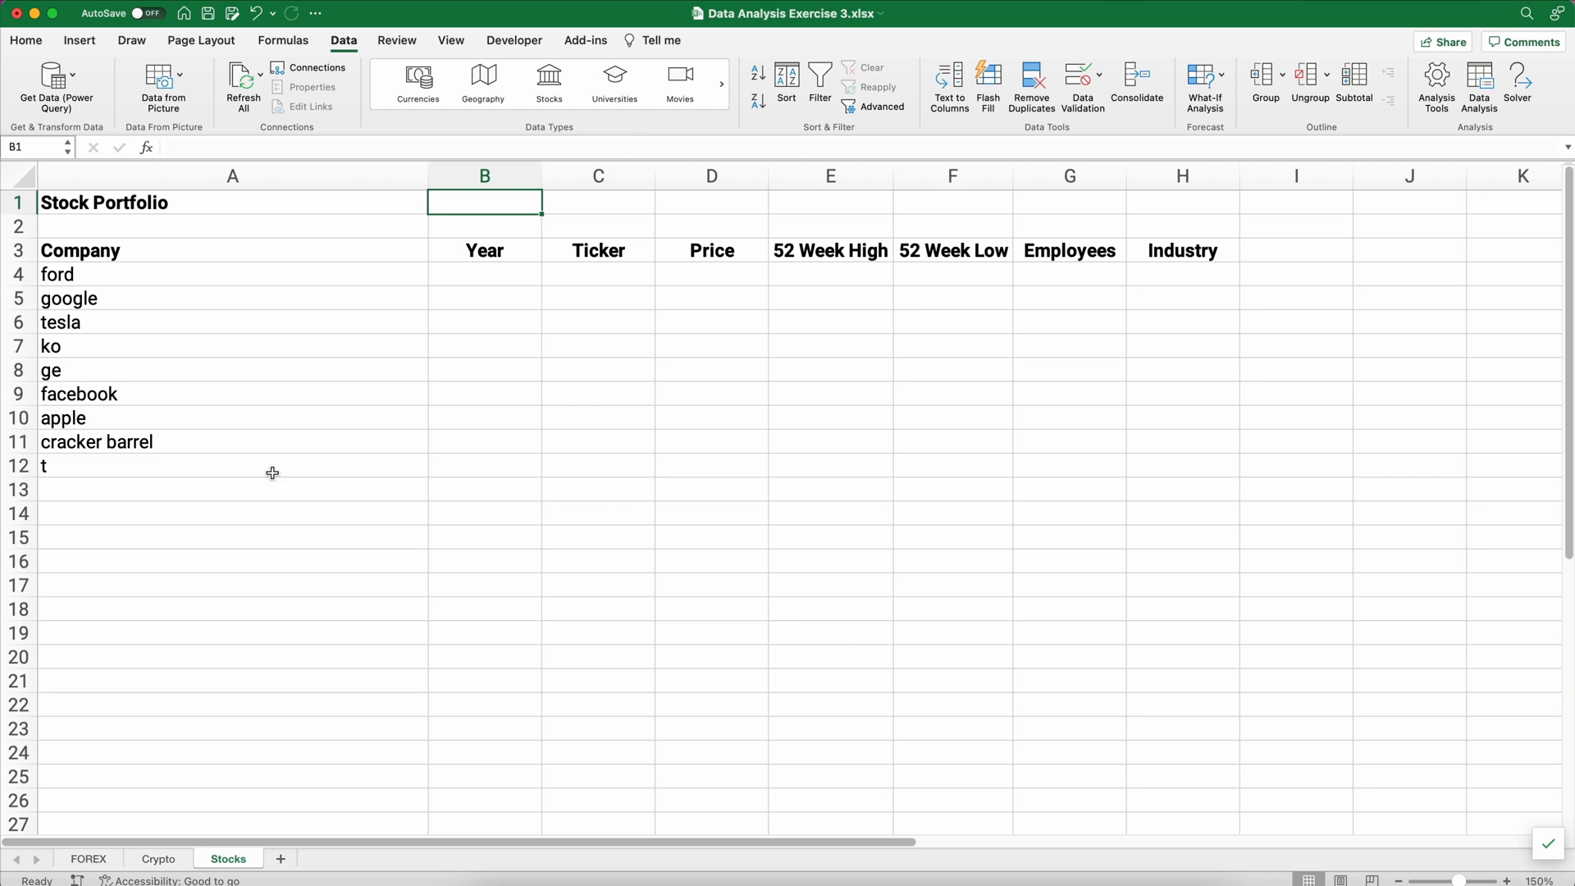
type("11/10/2021")
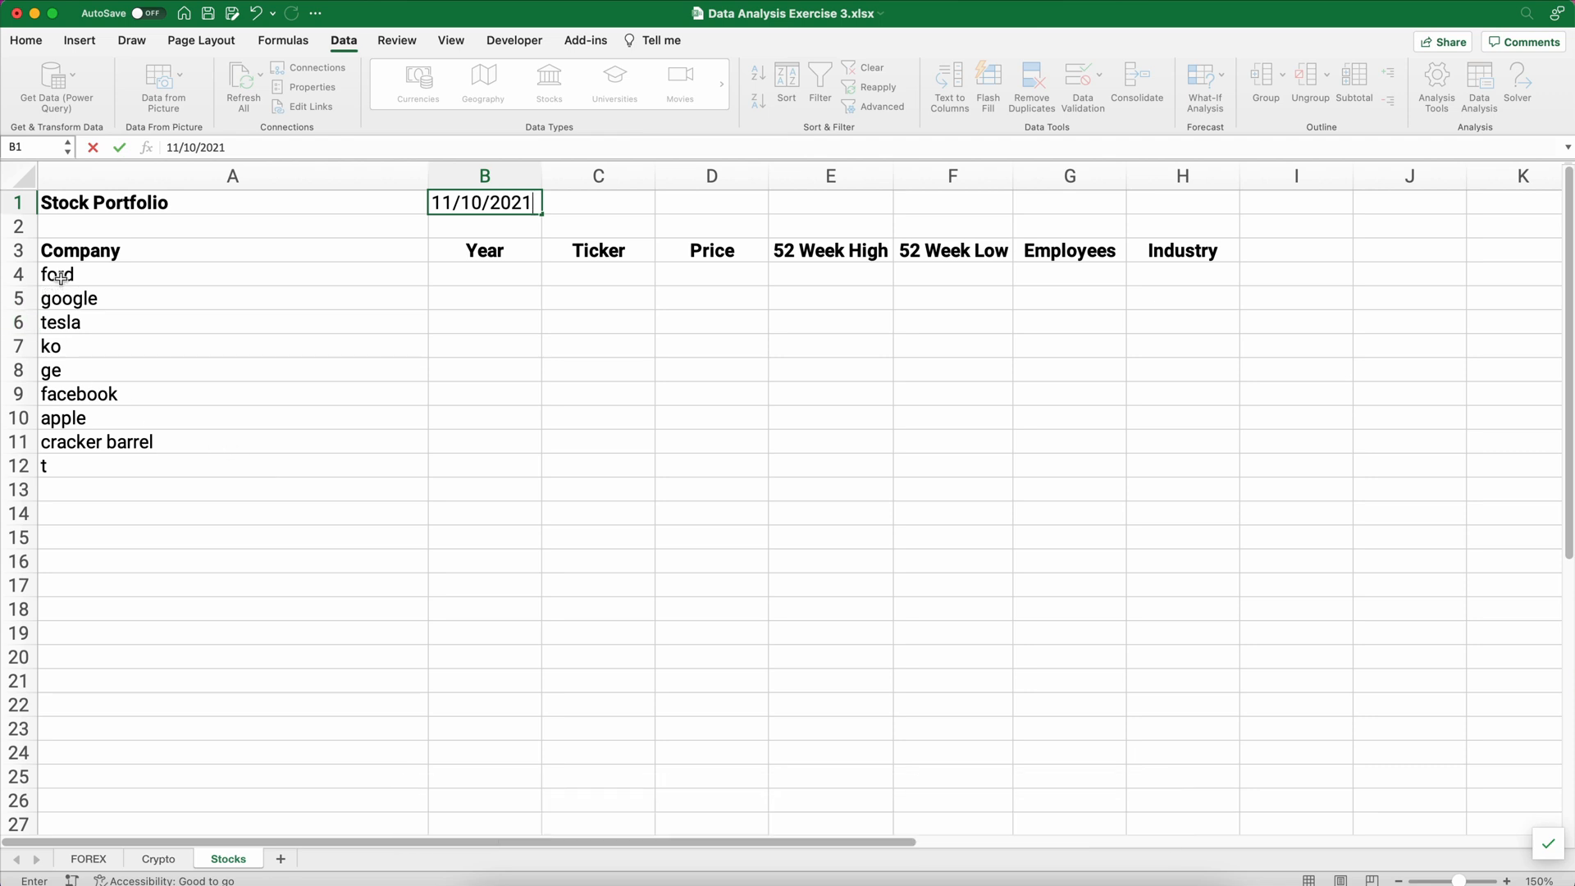
mouse_move(64, 442)
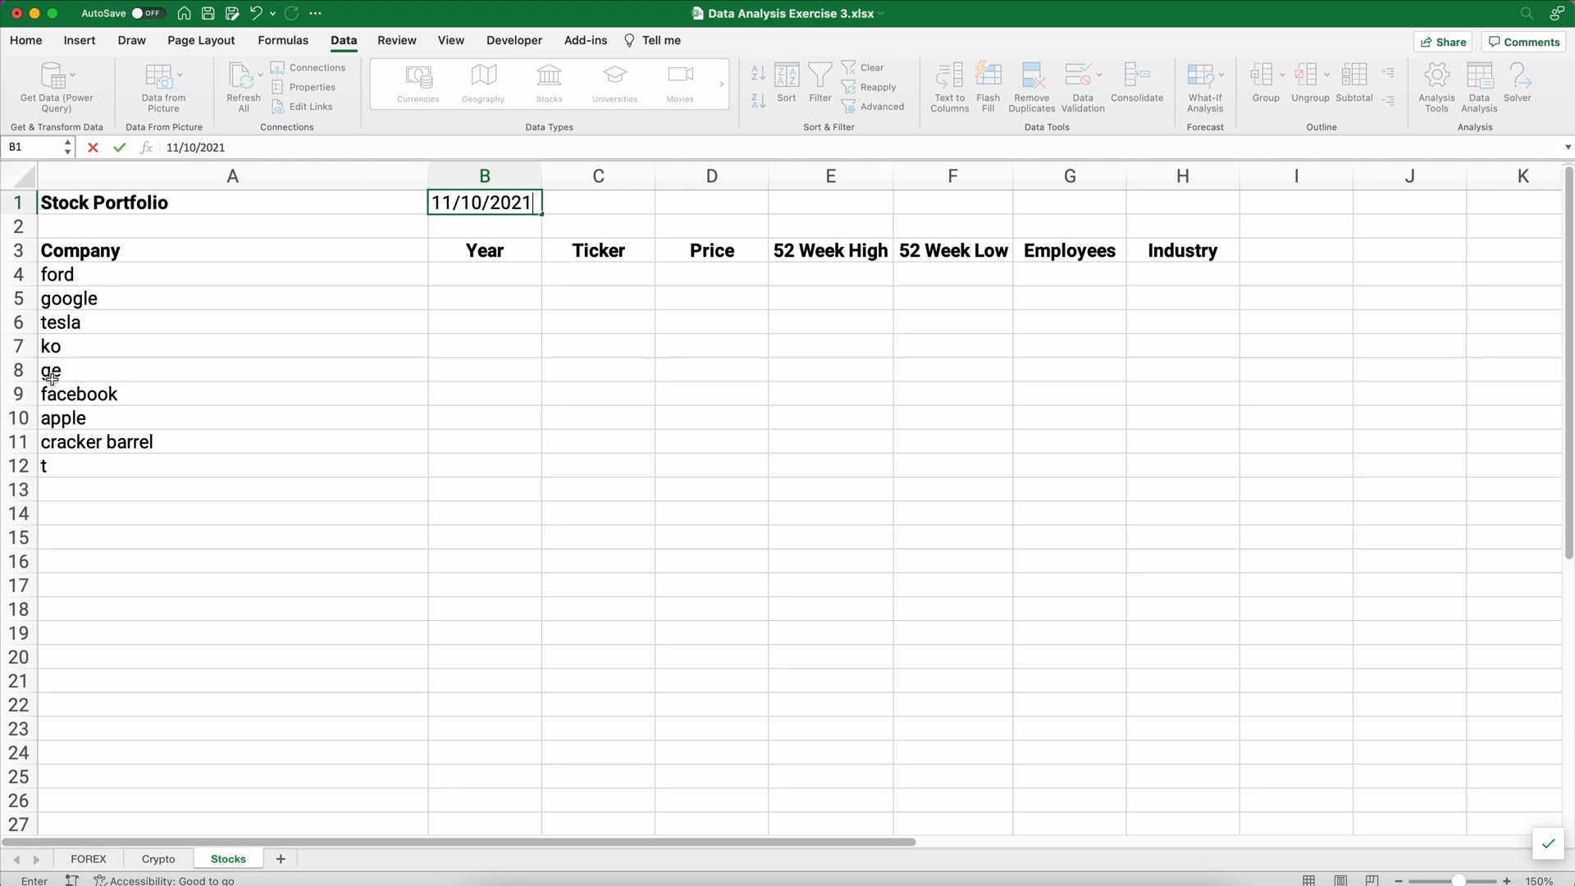
mouse_move(106, 368)
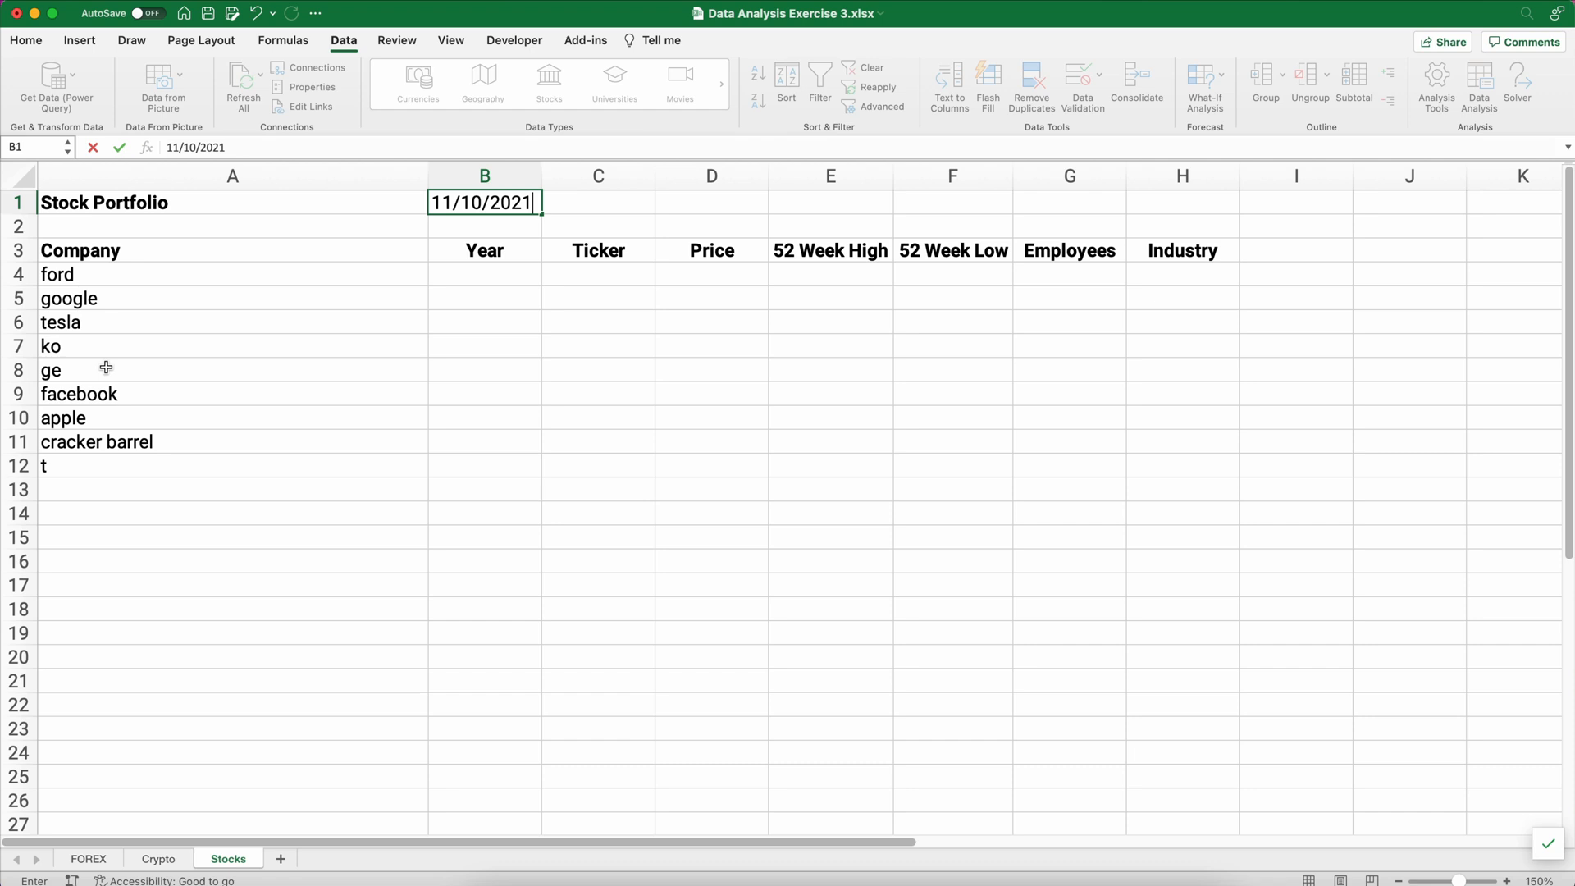
mouse_move(69, 463)
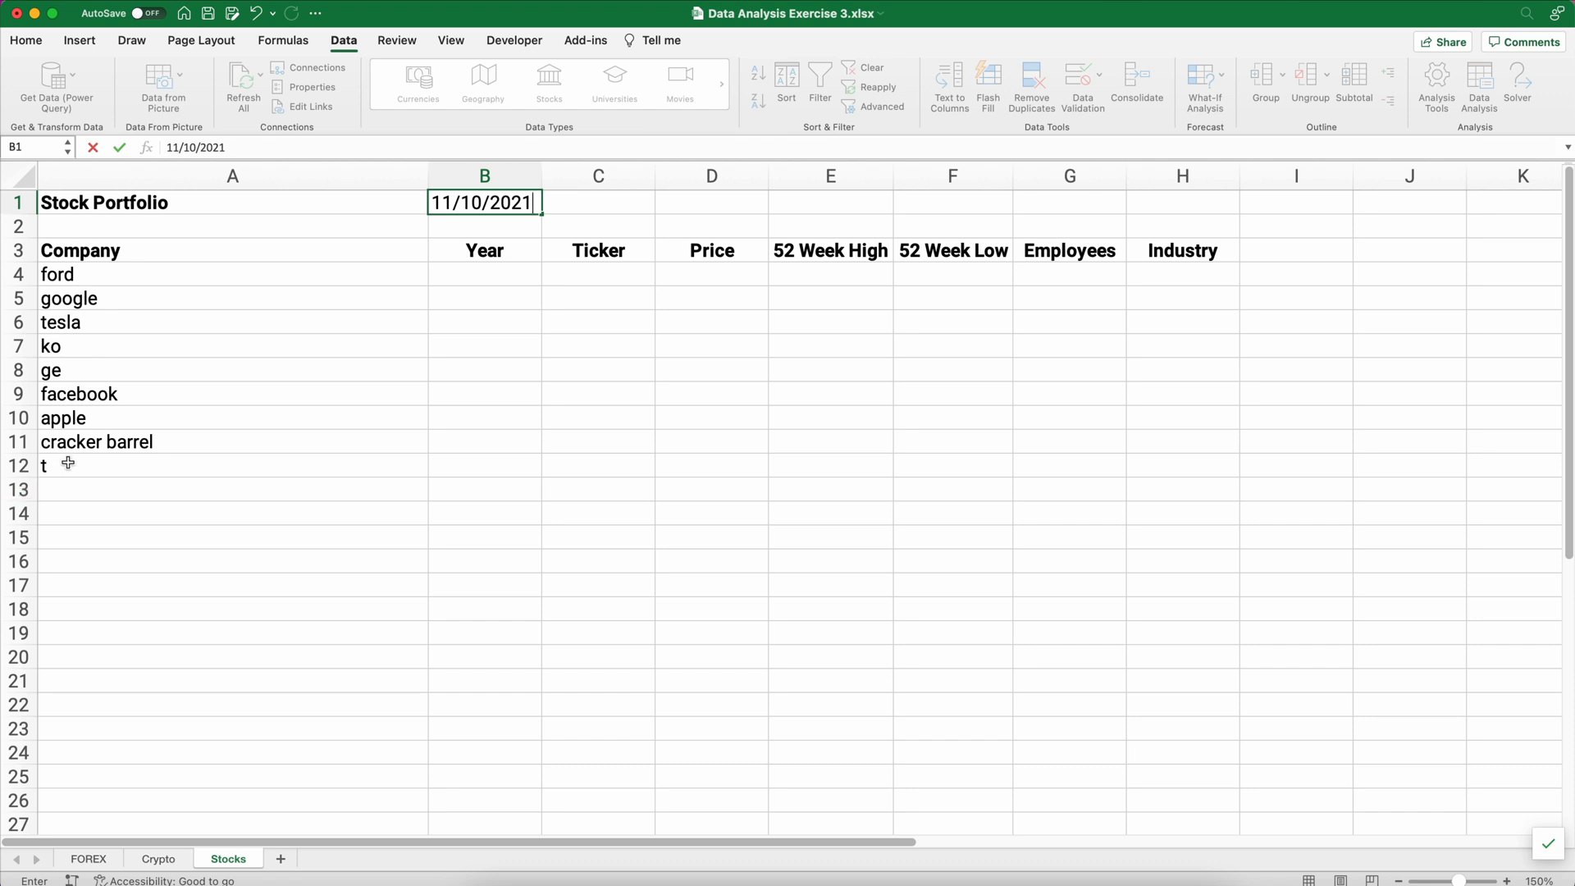
left_click_drag(57, 273, 57, 345)
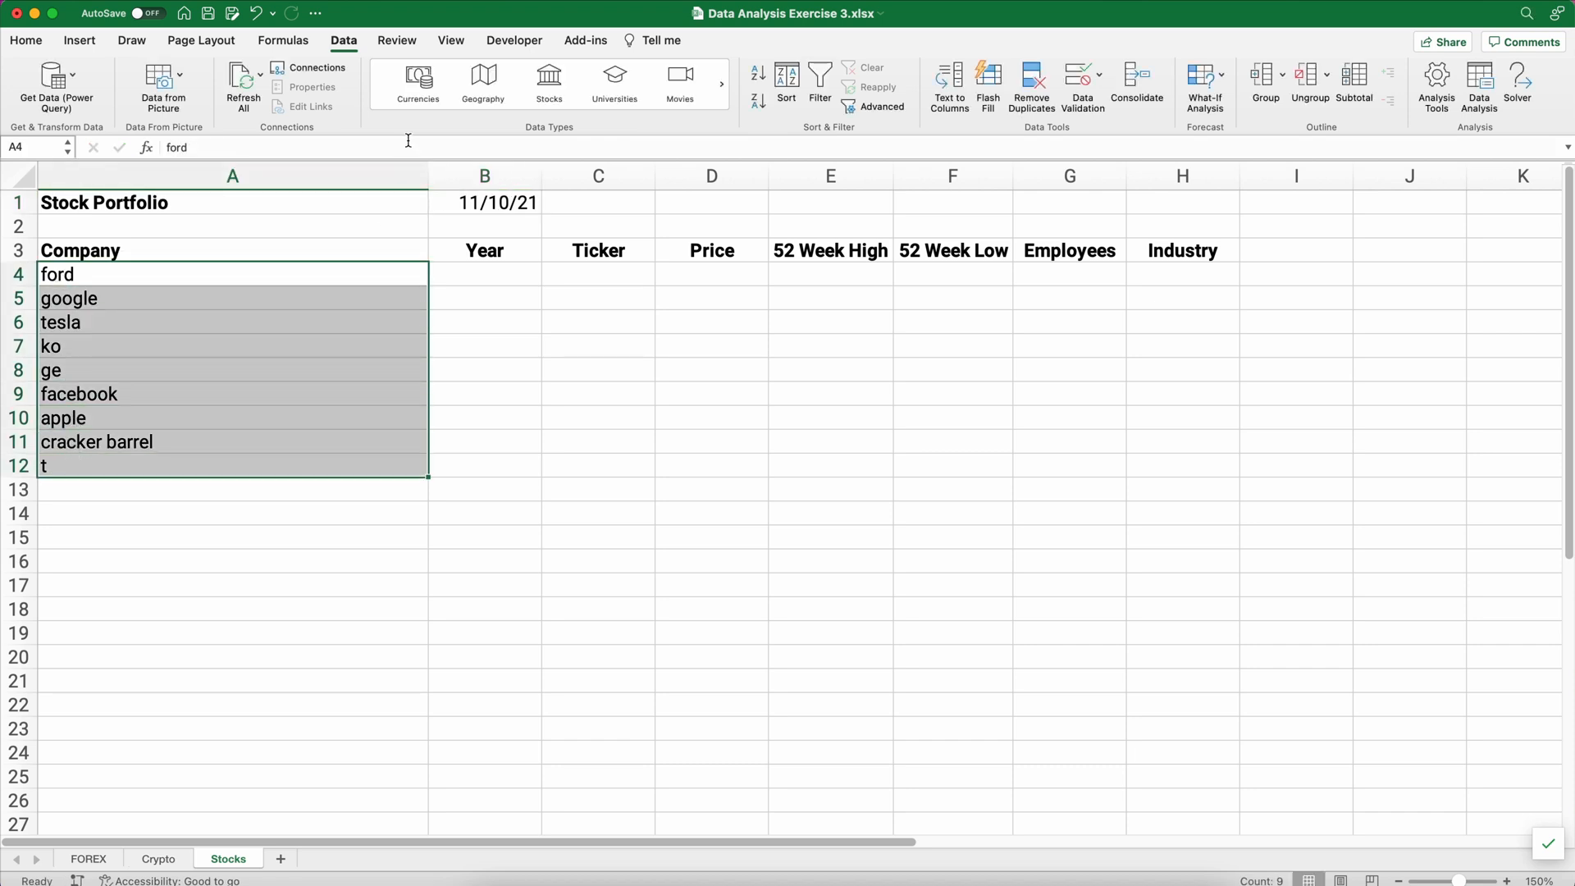
Convert the names to Stocks, match ford to Ford Motor Company (NYSE), and remove facebook.
left_click(549, 82)
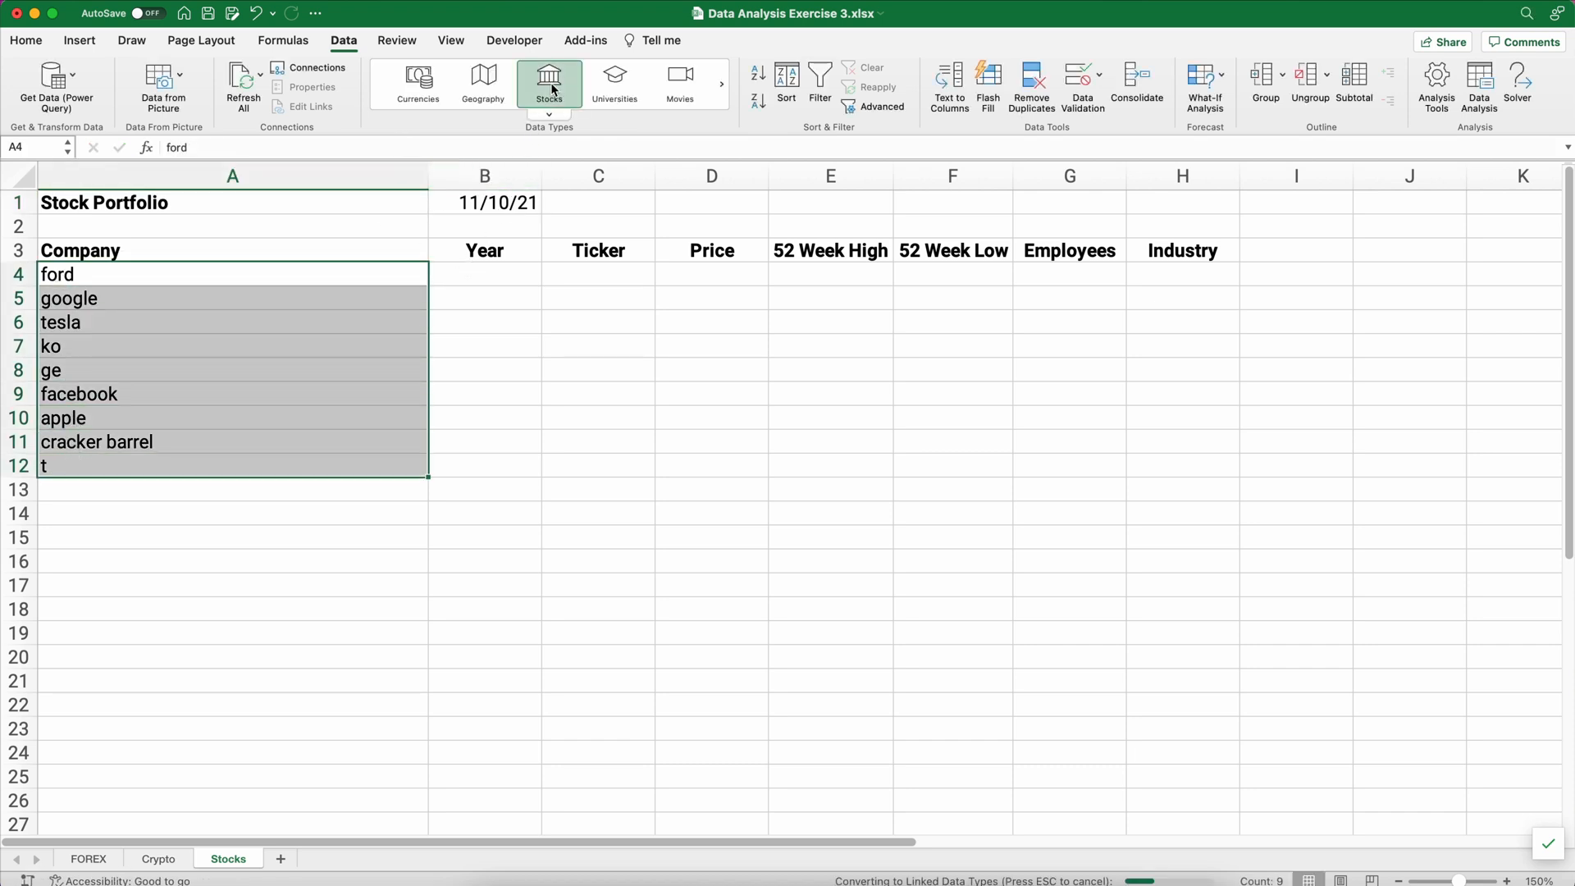
left_click(549, 84)
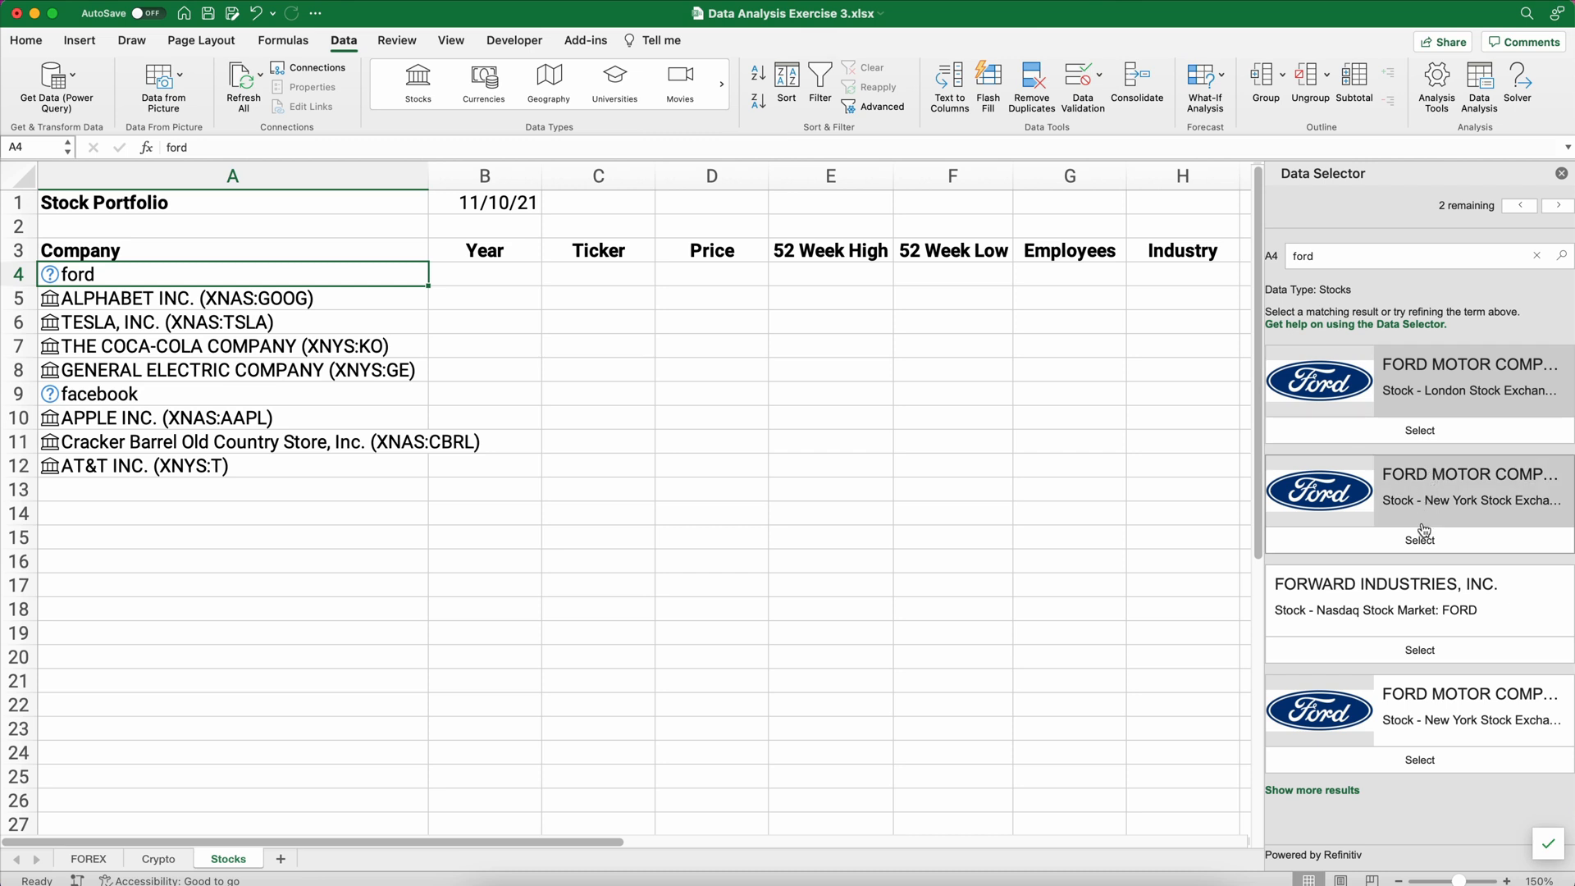
left_click(1418, 430)
type("f")
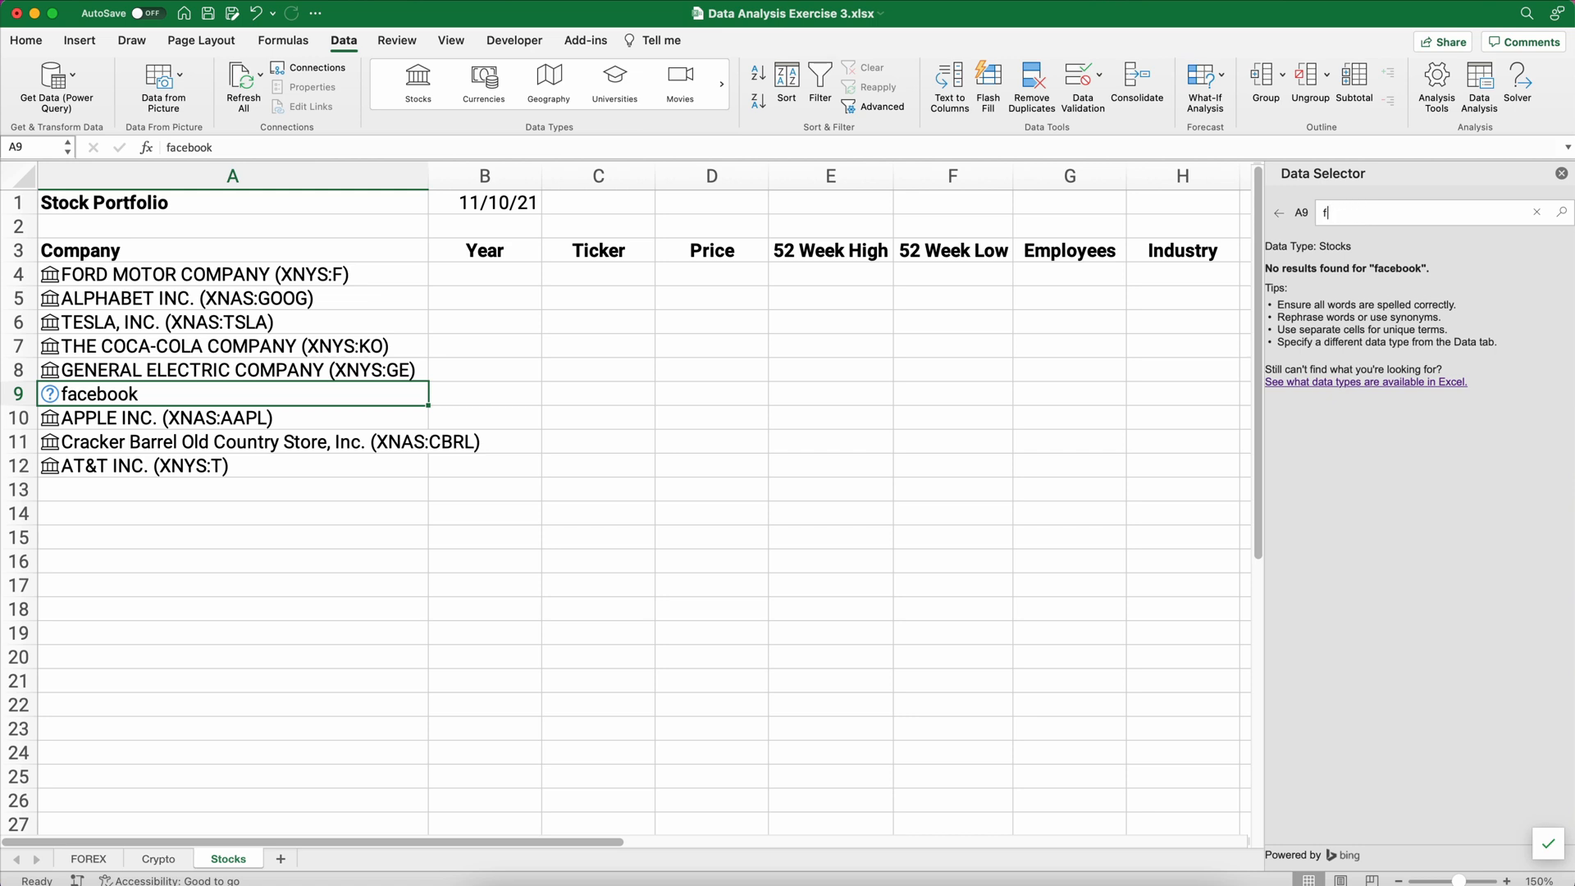
type("acebook")
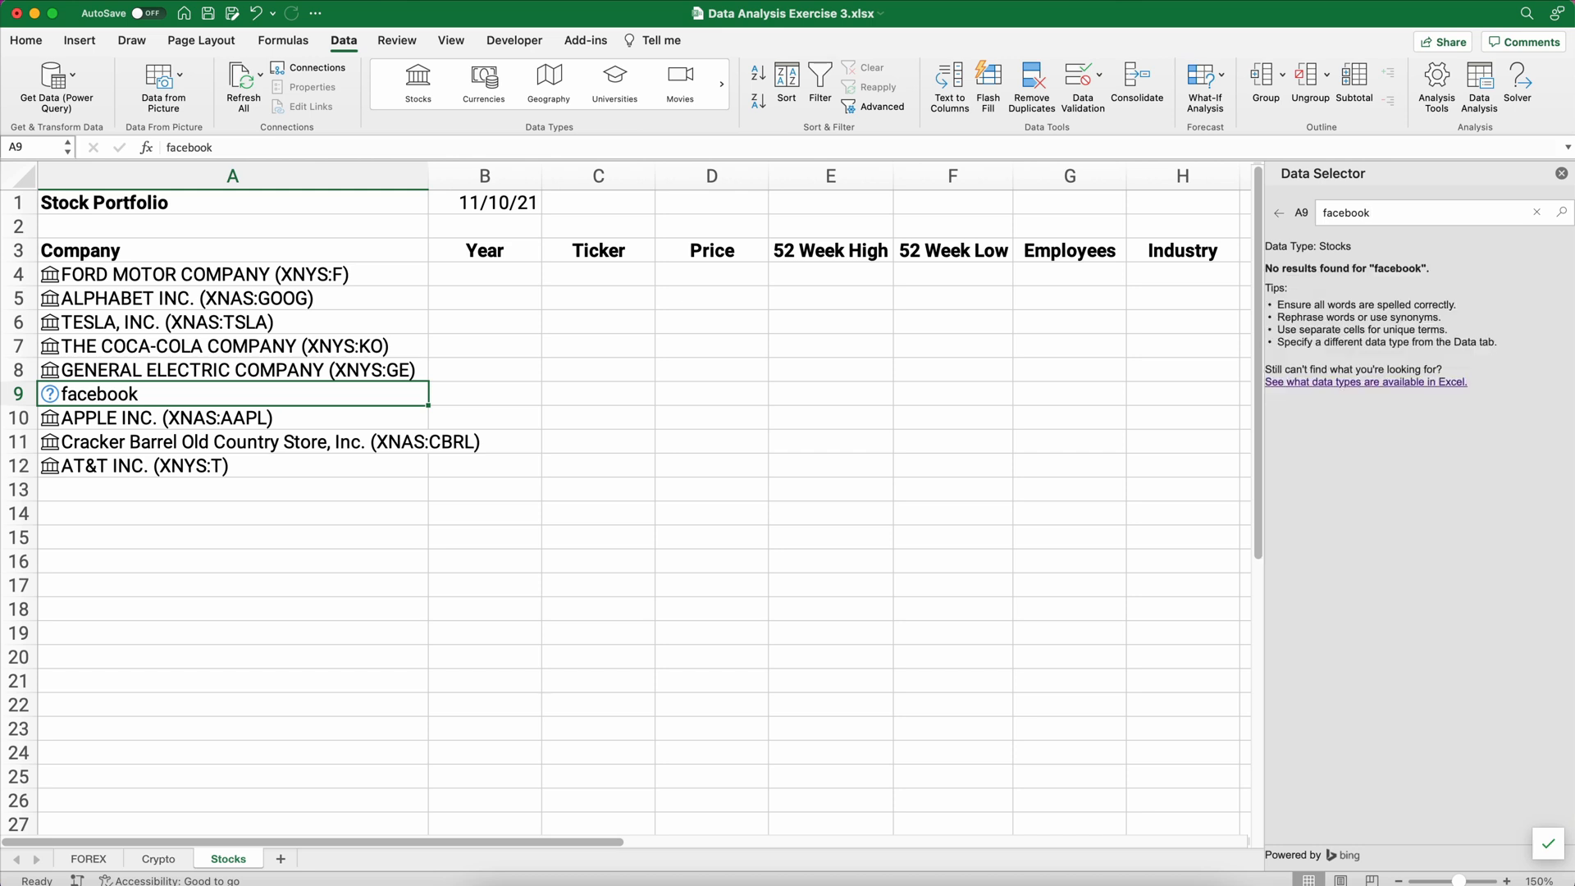
mouse_move(6, 393)
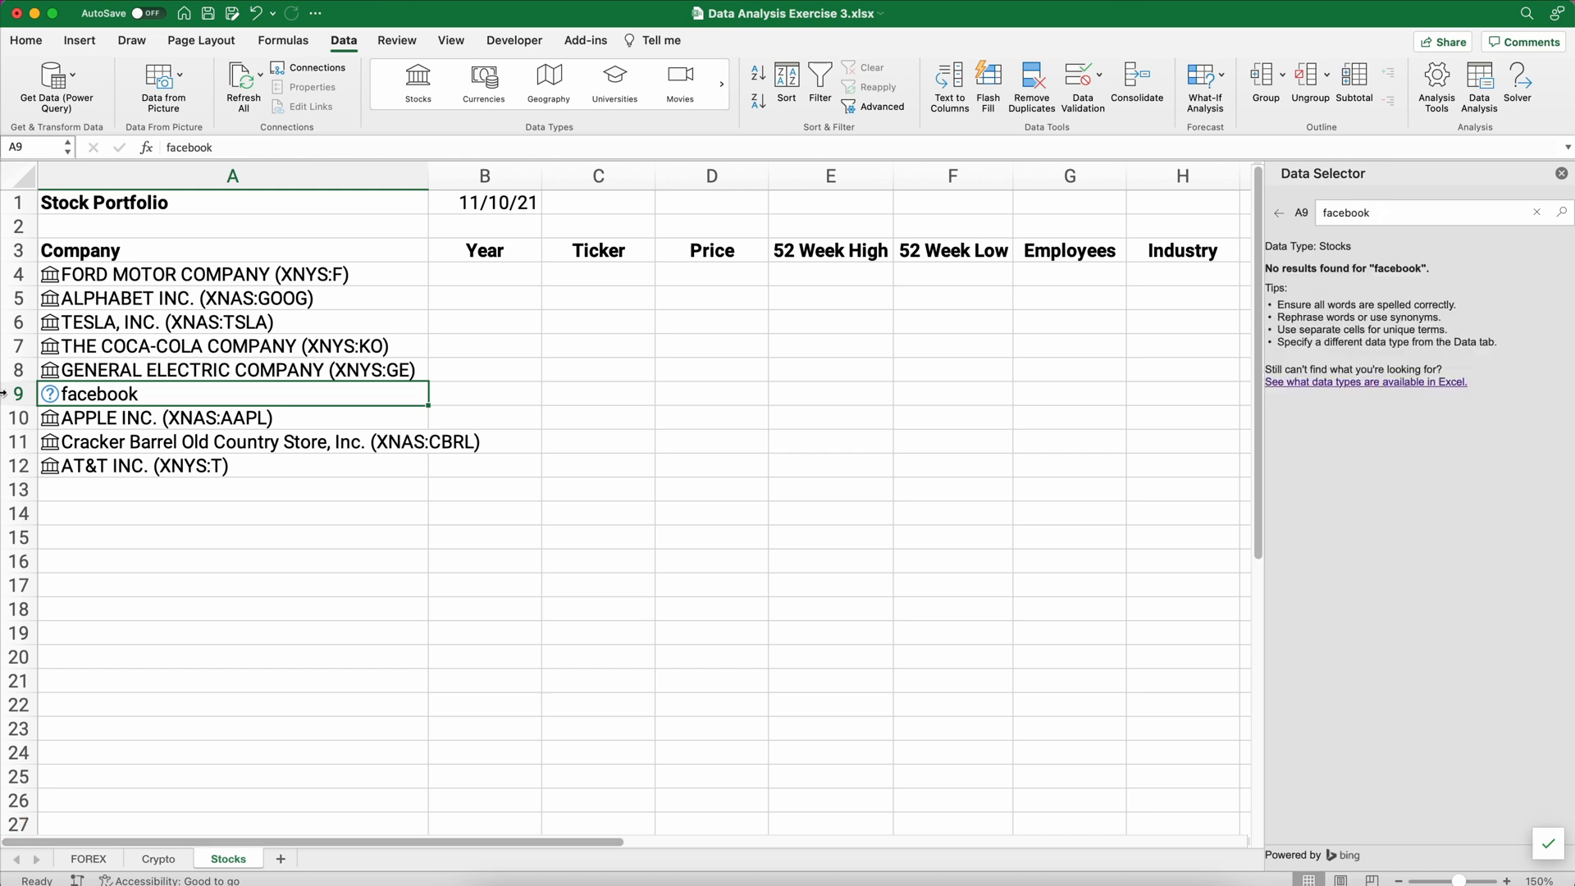
left_click(16, 394)
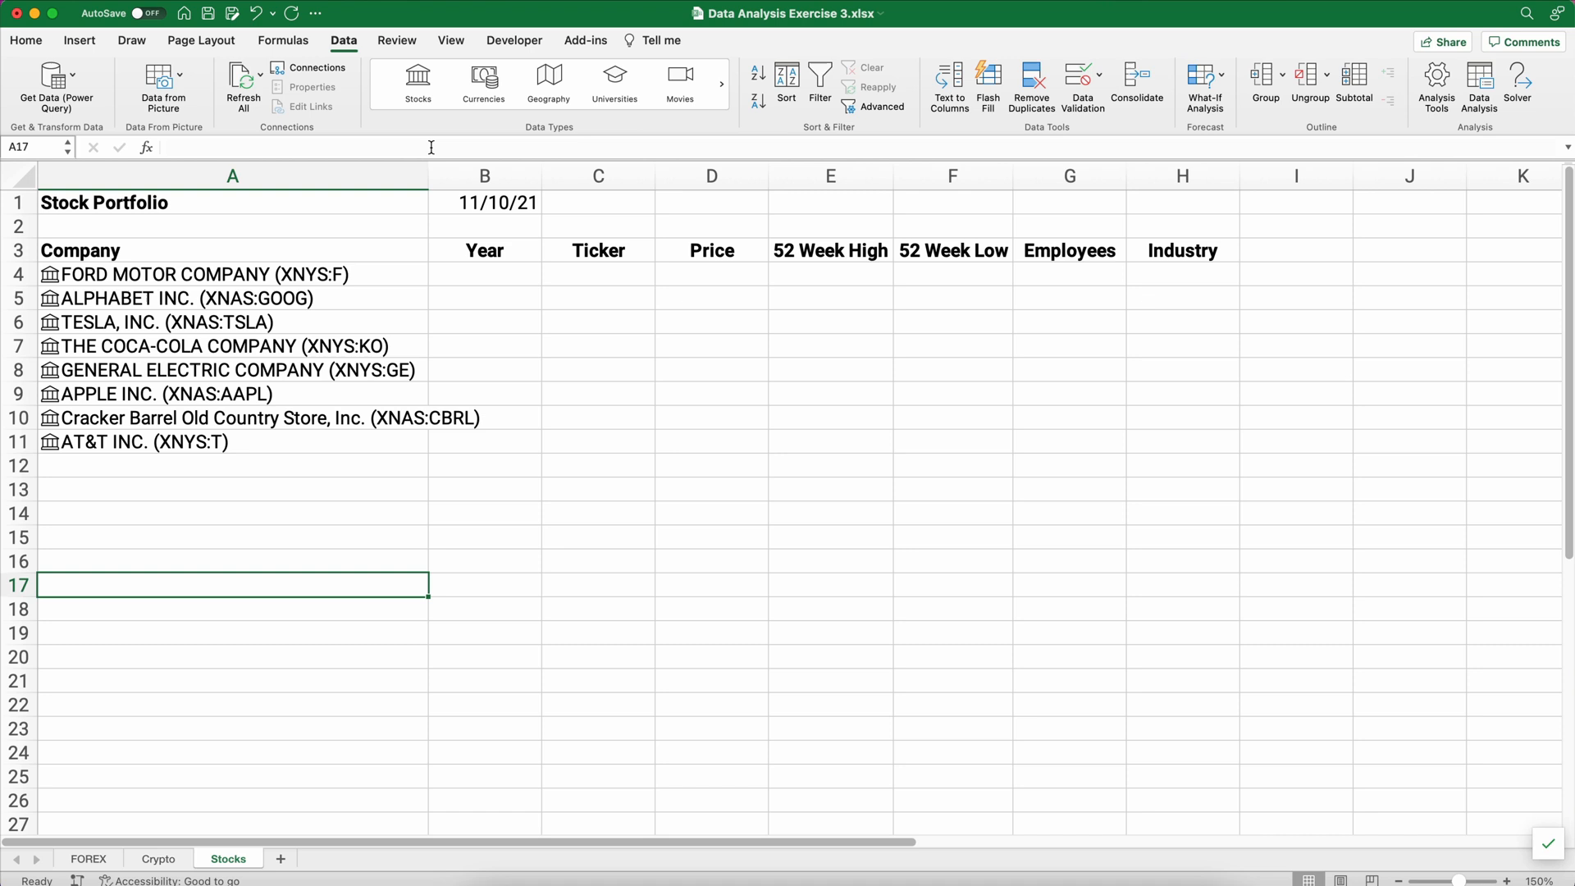
Select the linked companies in A4:A11 and insert the Year field for each.
left_click_drag(429, 175, 485, 175)
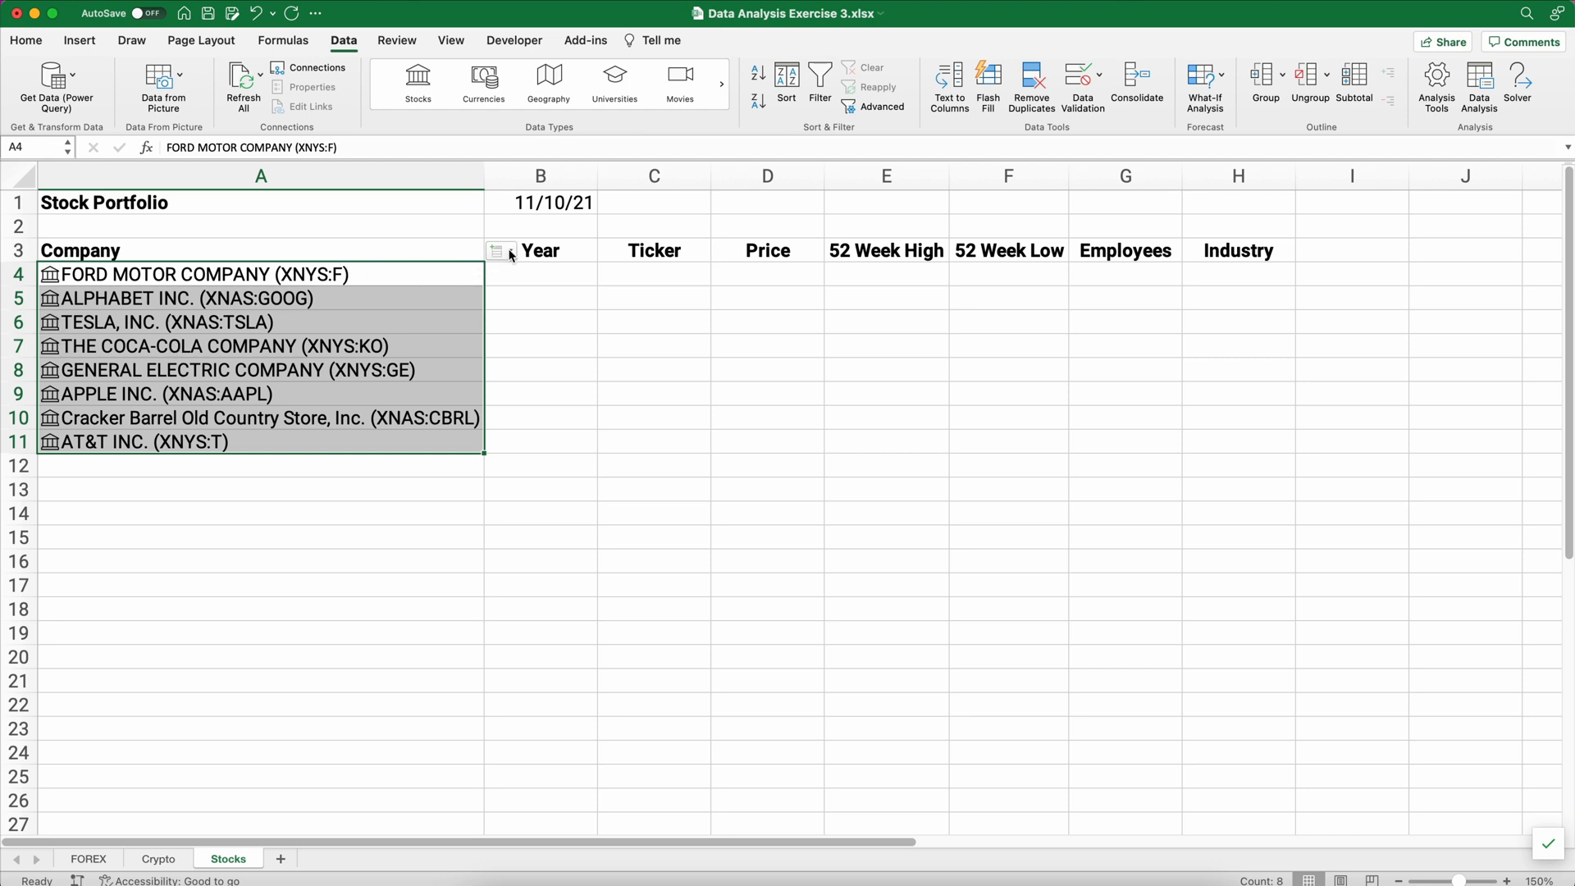
left_click(499, 250)
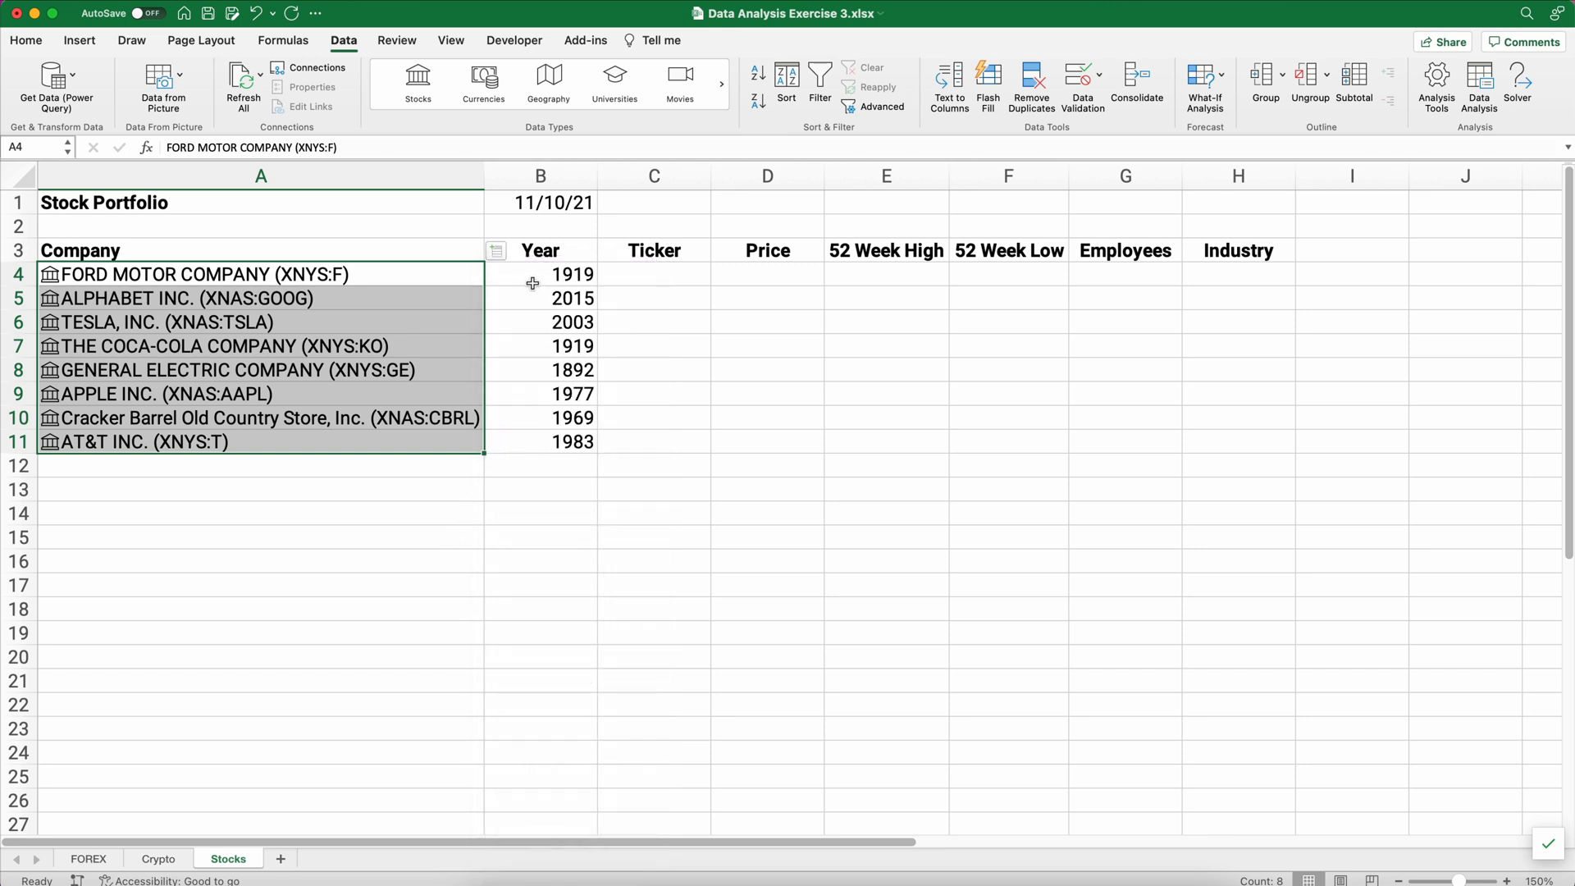
mouse_move(520, 357)
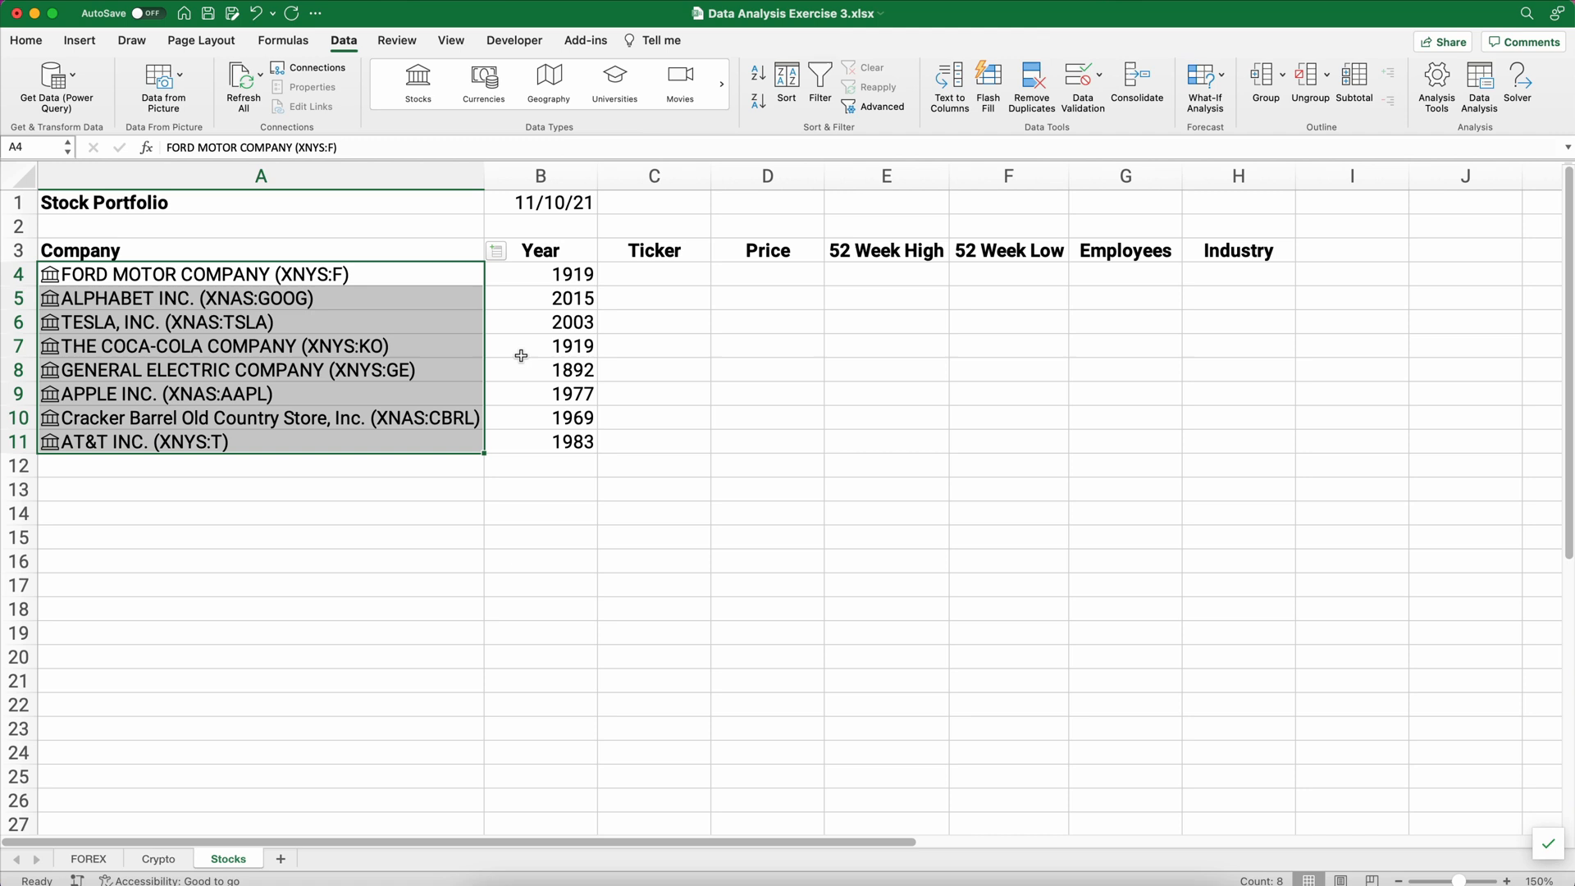
mouse_move(529, 372)
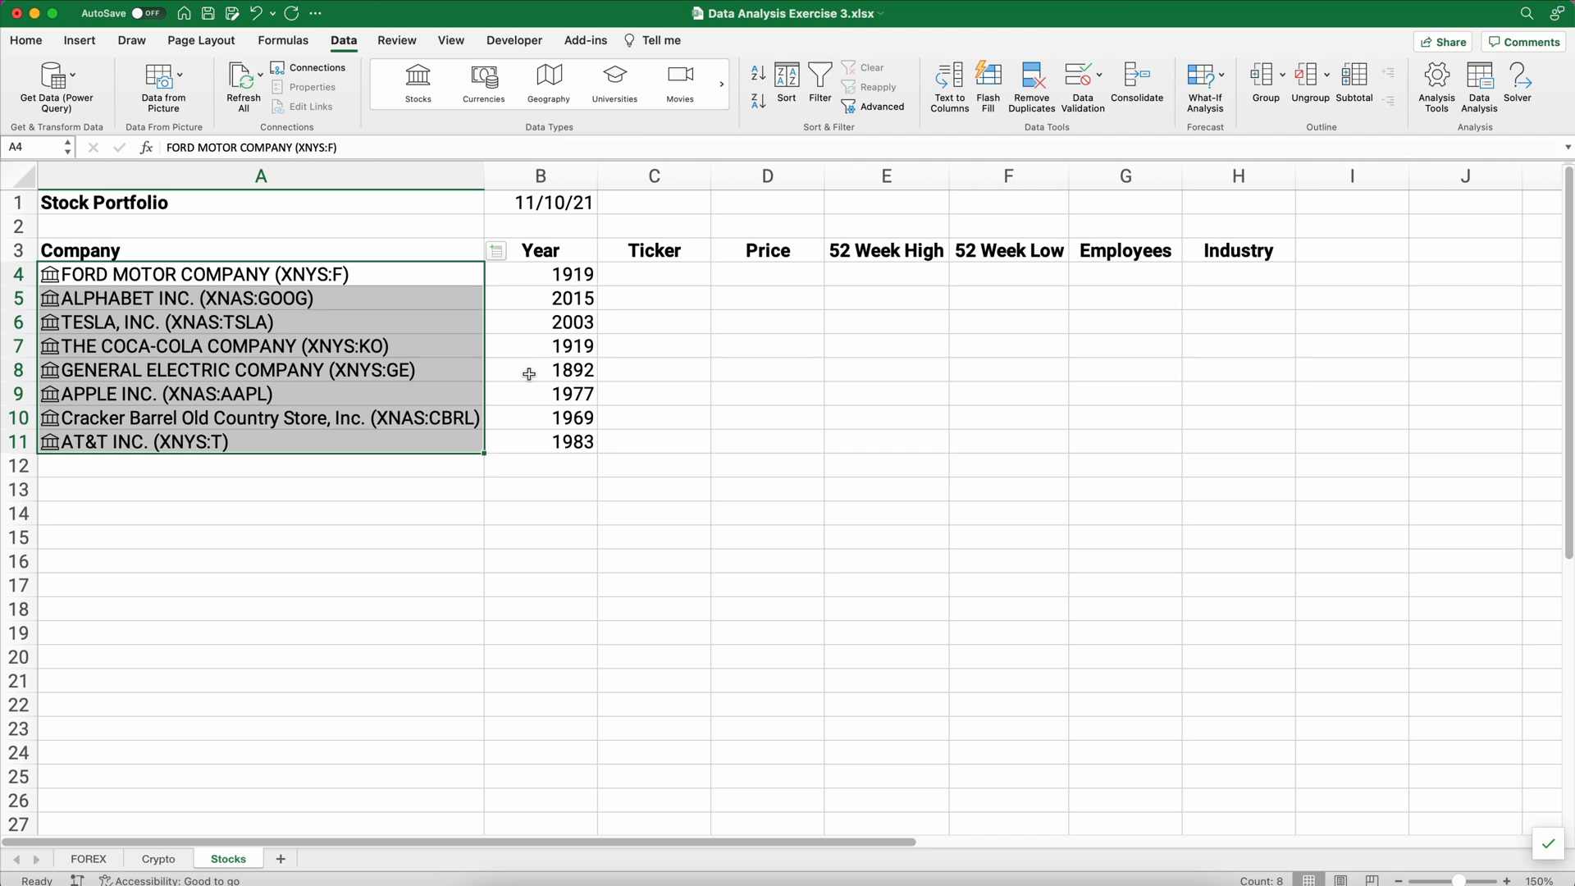
mouse_move(534, 401)
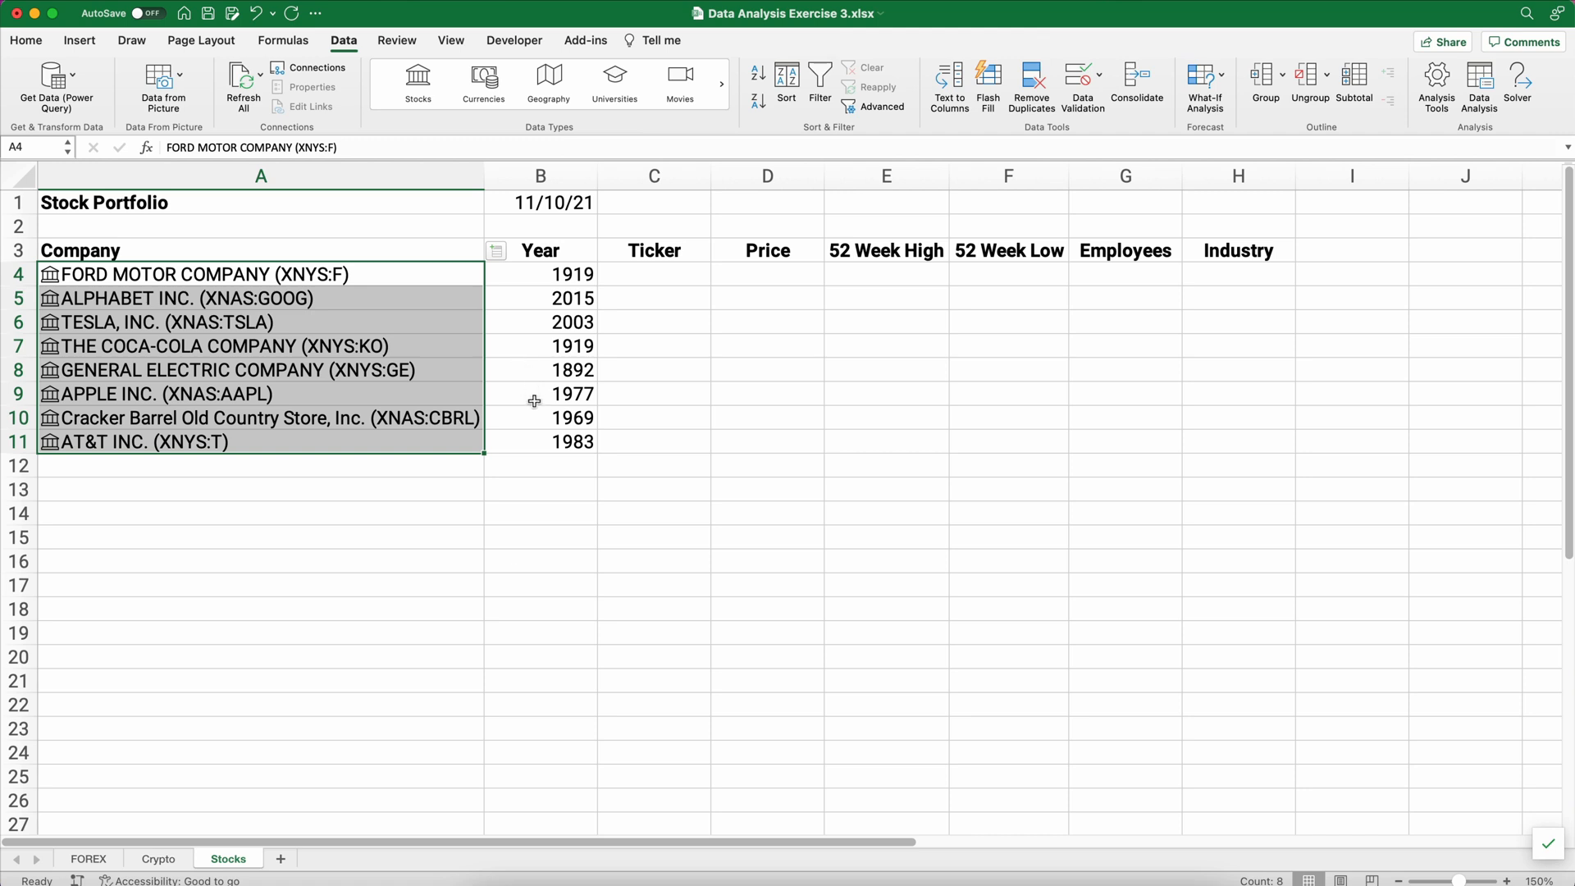
mouse_move(537, 352)
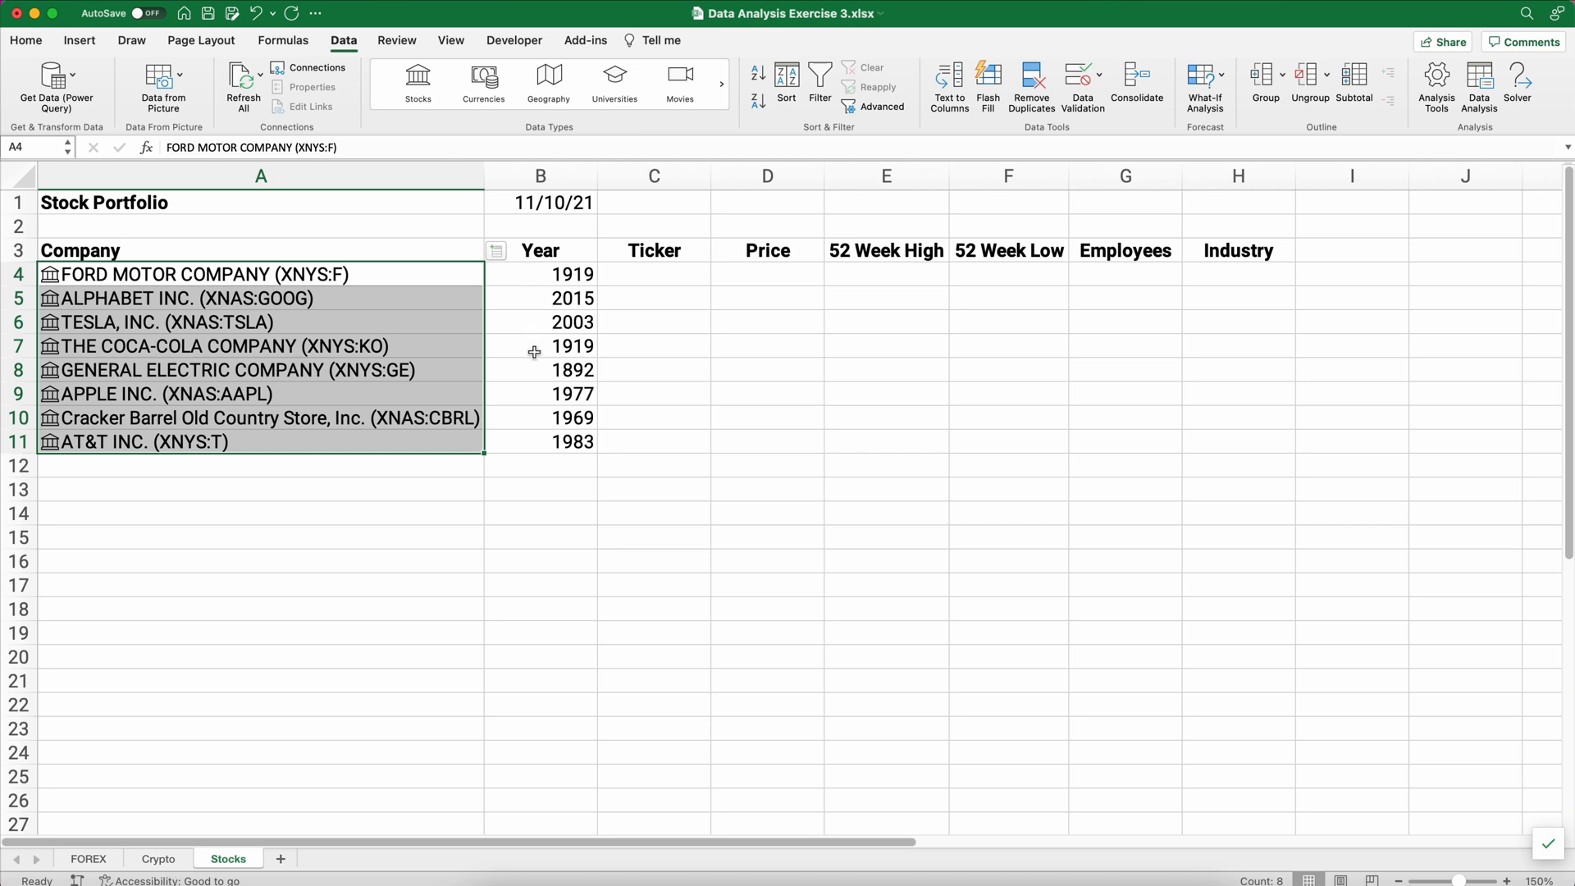
Insert the Ticker, Price, 52 Week High and 52 Week Low fields, undoing a misplaced insert.
left_click(496, 250)
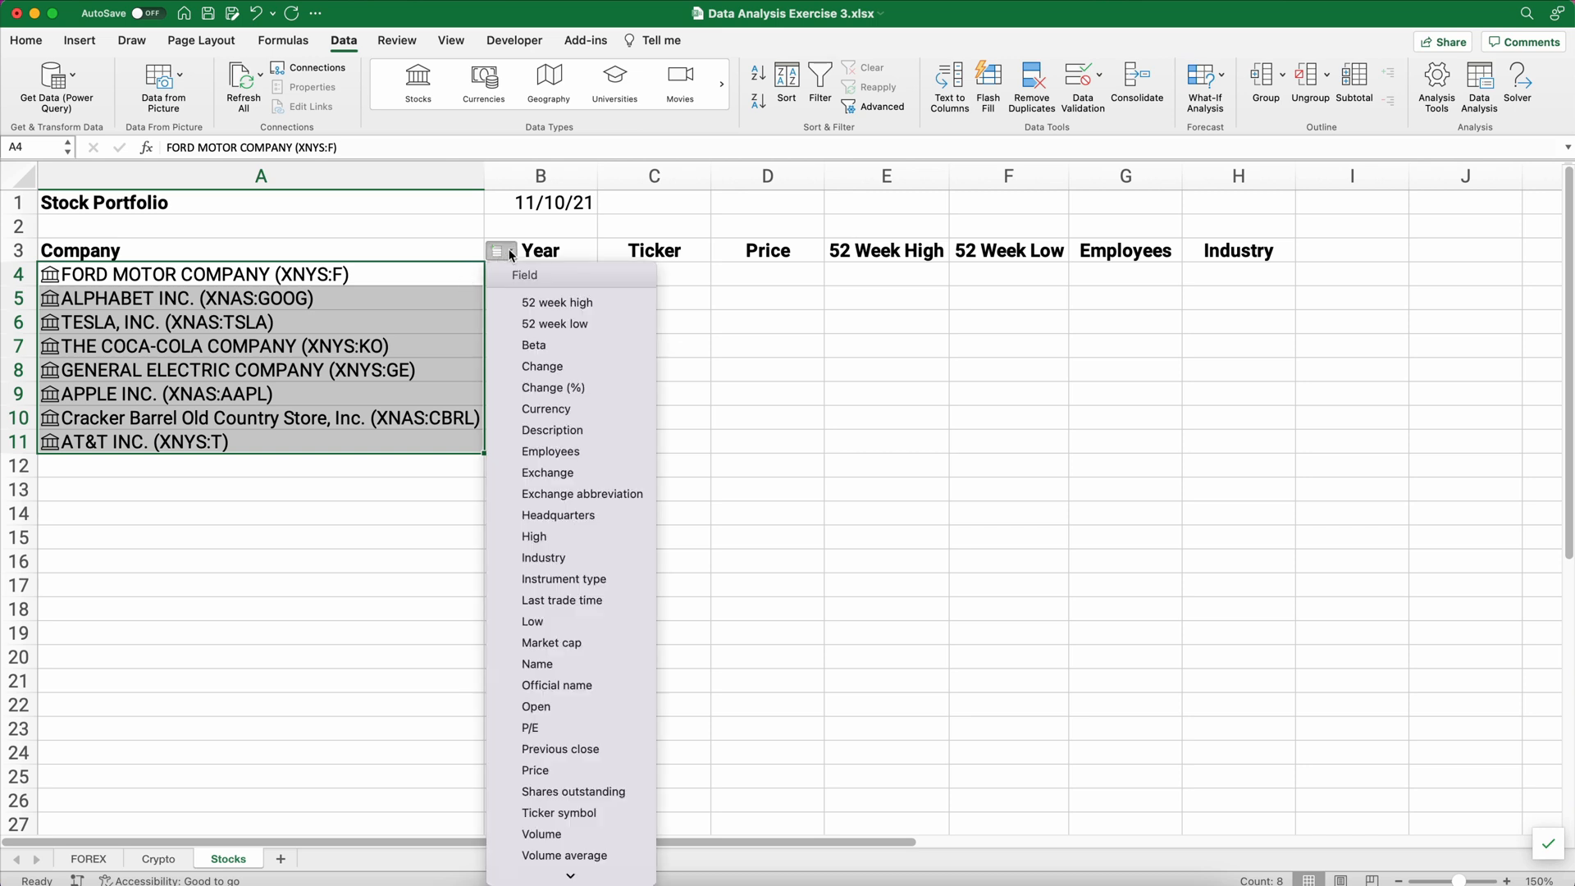
mouse_move(570, 812)
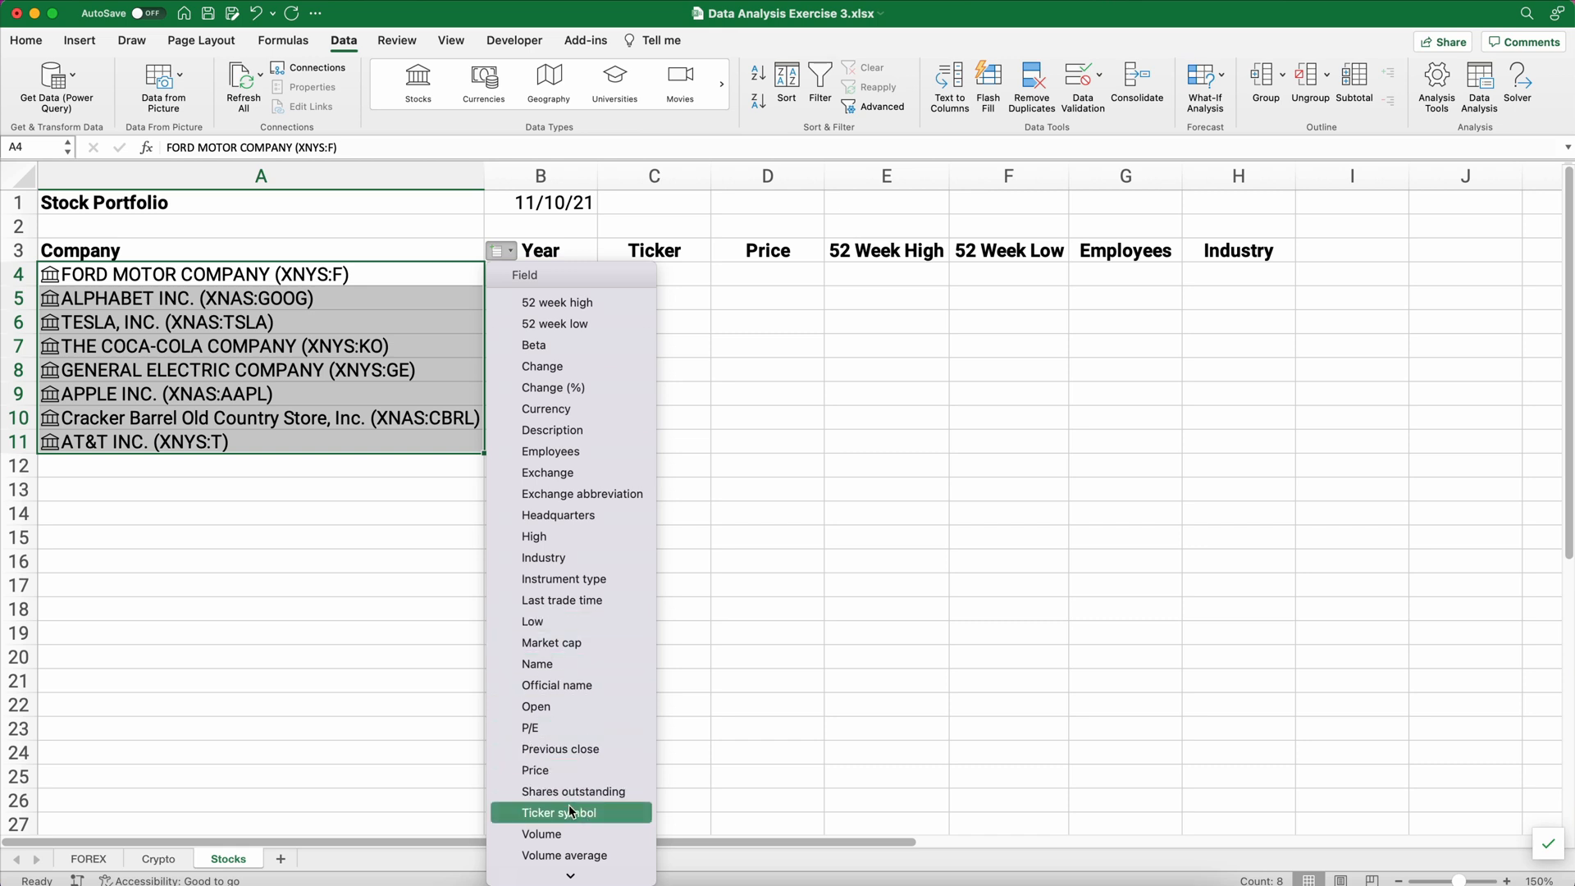
left_click(559, 812)
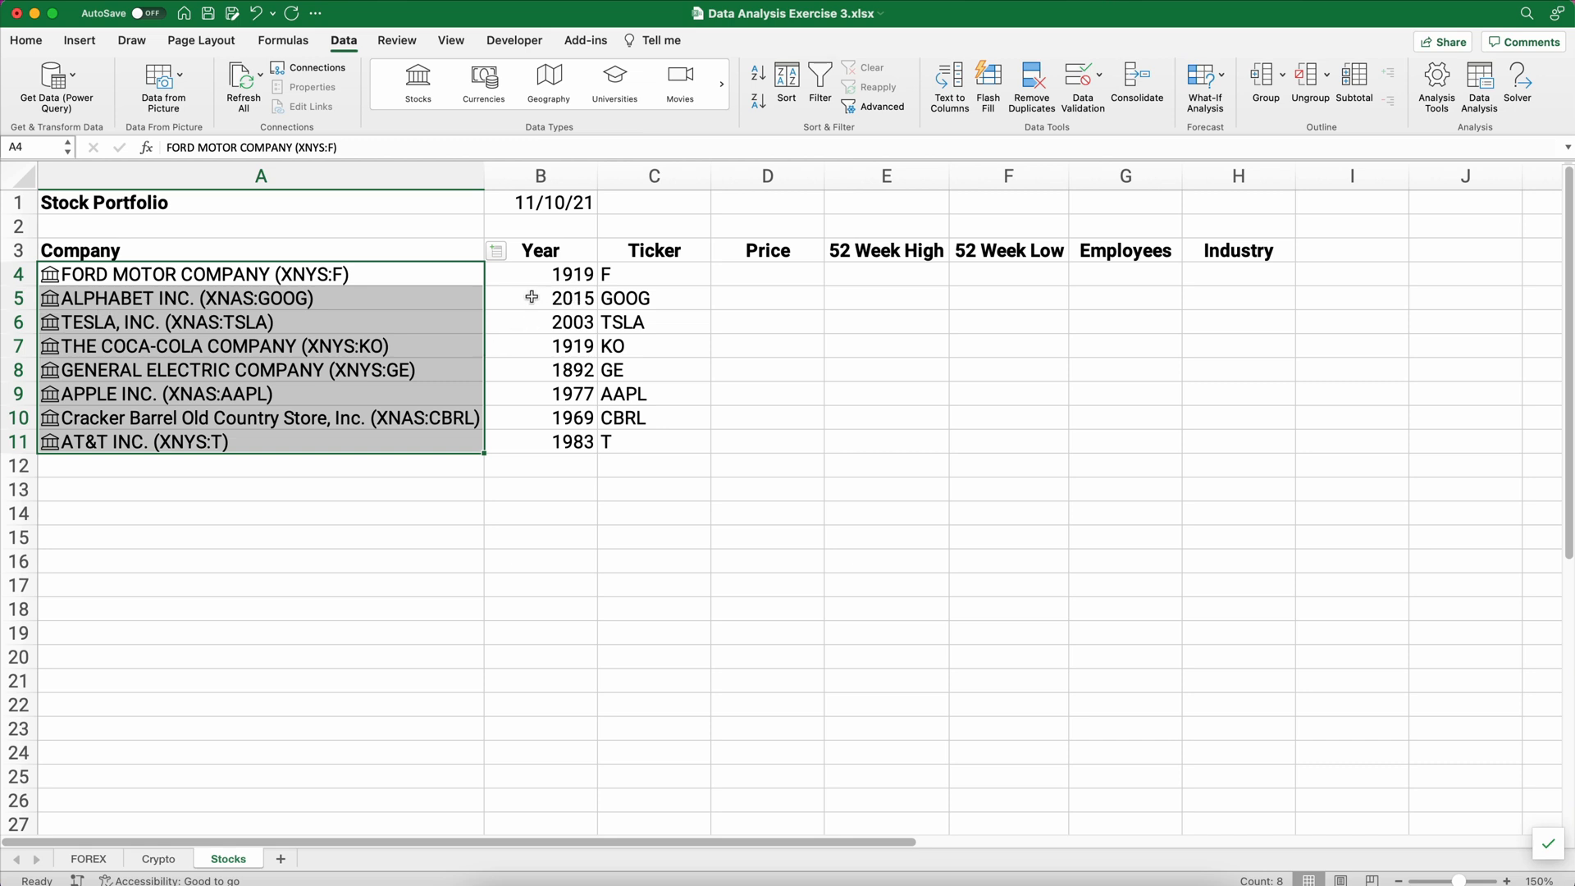
mouse_move(502, 254)
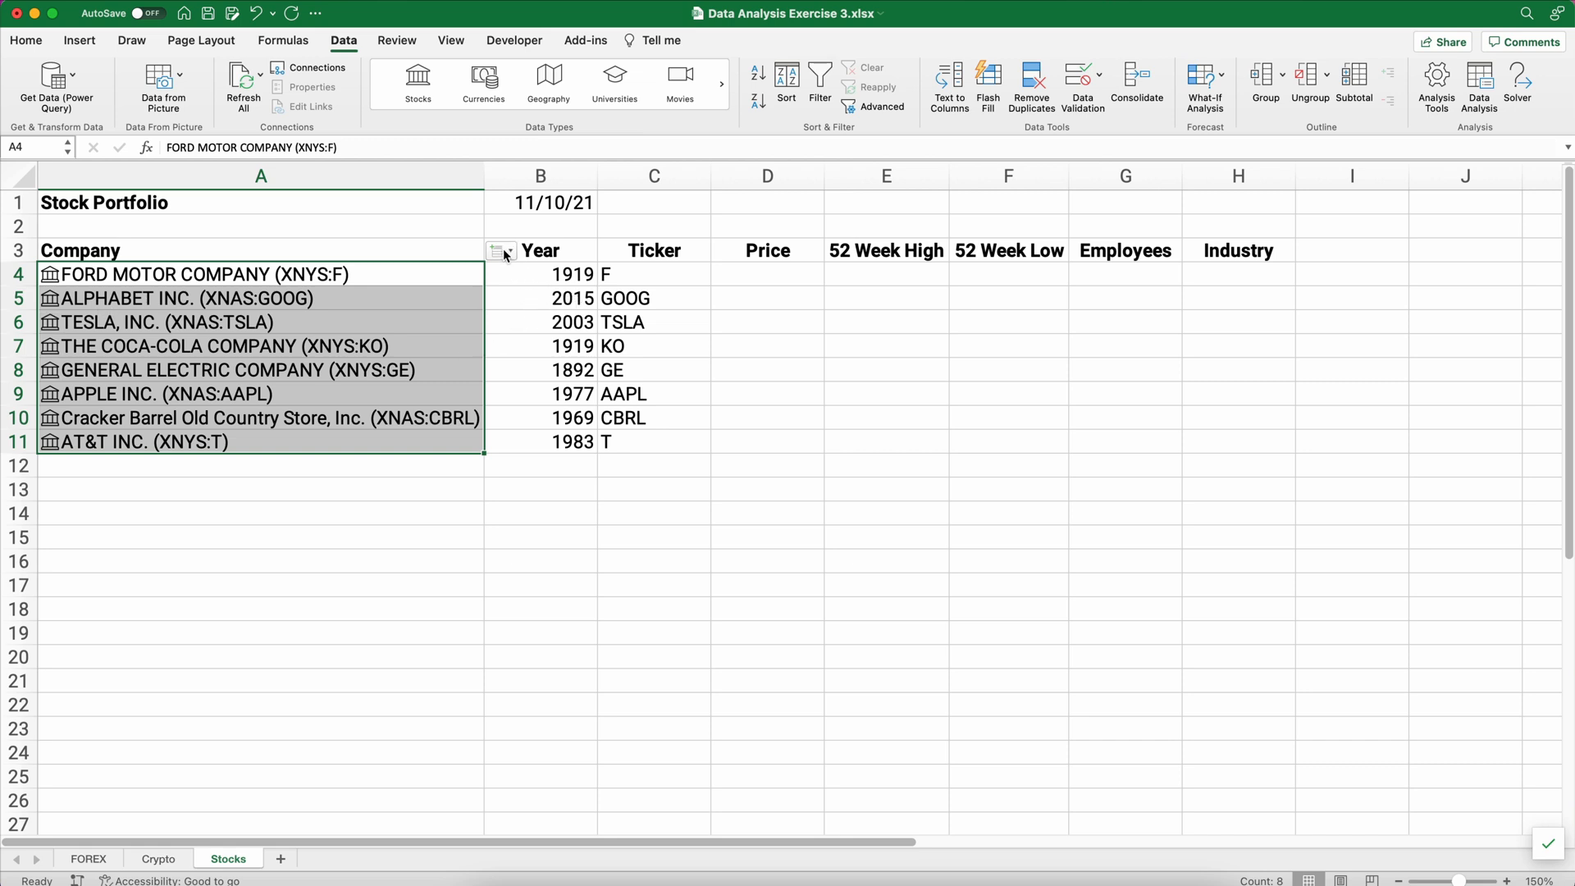
left_click(500, 252)
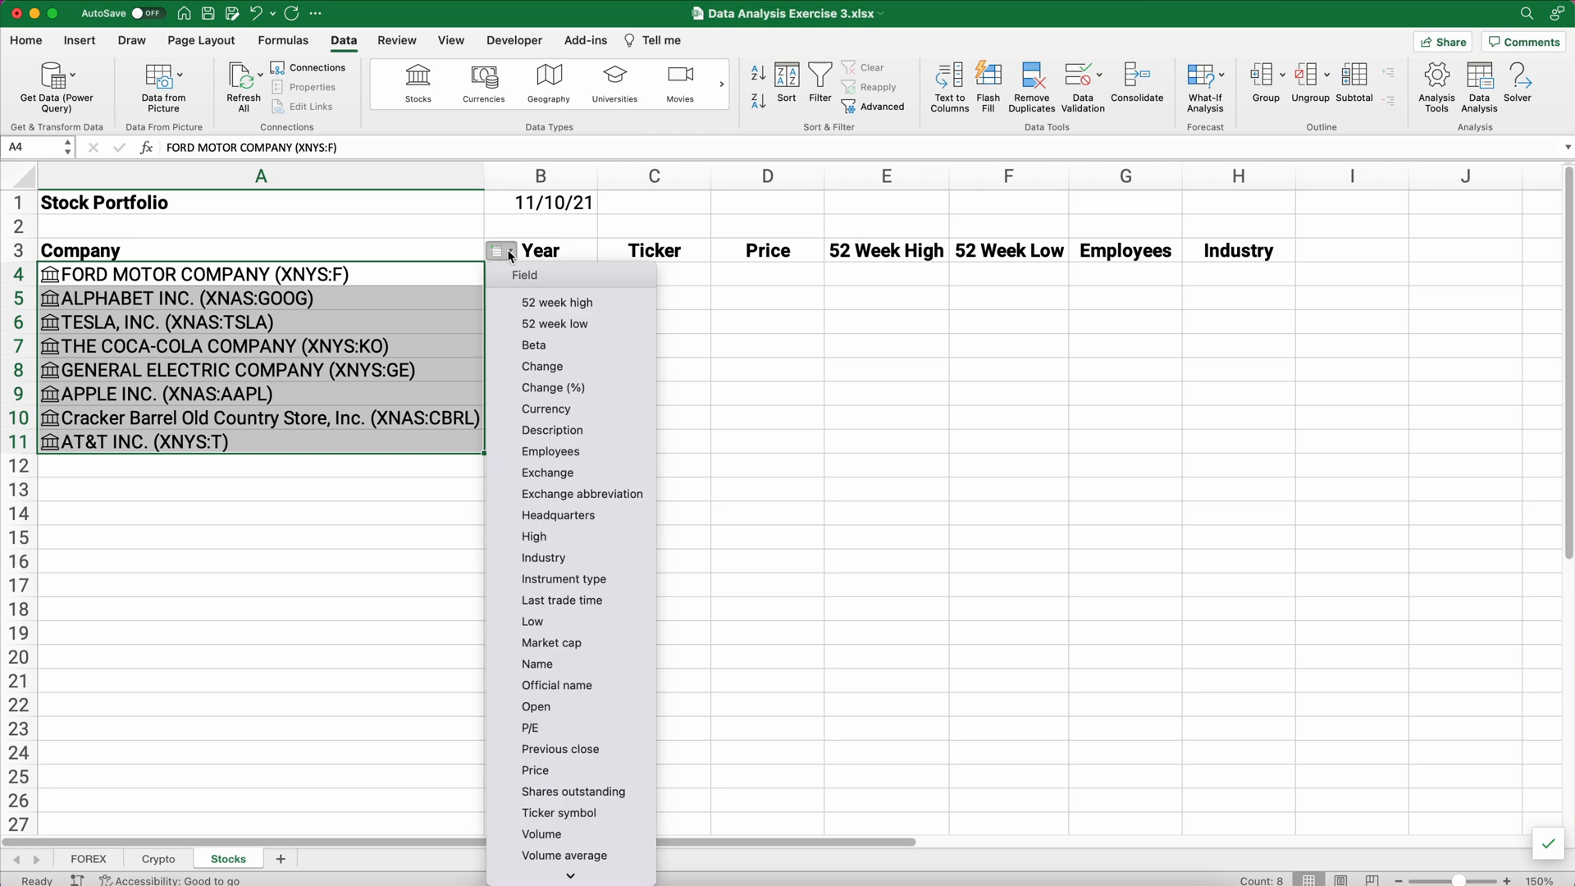
mouse_move(541, 366)
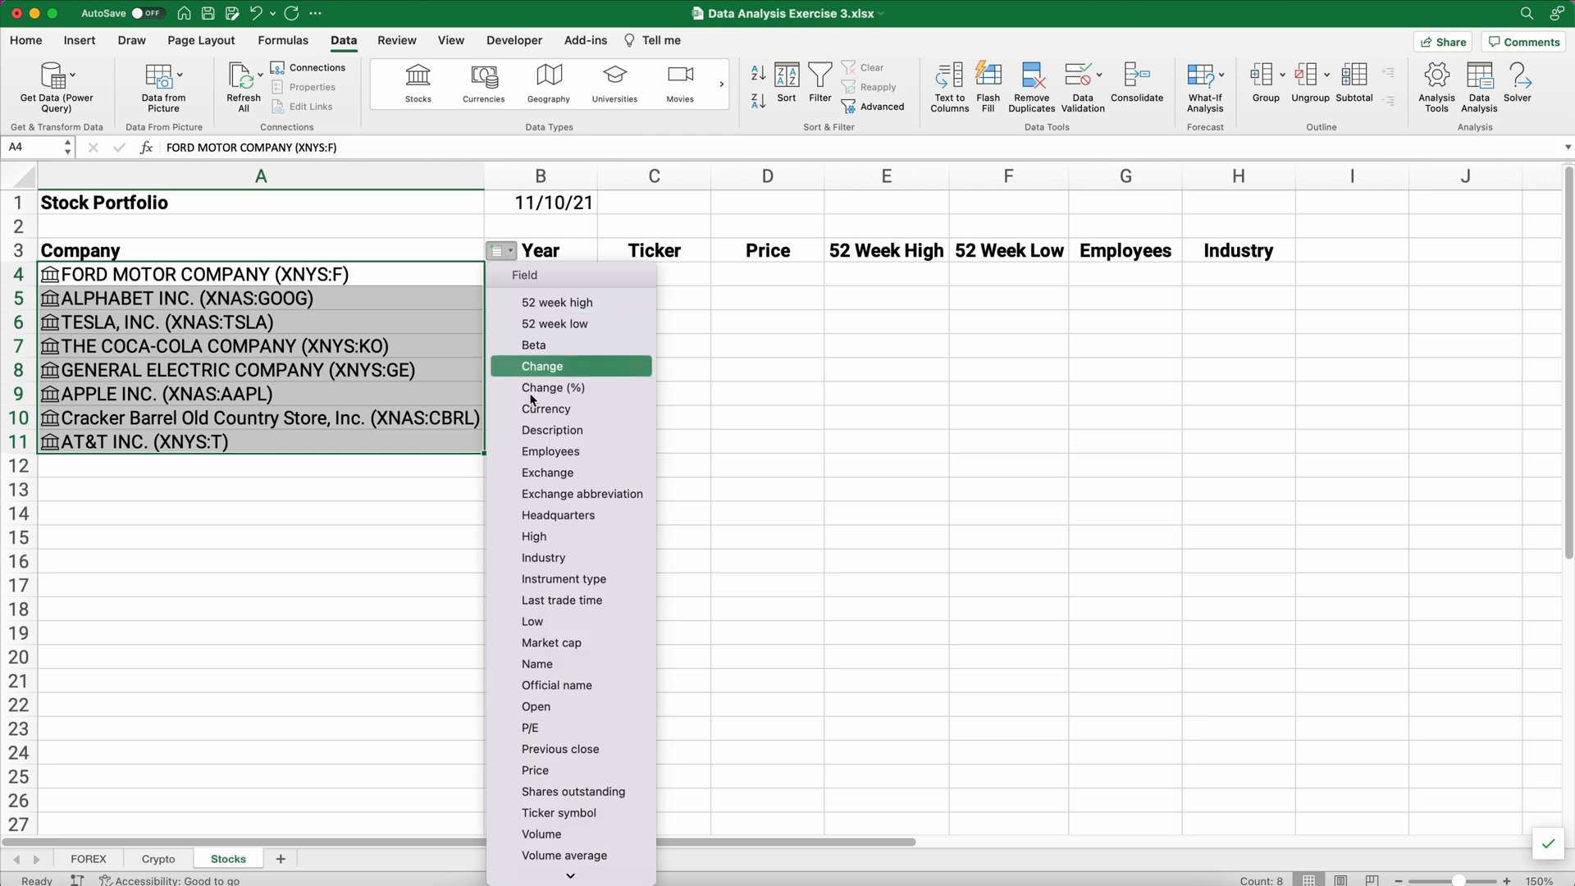
mouse_move(569, 728)
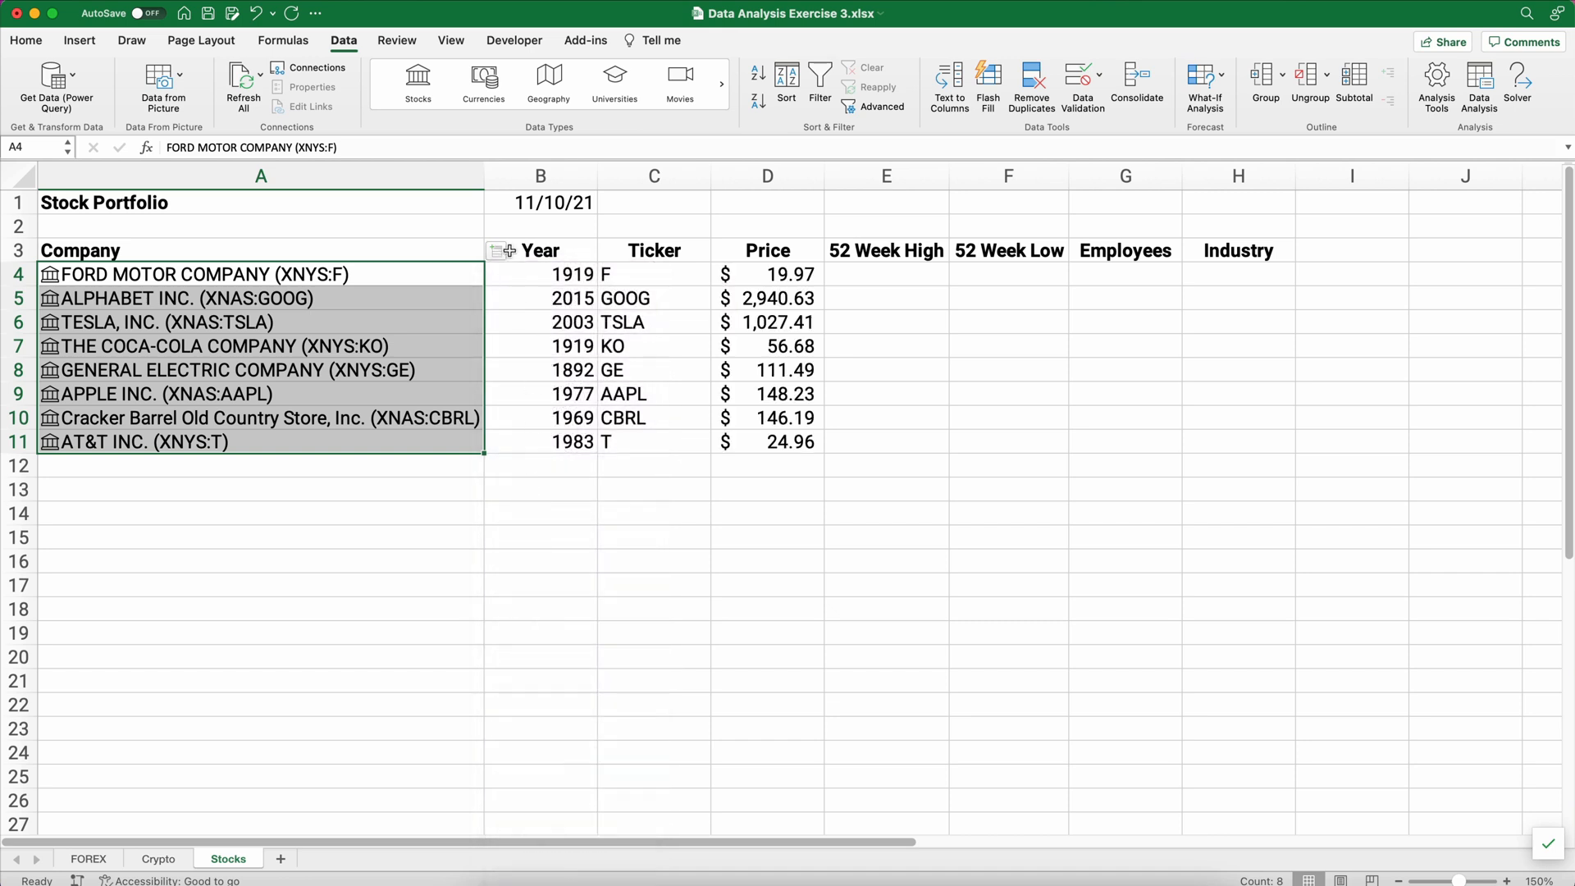
left_click(499, 251)
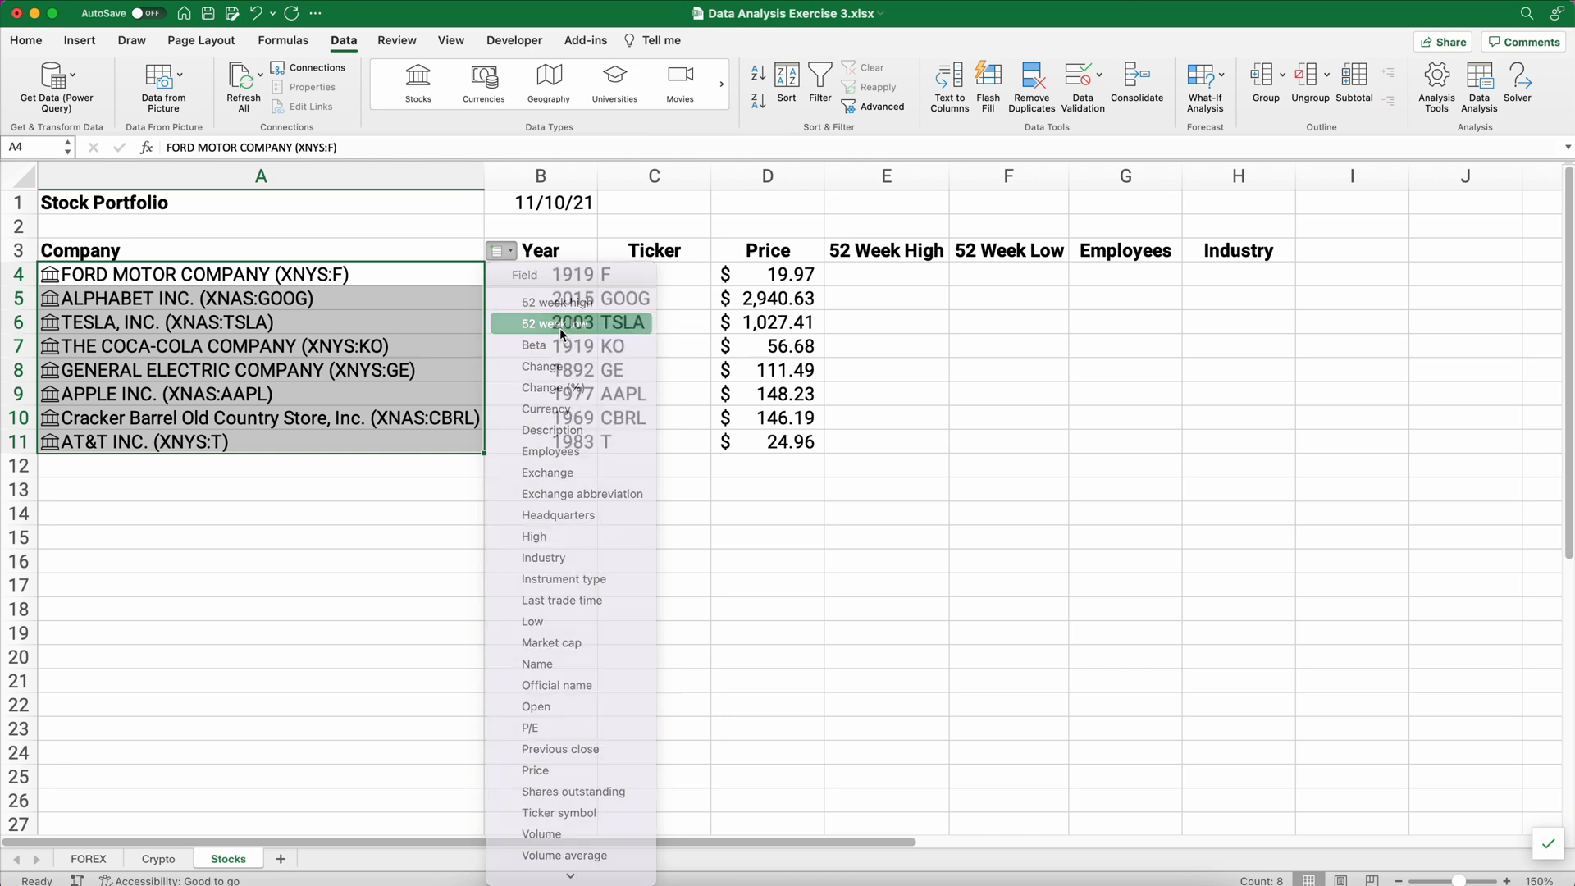
left_click(570, 323)
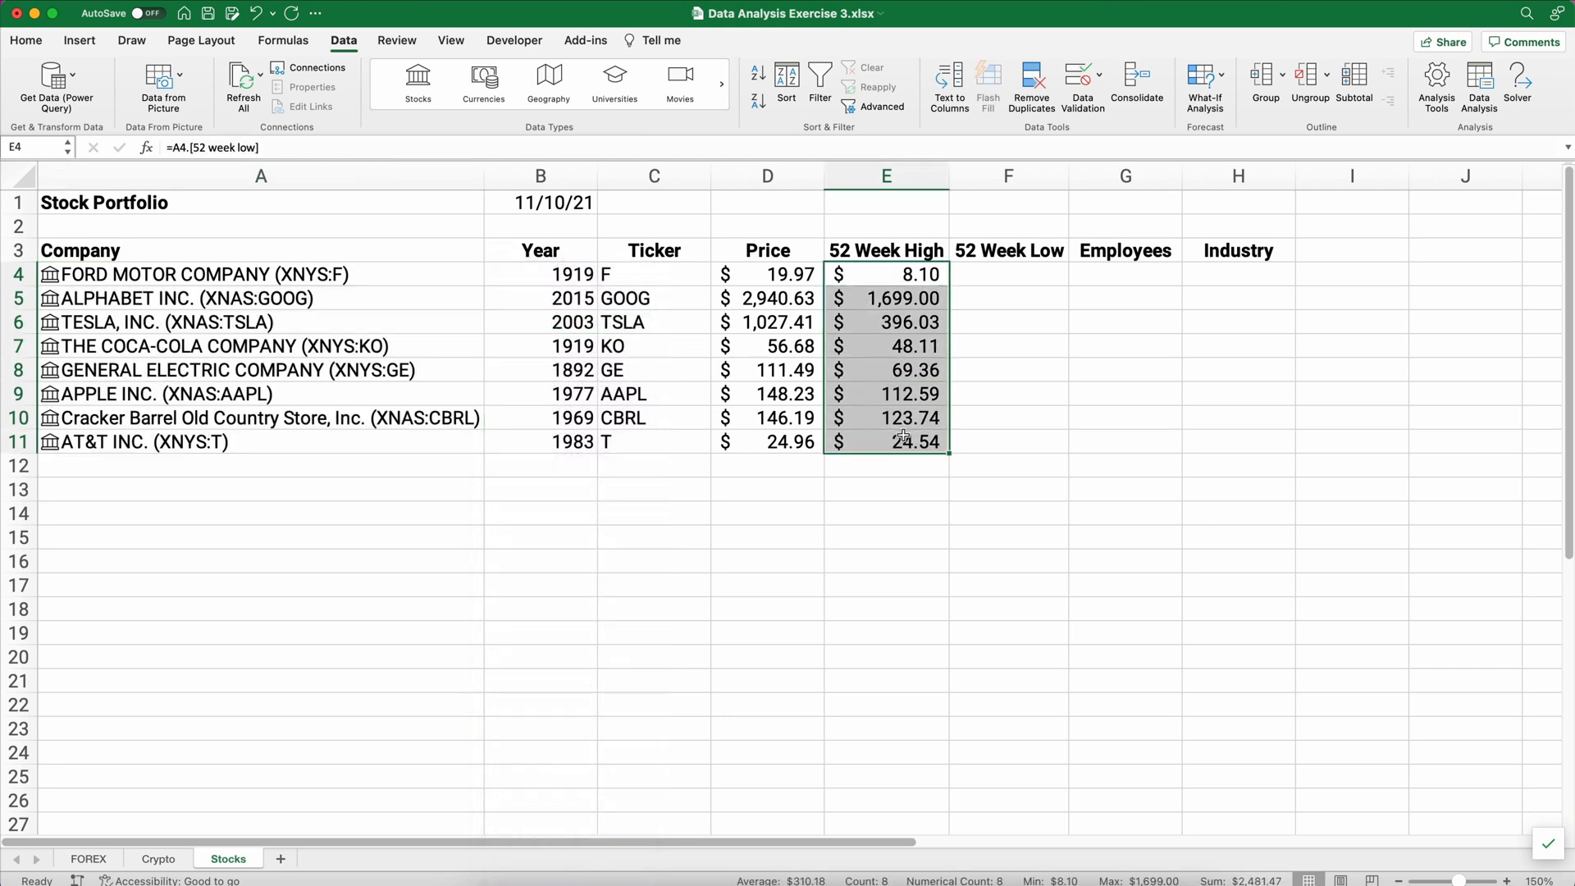
key("delete")
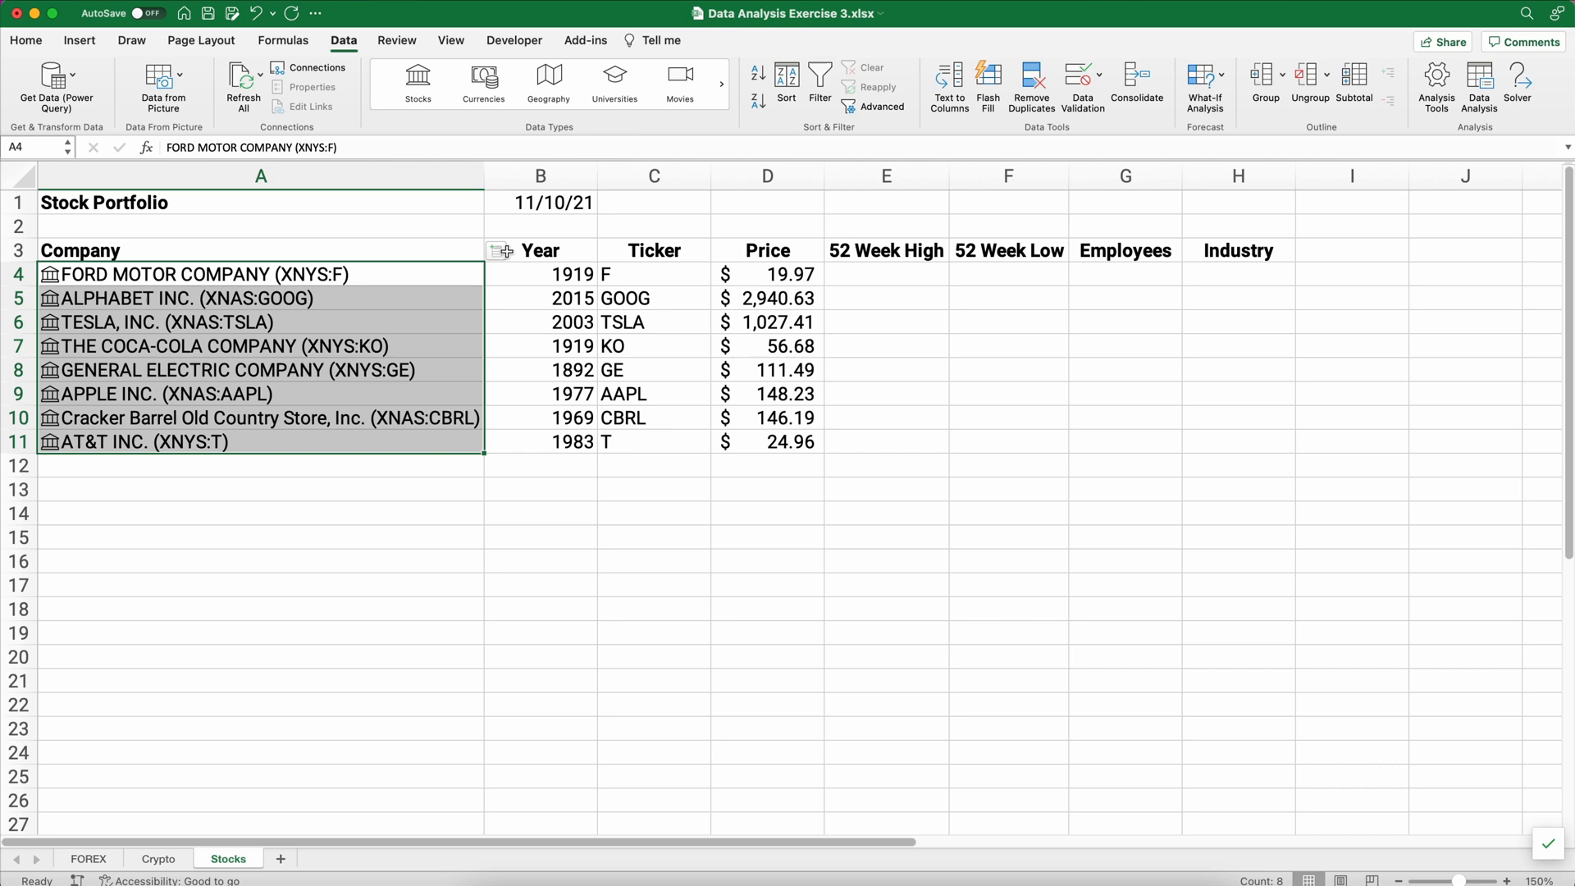
left_click(502, 250)
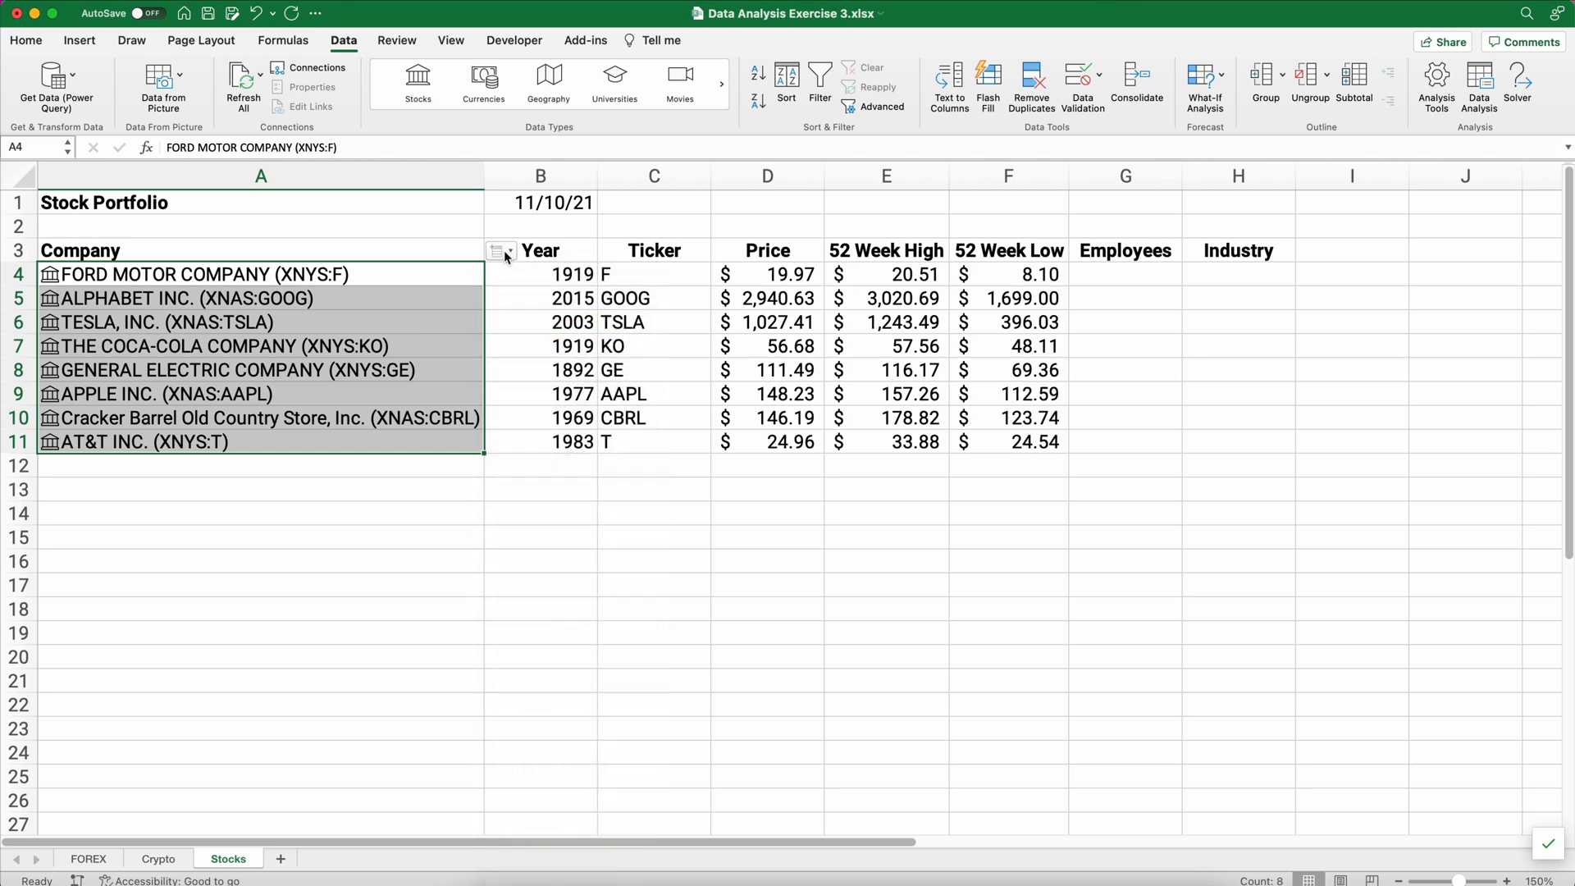
Insert the Employees and Industry fields for every linked company.
left_click(500, 252)
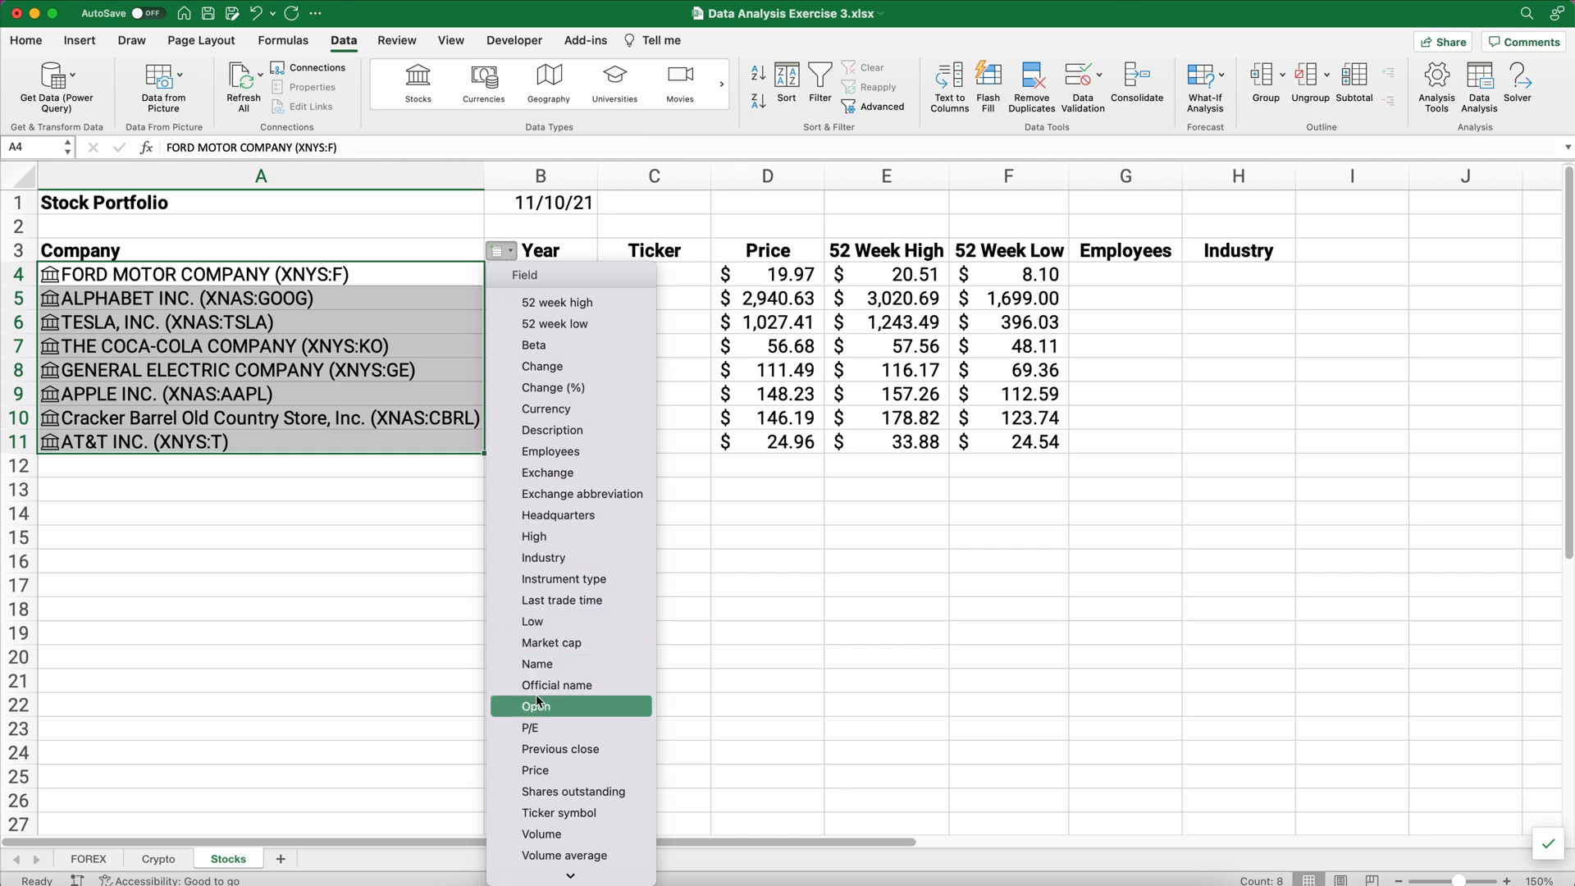
mouse_move(582, 493)
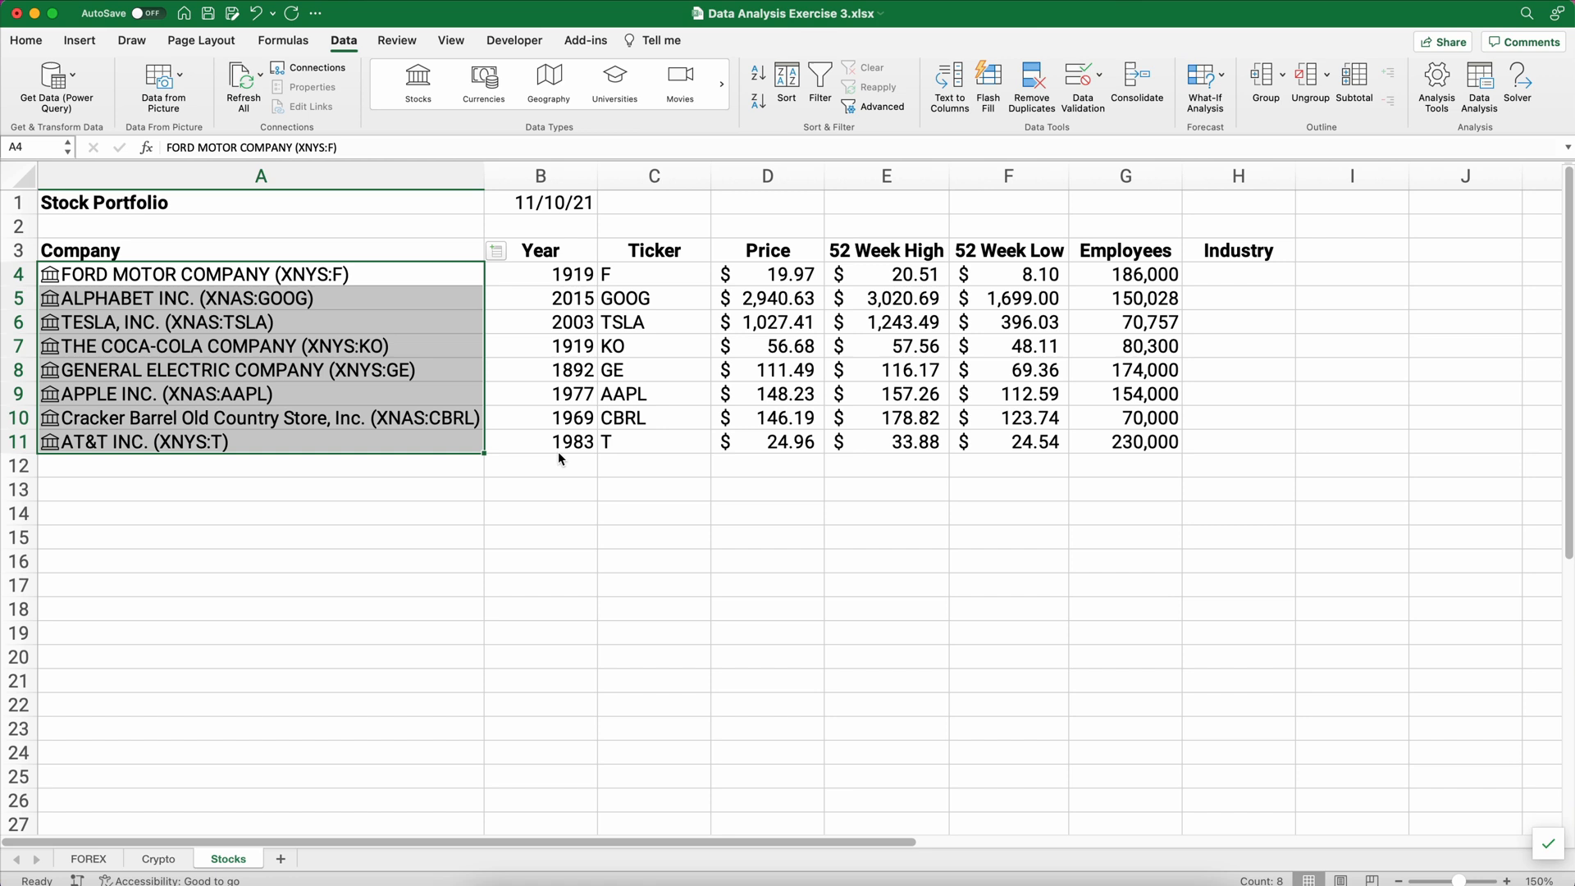
mouse_move(1138, 442)
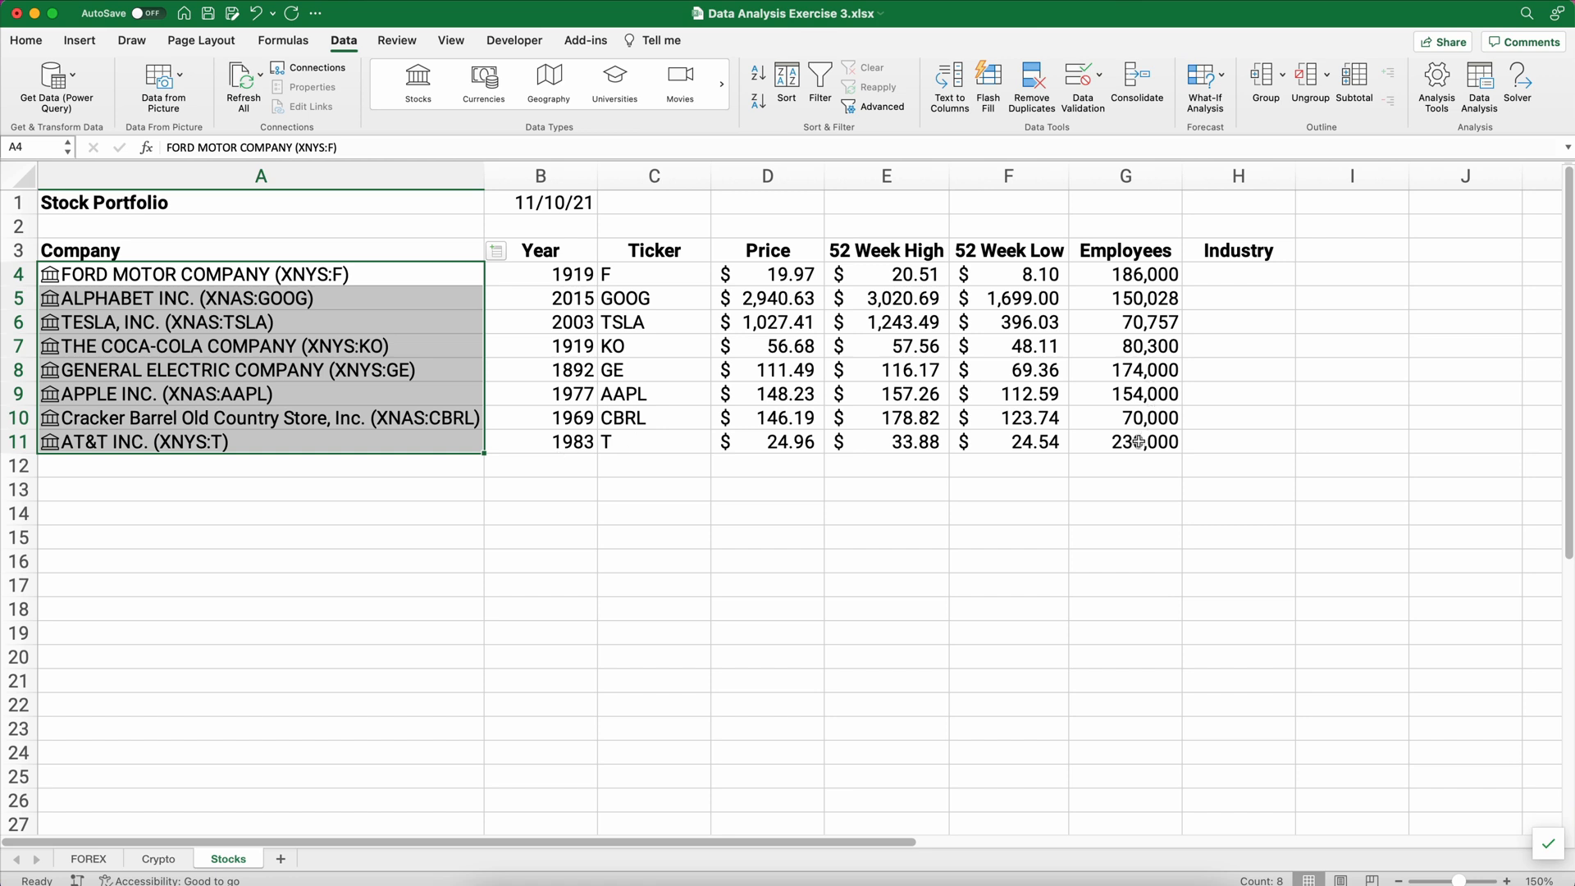
mouse_move(1123, 466)
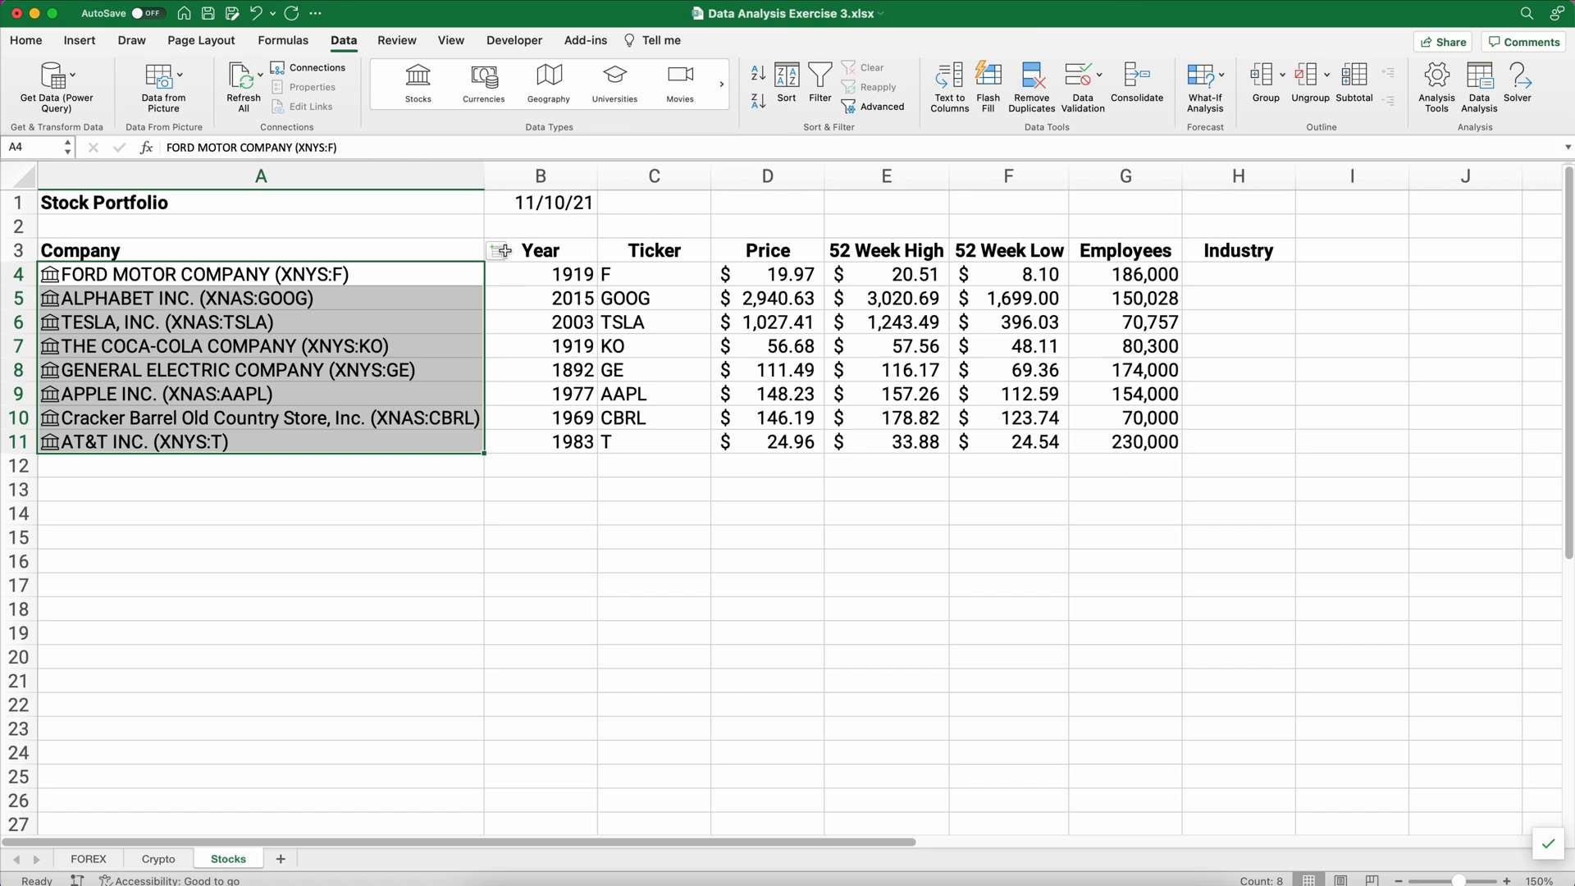
left_click(501, 251)
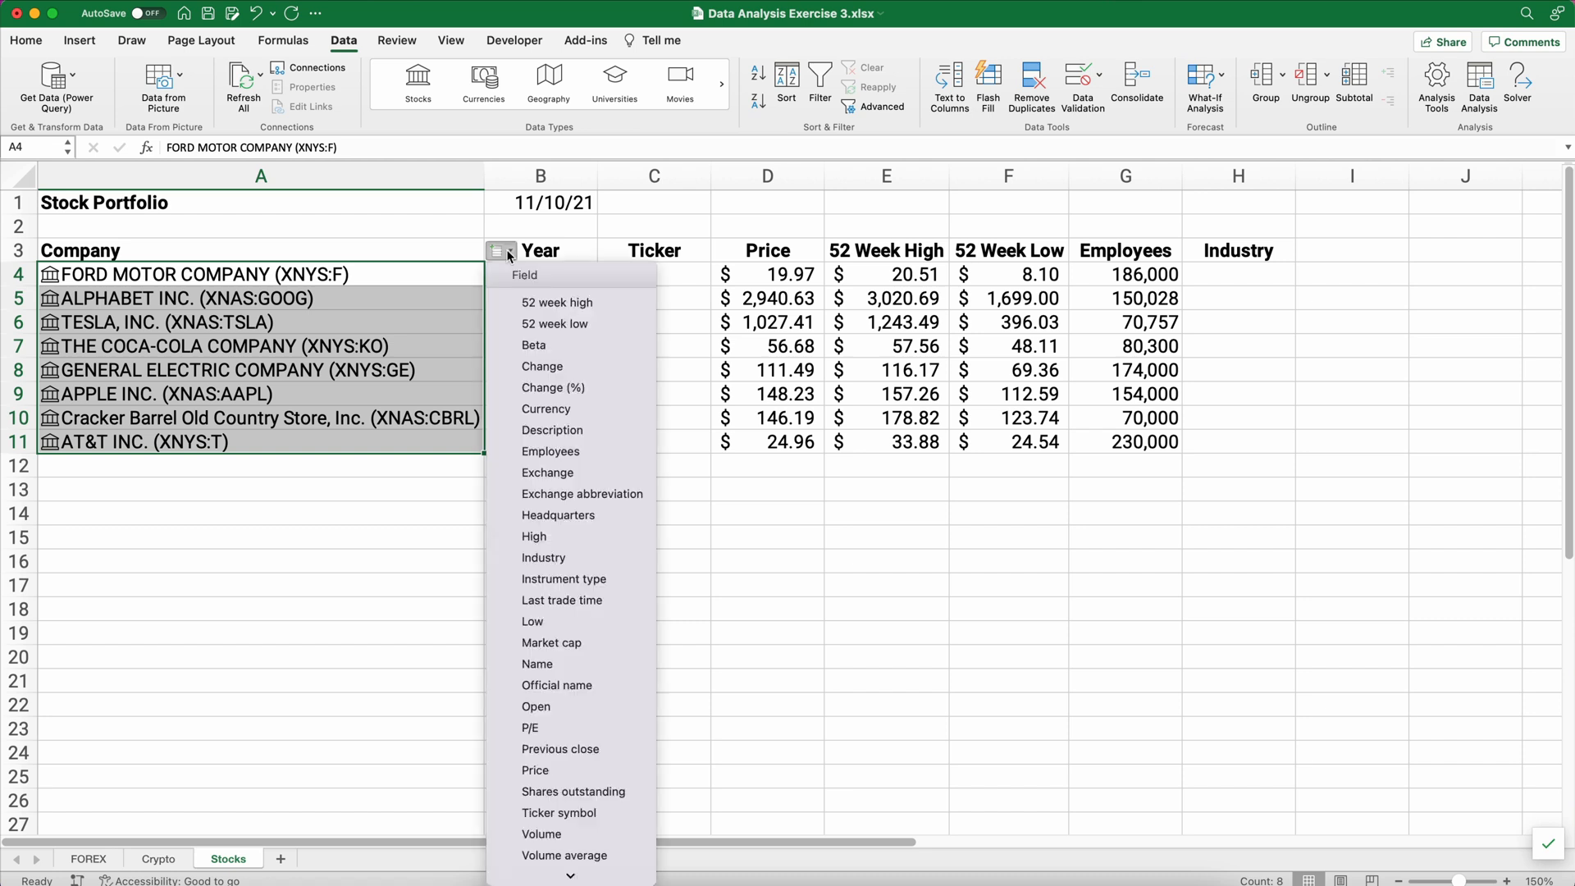
mouse_move(543, 558)
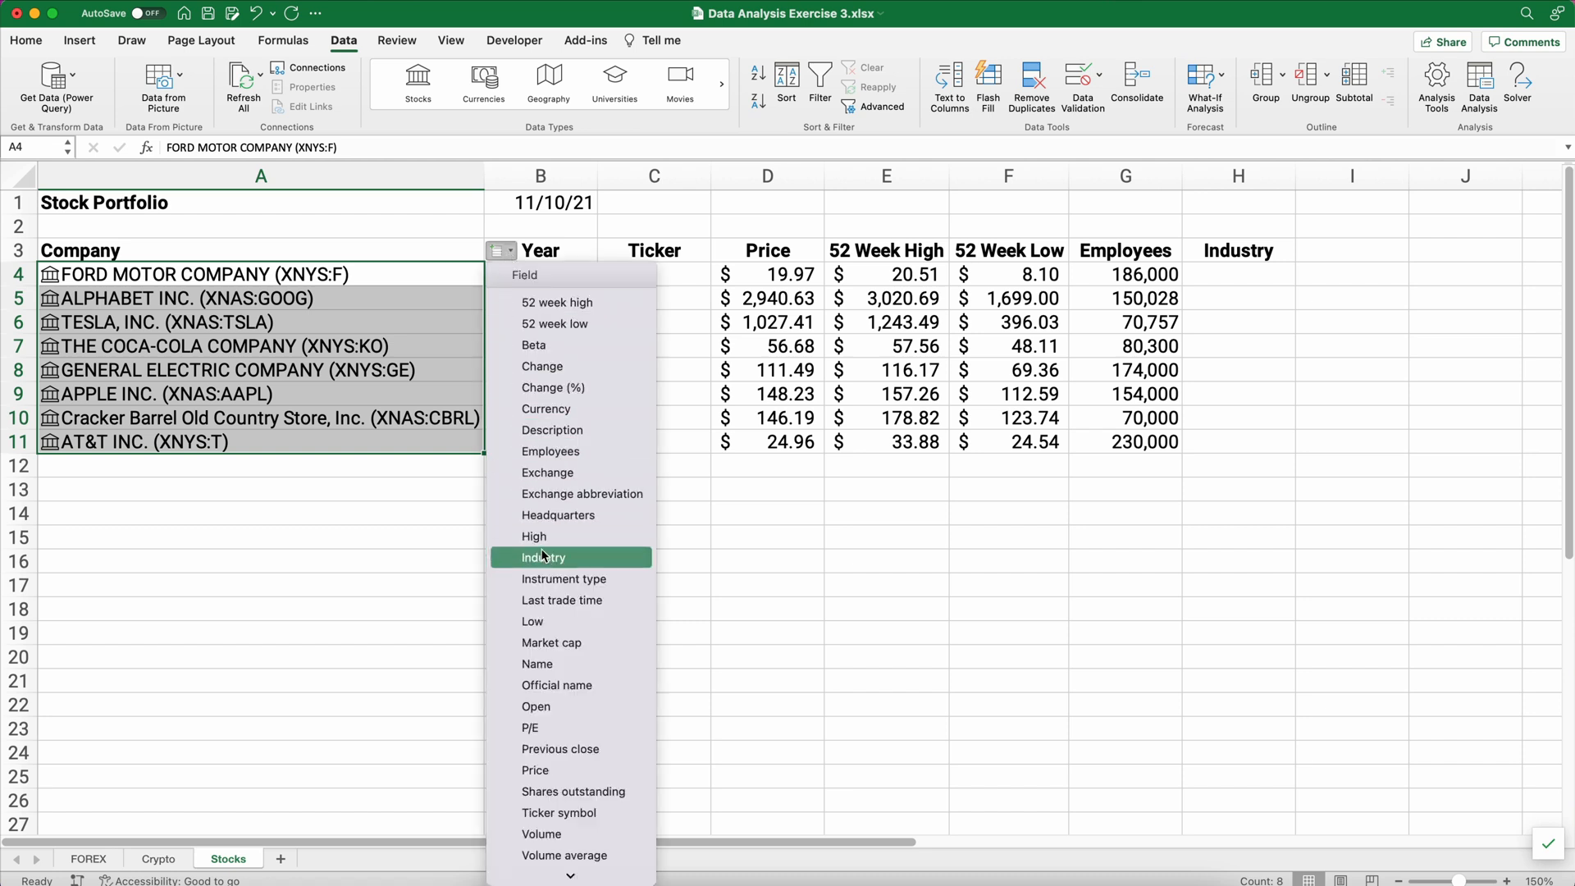
left_click(543, 558)
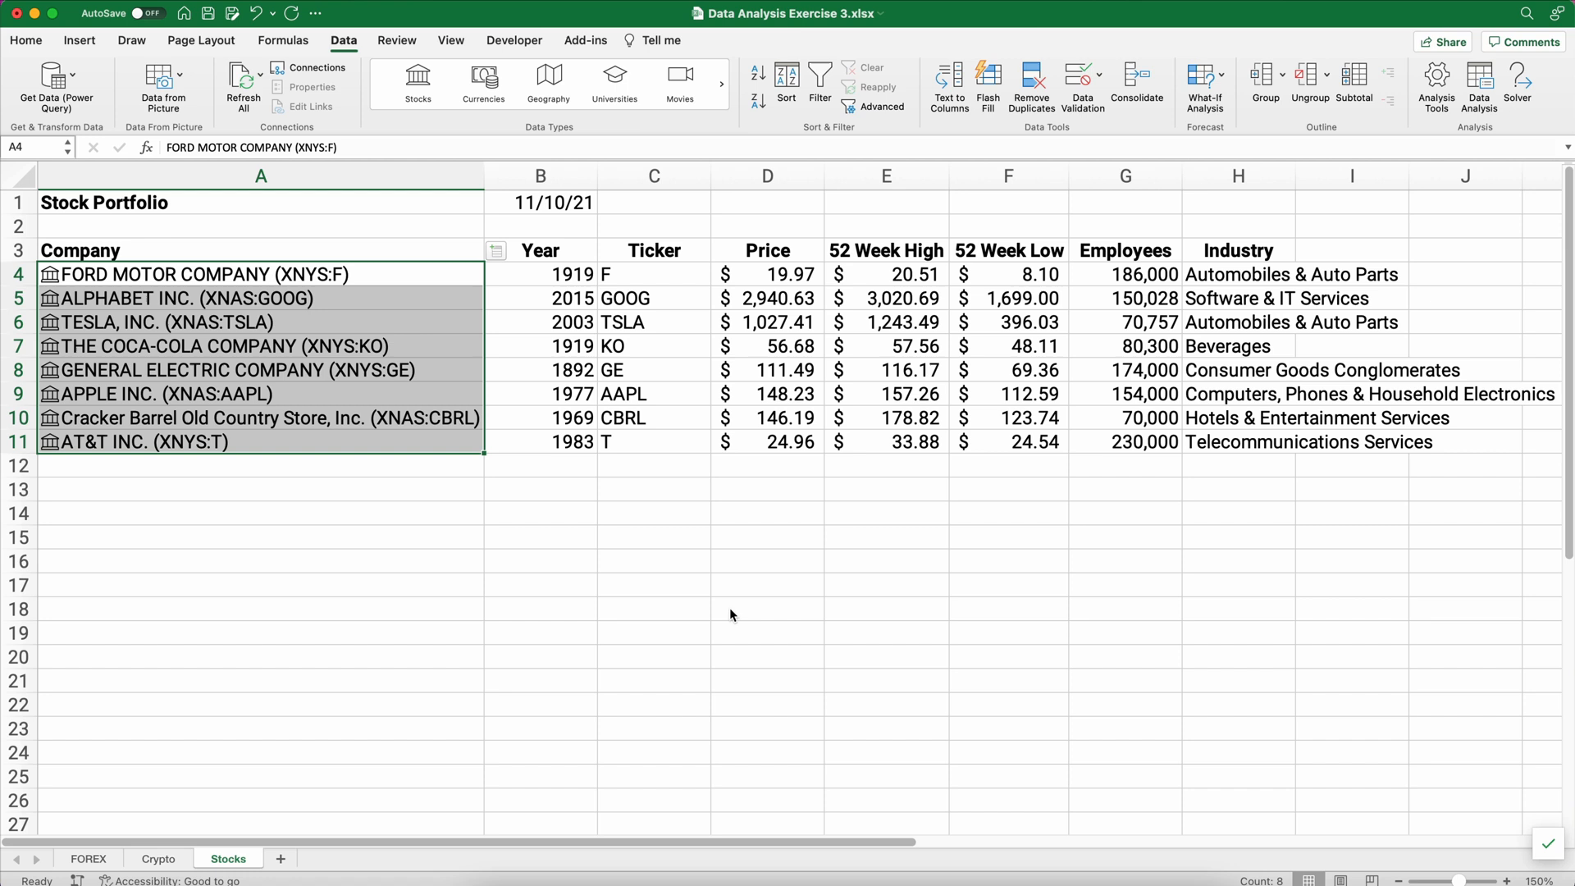
mouse_move(1213, 436)
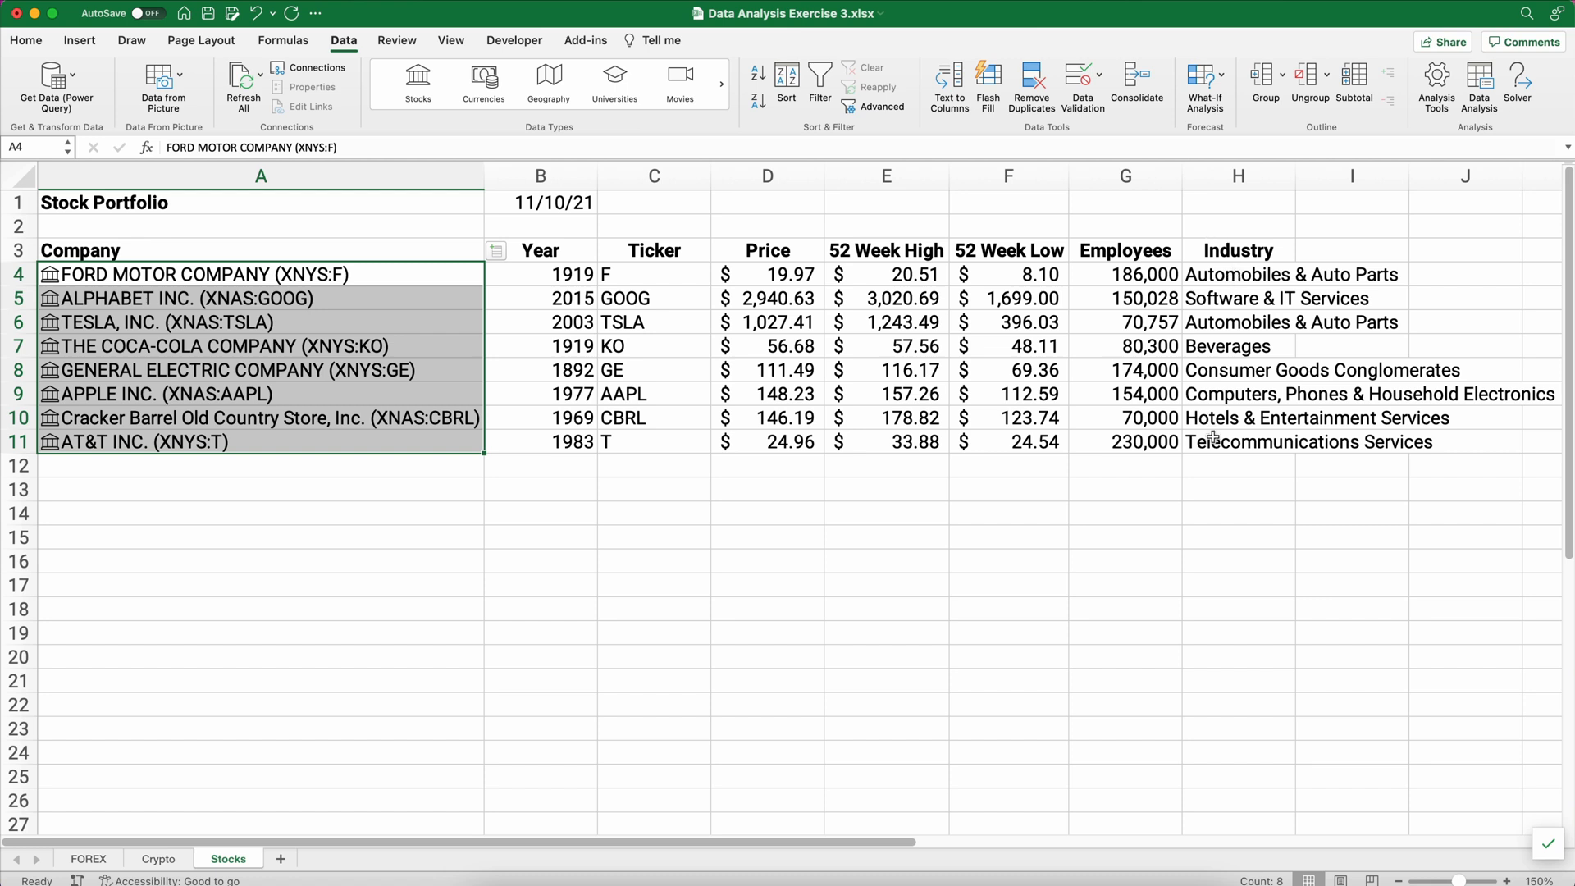
mouse_move(90, 491)
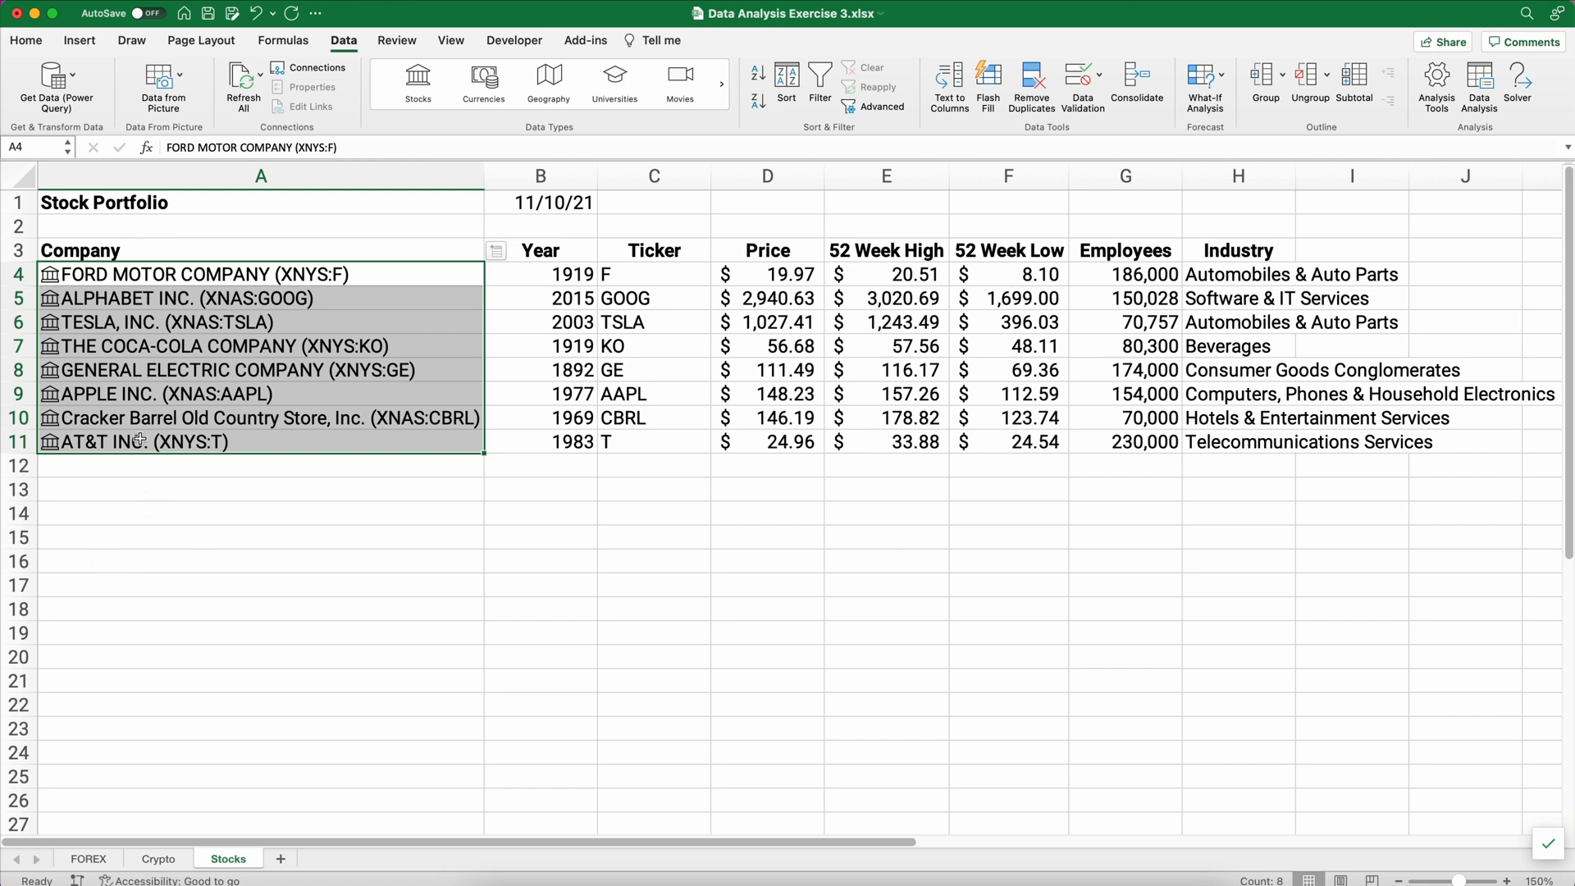
left_click(260, 274)
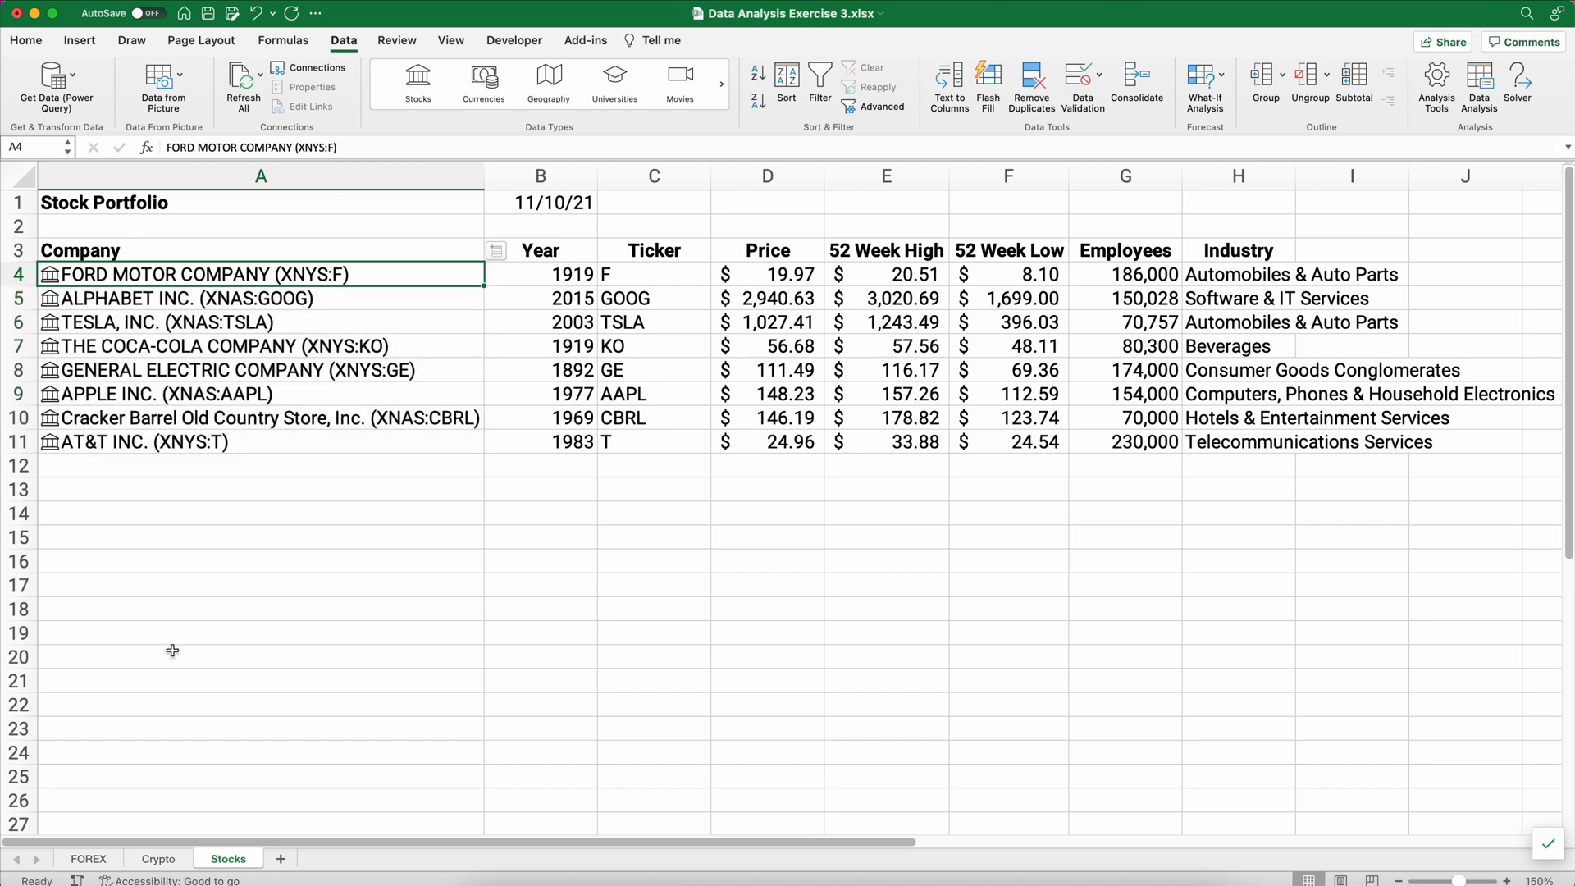
Type hca over the Ford cell to convert it to HCA Healthcare, then select A14.
type("h")
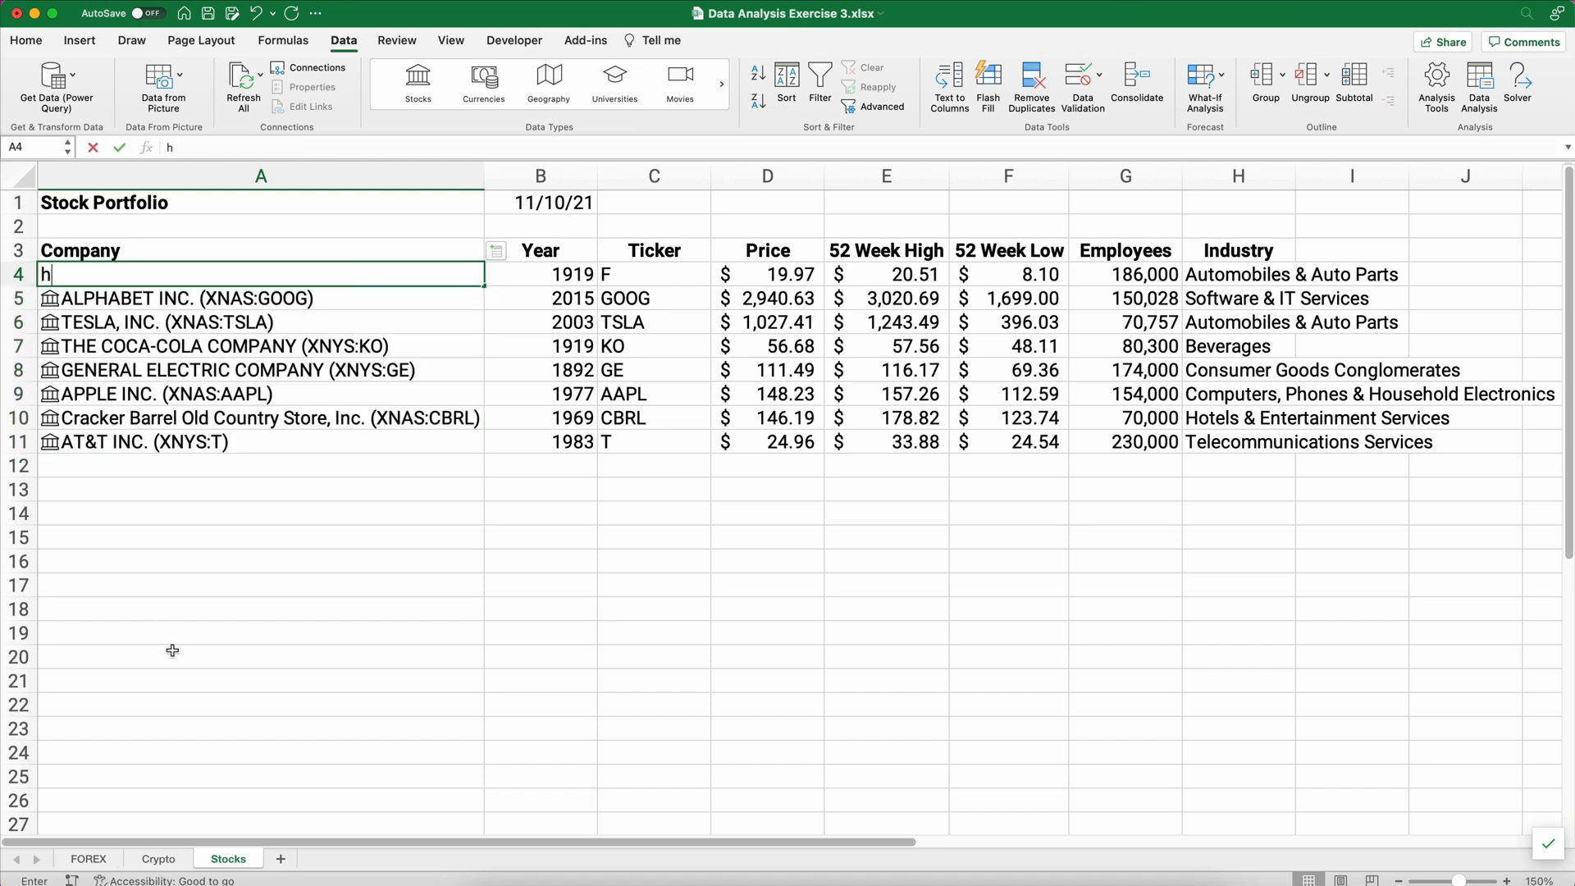
type("ca")
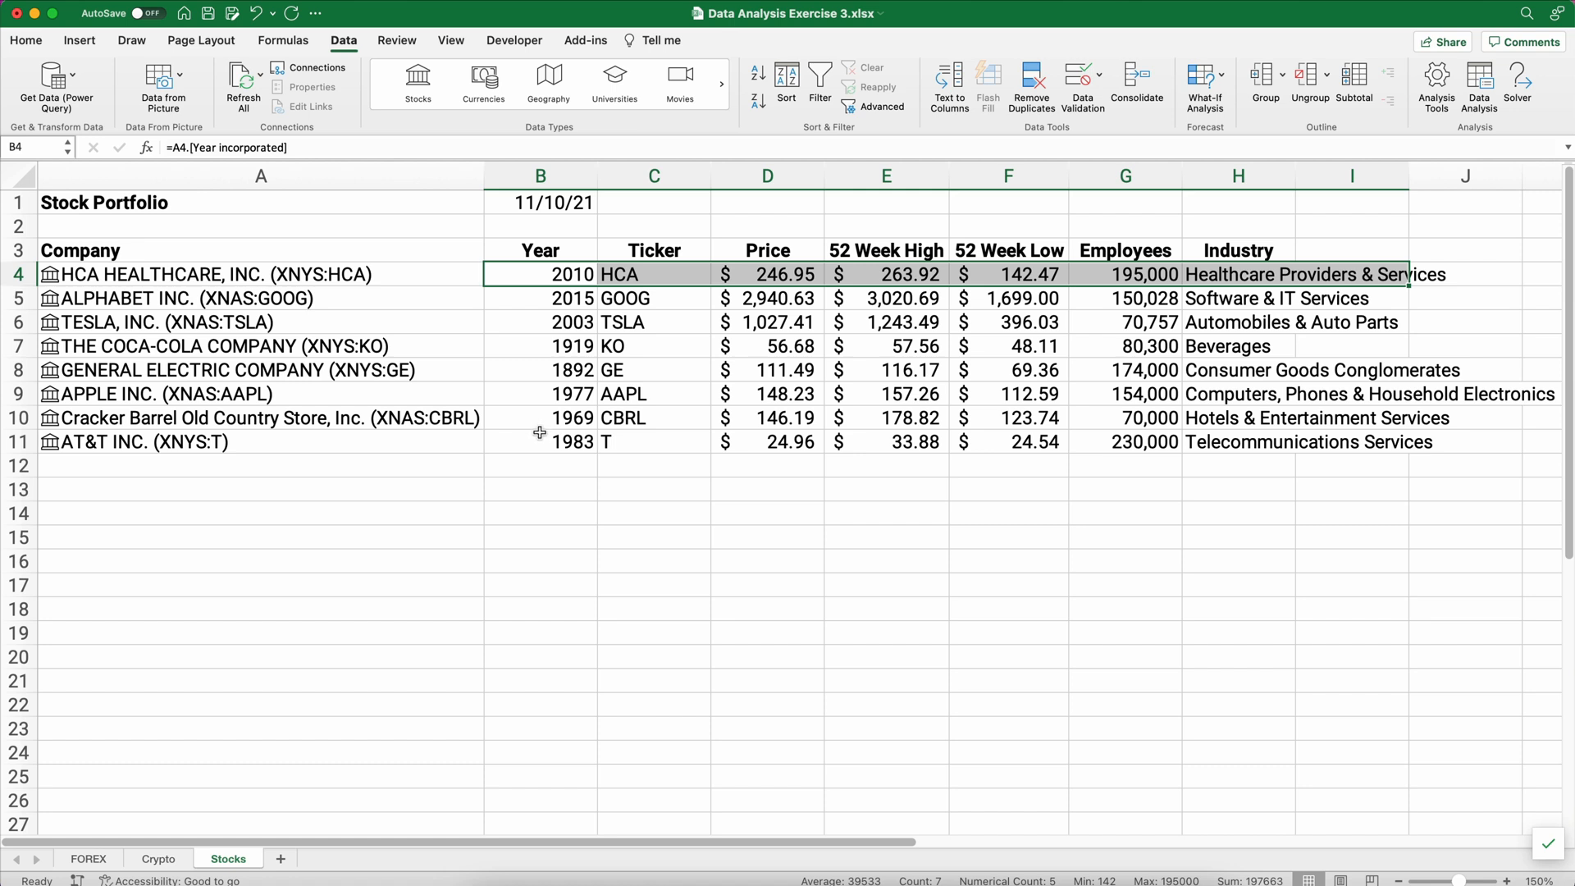
left_click(260, 513)
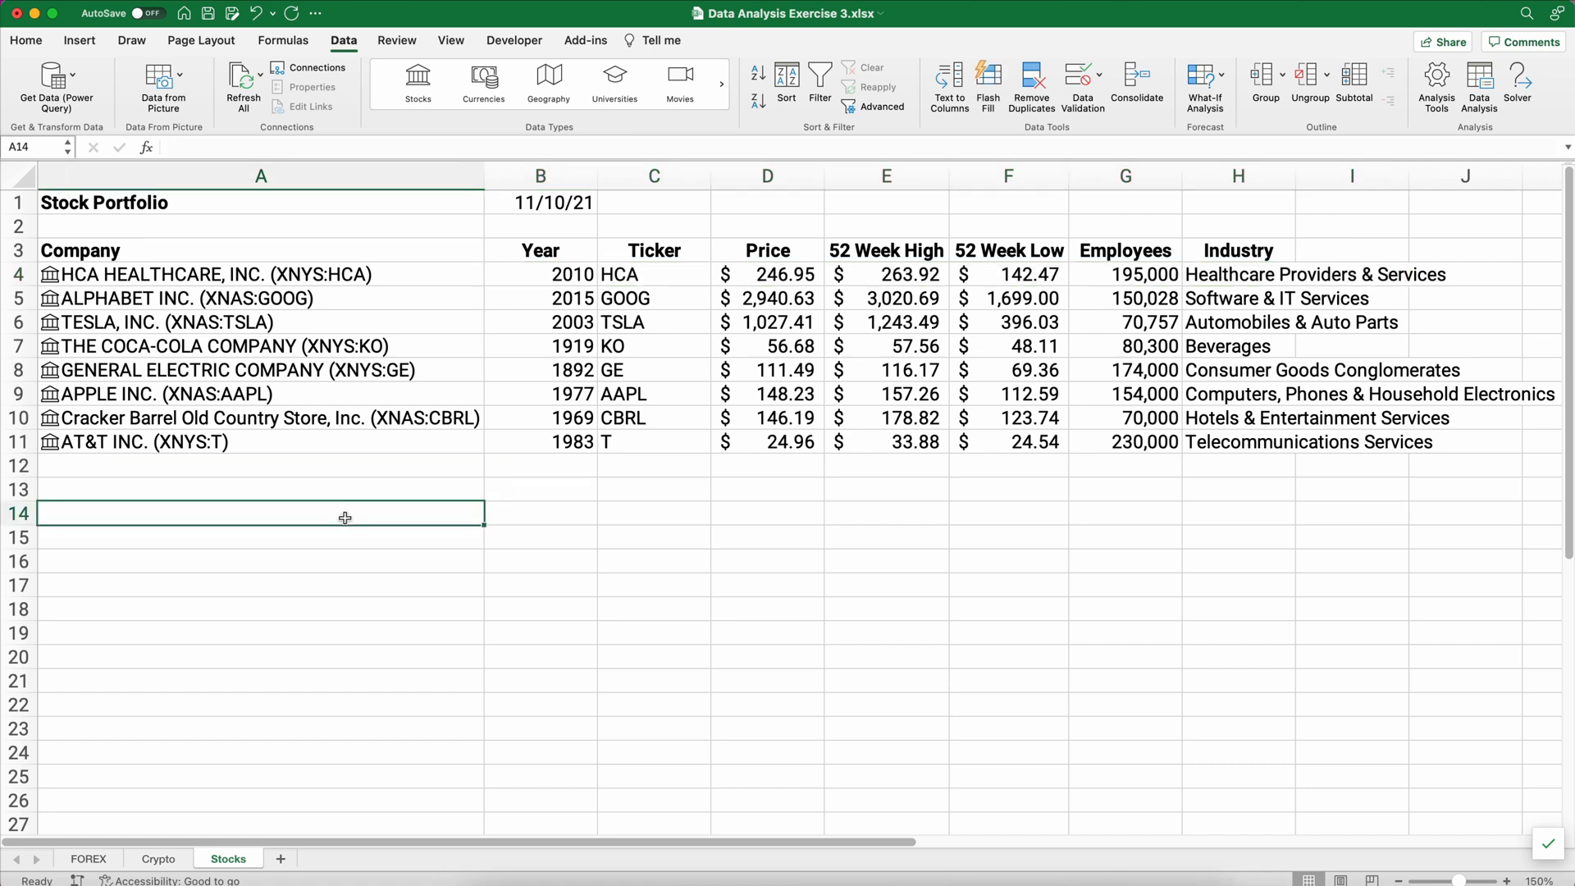
Enter HCA and 100 in row 14 and start =B14* using HCA's price in D4.
type("HCA")
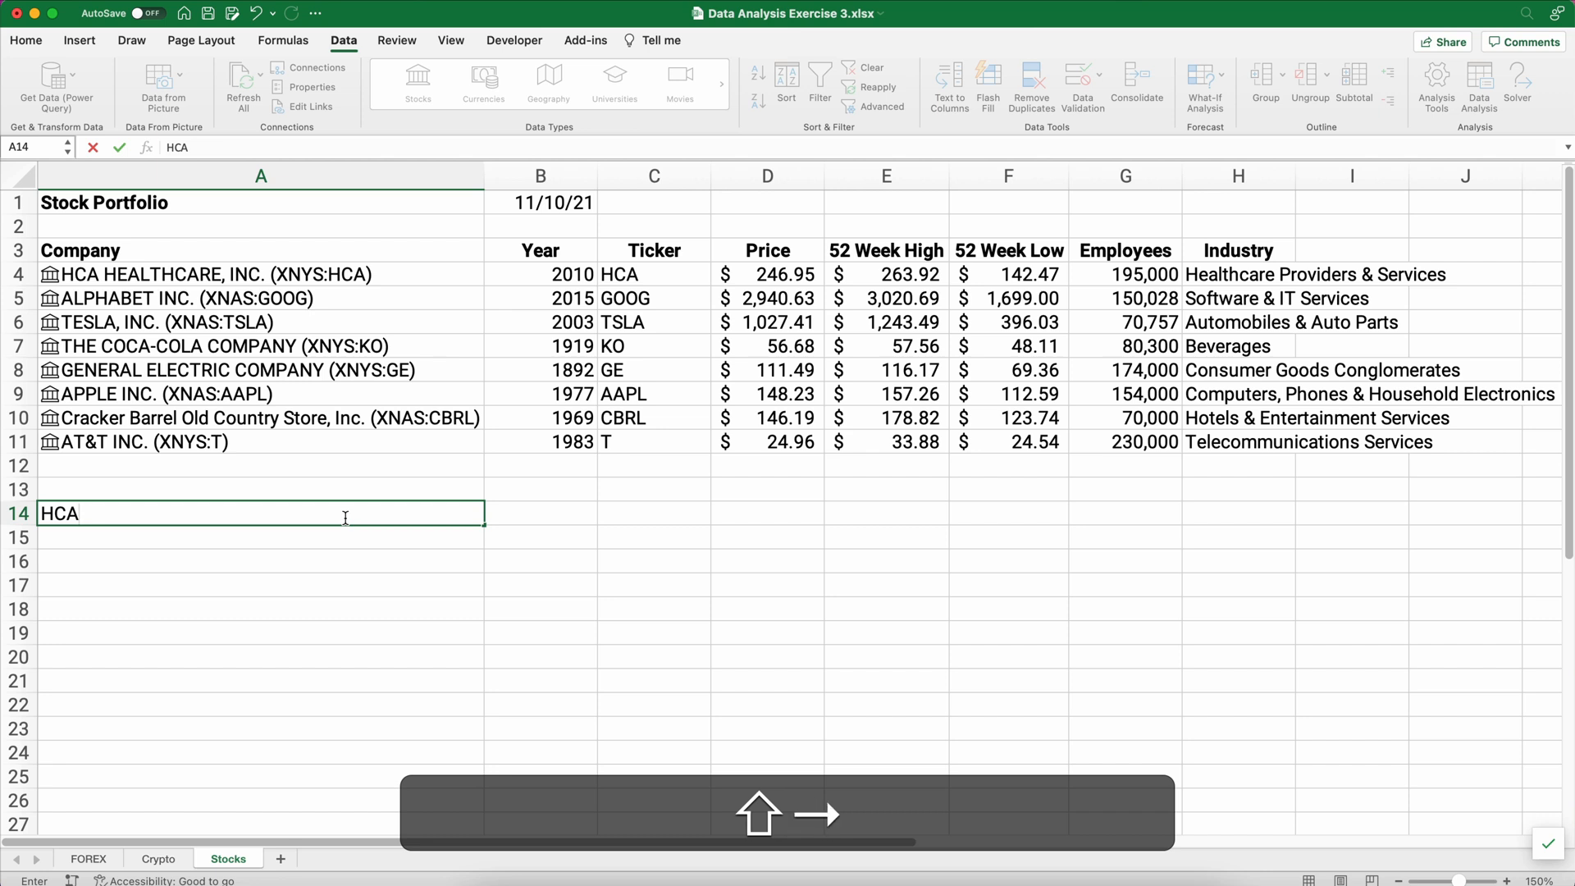
type("100")
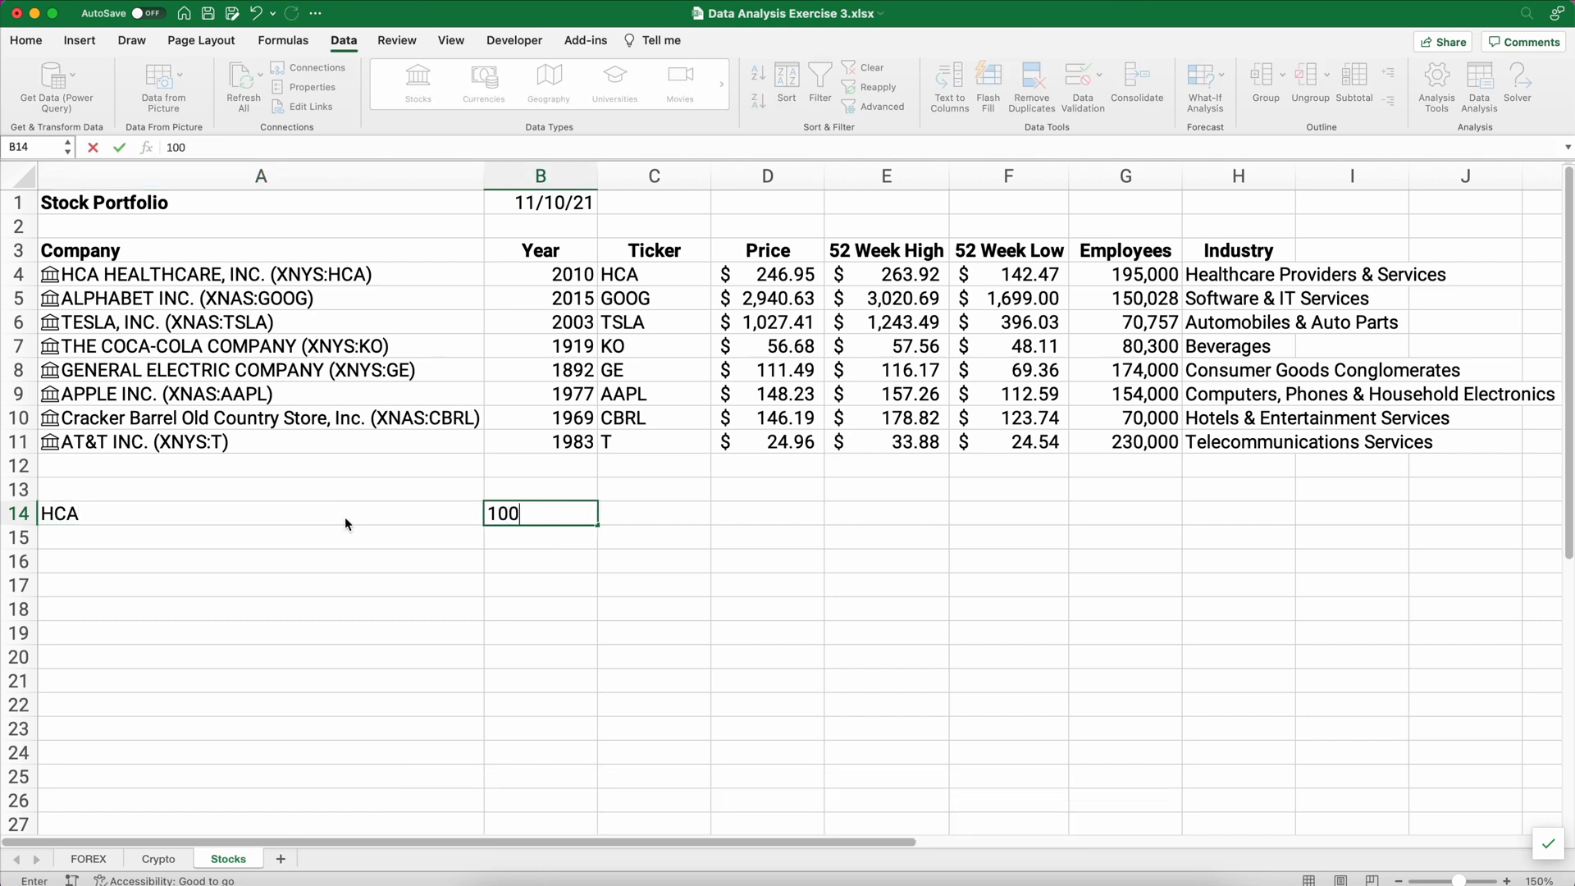
type("=B14")
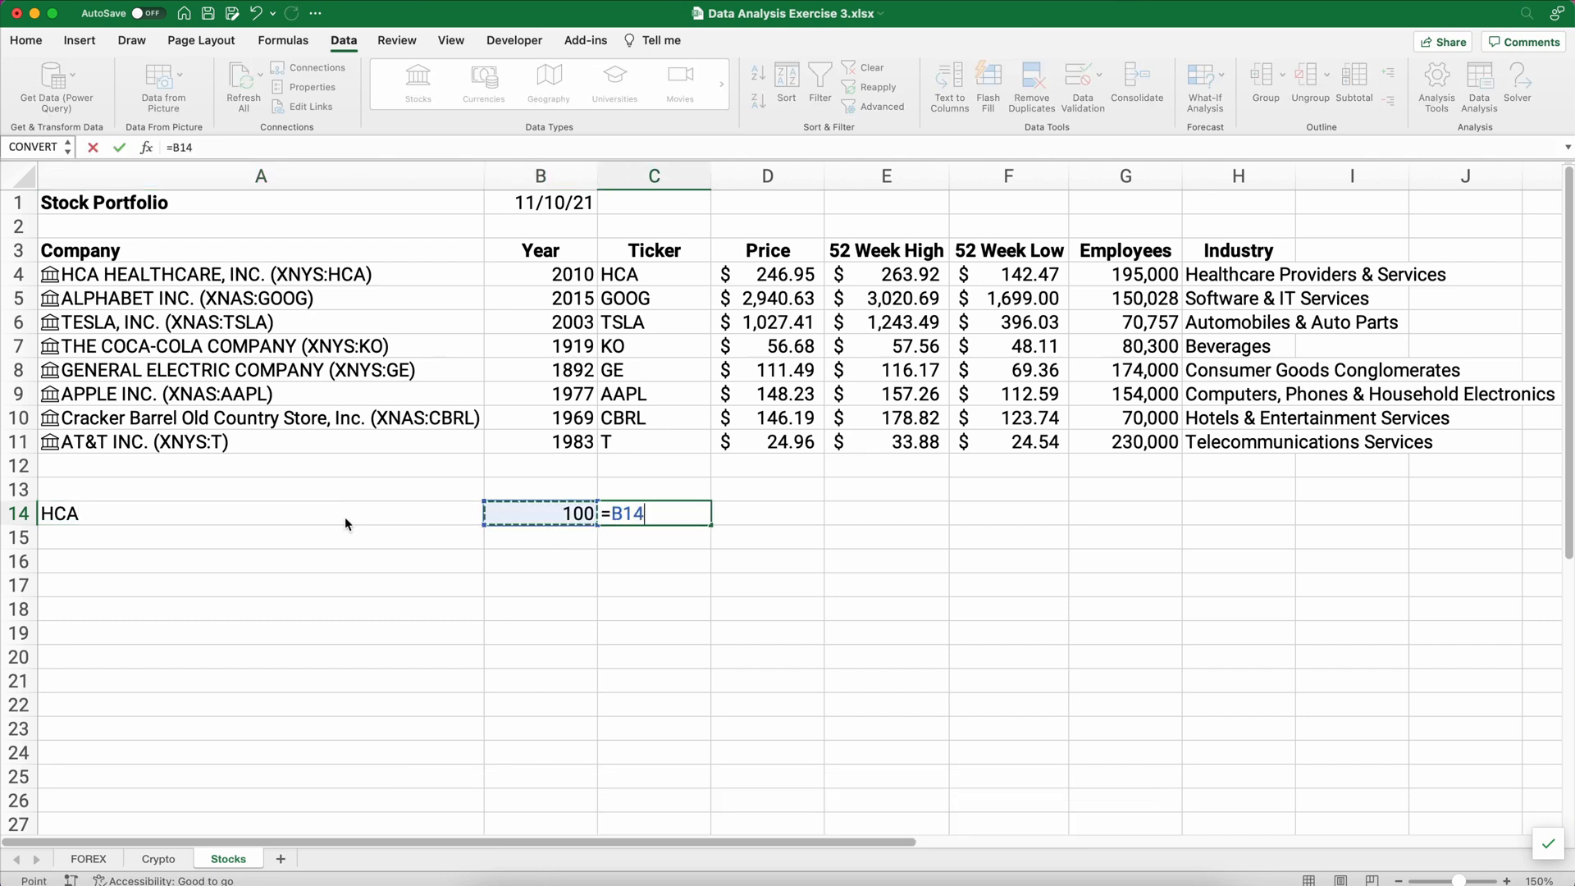
type("*")
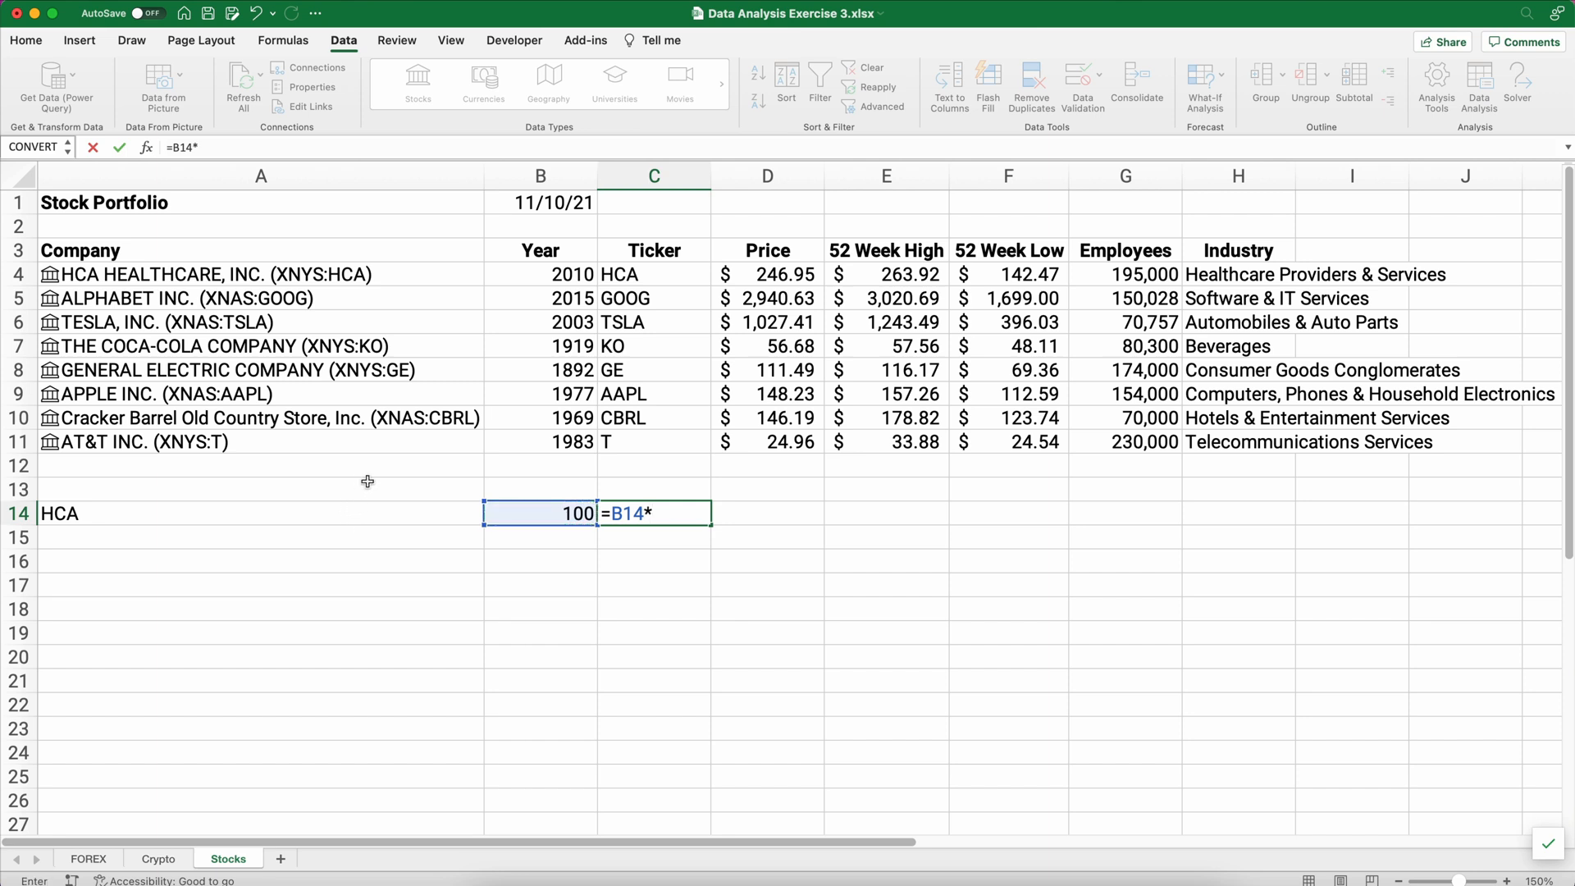
left_click(768, 274)
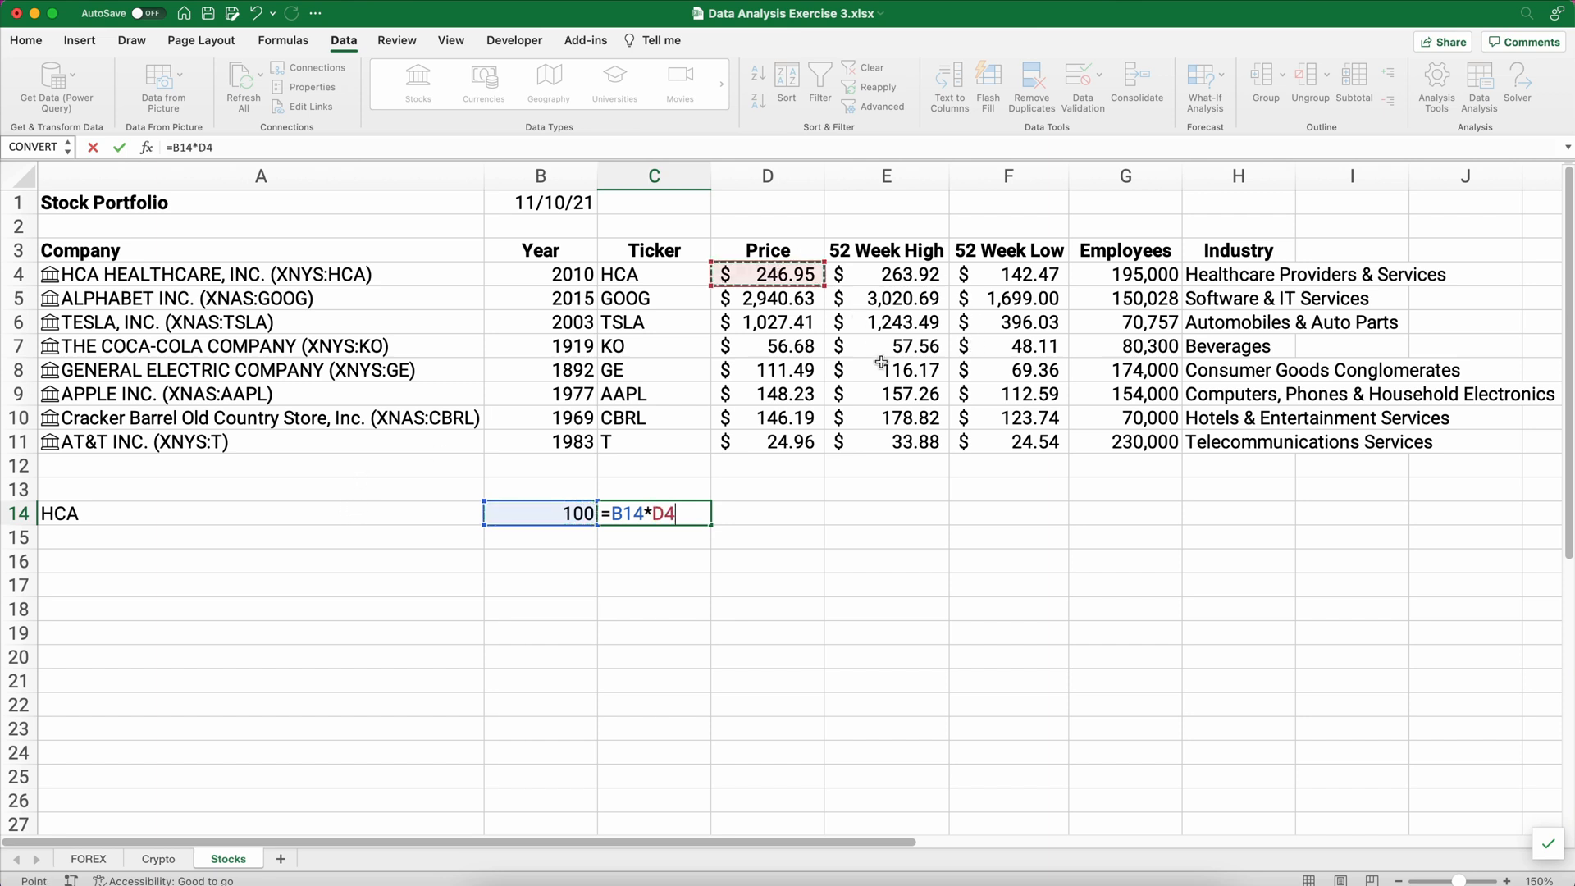